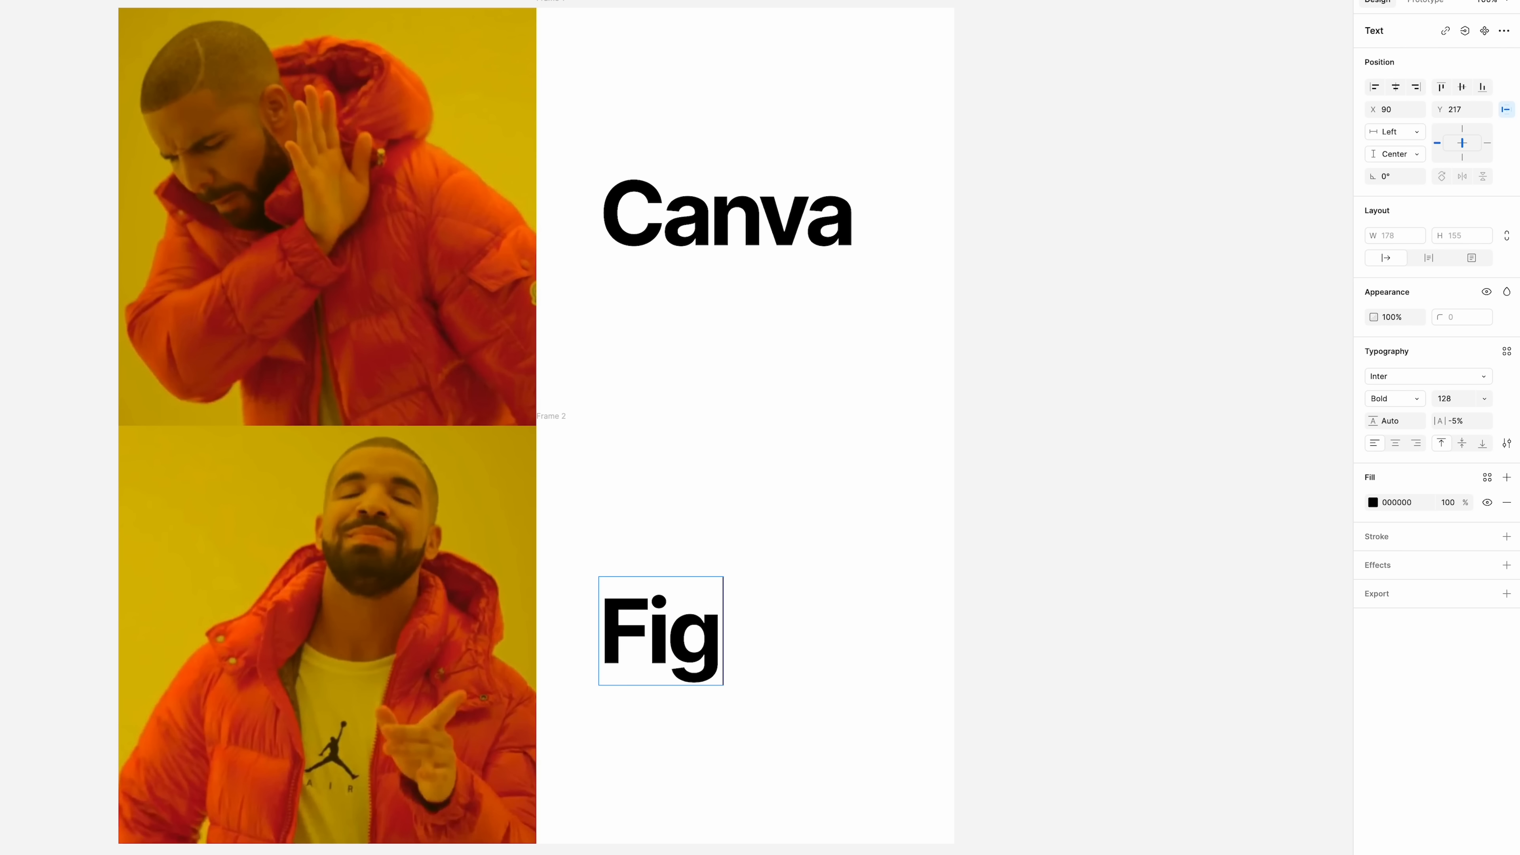
# - Leave the meme file and return to the Recents home screen
pyautogui.write('ma')
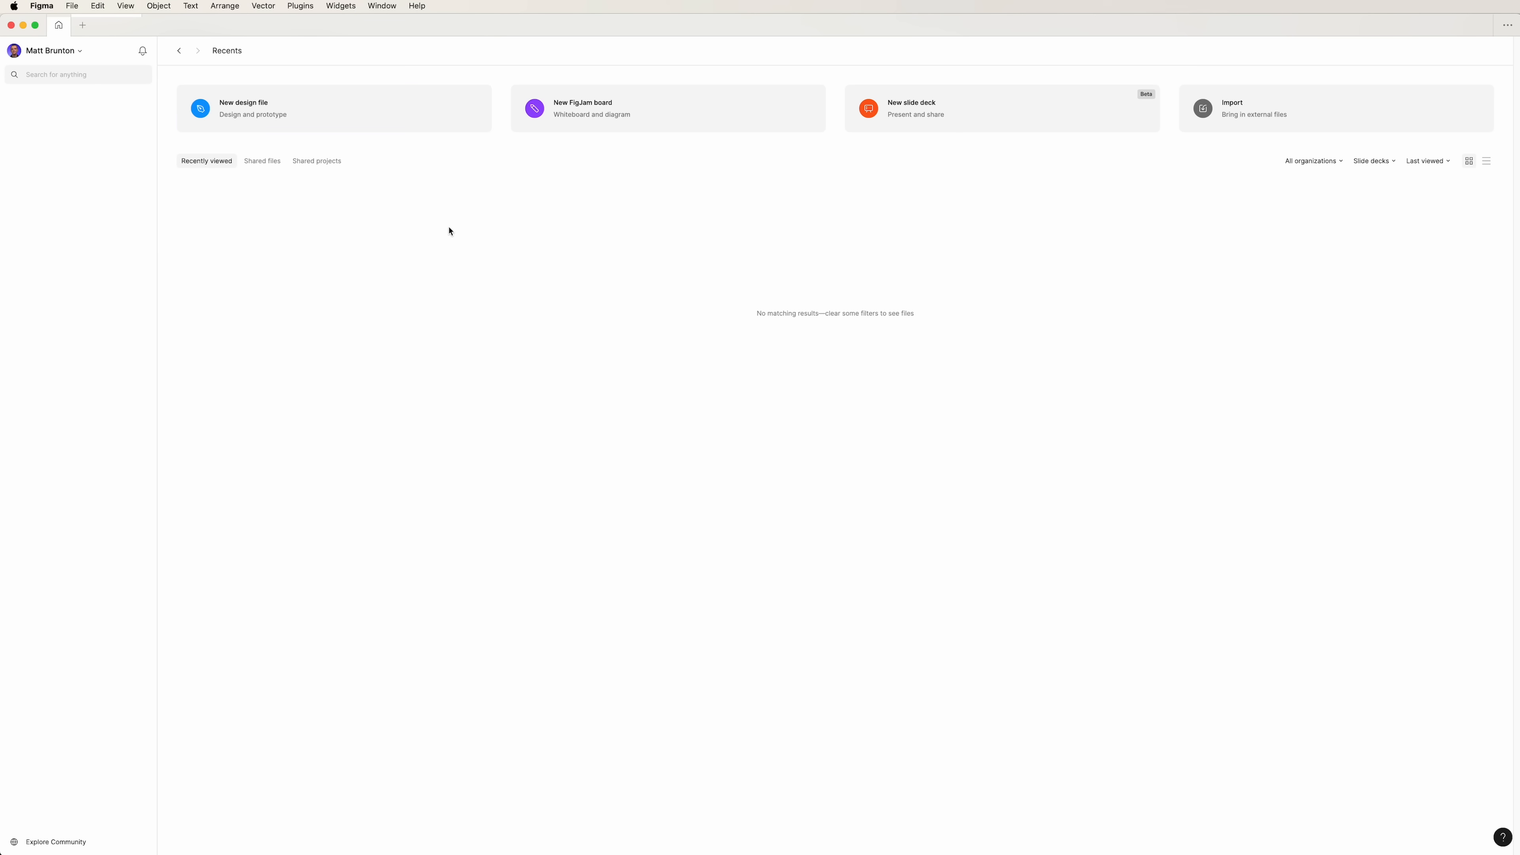
# - Create a new design file with a 1440×1024 Desktop frame and a grey circle beside it
pyautogui.click(243, 108)
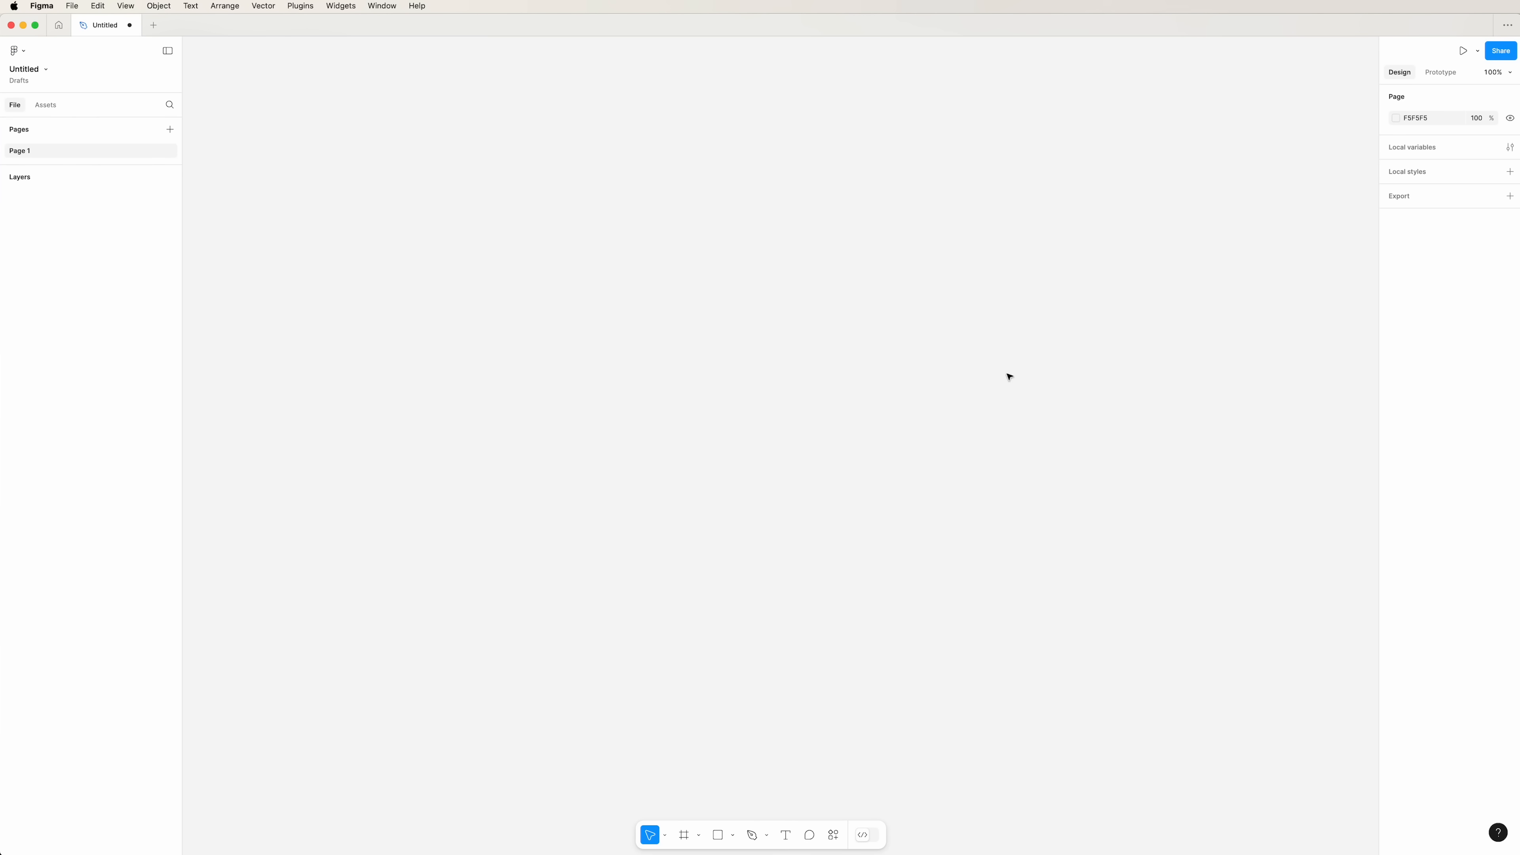
pyautogui.click(557, 811)
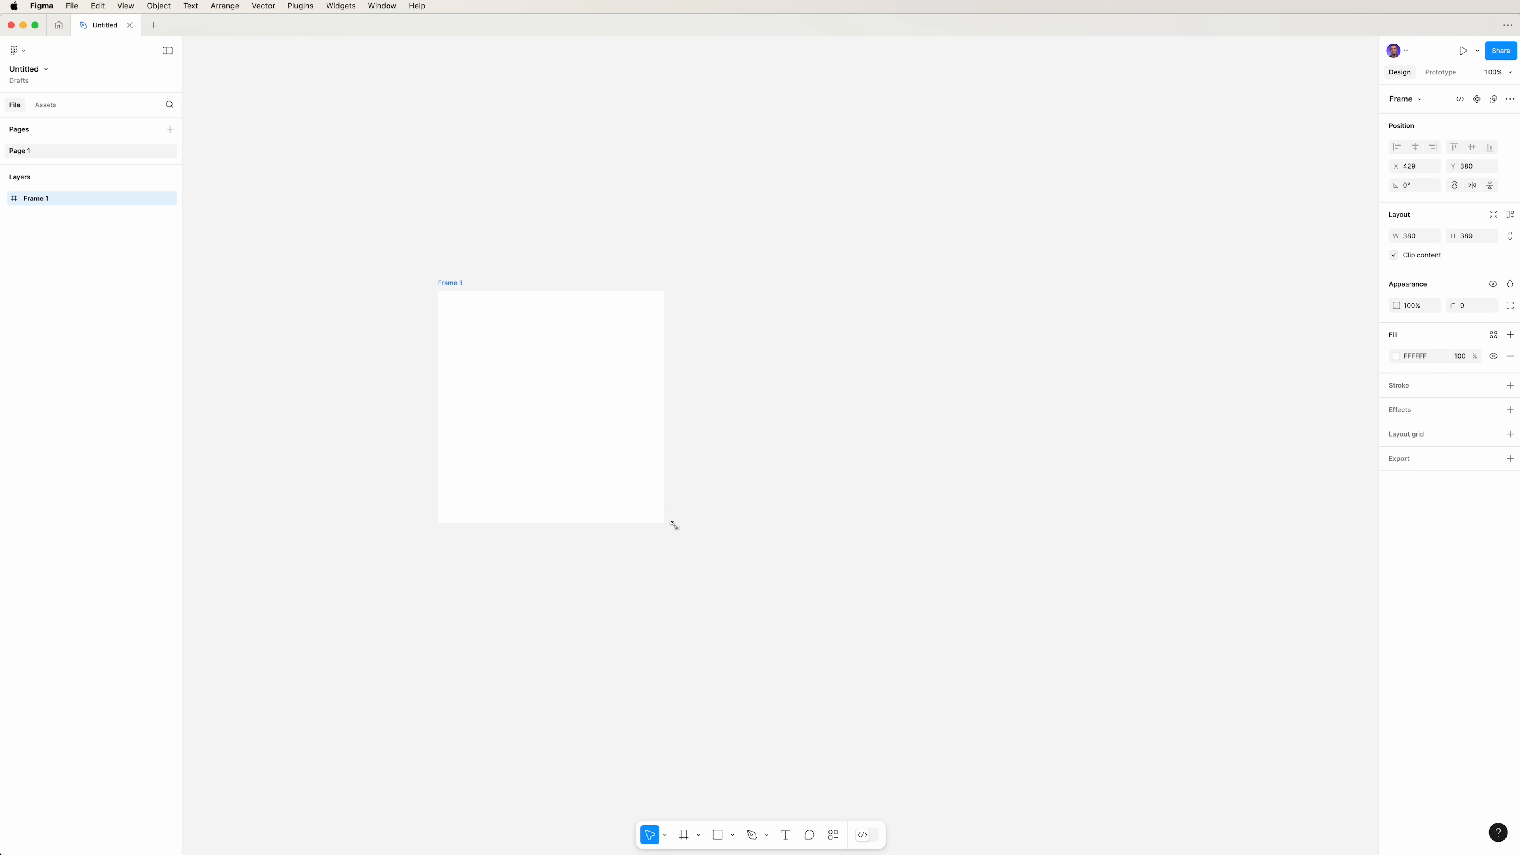
pyautogui.press('cmd+z')
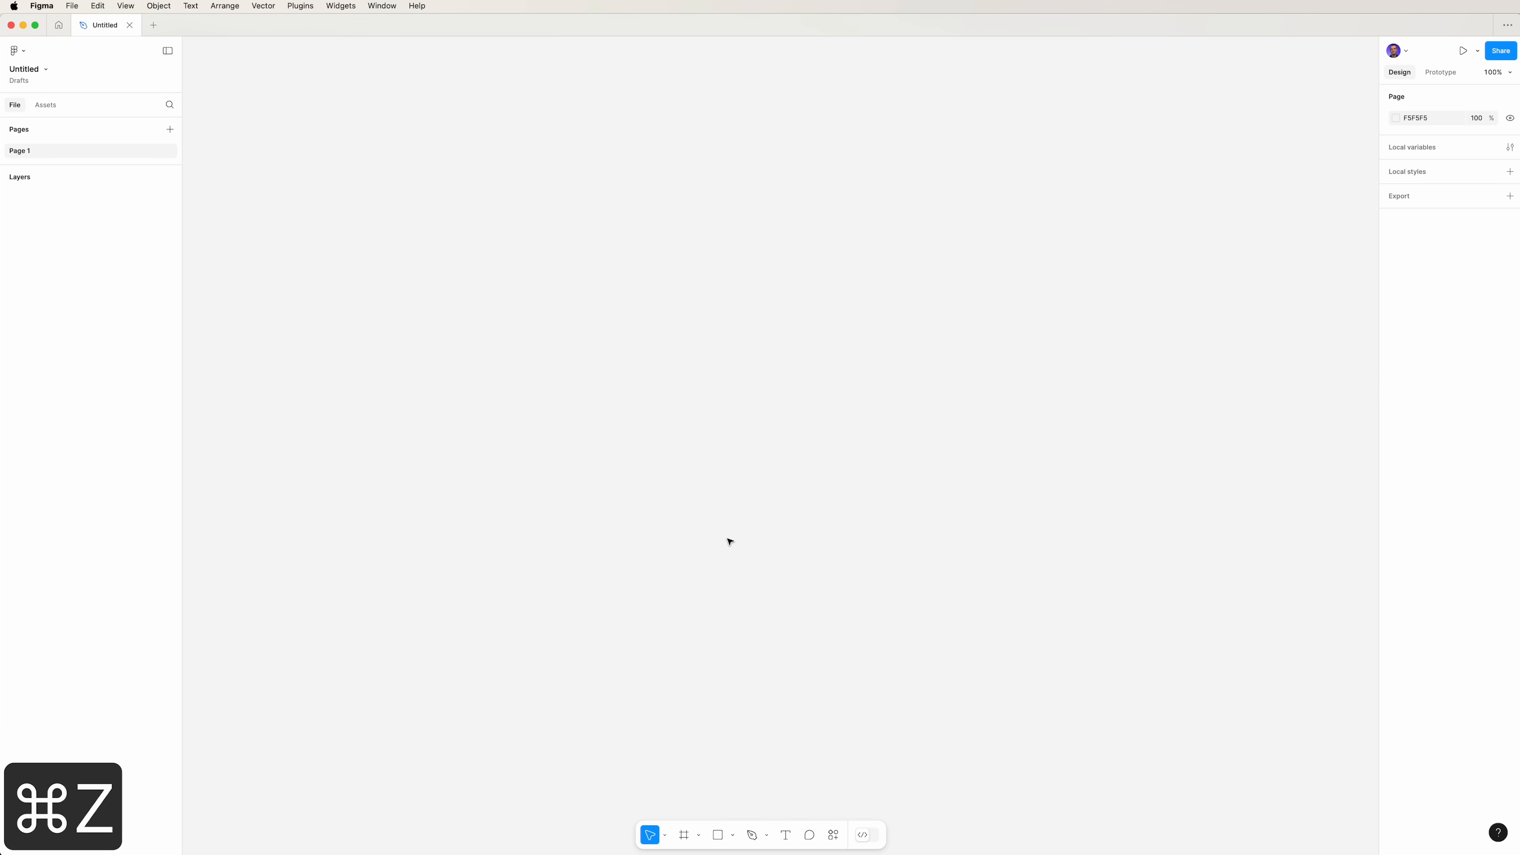
pyautogui.click(684, 834)
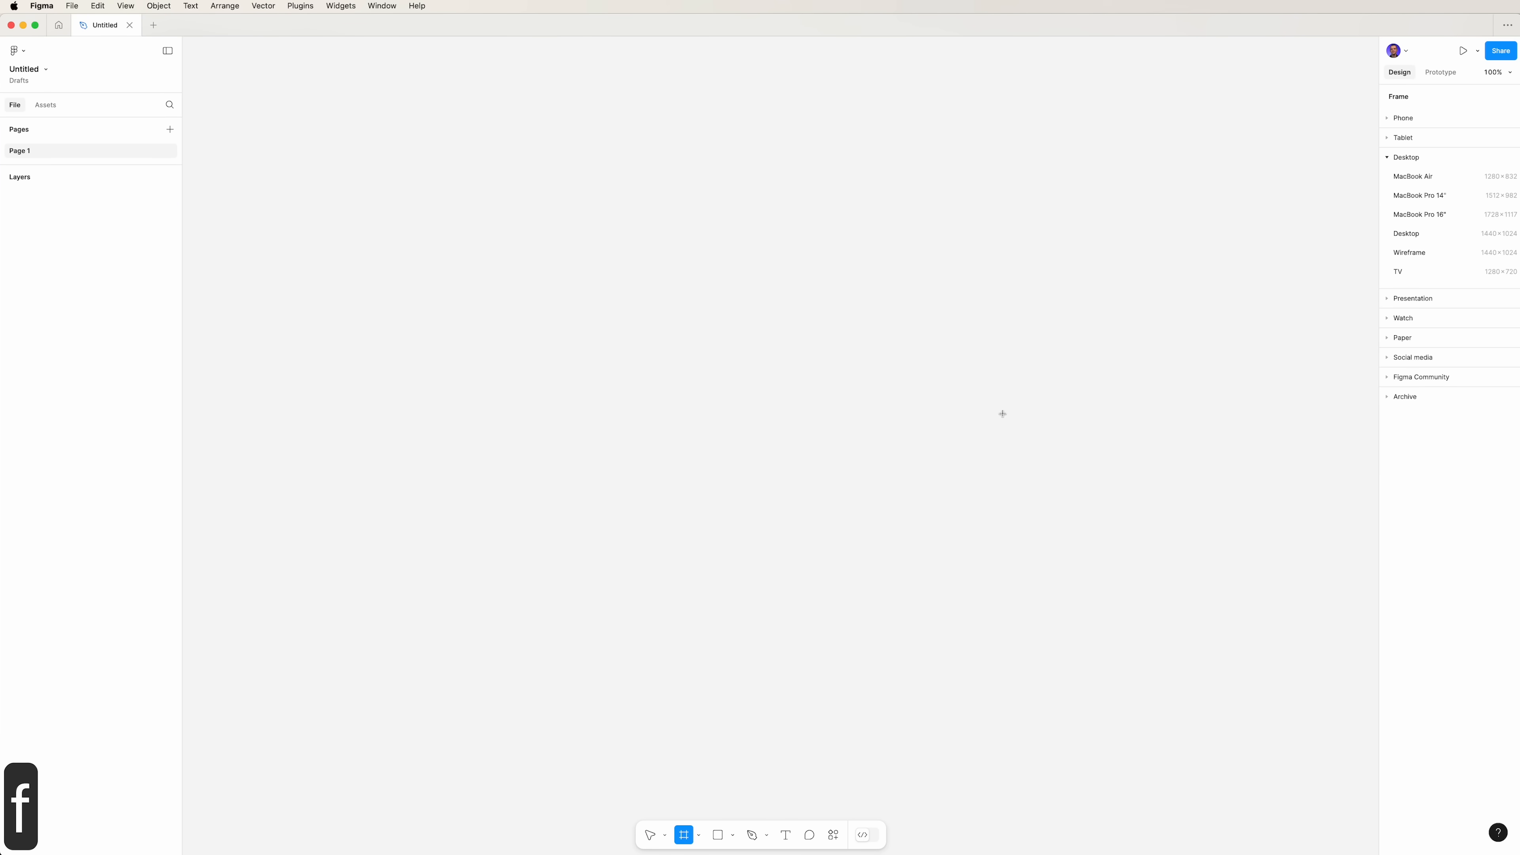
pyautogui.click(1406, 233)
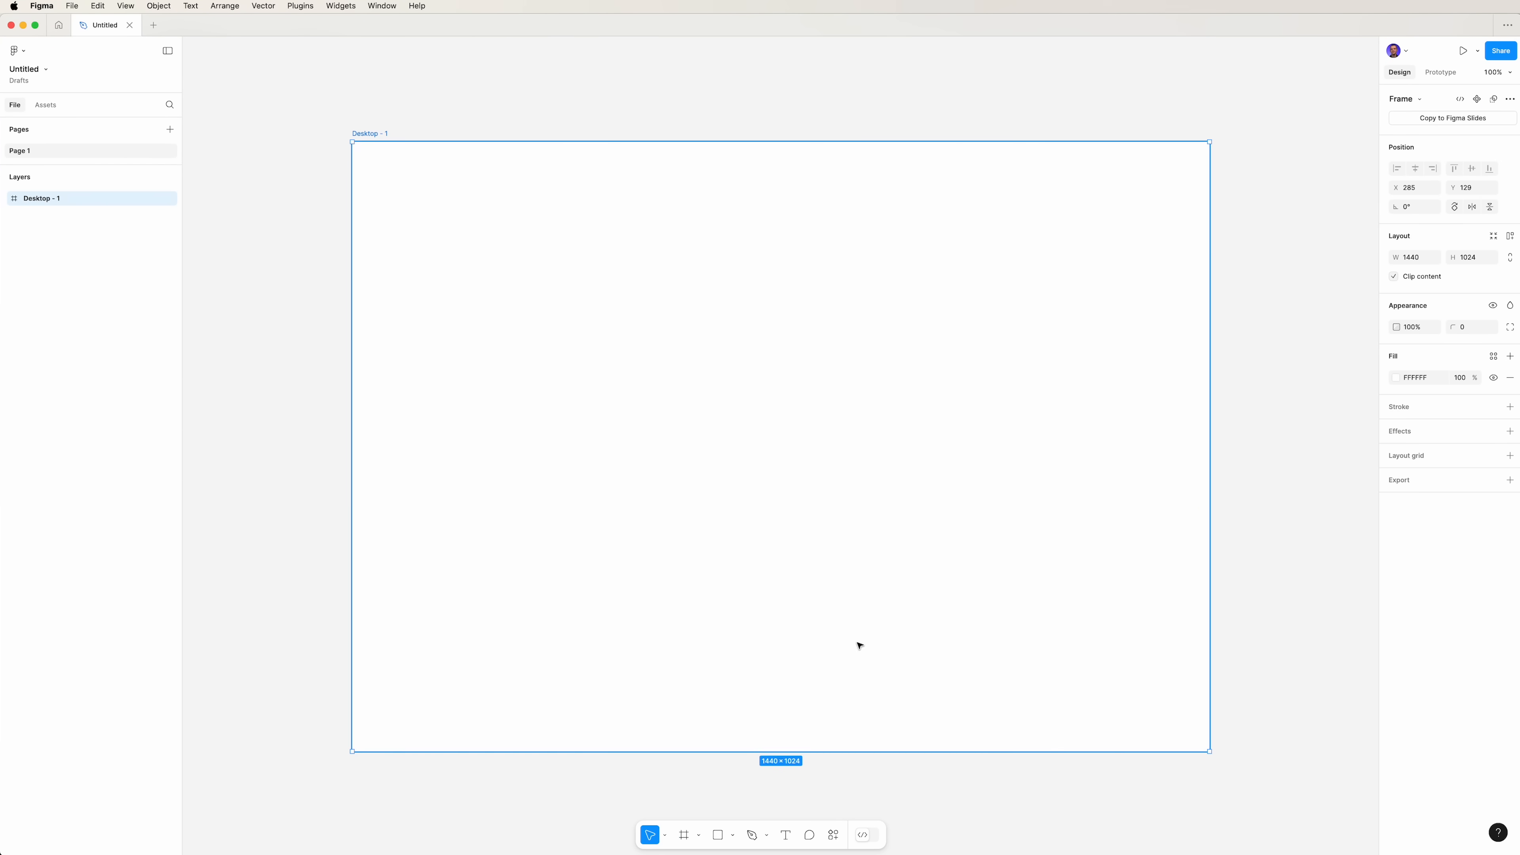
pyautogui.click(702, 597)
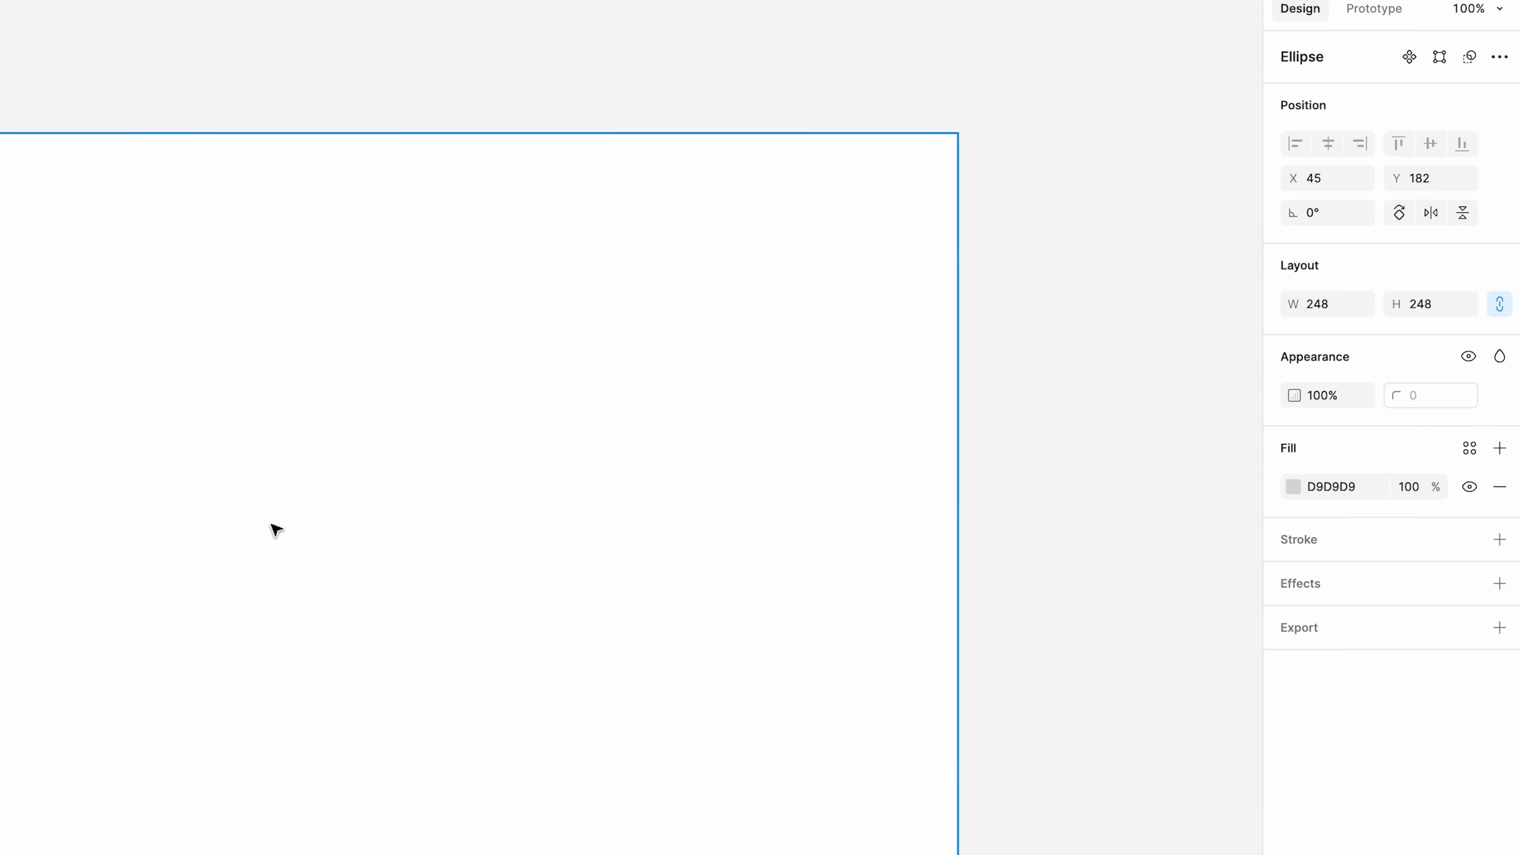
# - Resize Ellipse 1 to 104 × 104 via its W field
pyautogui.click(1327, 303)
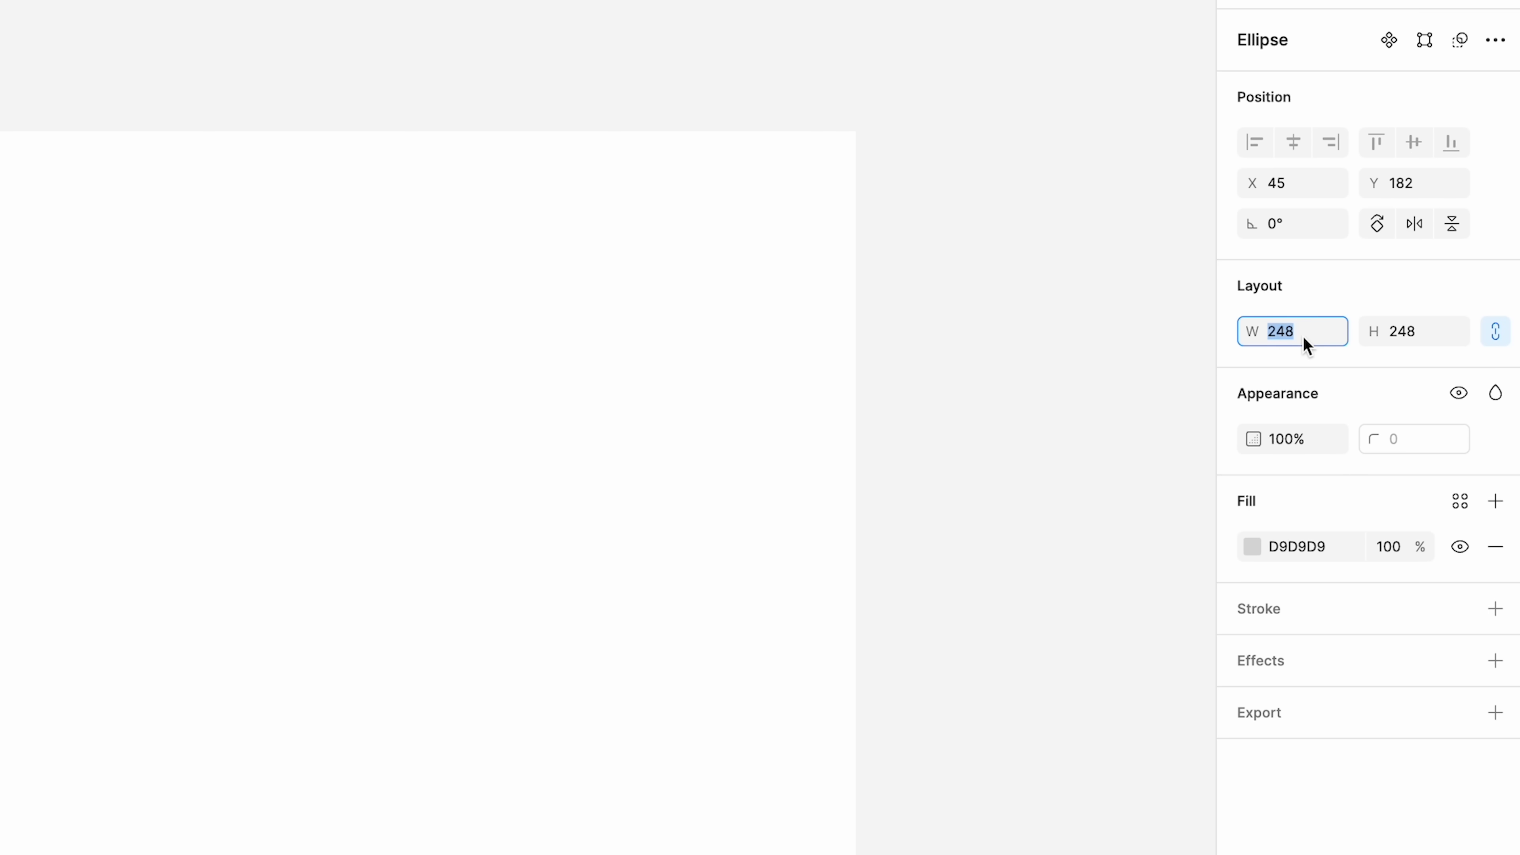
pyautogui.write('104')
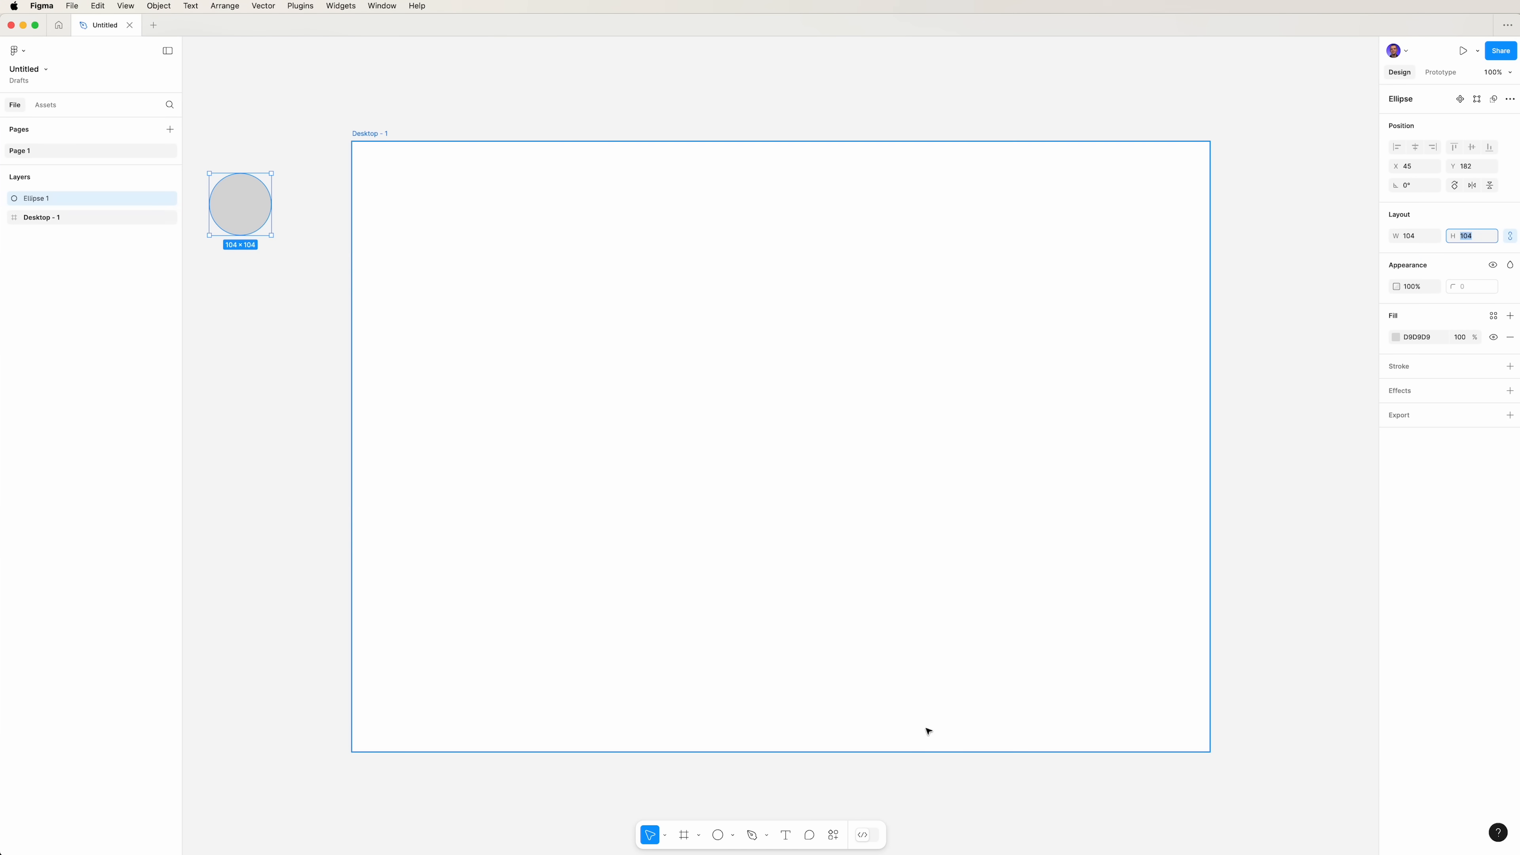
pyautogui.click(765, 834)
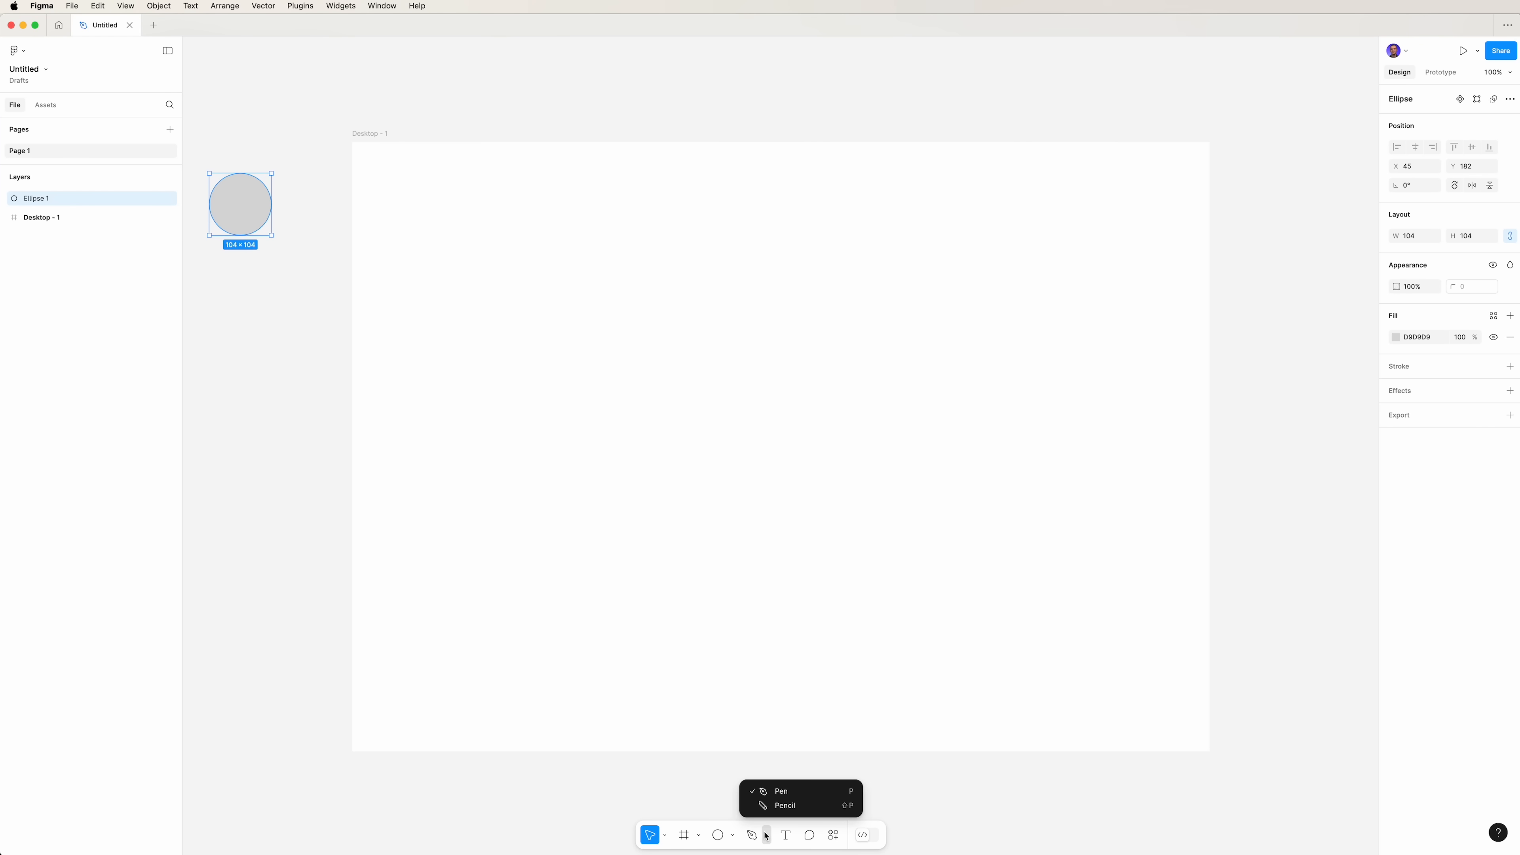
# - Add a 'Smart choice!' text layer inside the desktop frame
pyautogui.click(786, 834)
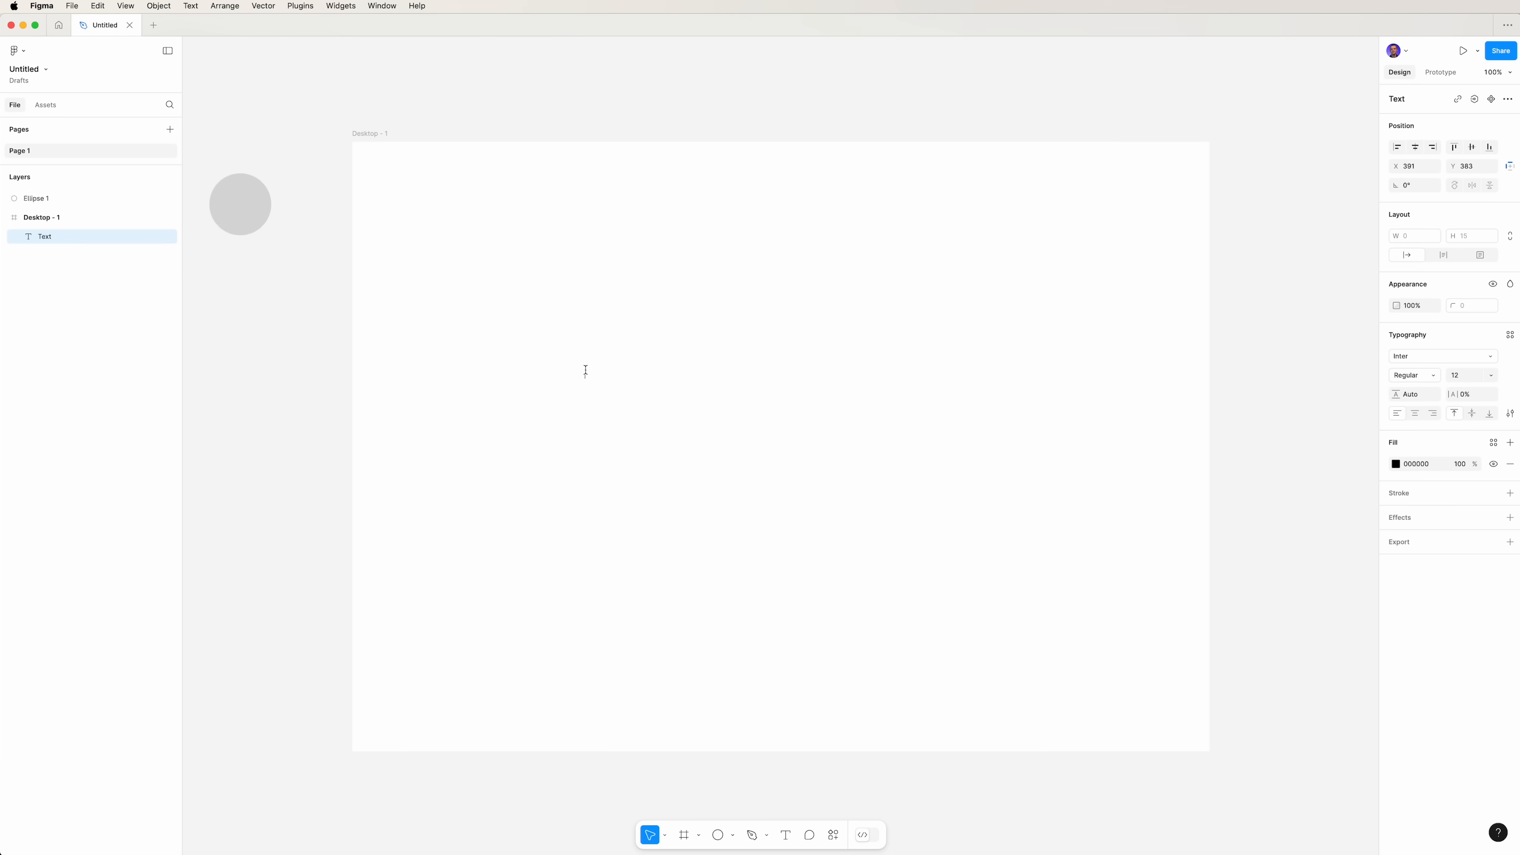
pyautogui.write('Sm')
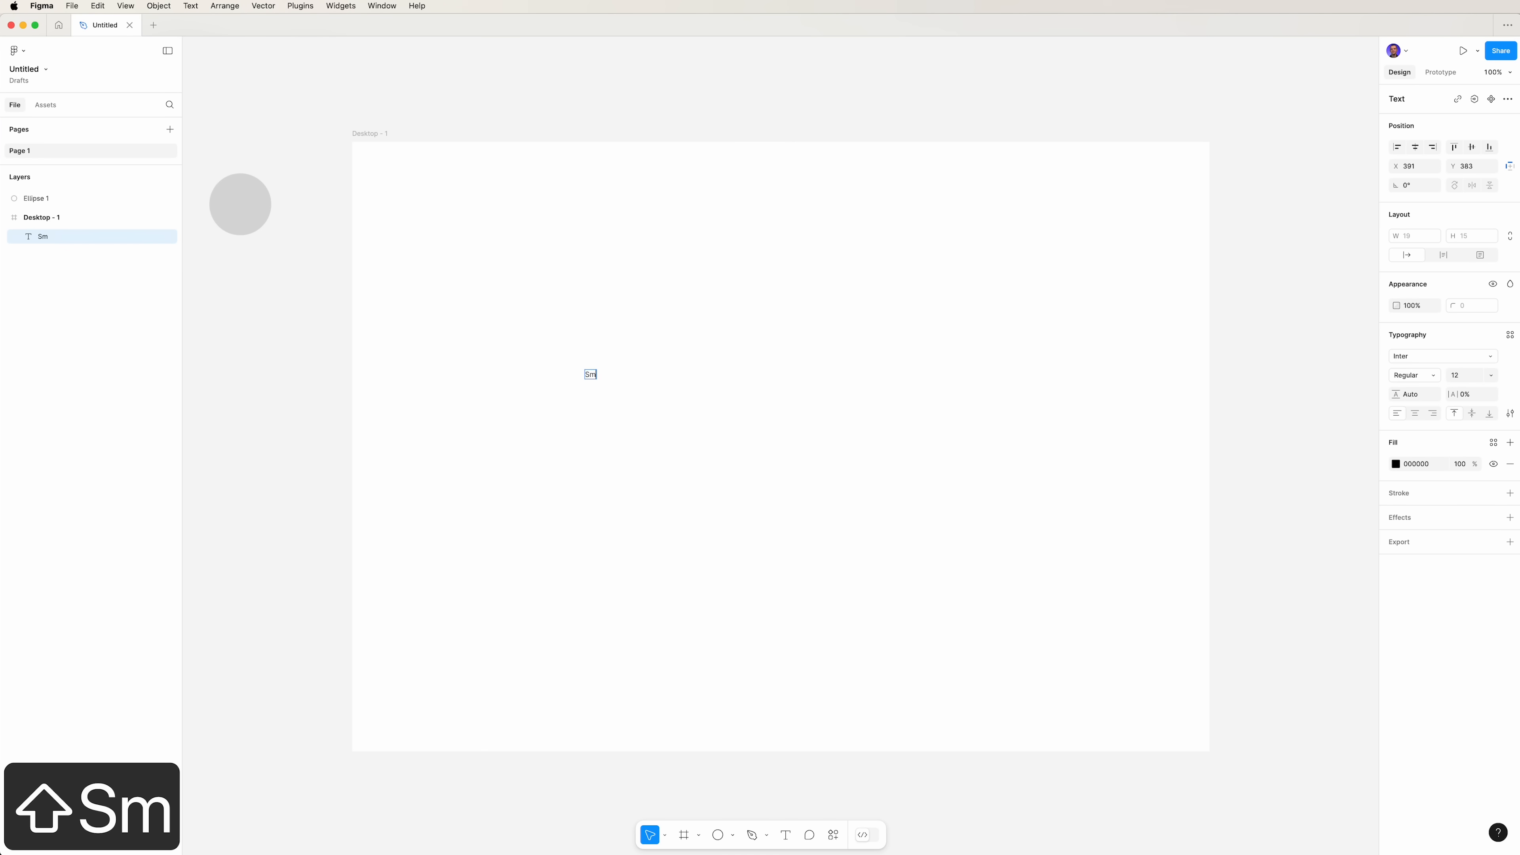
pyautogui.write('art choic')
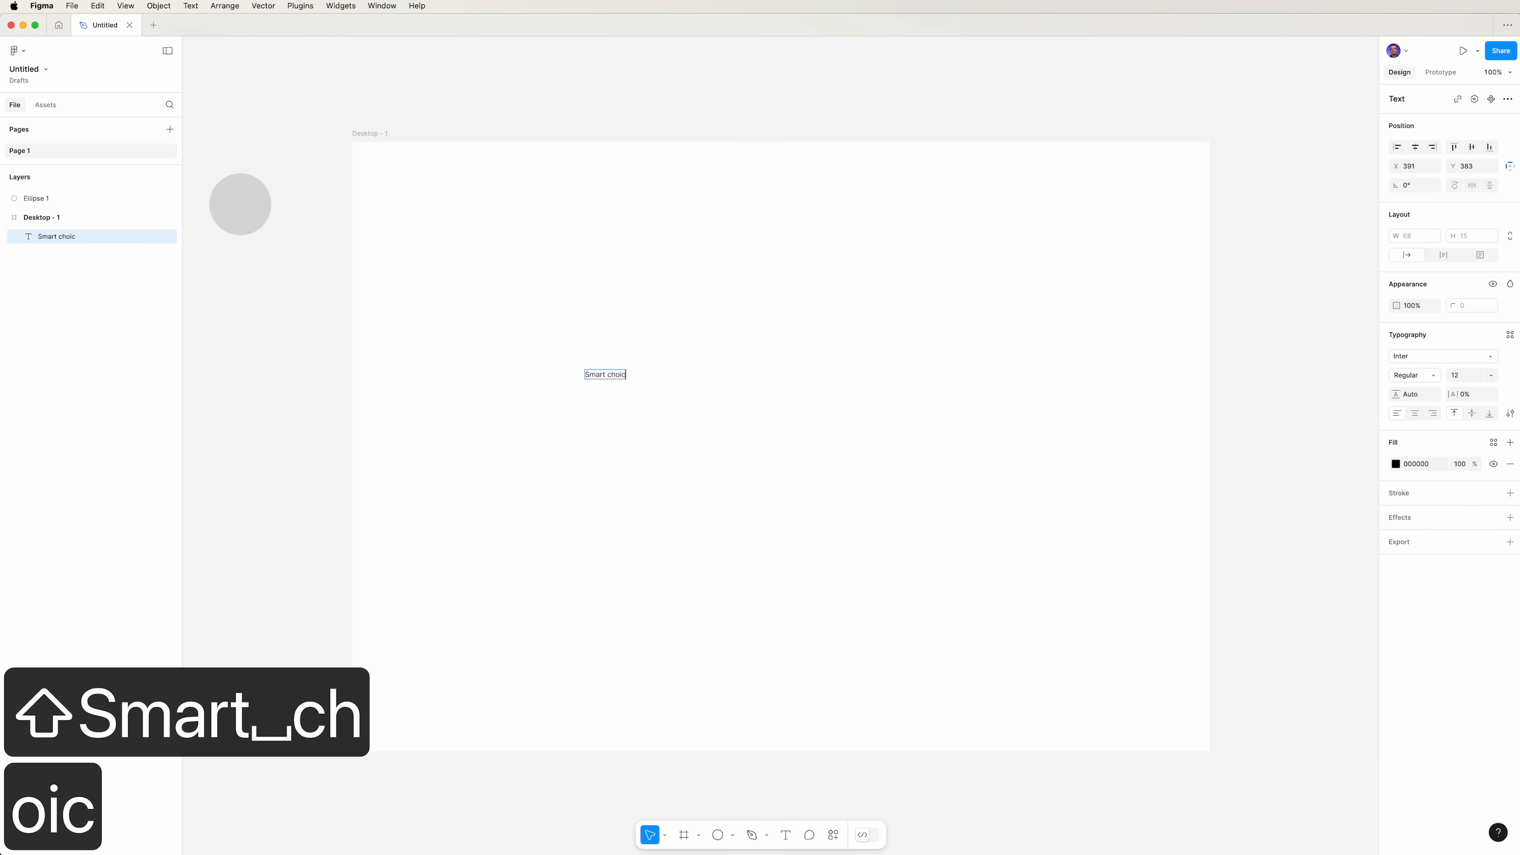
pyautogui.write('e!')
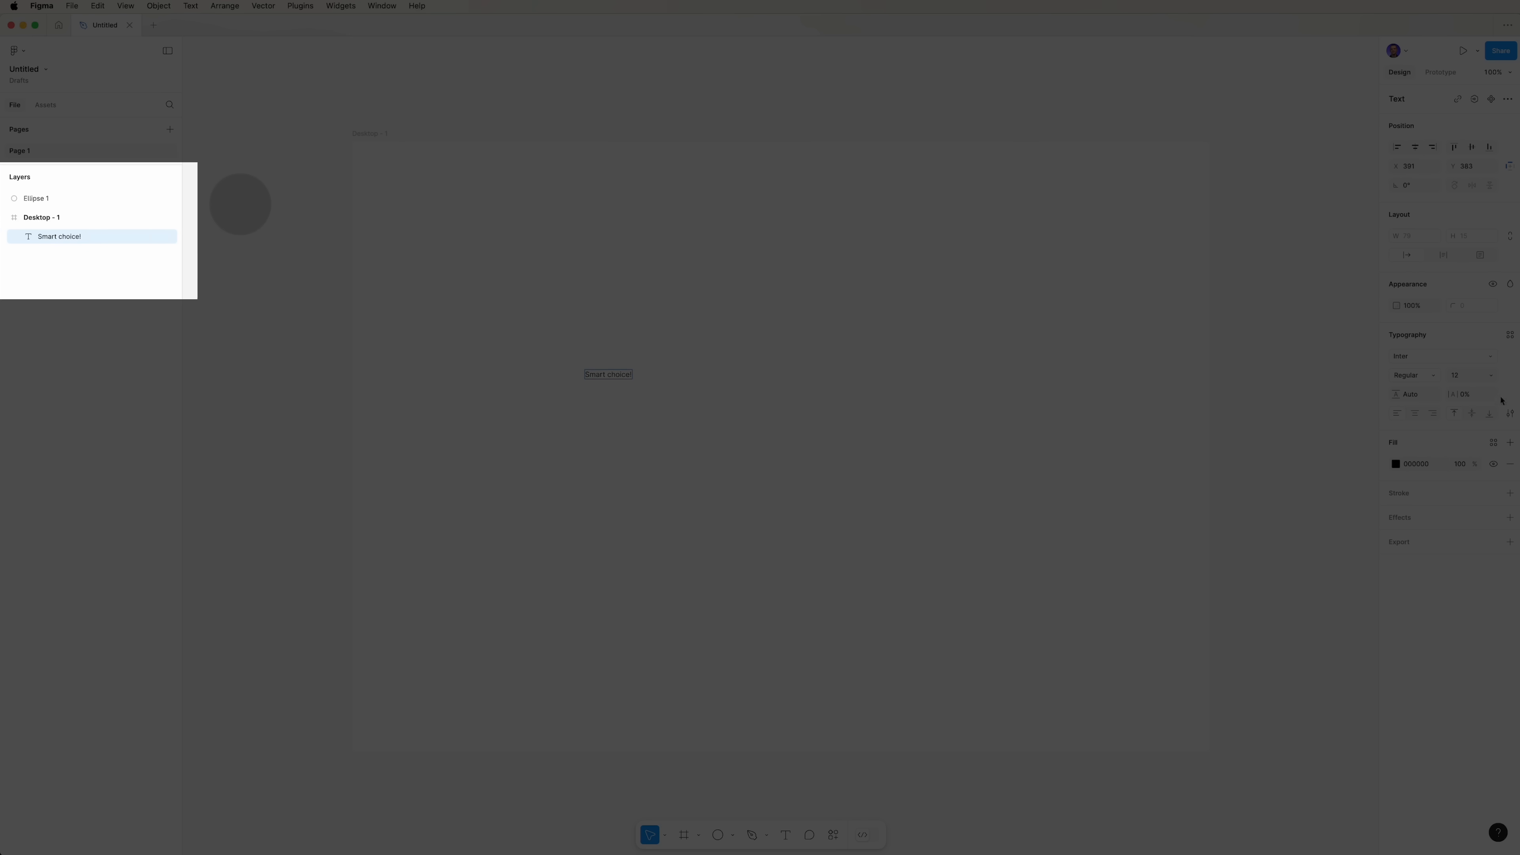
# - Set the heading to Inter Bold, size 96, with -4% letter spacing
pyautogui.click(1463, 376)
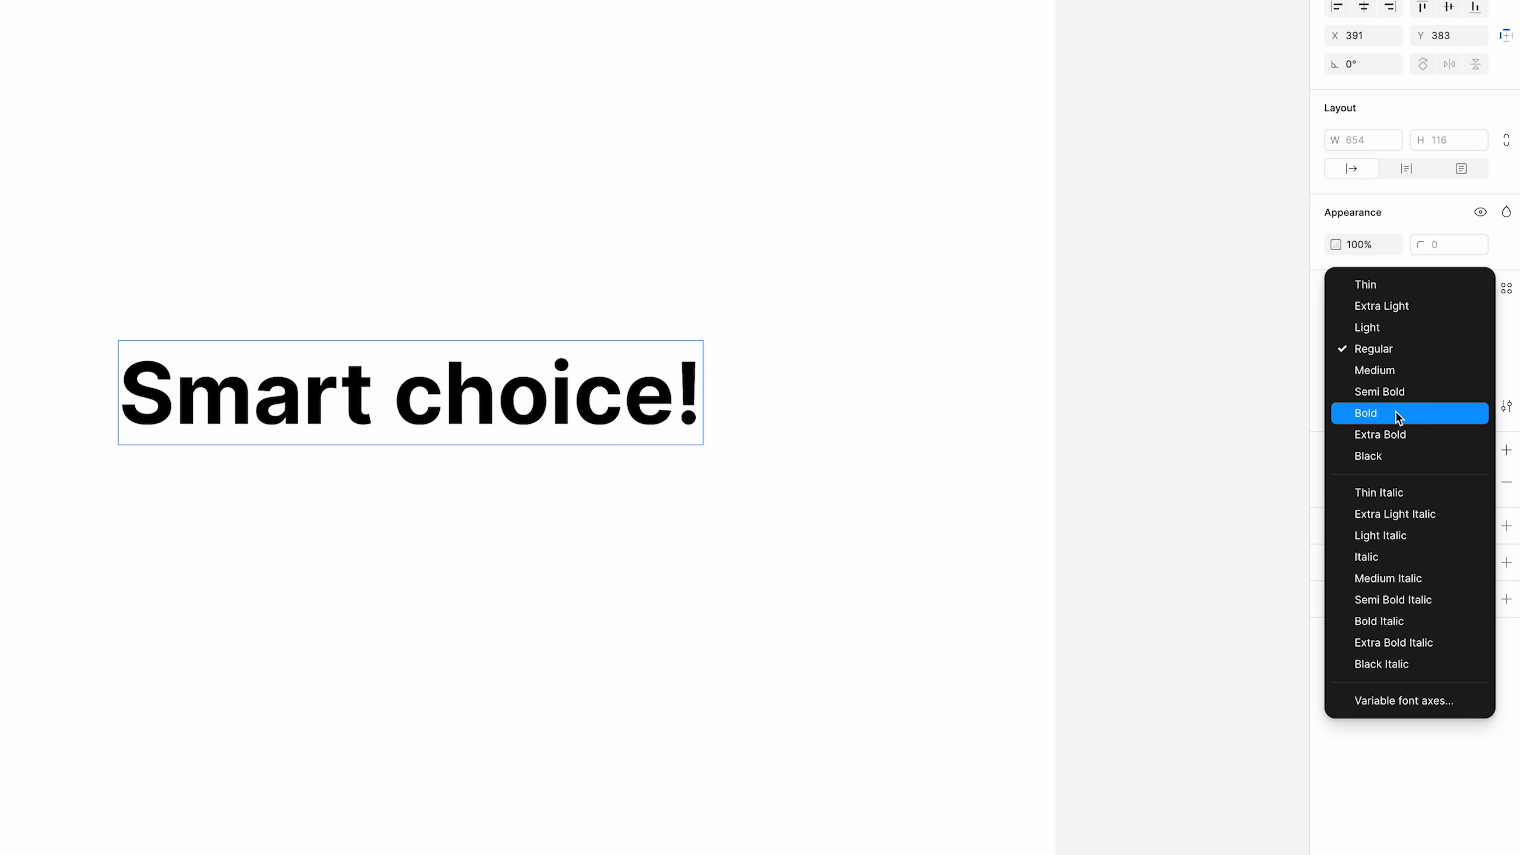
pyautogui.click(1365, 414)
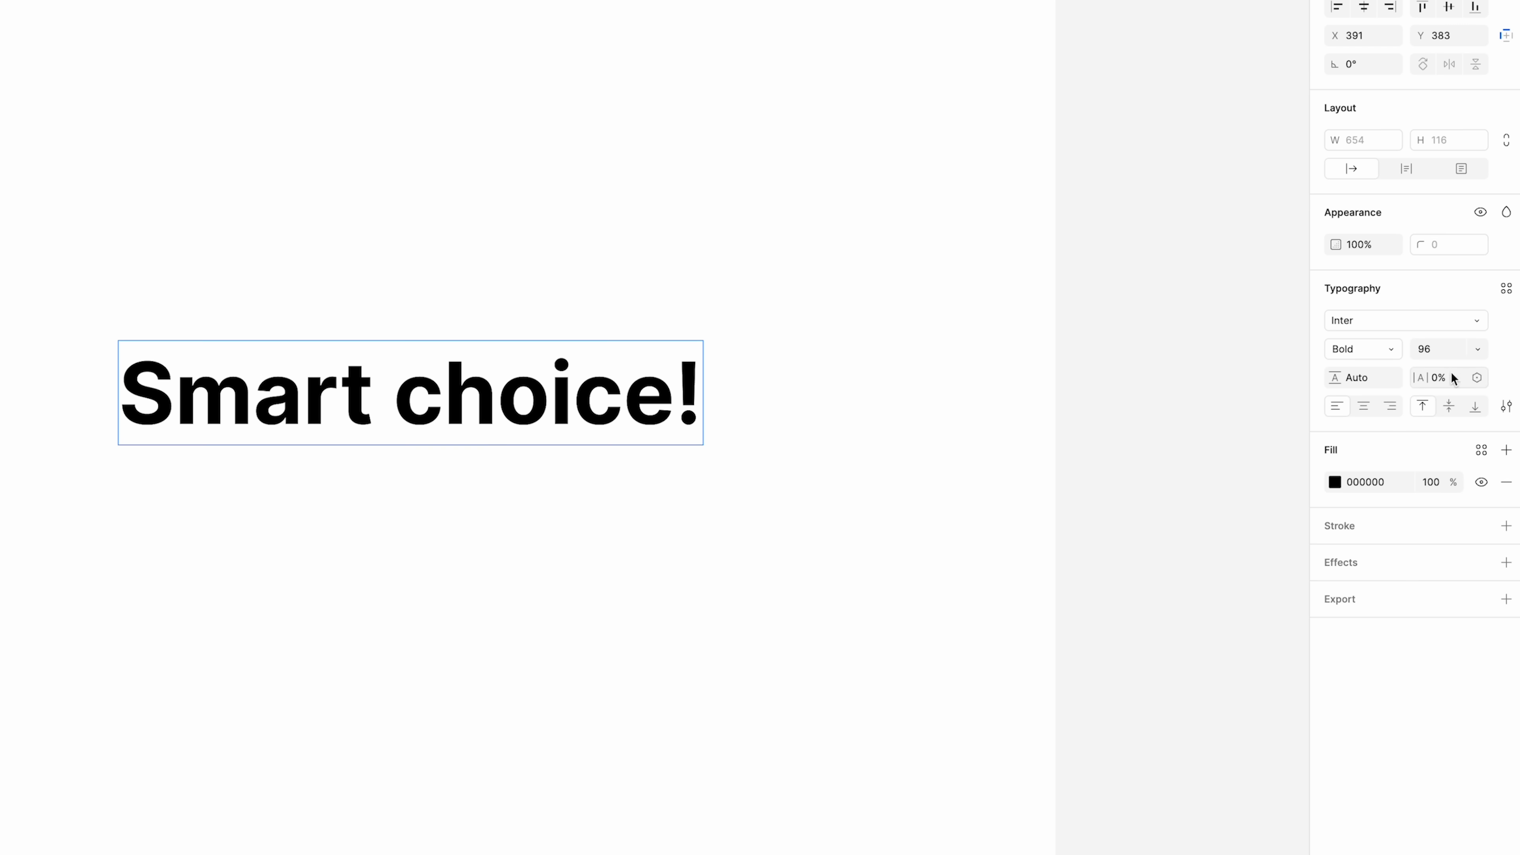
pyautogui.write('2%')
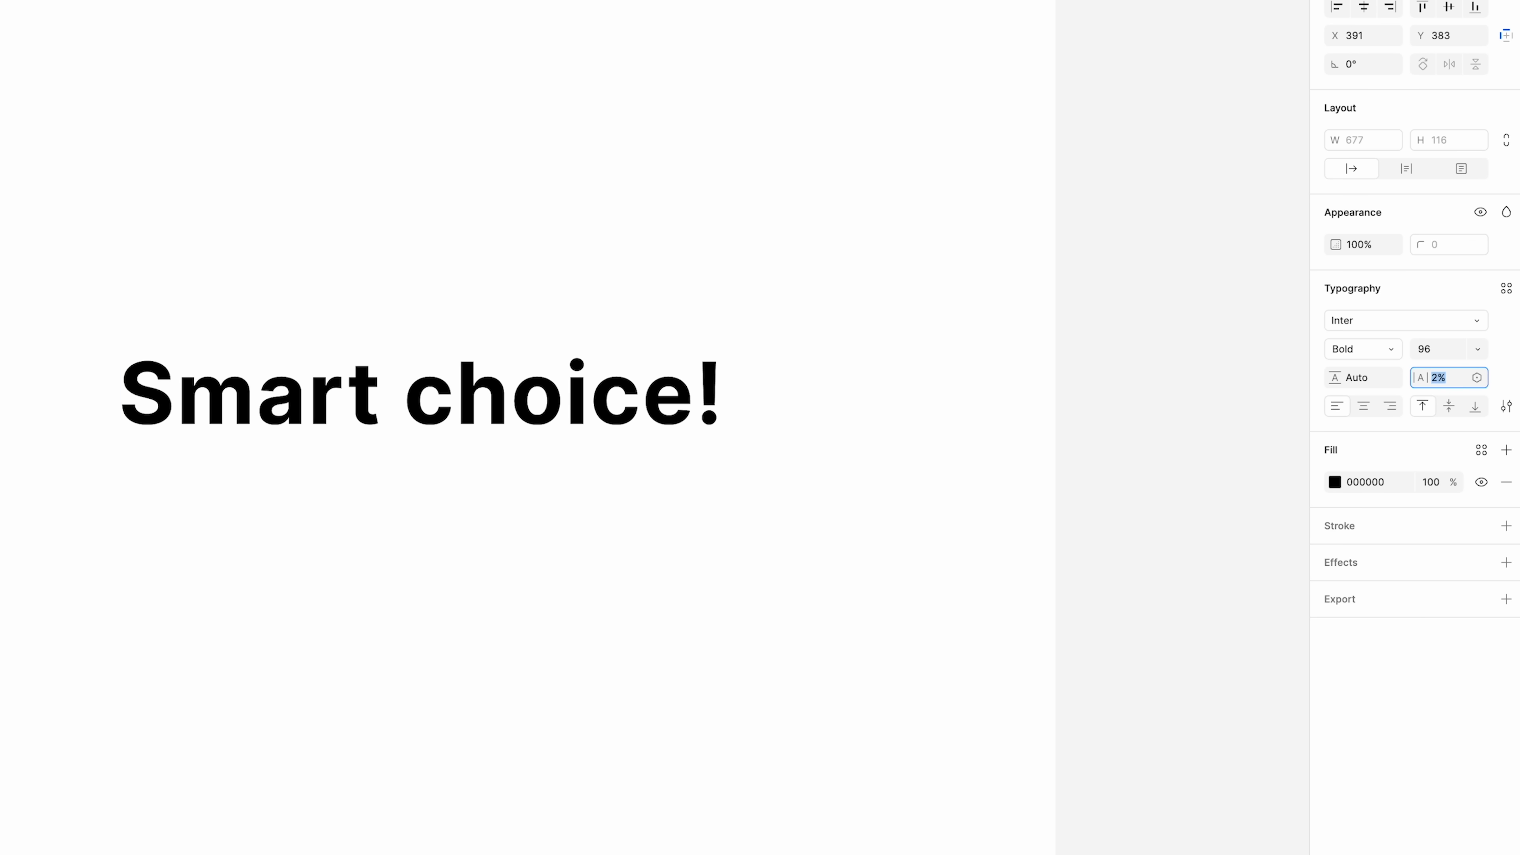
pyautogui.write('0%')
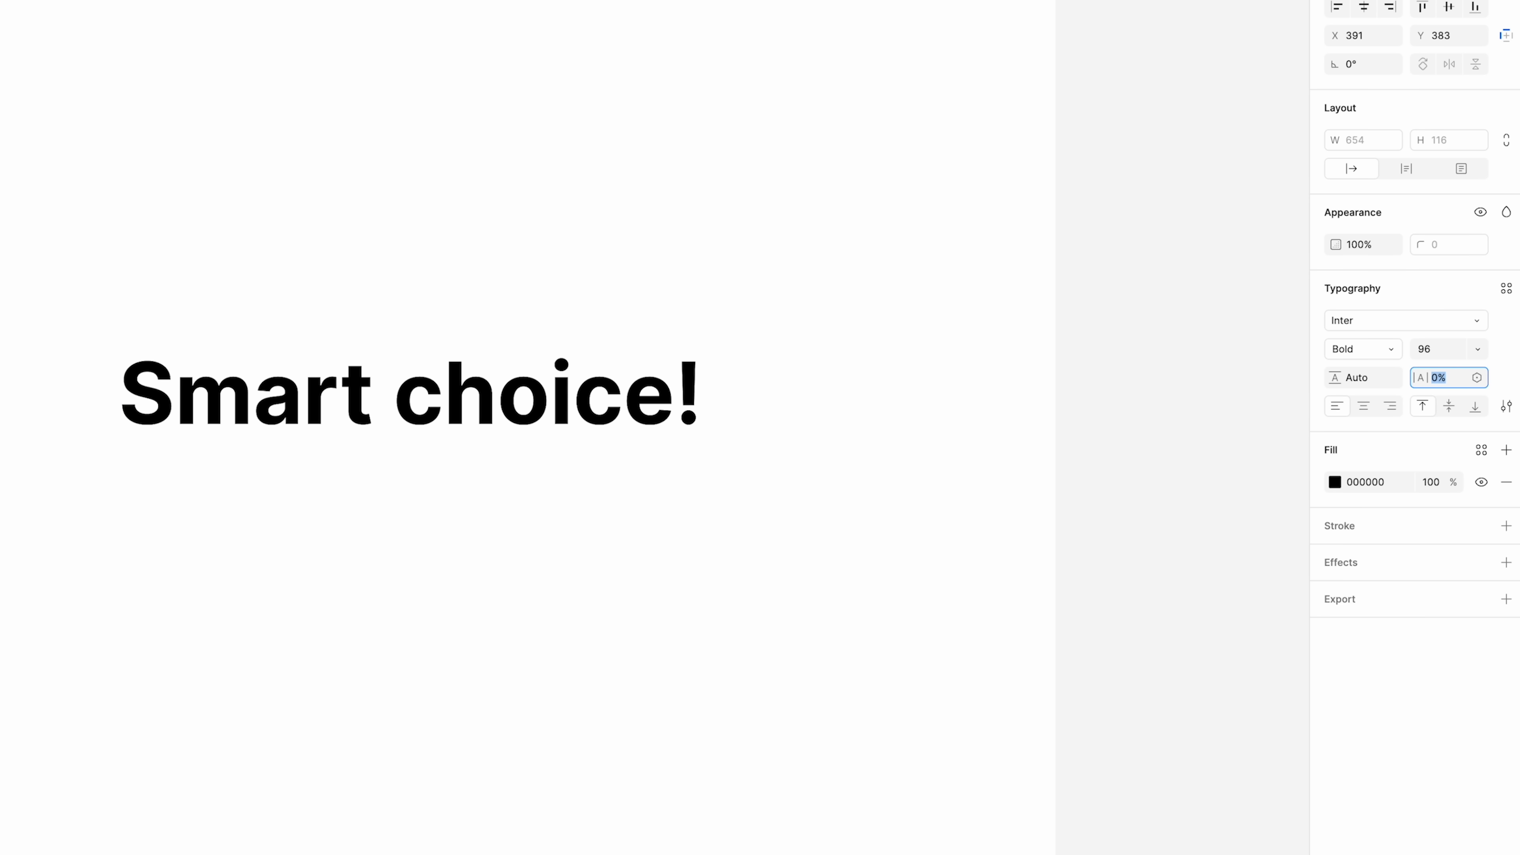
pyautogui.write('-4%')
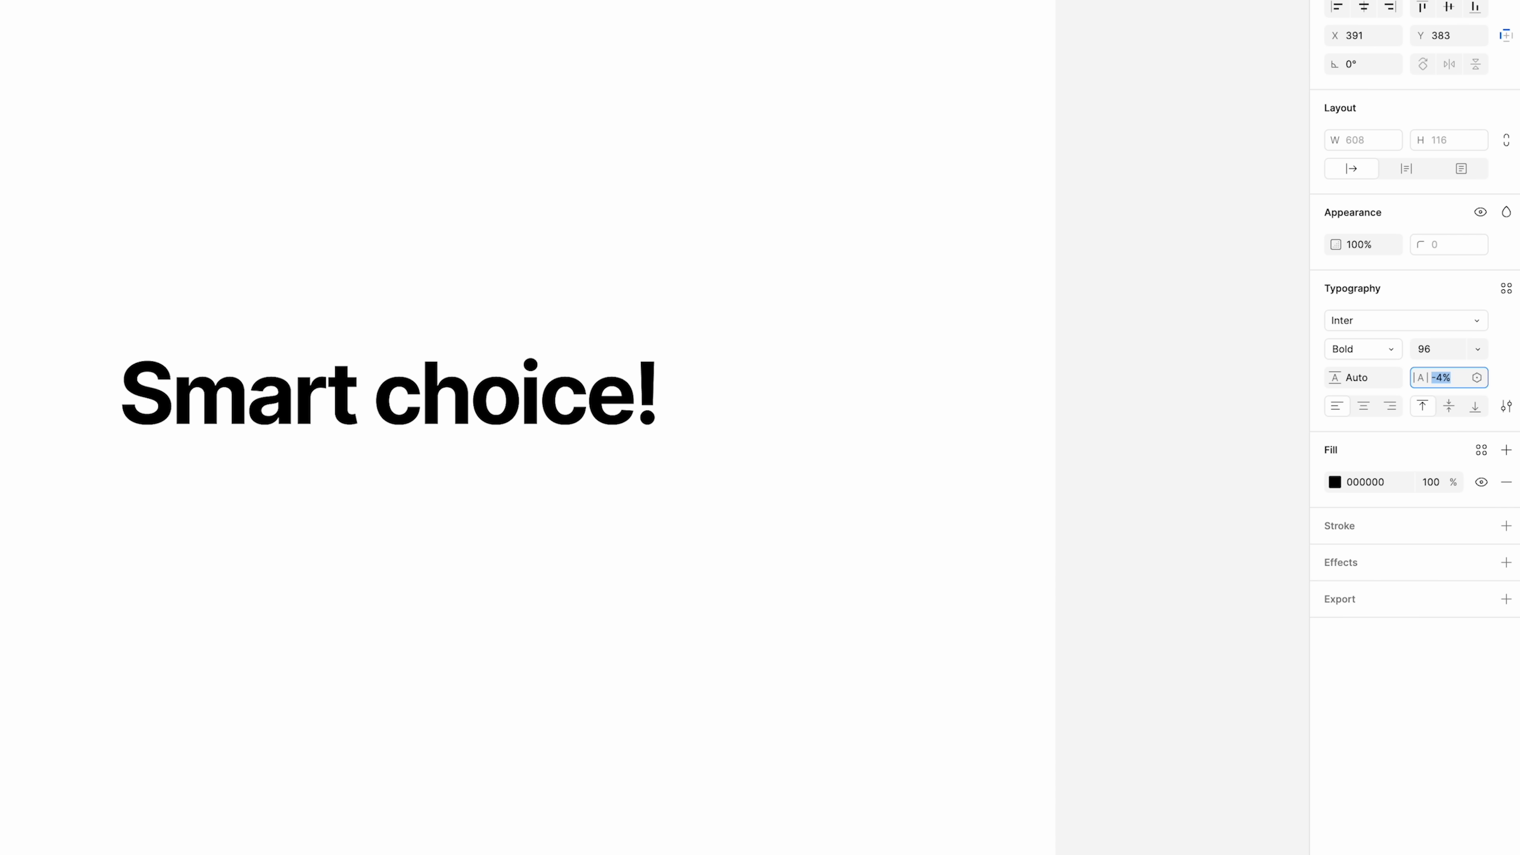
pyautogui.click(388, 393)
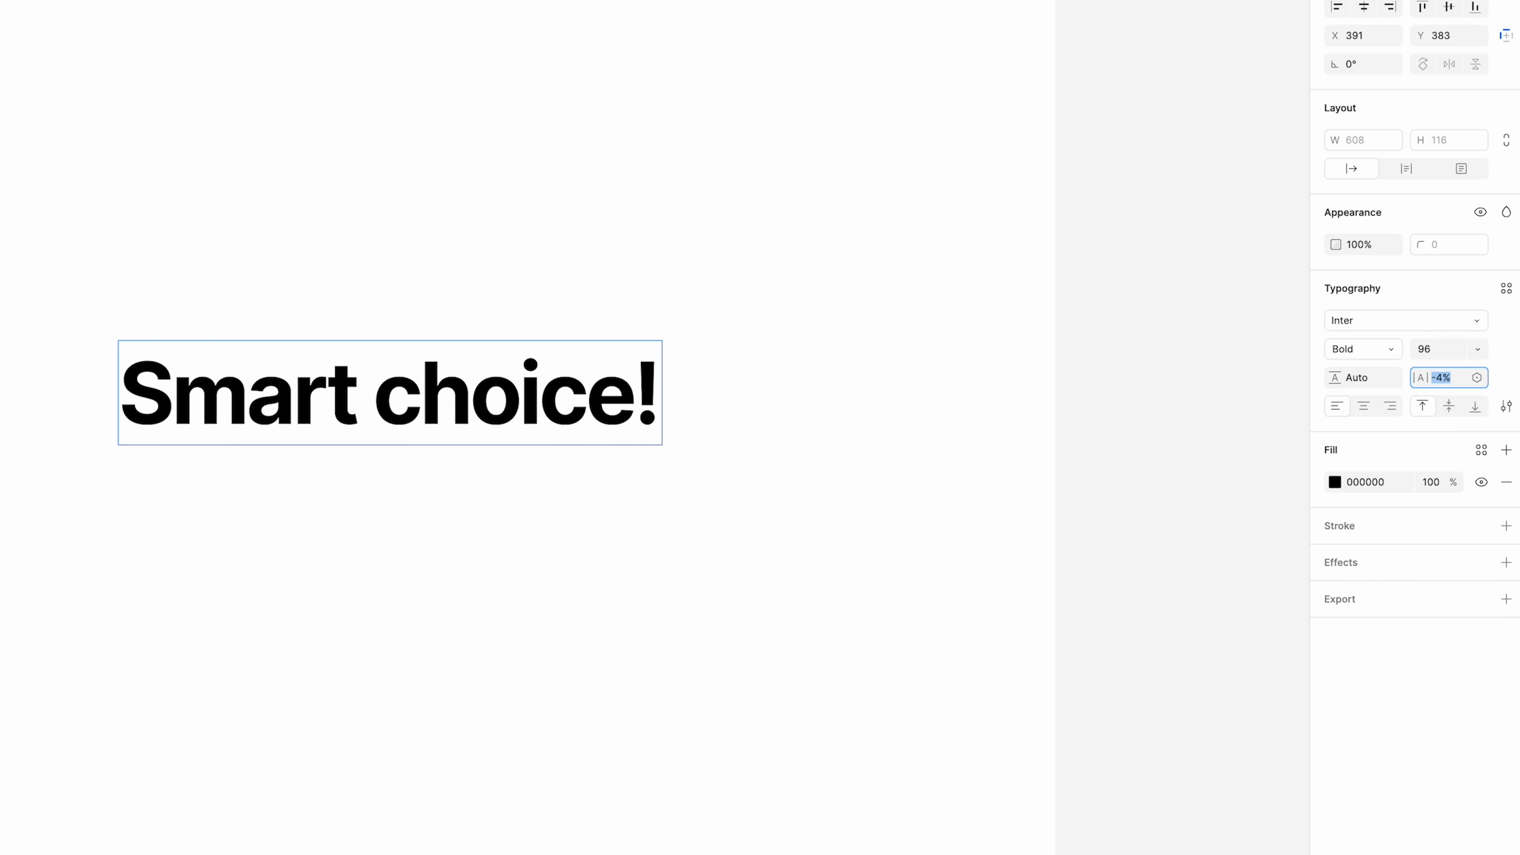
pyautogui.moveTo(1188, 307)
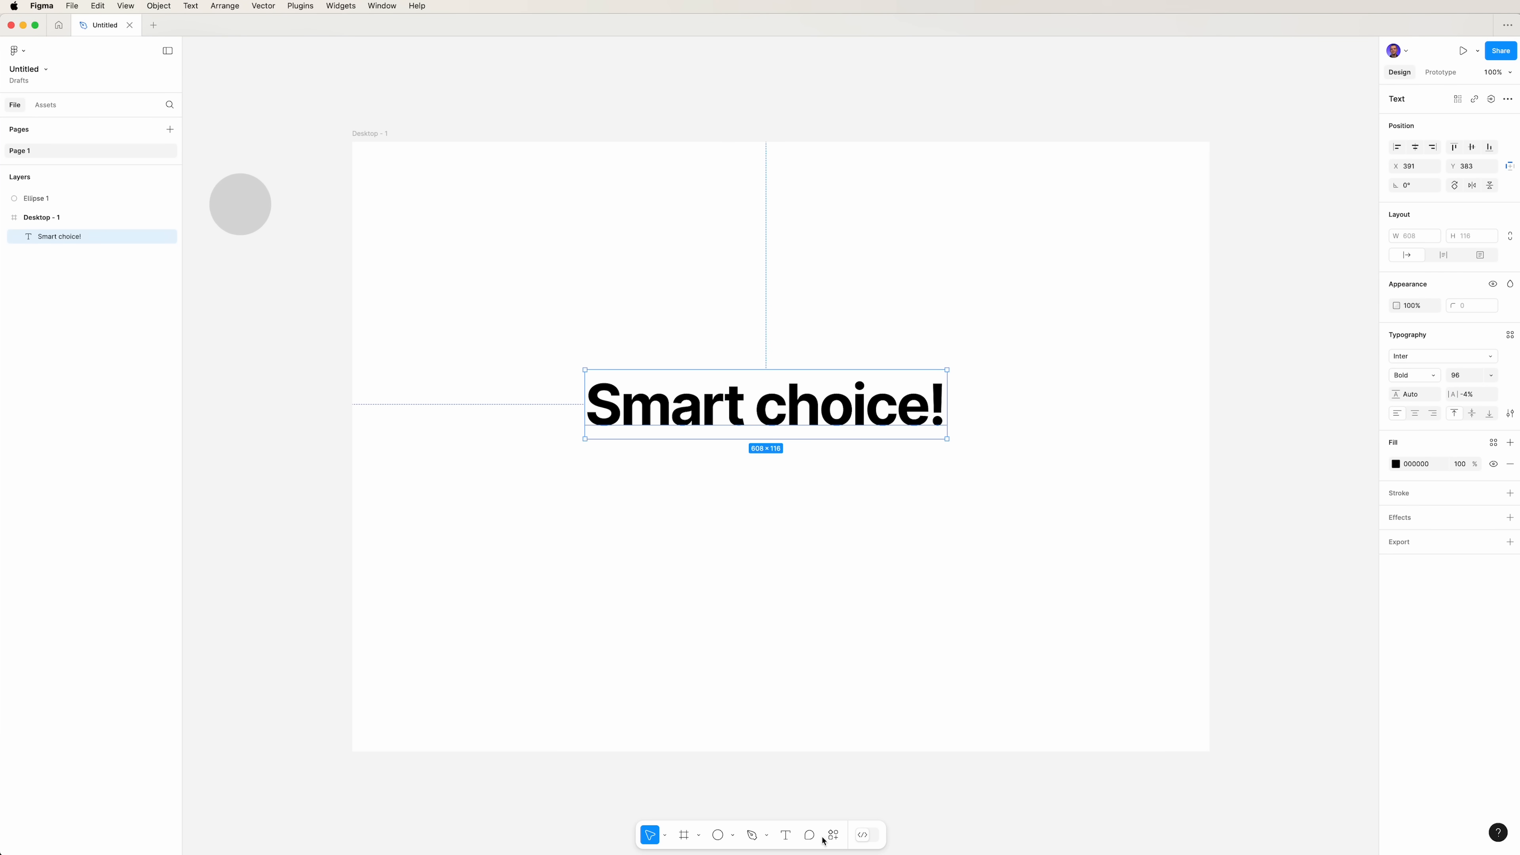
# - Pin a comment starting 'What's' at the frame's bottom edge
pyautogui.click(808, 834)
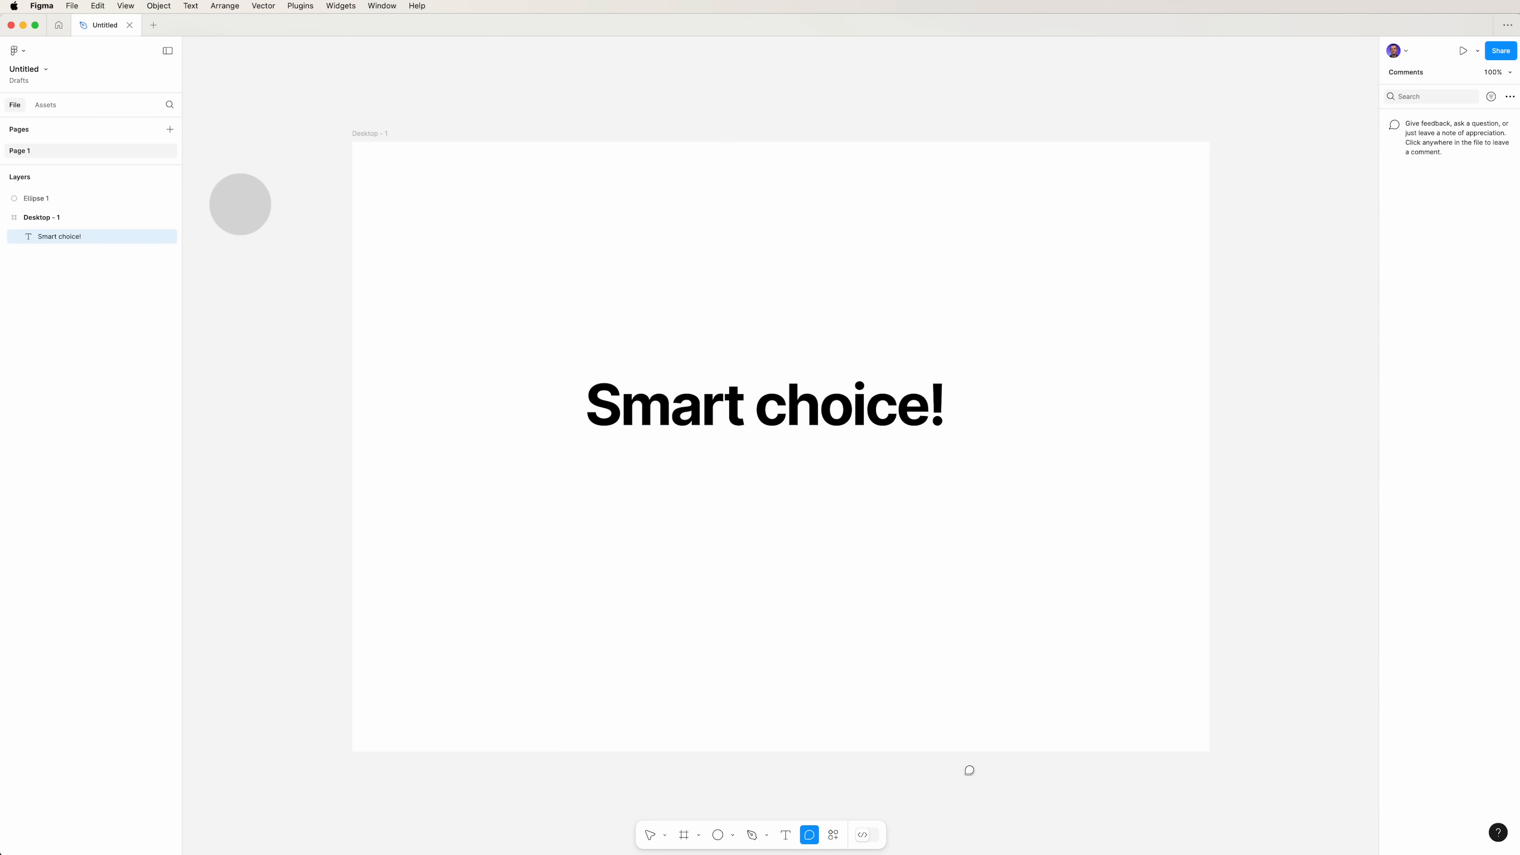
pyautogui.click(969, 770)
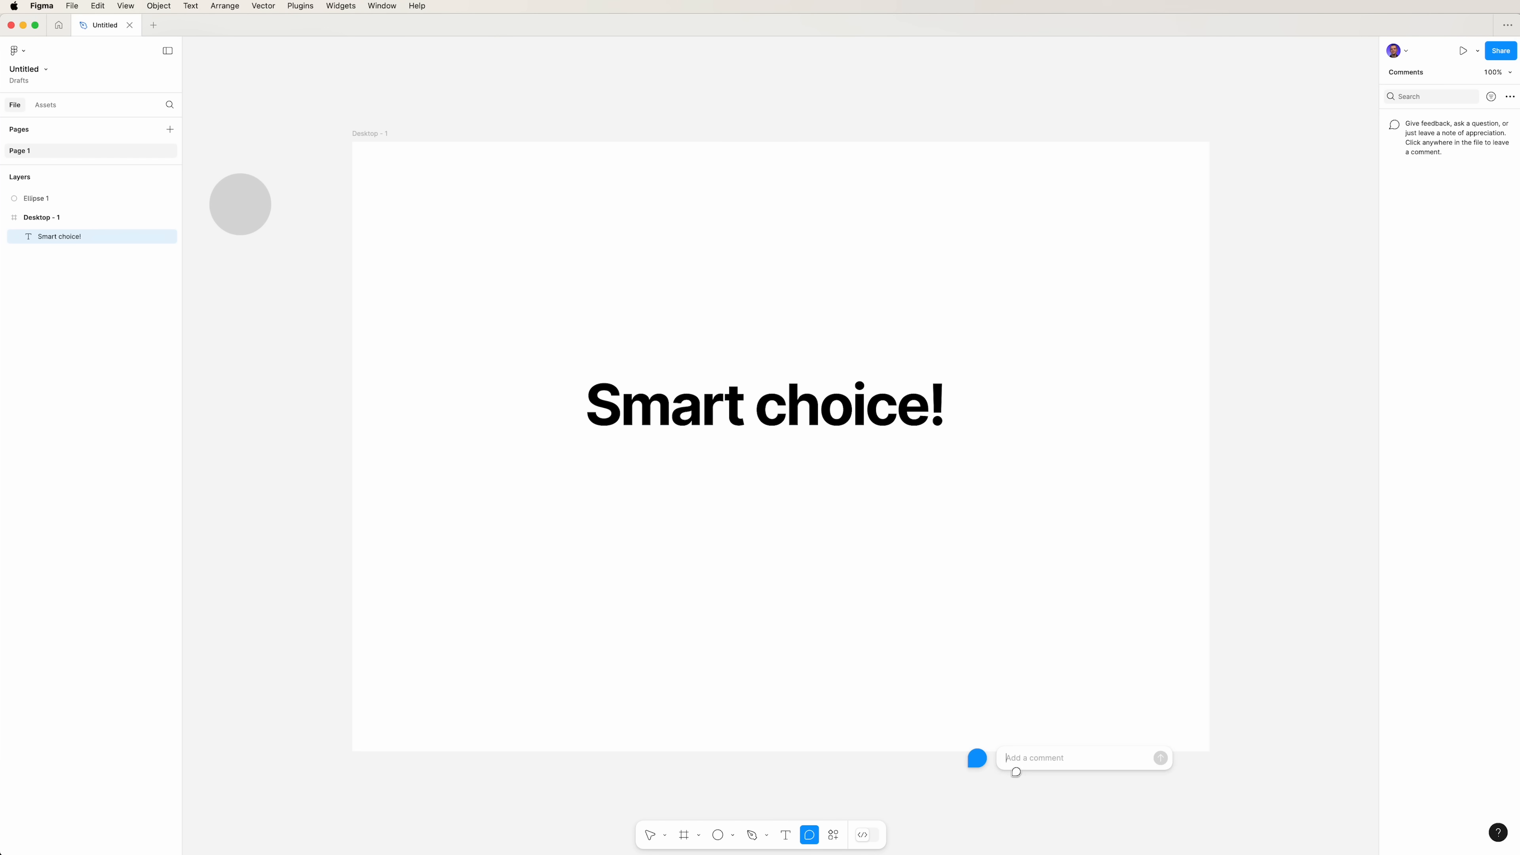
pyautogui.write("What's")
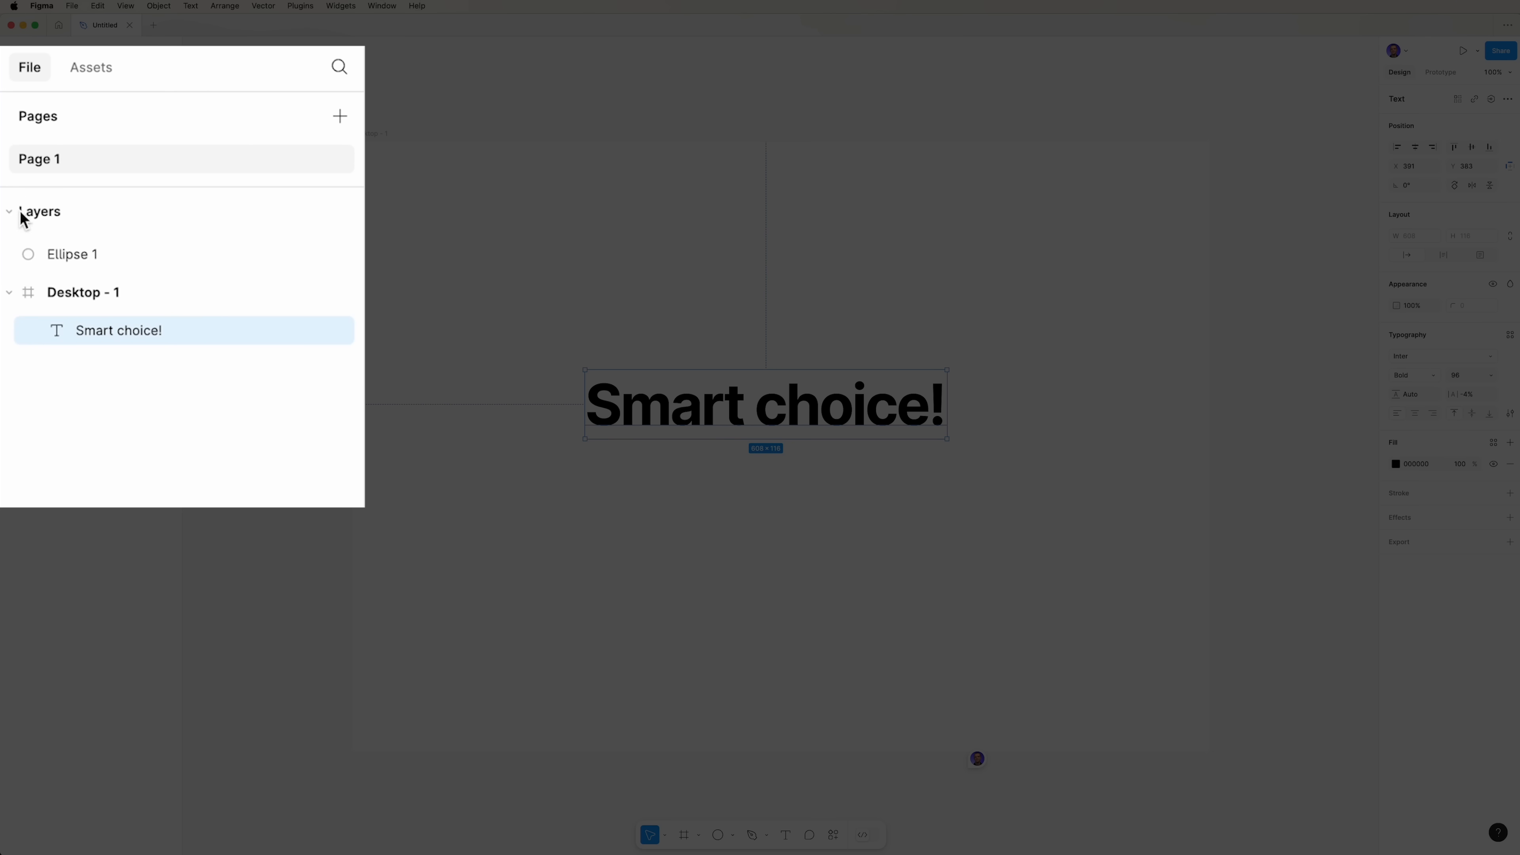
# - Select the whole Desktop - 1 frame in the Layers panel to show its white fill
pyautogui.click(72, 254)
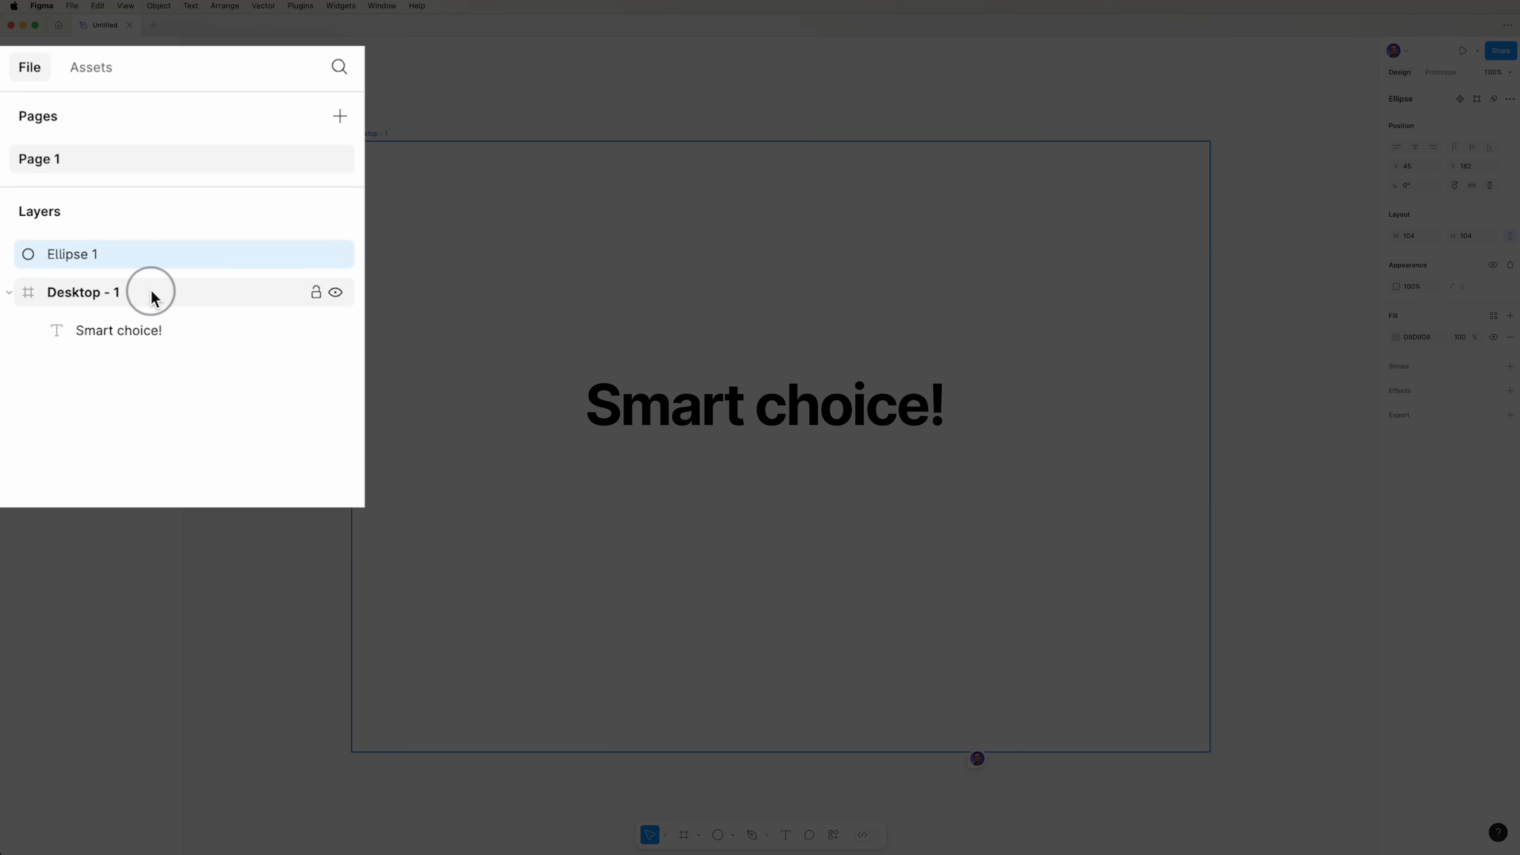
pyautogui.click(118, 329)
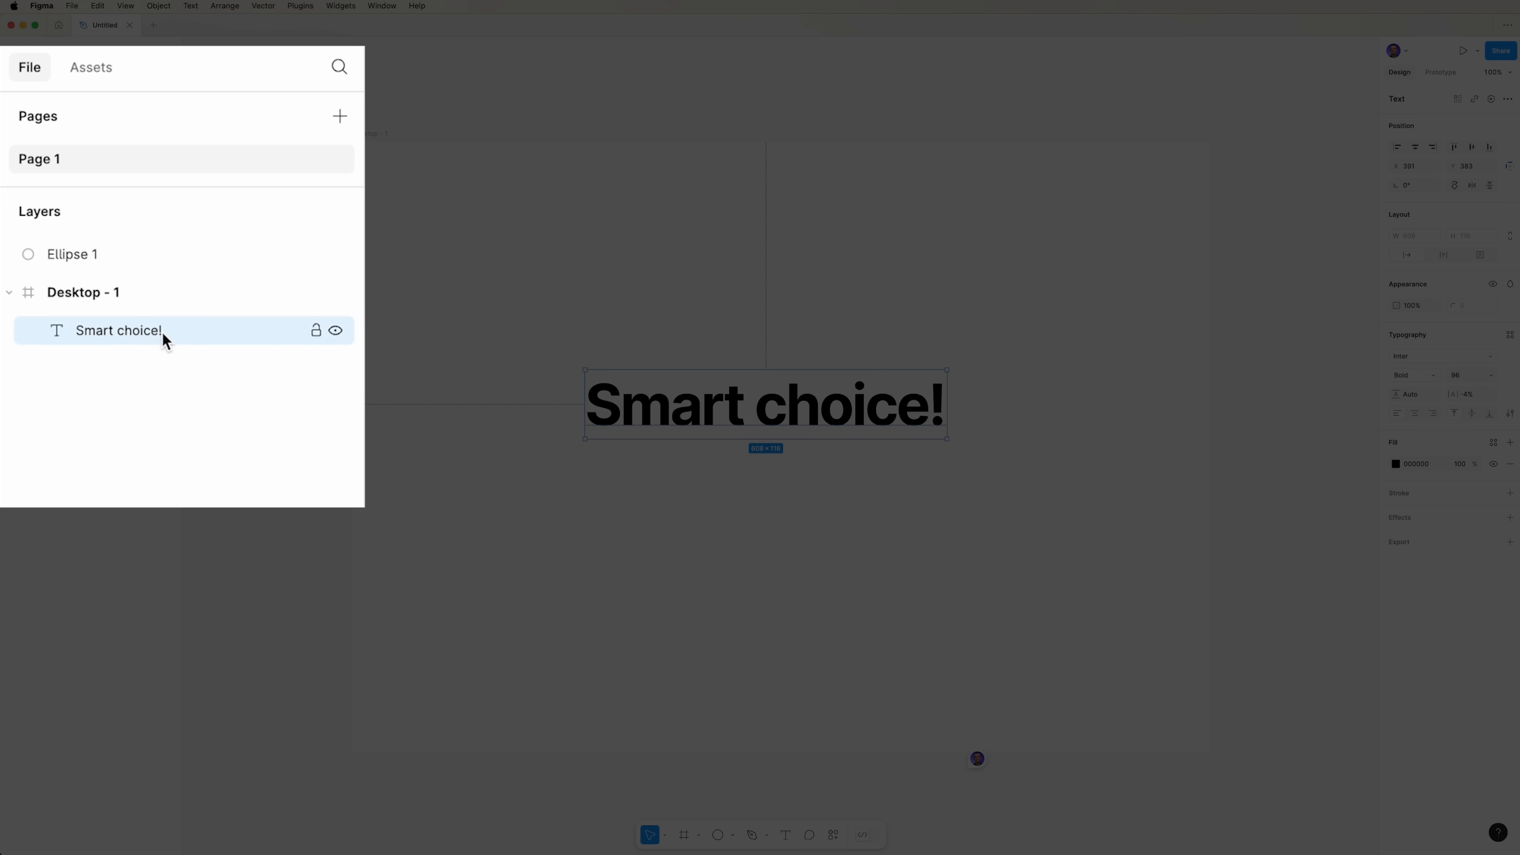
pyautogui.moveTo(320, 299)
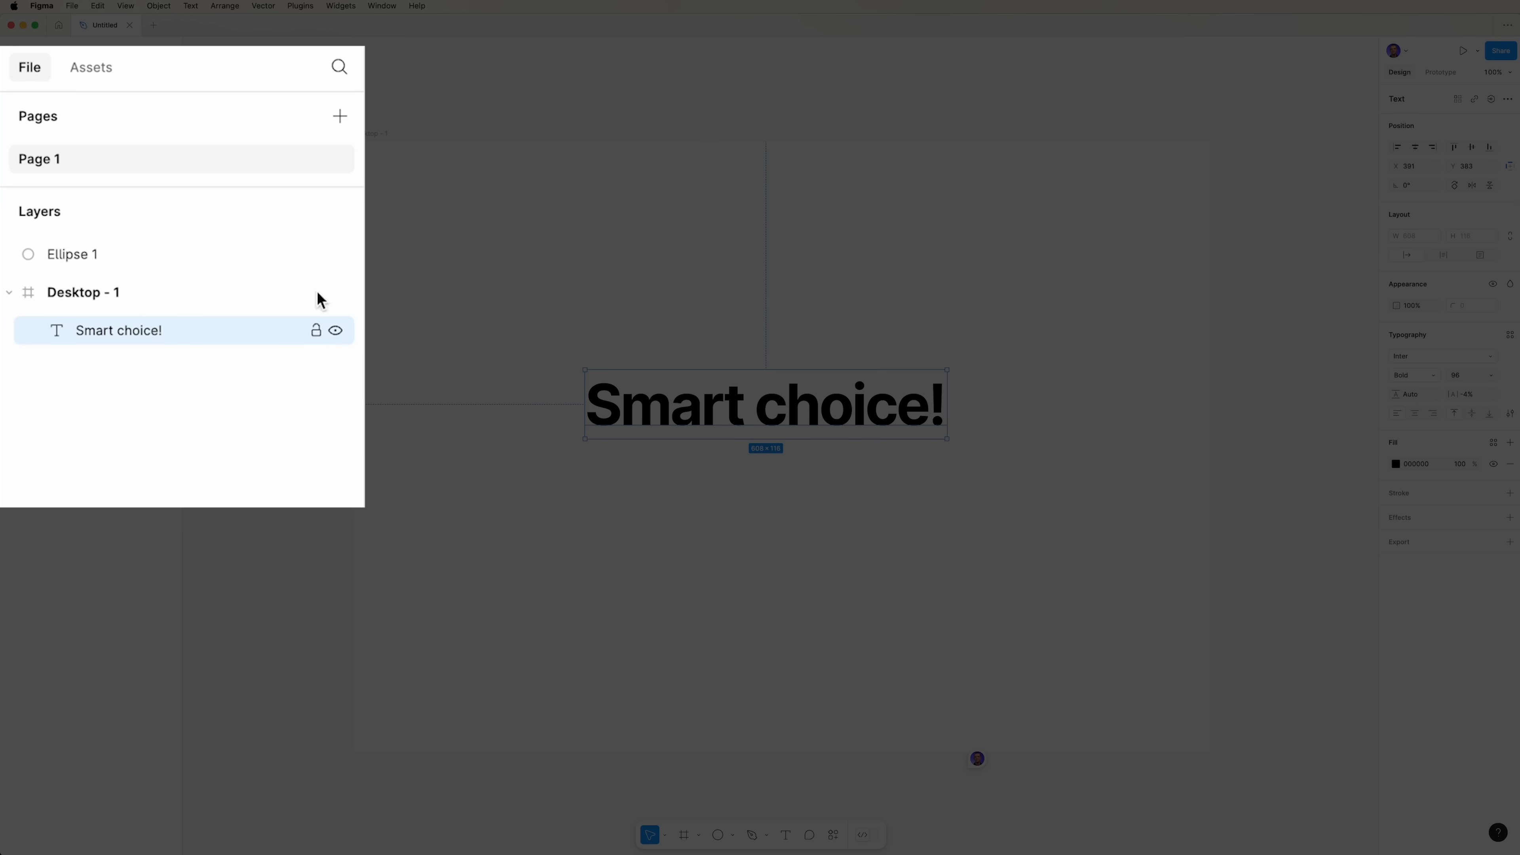
pyautogui.click(83, 292)
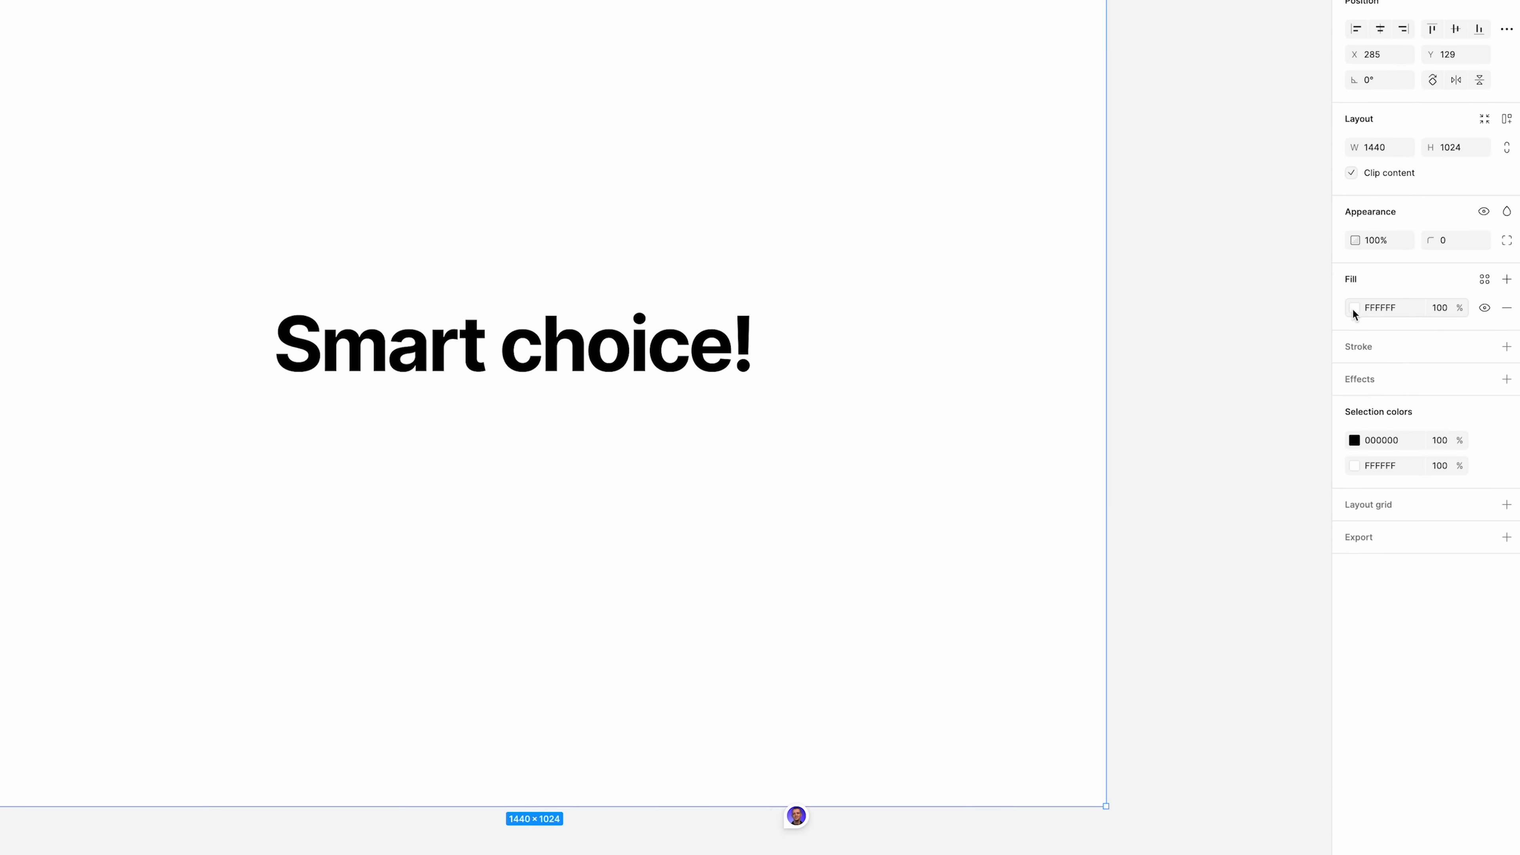
# - Set the frame fill to near-black 17152D and switch it to a linear gradient
pyautogui.click(1356, 308)
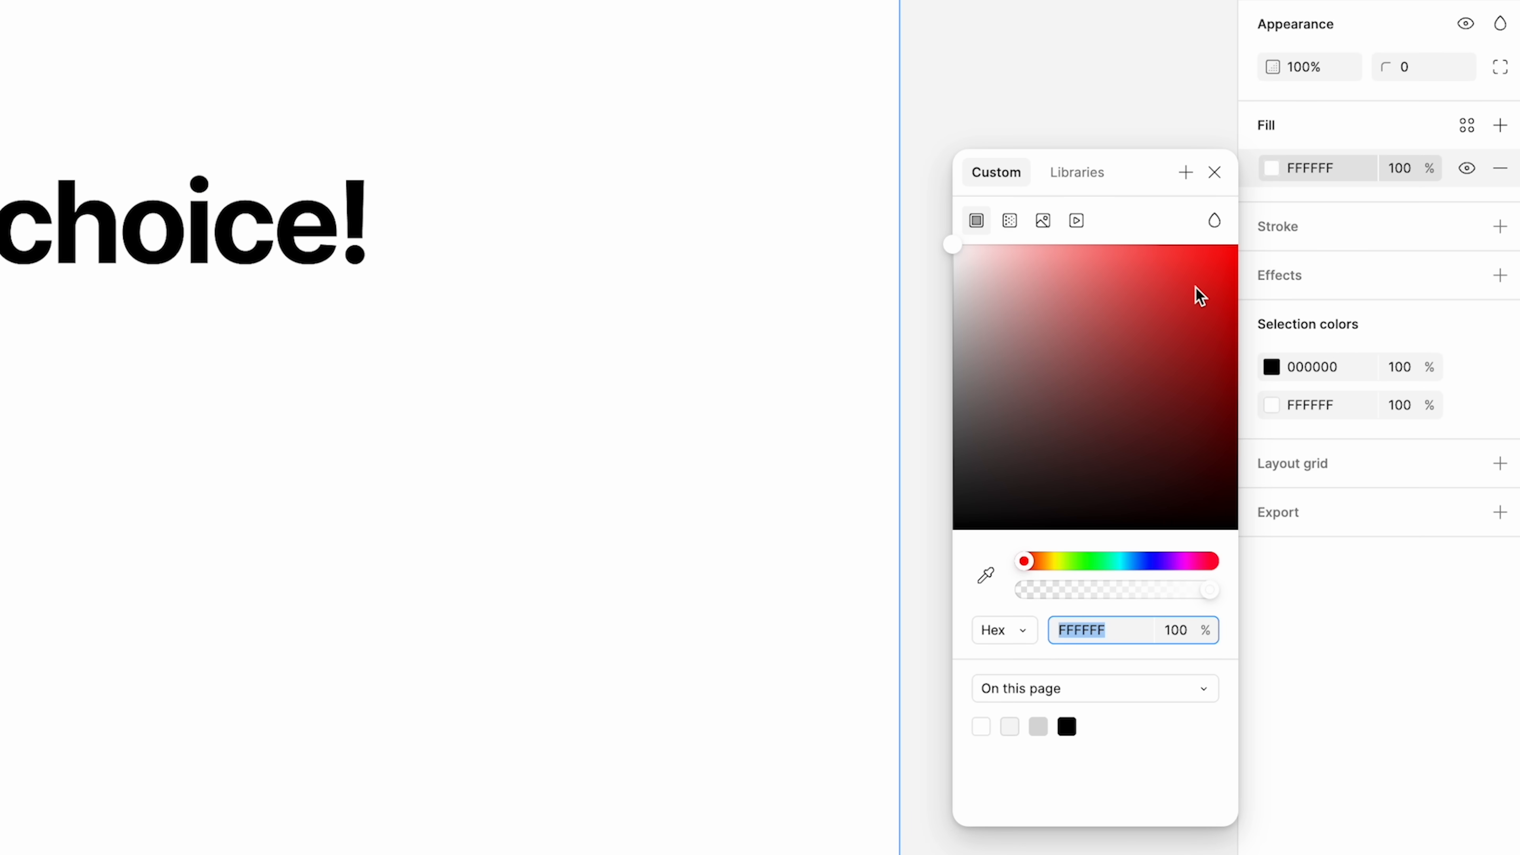
pyautogui.moveTo(1025, 561); pyautogui.dragTo(1114, 560)
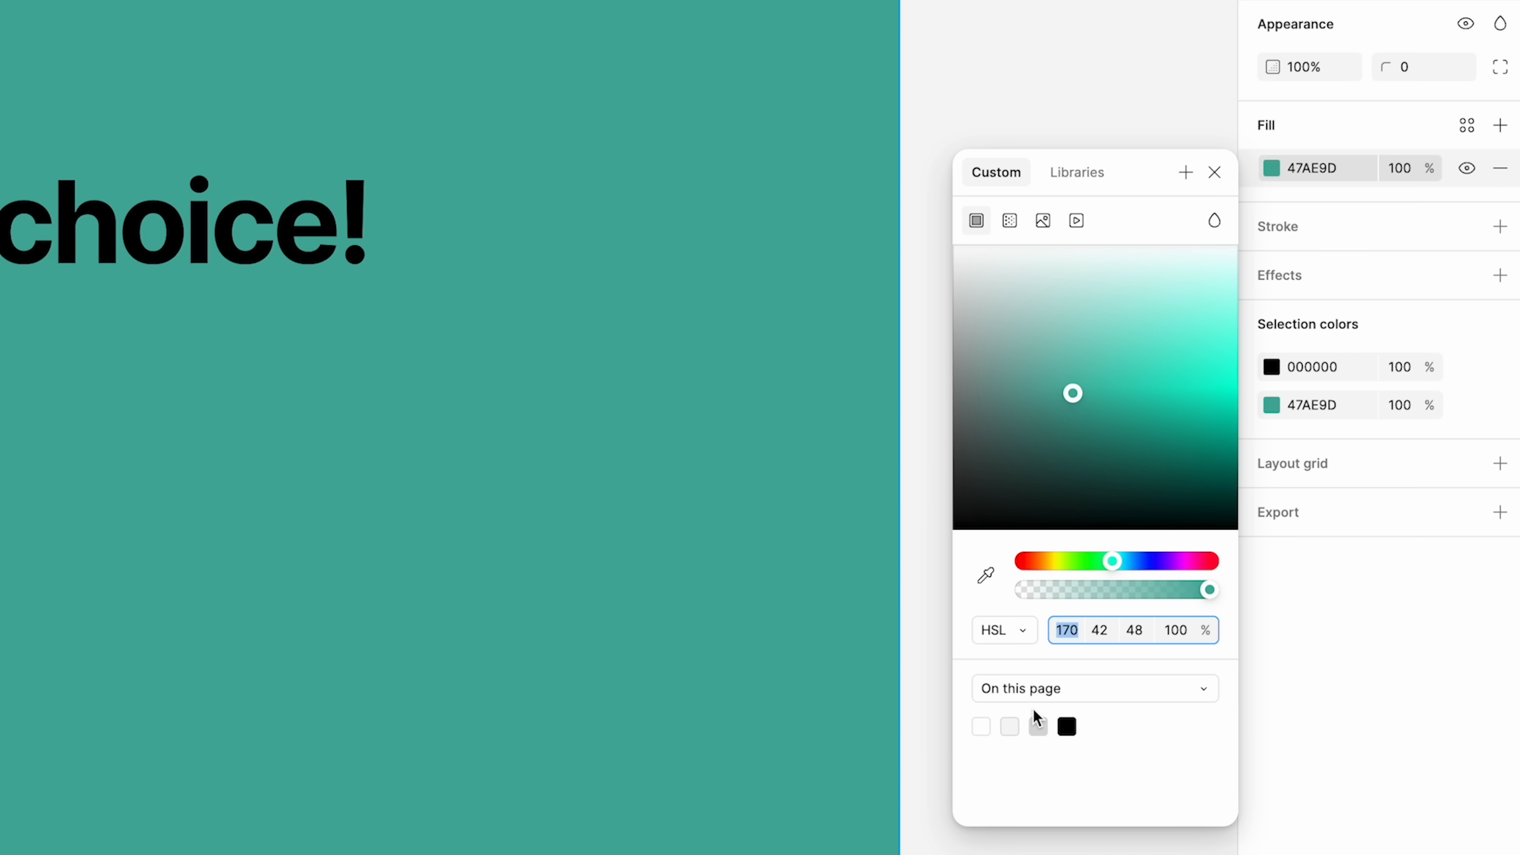
pyautogui.moveTo(1114, 561); pyautogui.dragTo(1162, 561)
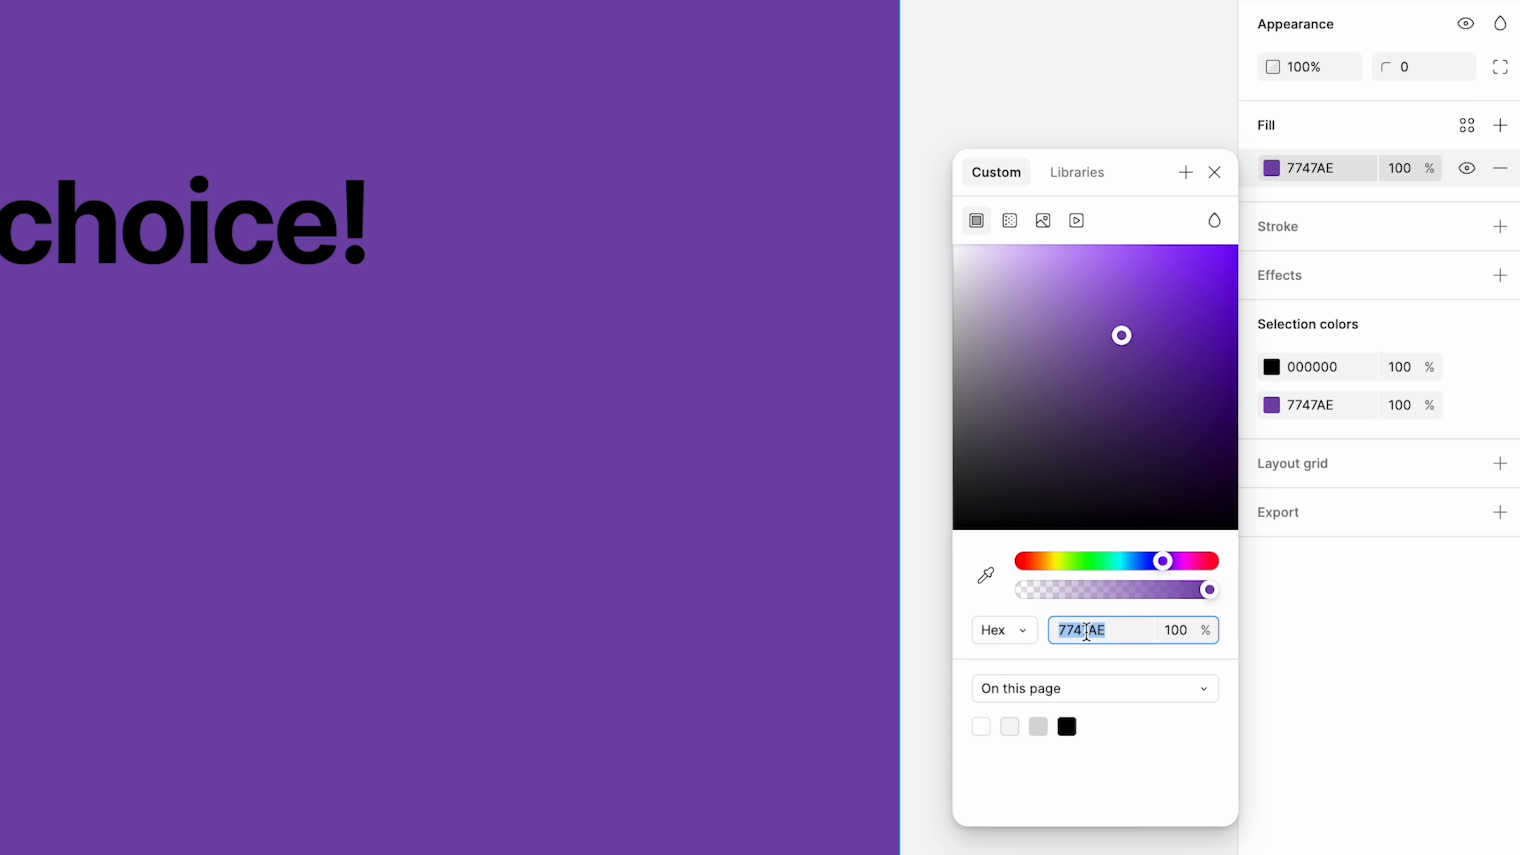
pyautogui.write('17152D')
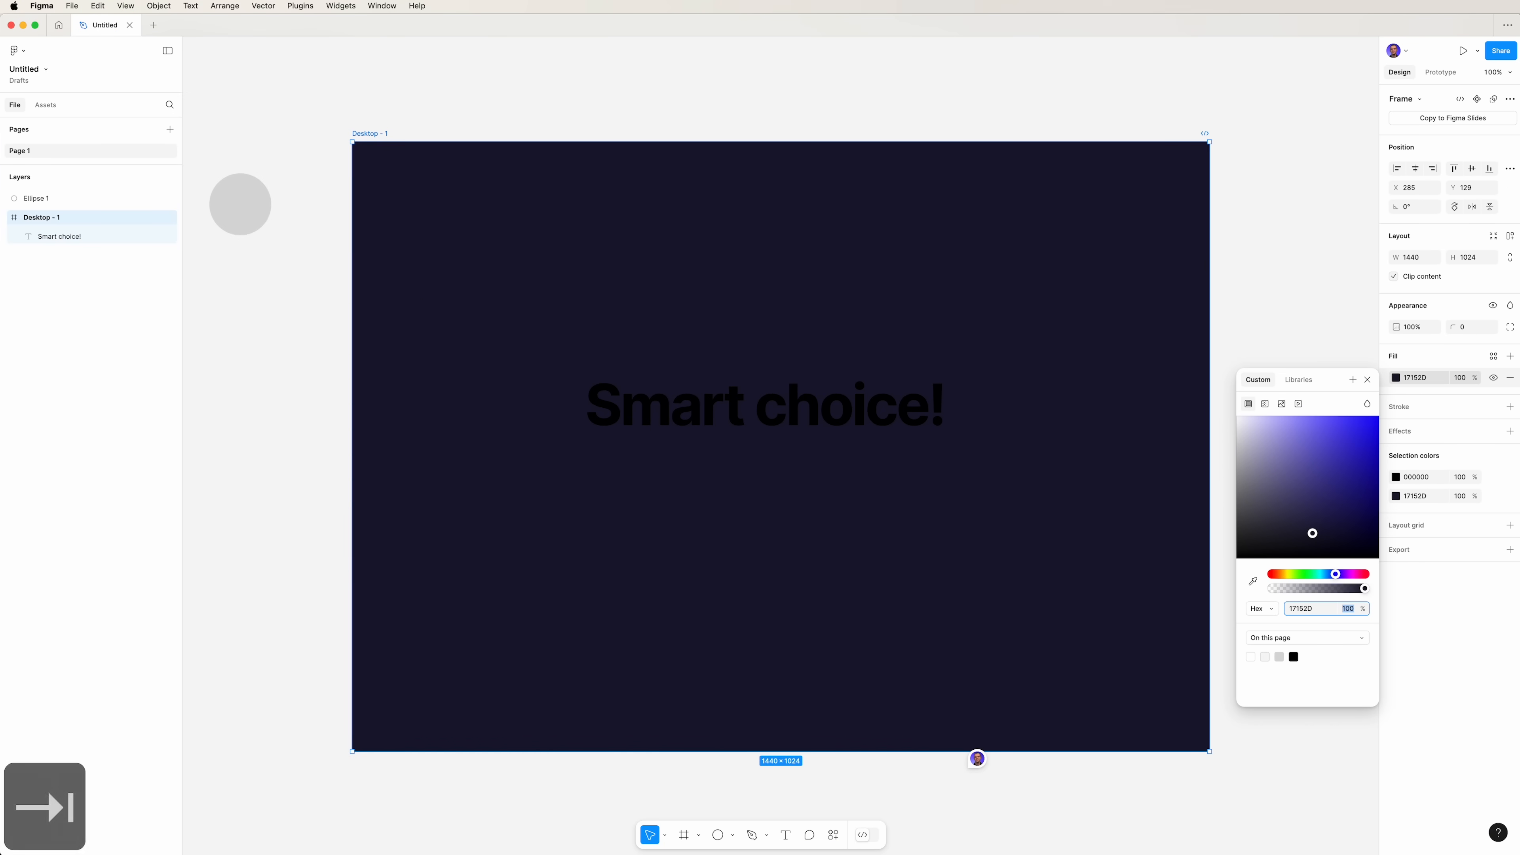
pyautogui.click(1265, 405)
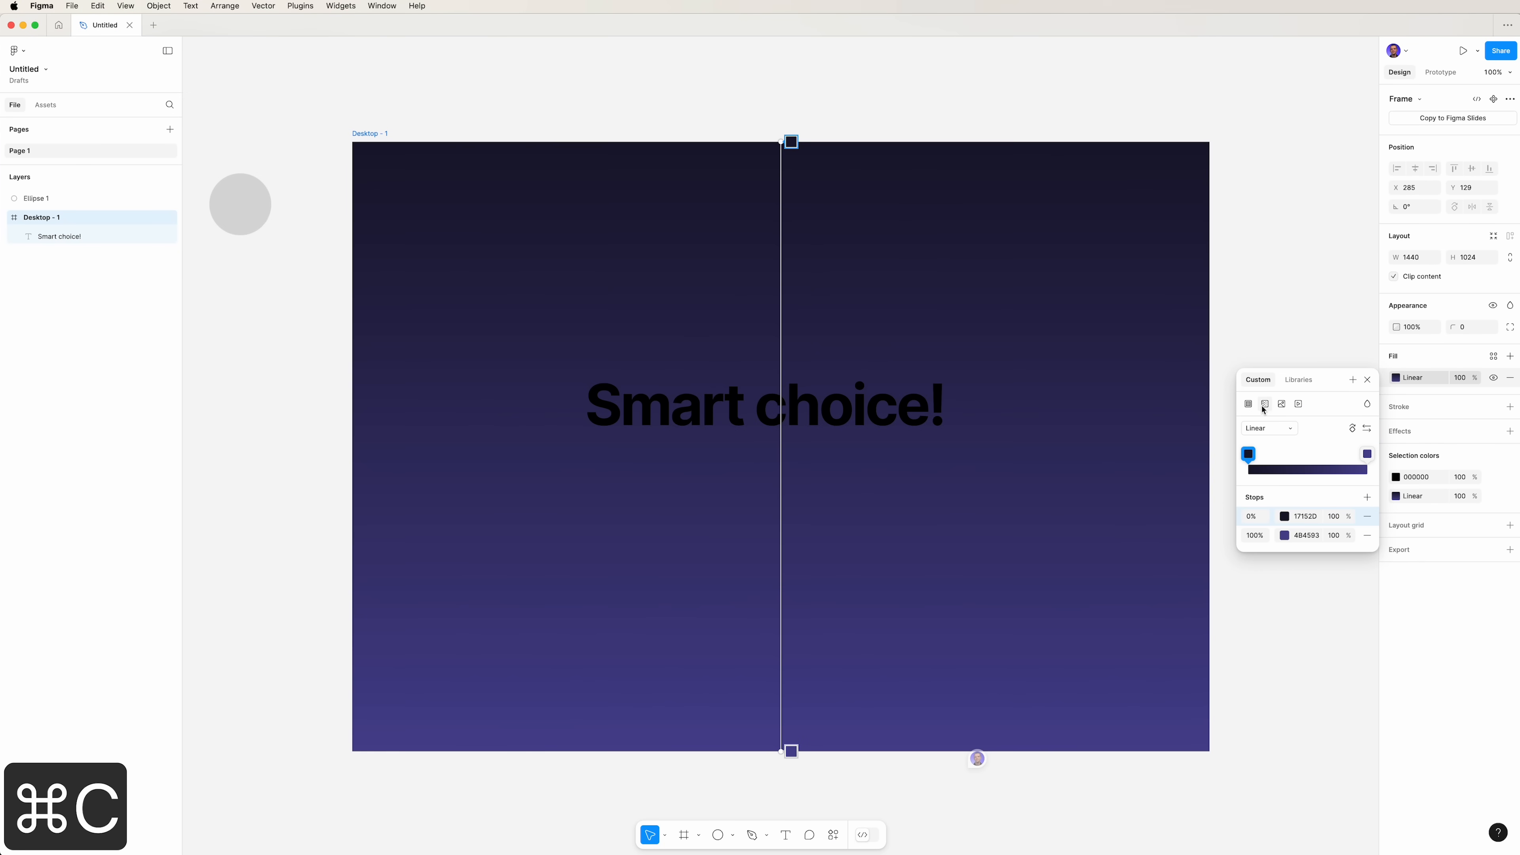
pyautogui.moveTo(1265, 404)
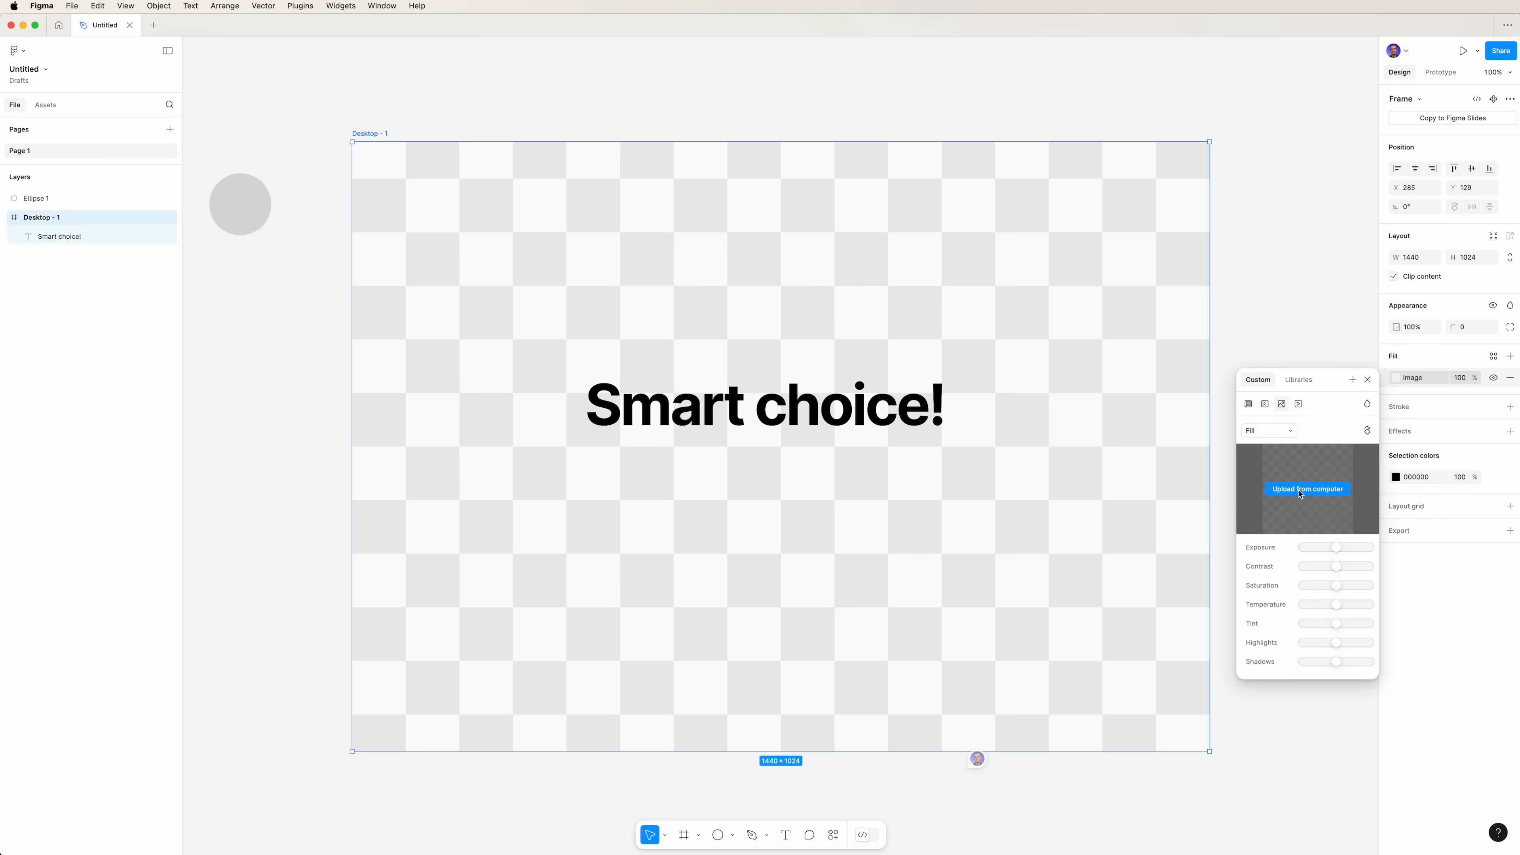
pyautogui.click(1281, 403)
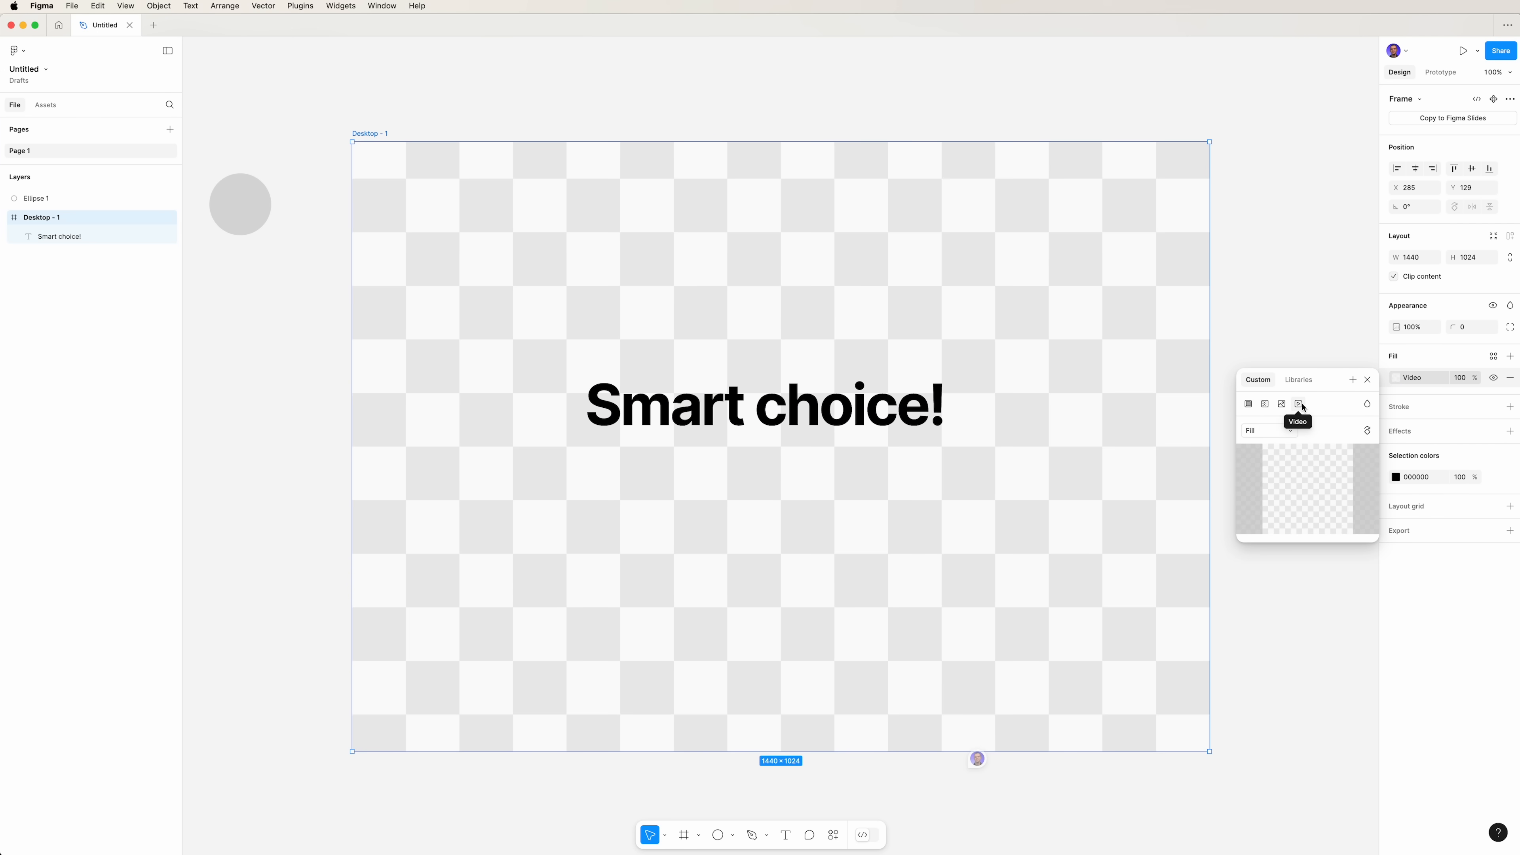
pyautogui.click(1265, 403)
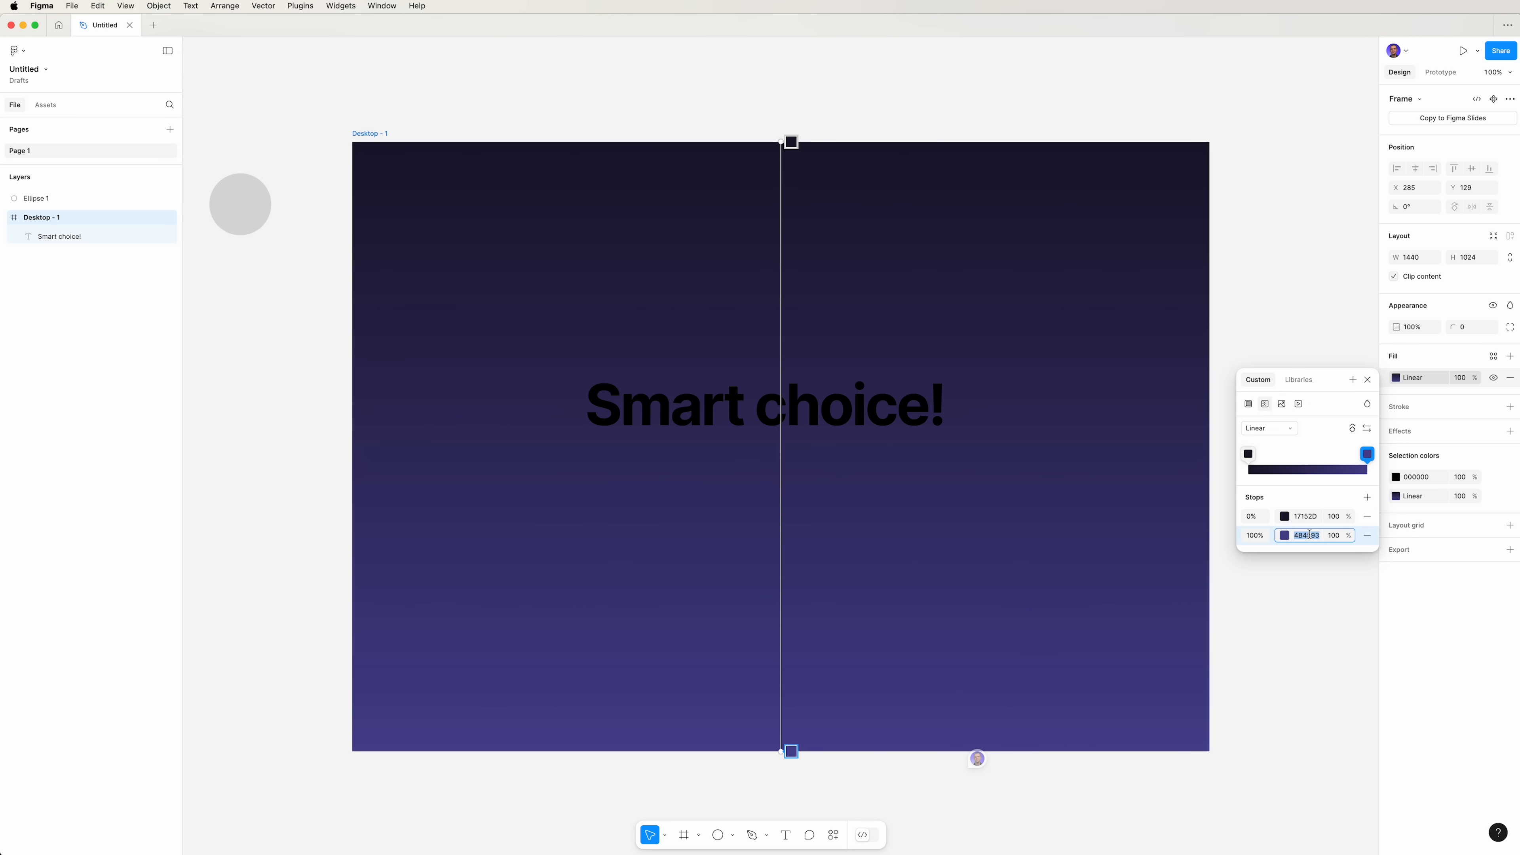
# - Set the gradient's end stop to purple 5328DC and angle it diagonally across the frame
pyautogui.write('532')
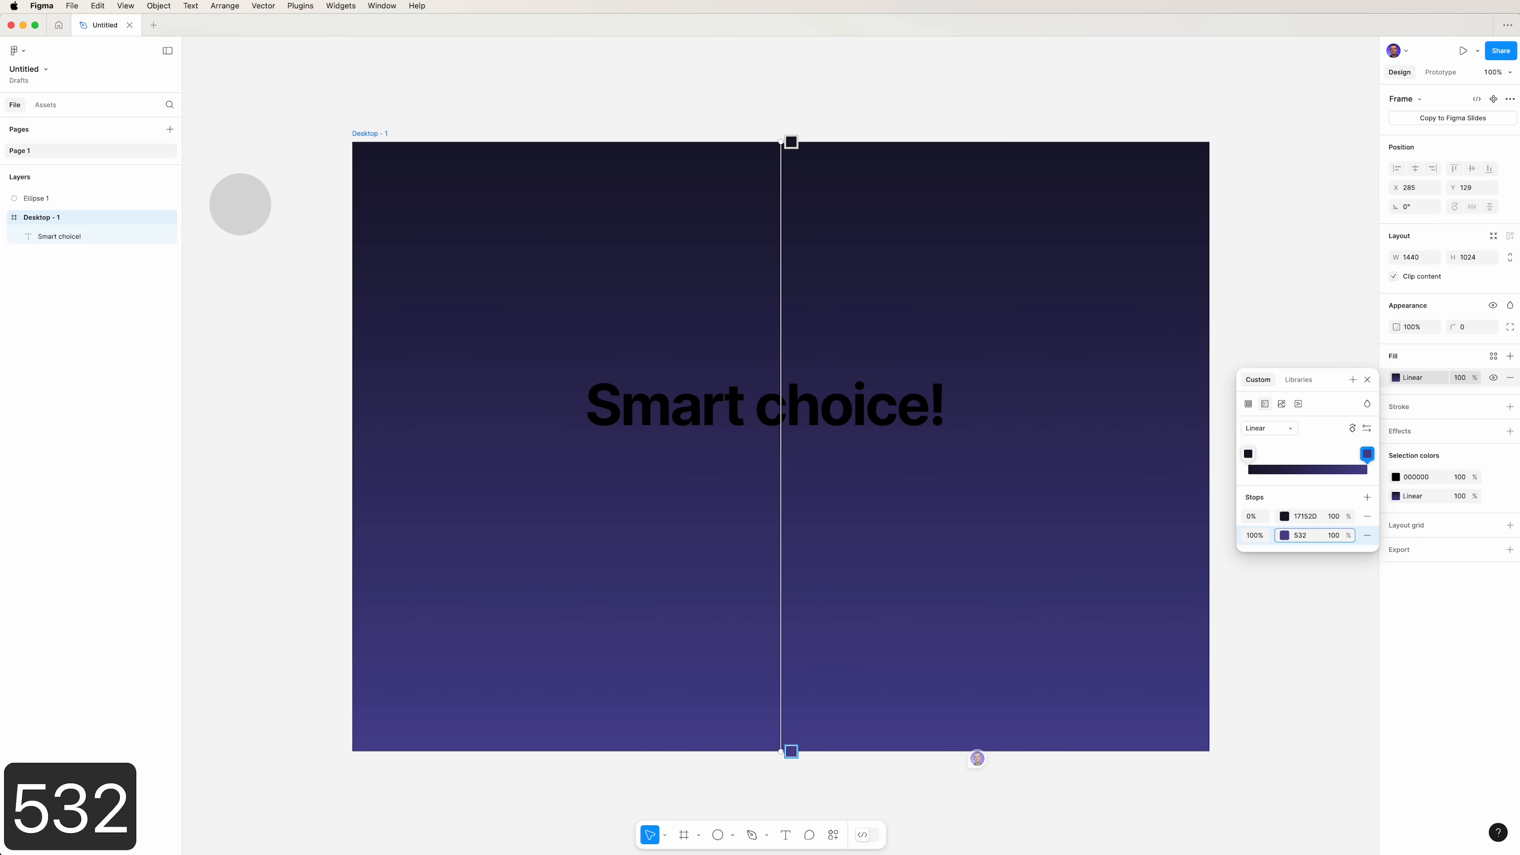
pyautogui.write('bdc')
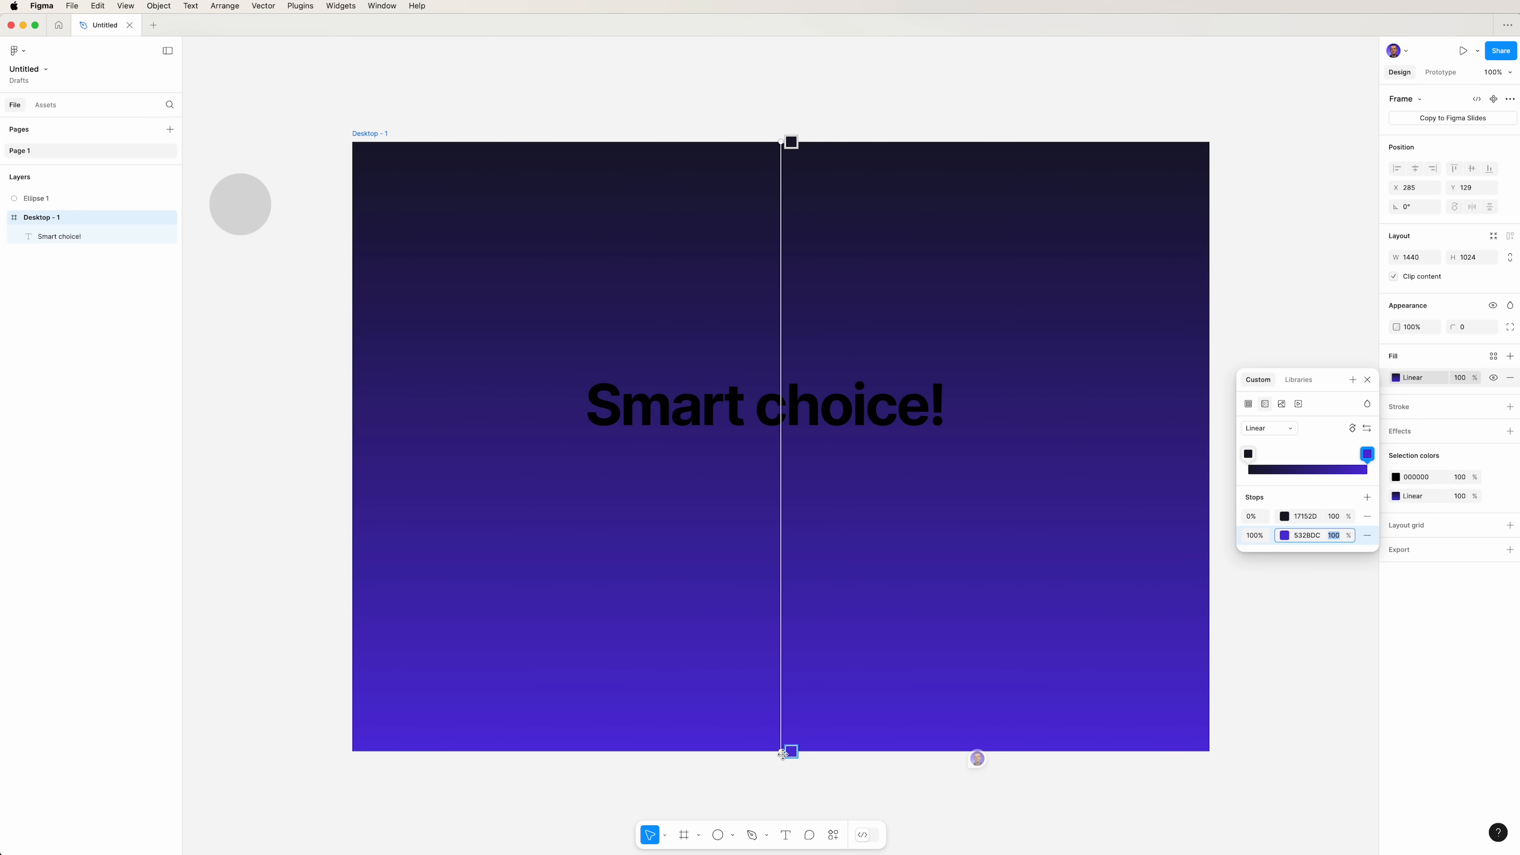
pyautogui.moveTo(787, 751); pyautogui.dragTo(776, 640)
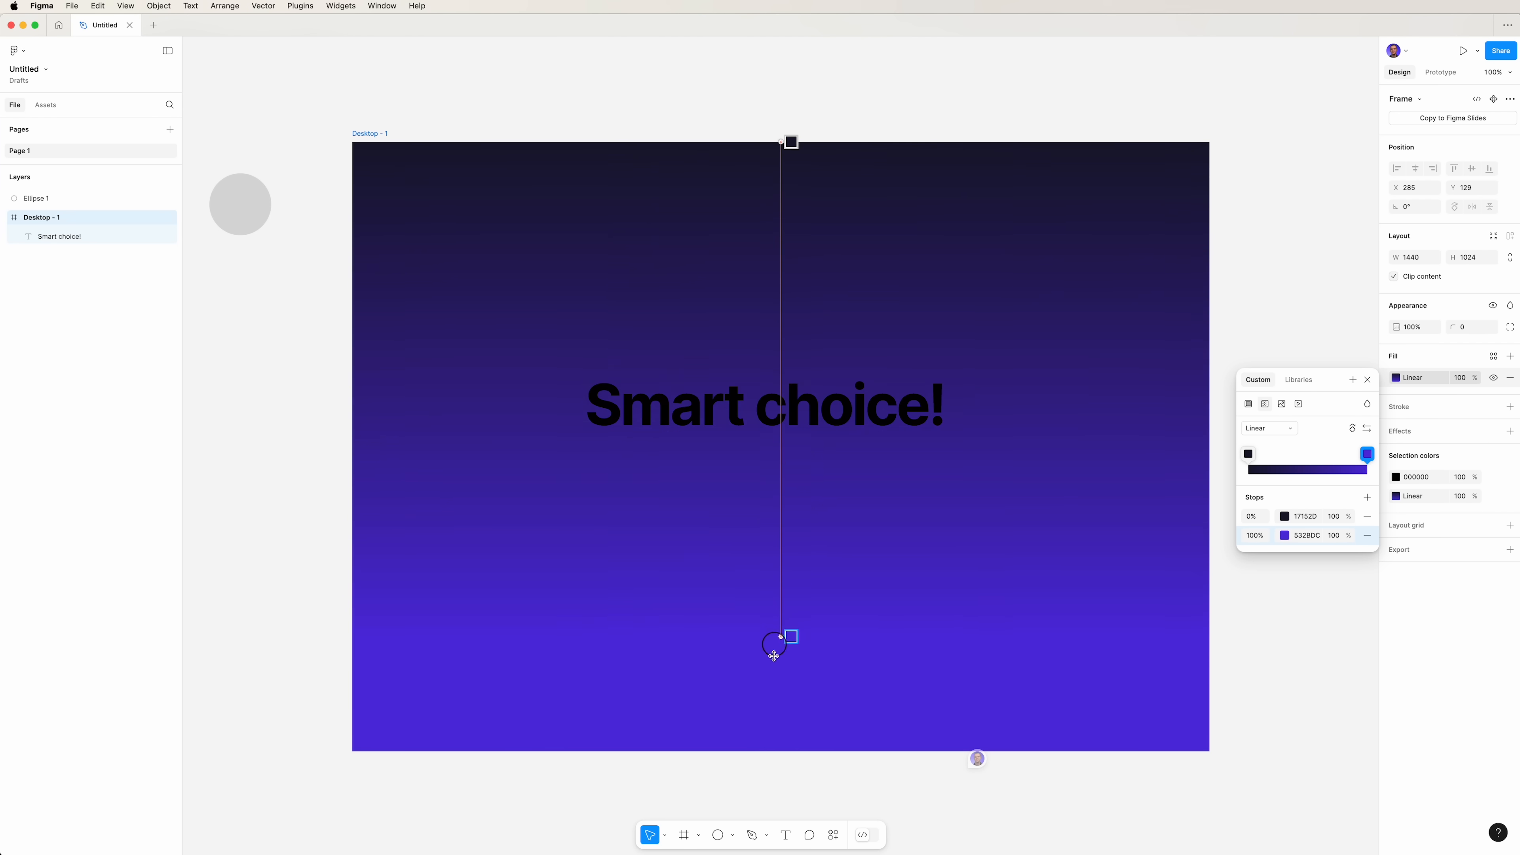
pyautogui.moveTo(790, 637); pyautogui.dragTo(1100, 738)
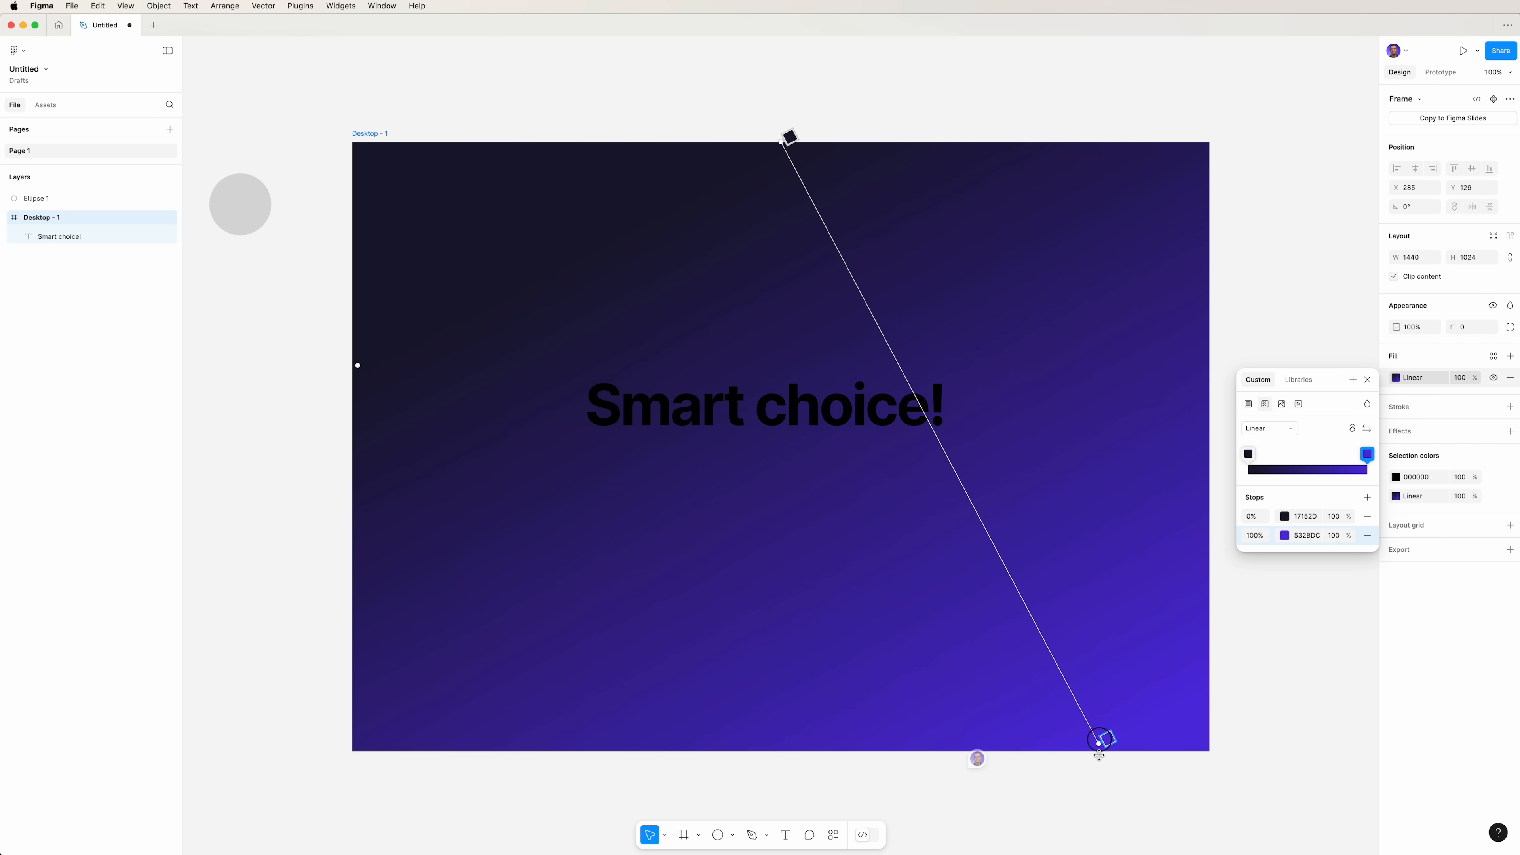
pyautogui.moveTo(1098, 740); pyautogui.dragTo(1094, 794)
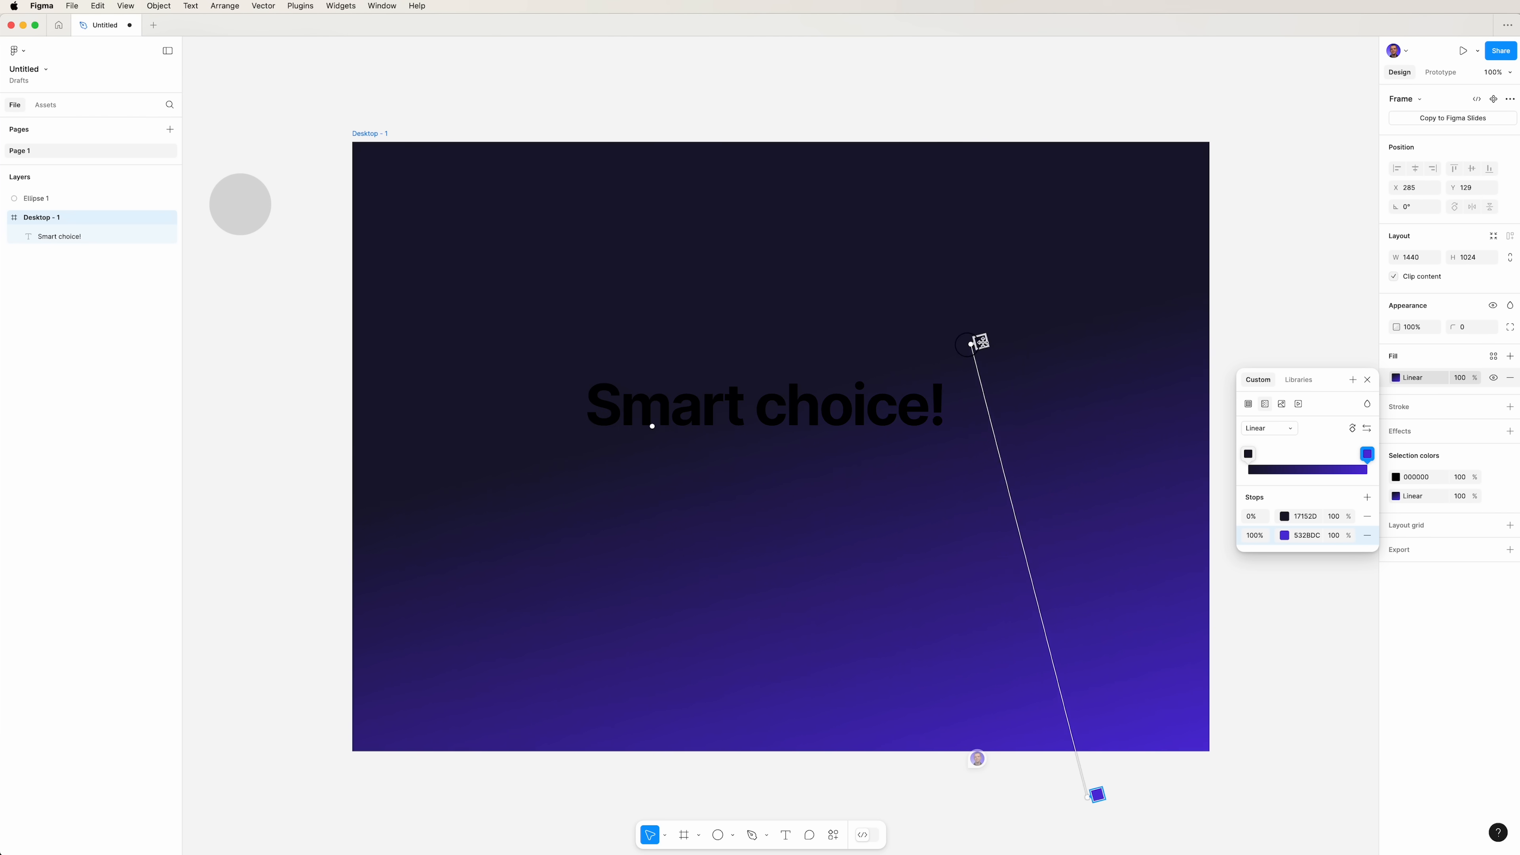
pyautogui.moveTo(974, 344); pyautogui.dragTo(1033, 333)
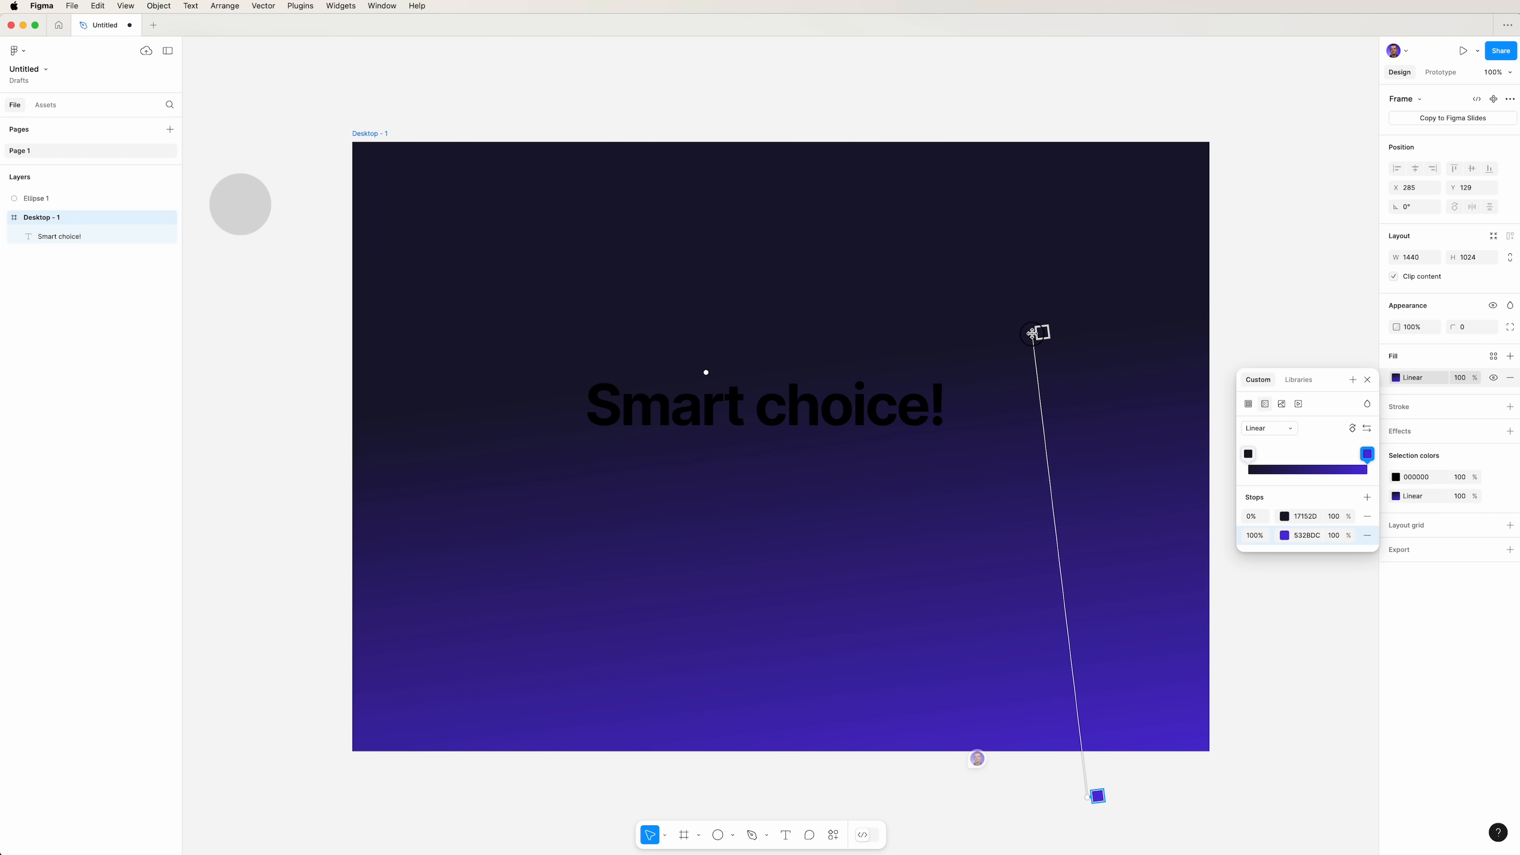
pyautogui.click(1366, 380)
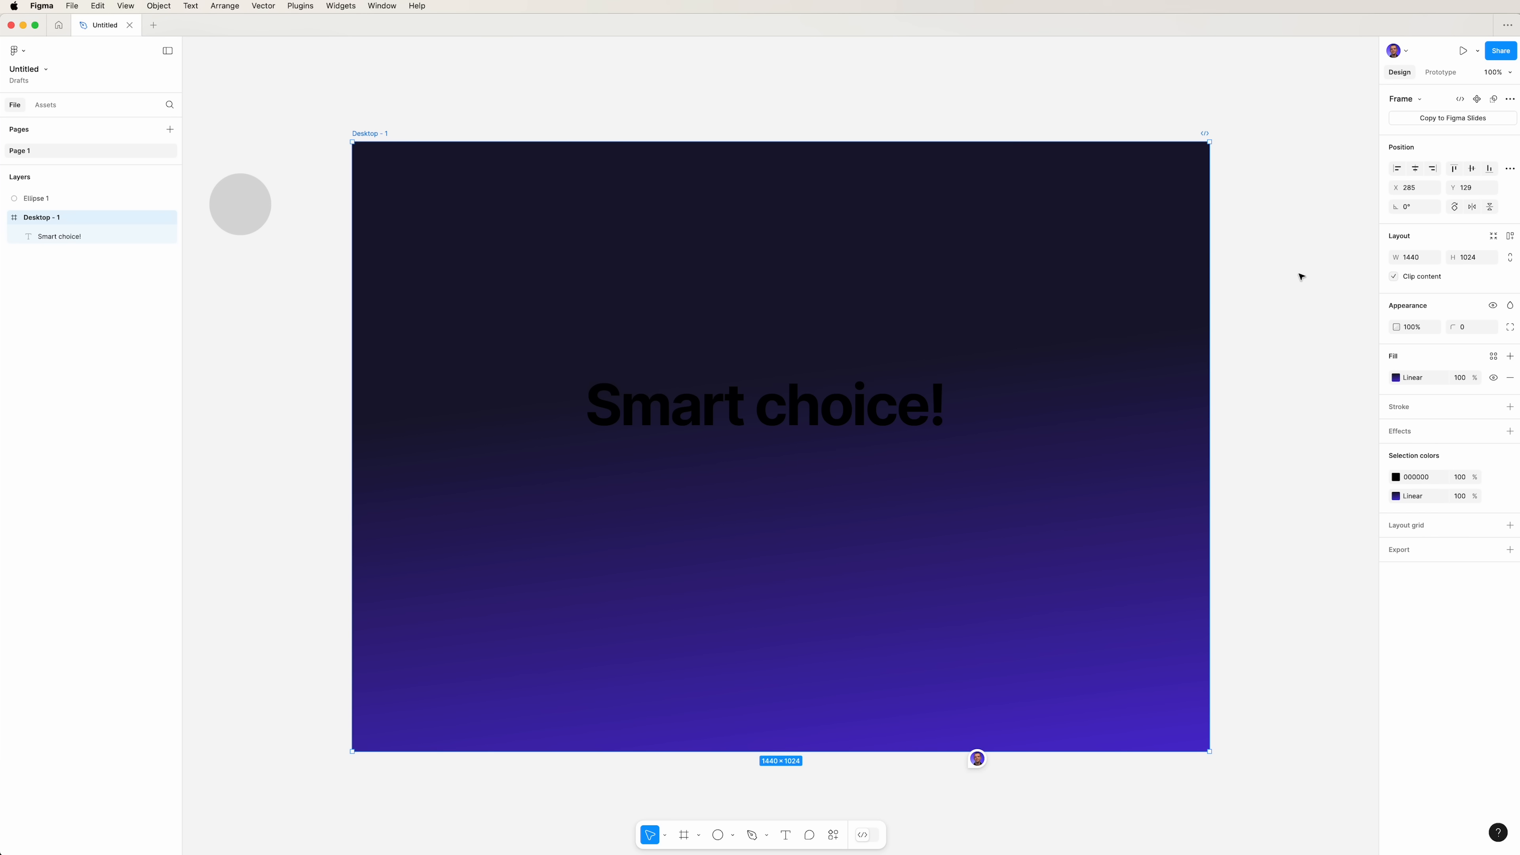
# - Fill the 'Smart choice!' text with light pink F9DADA
pyautogui.click(766, 405)
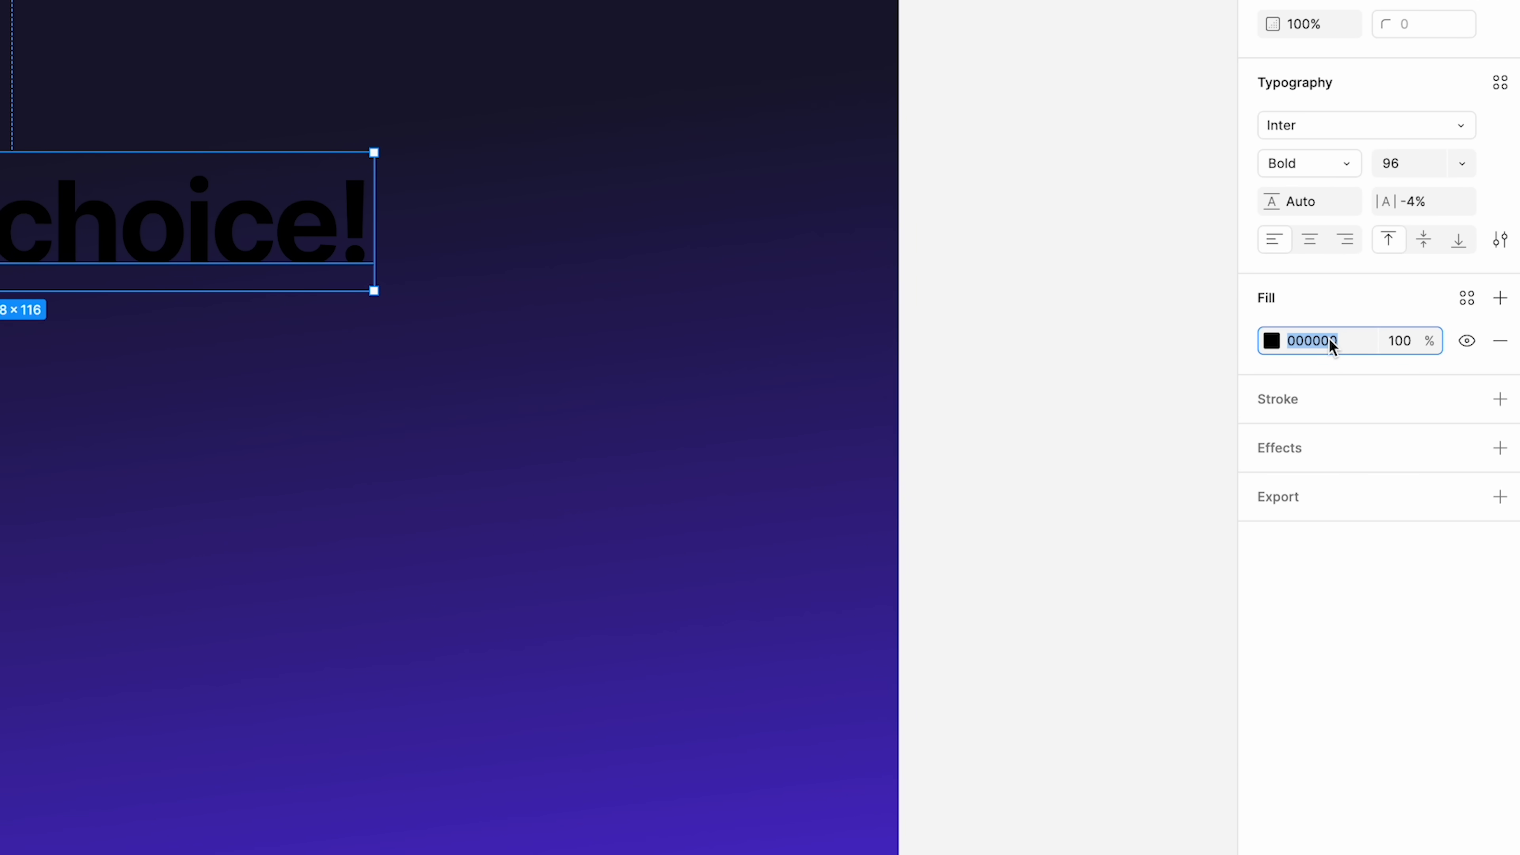
pyautogui.write('f')
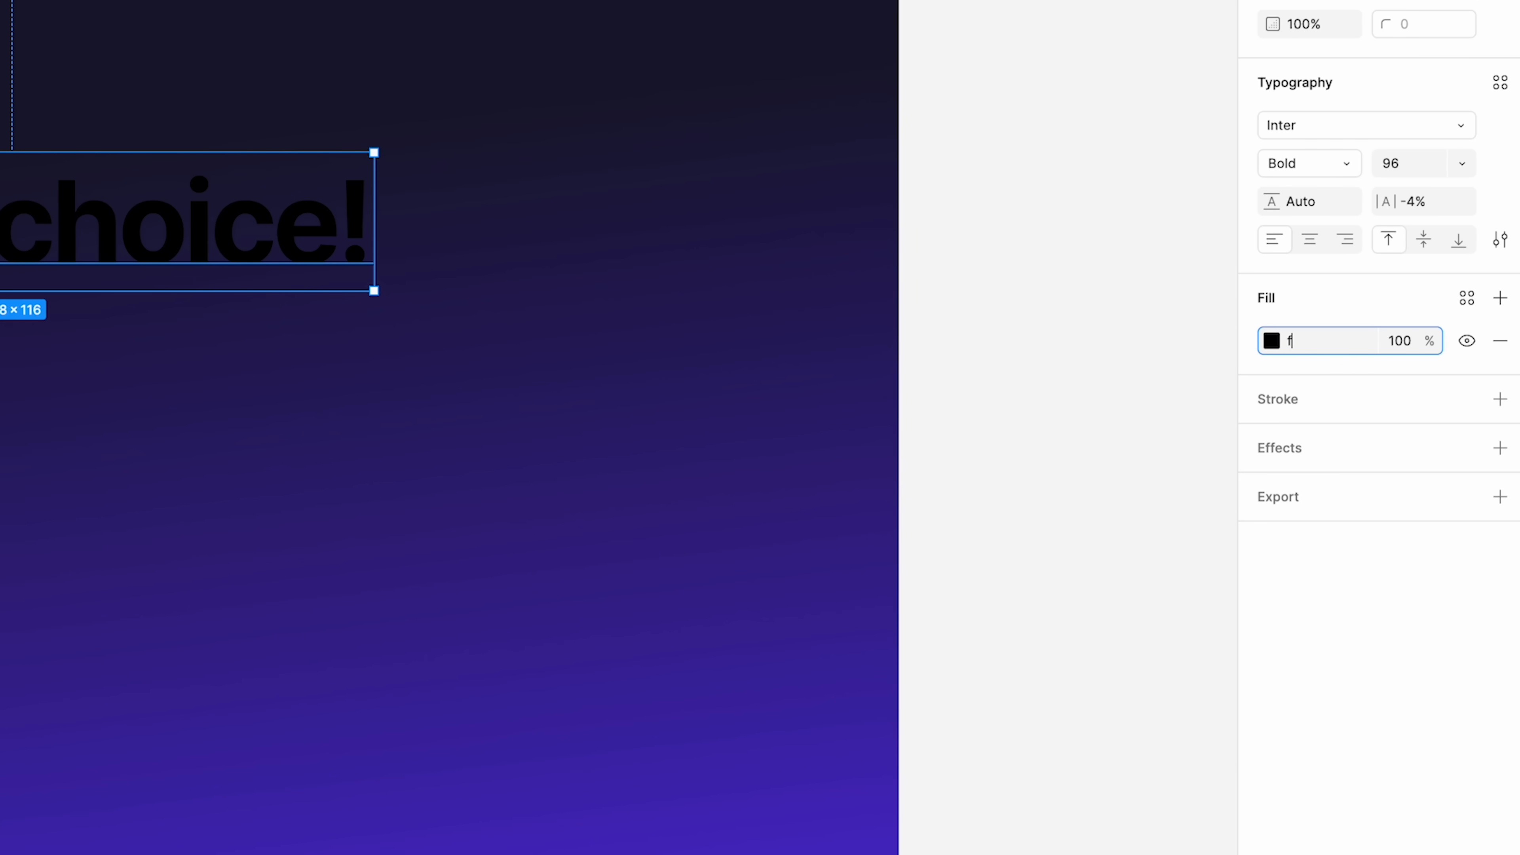
pyautogui.write('9dada')
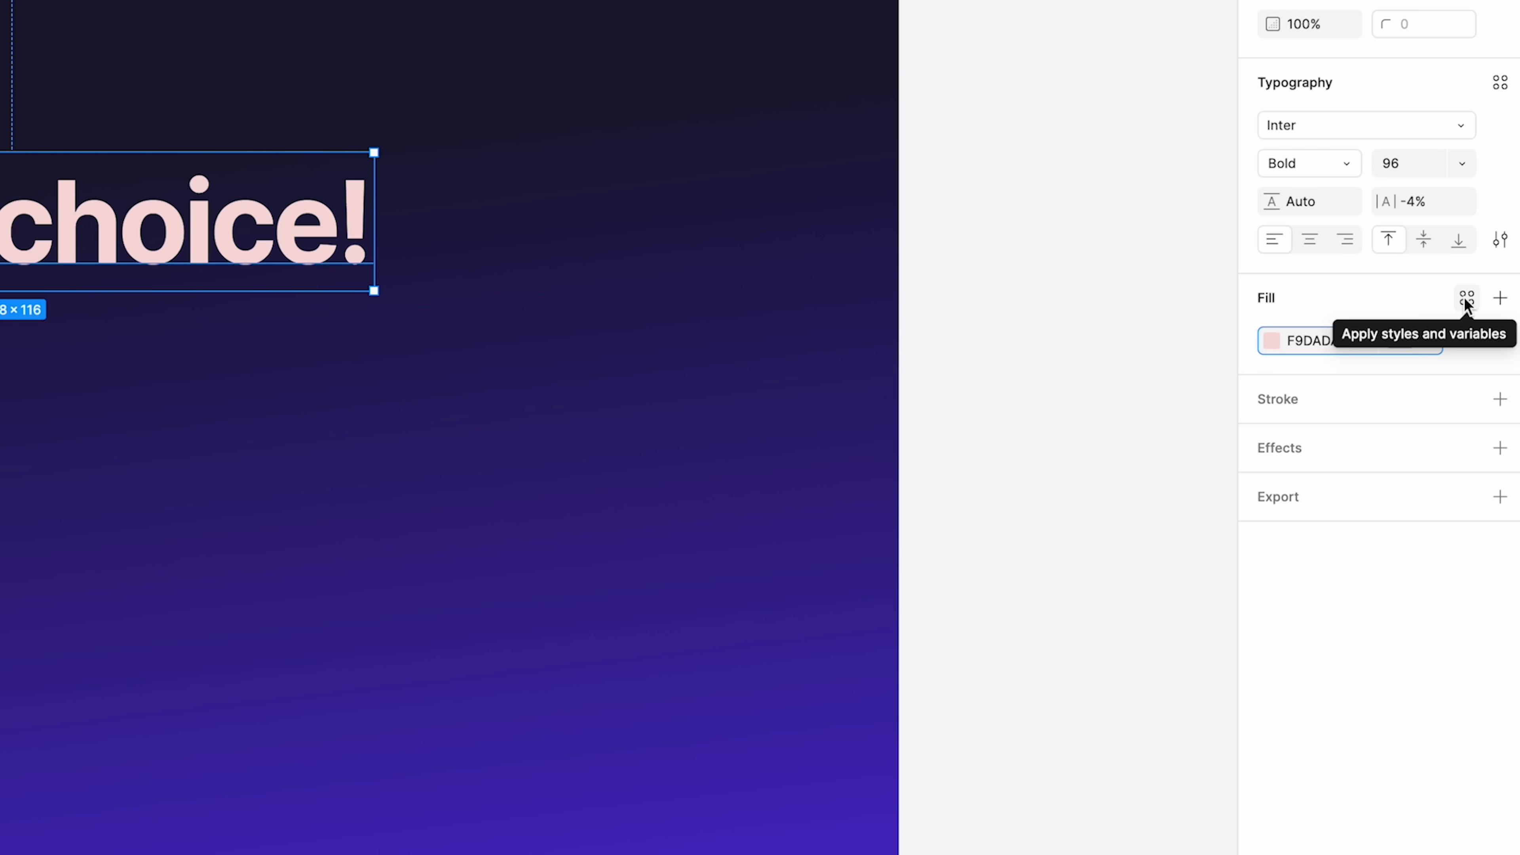
# - Save the F9DADA fill as a new colour style named 'pink'
pyautogui.click(1467, 298)
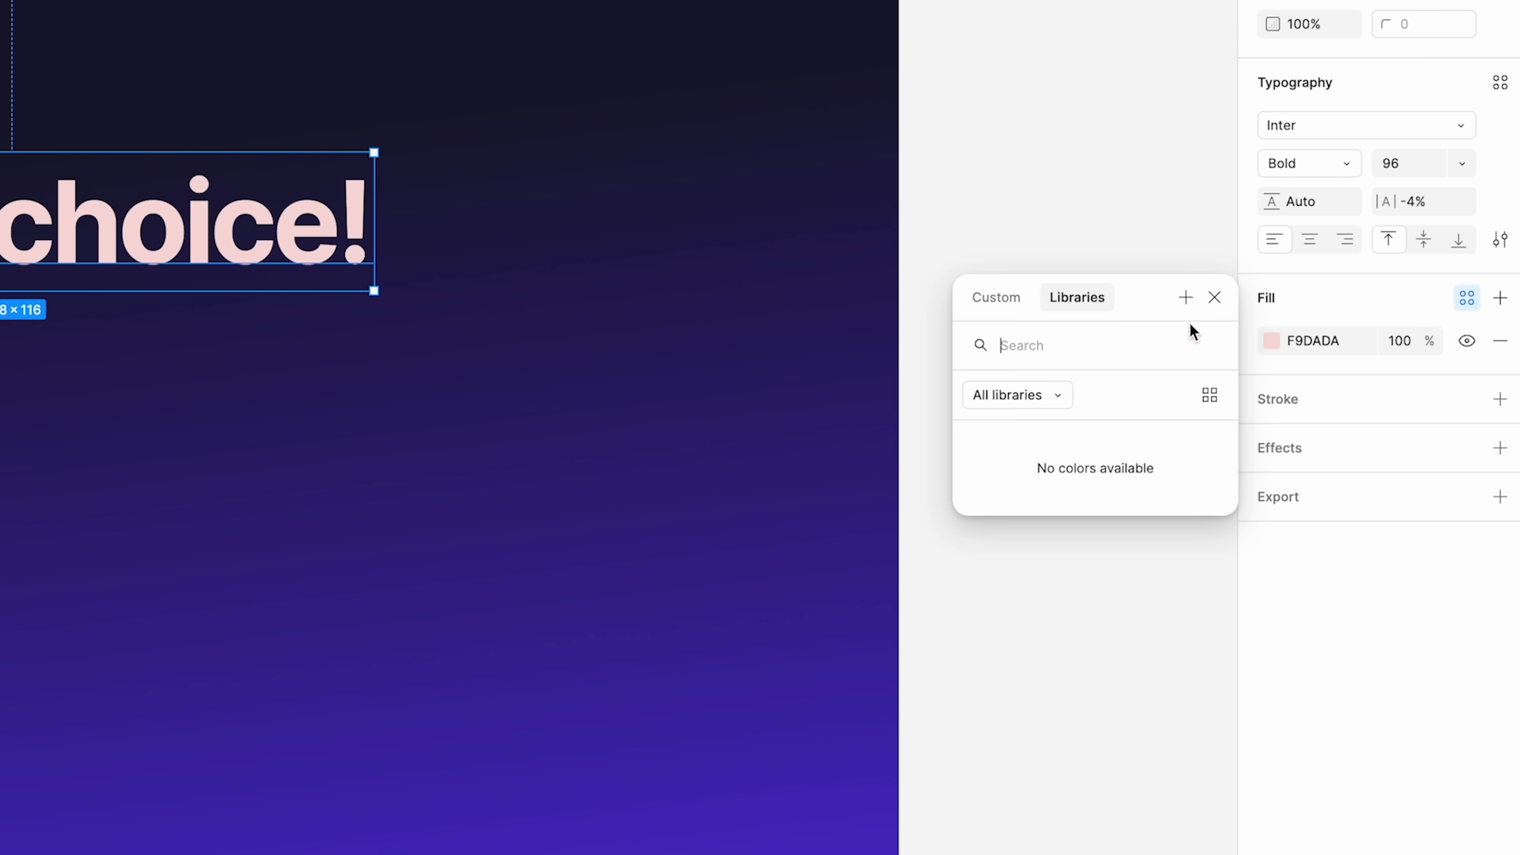
pyautogui.click(996, 298)
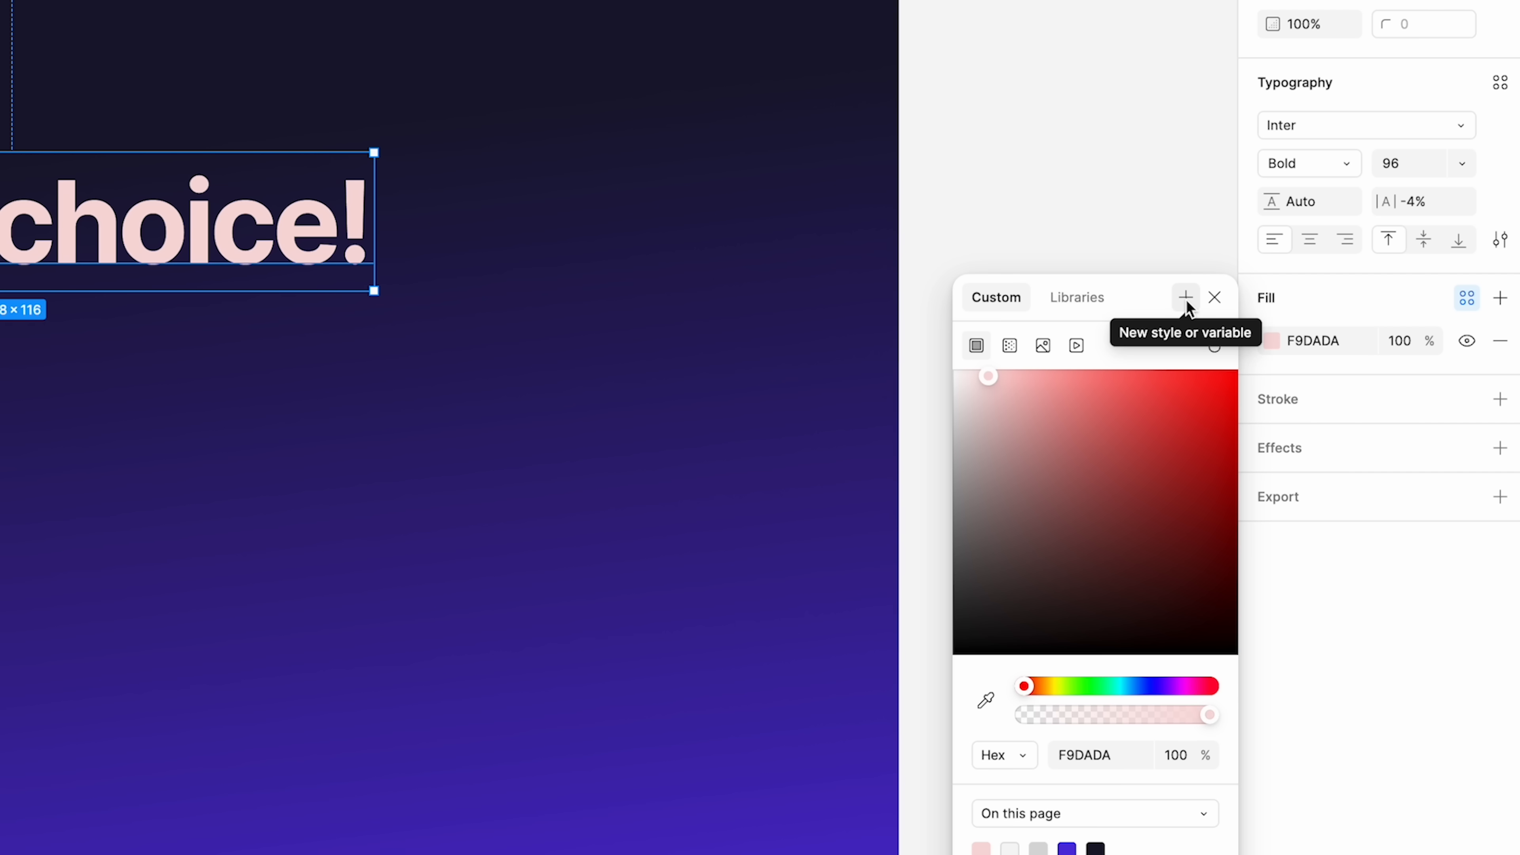
pyautogui.click(1186, 298)
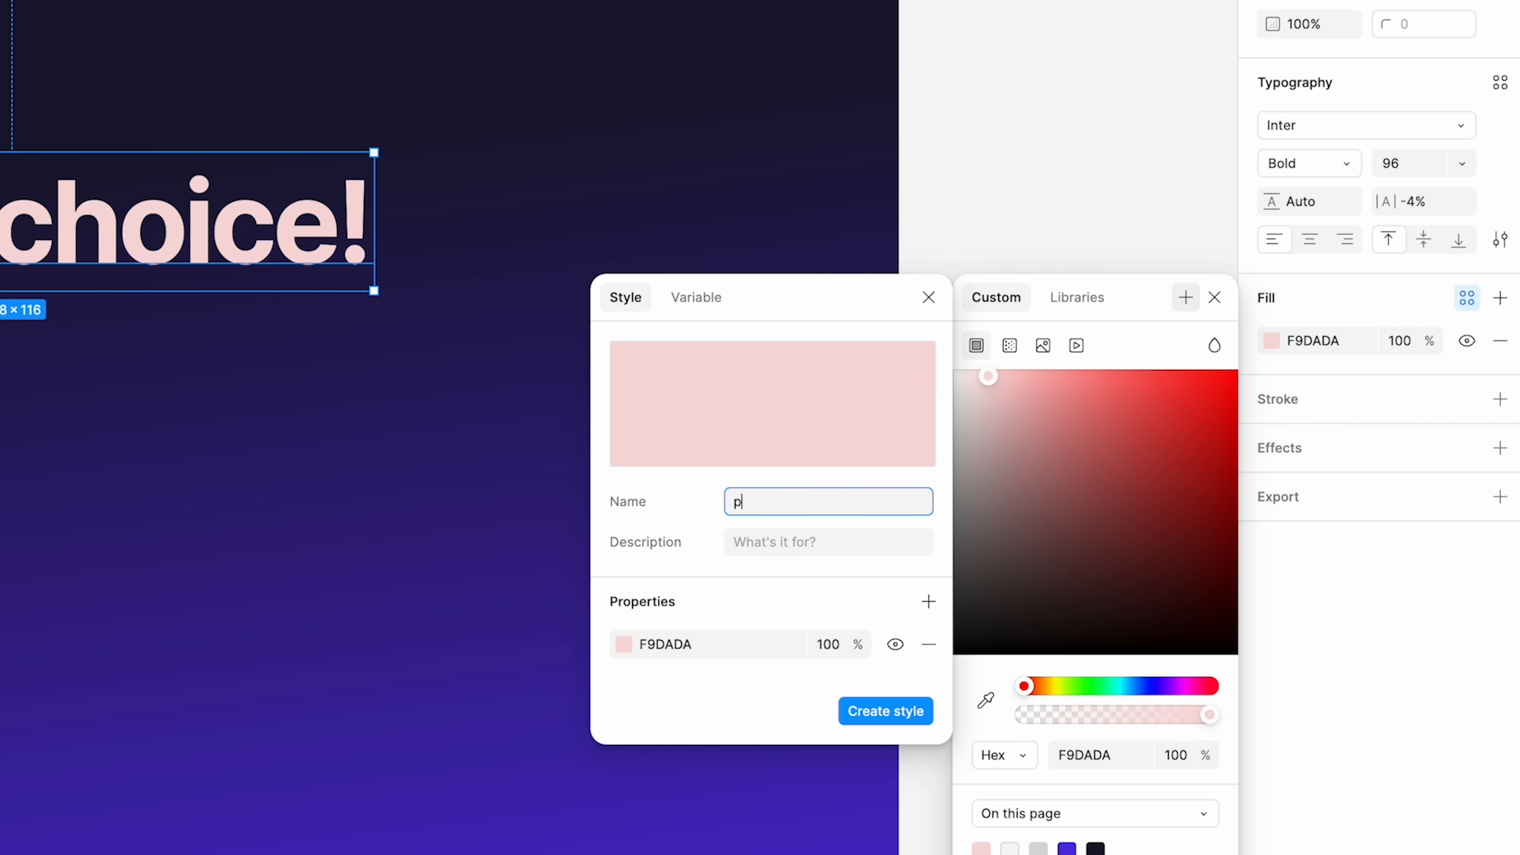
pyautogui.write('ink')
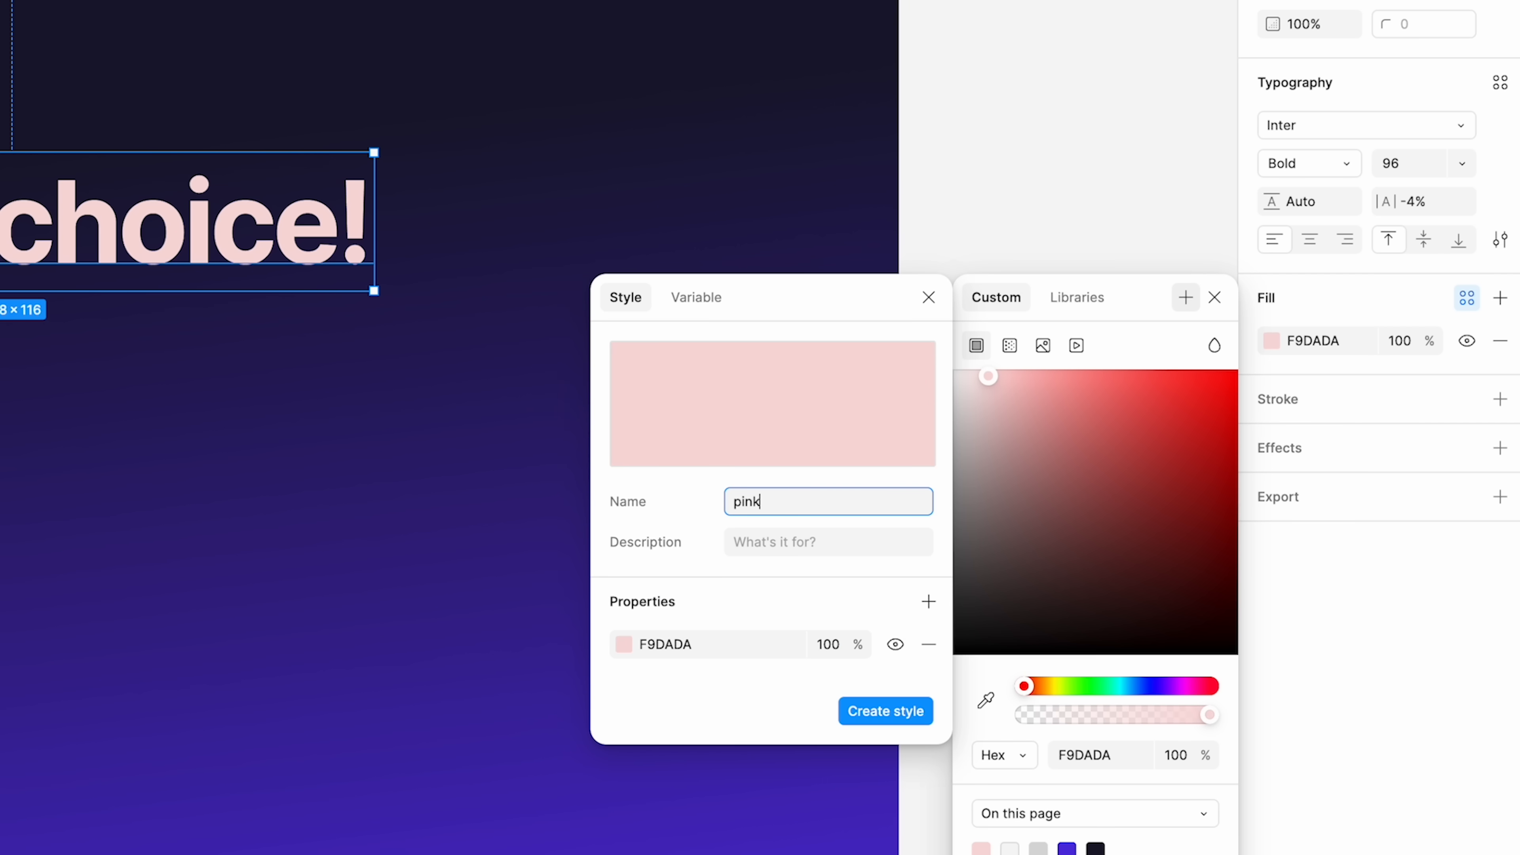
pyautogui.click(884, 711)
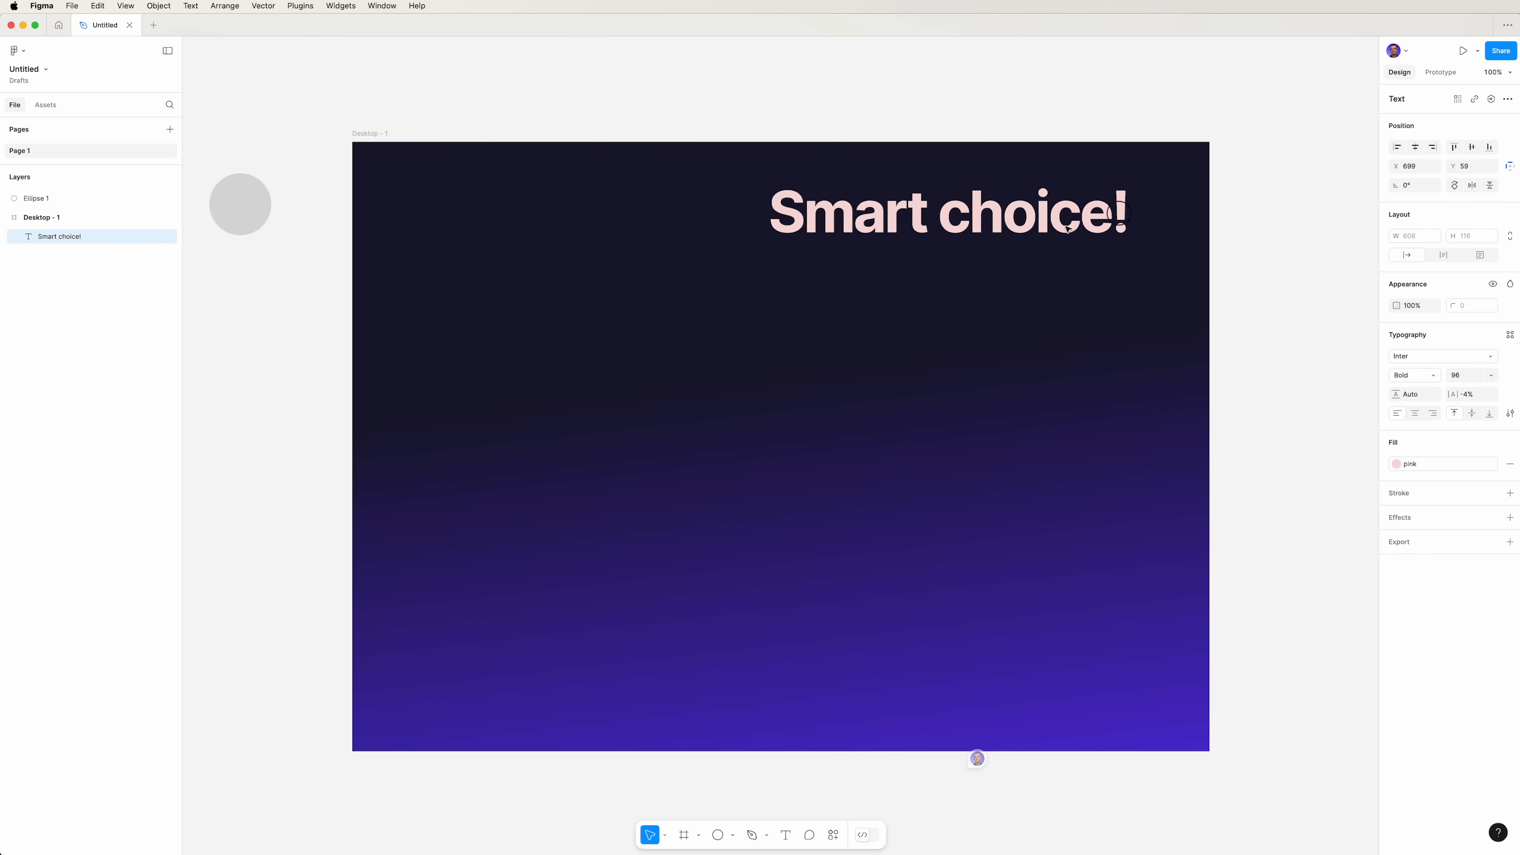
# - Move the heading and align it to the frame's top edge and horizontal centre
pyautogui.moveTo(948, 211); pyautogui.dragTo(566, 669)
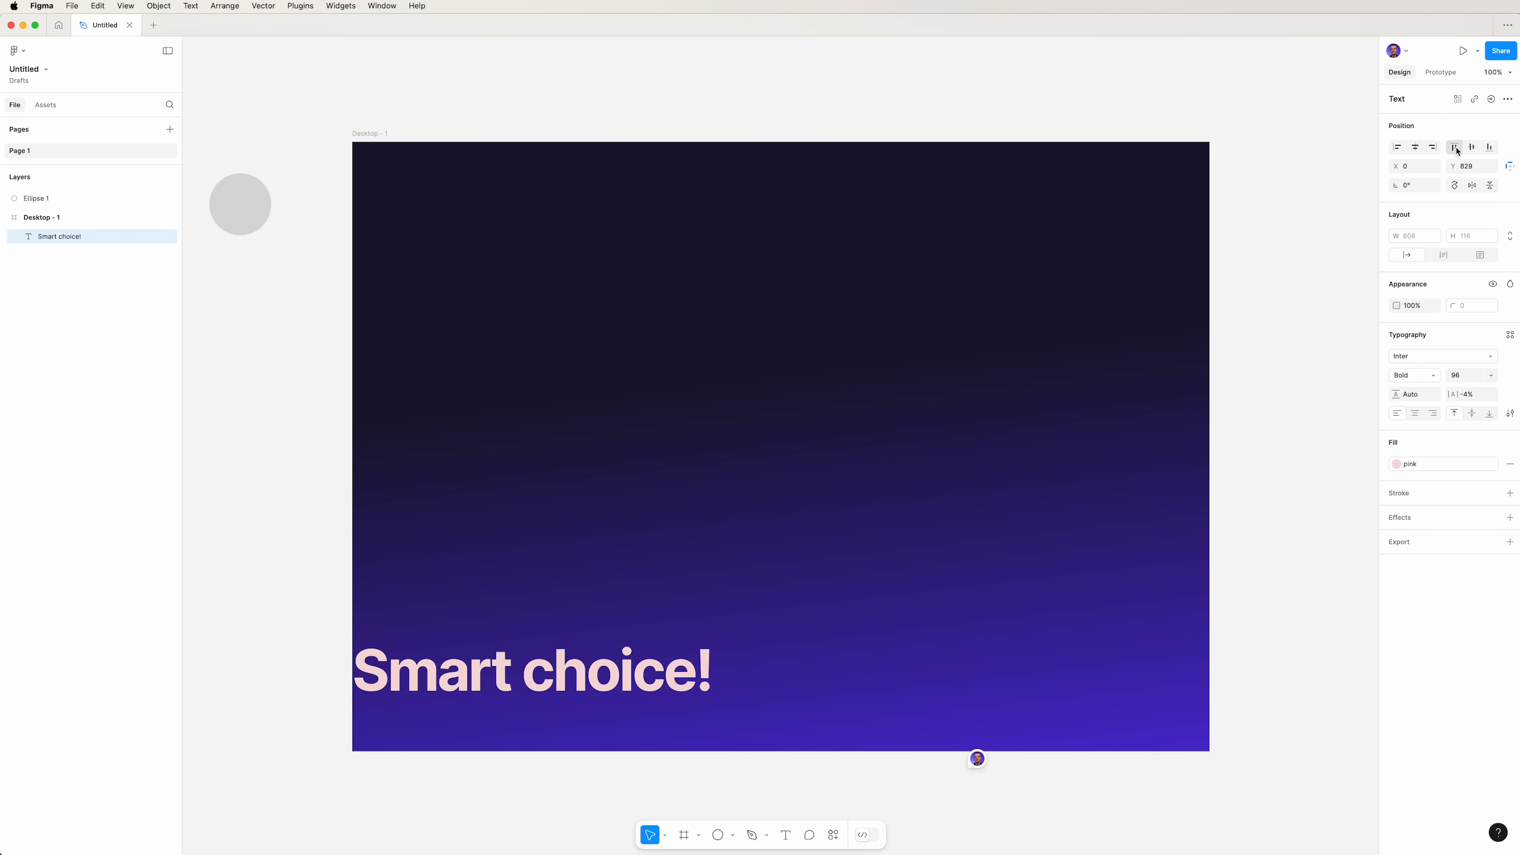
pyautogui.click(1454, 147)
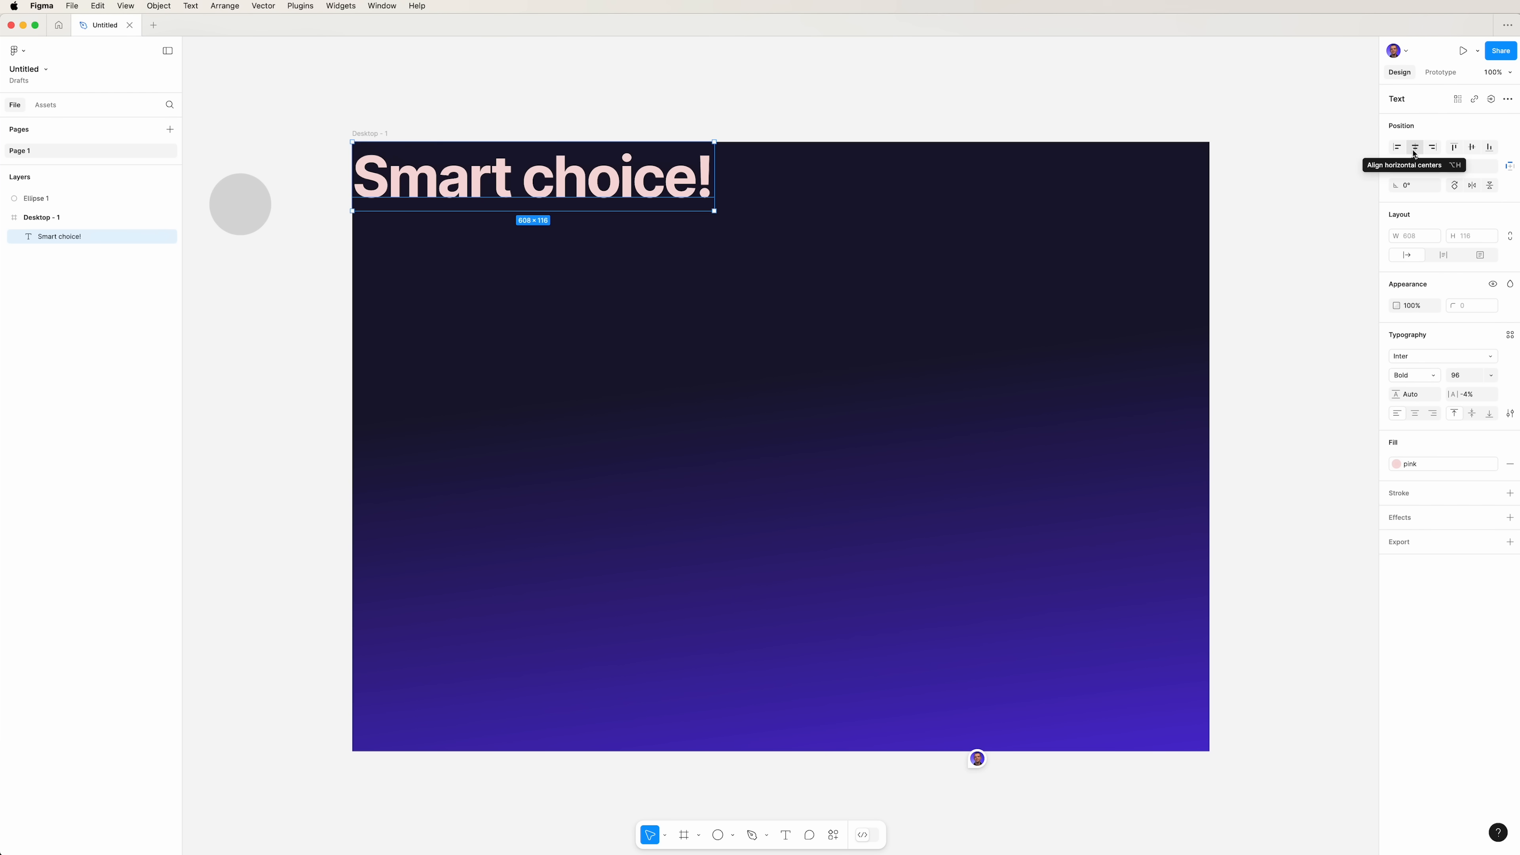
pyautogui.click(1415, 148)
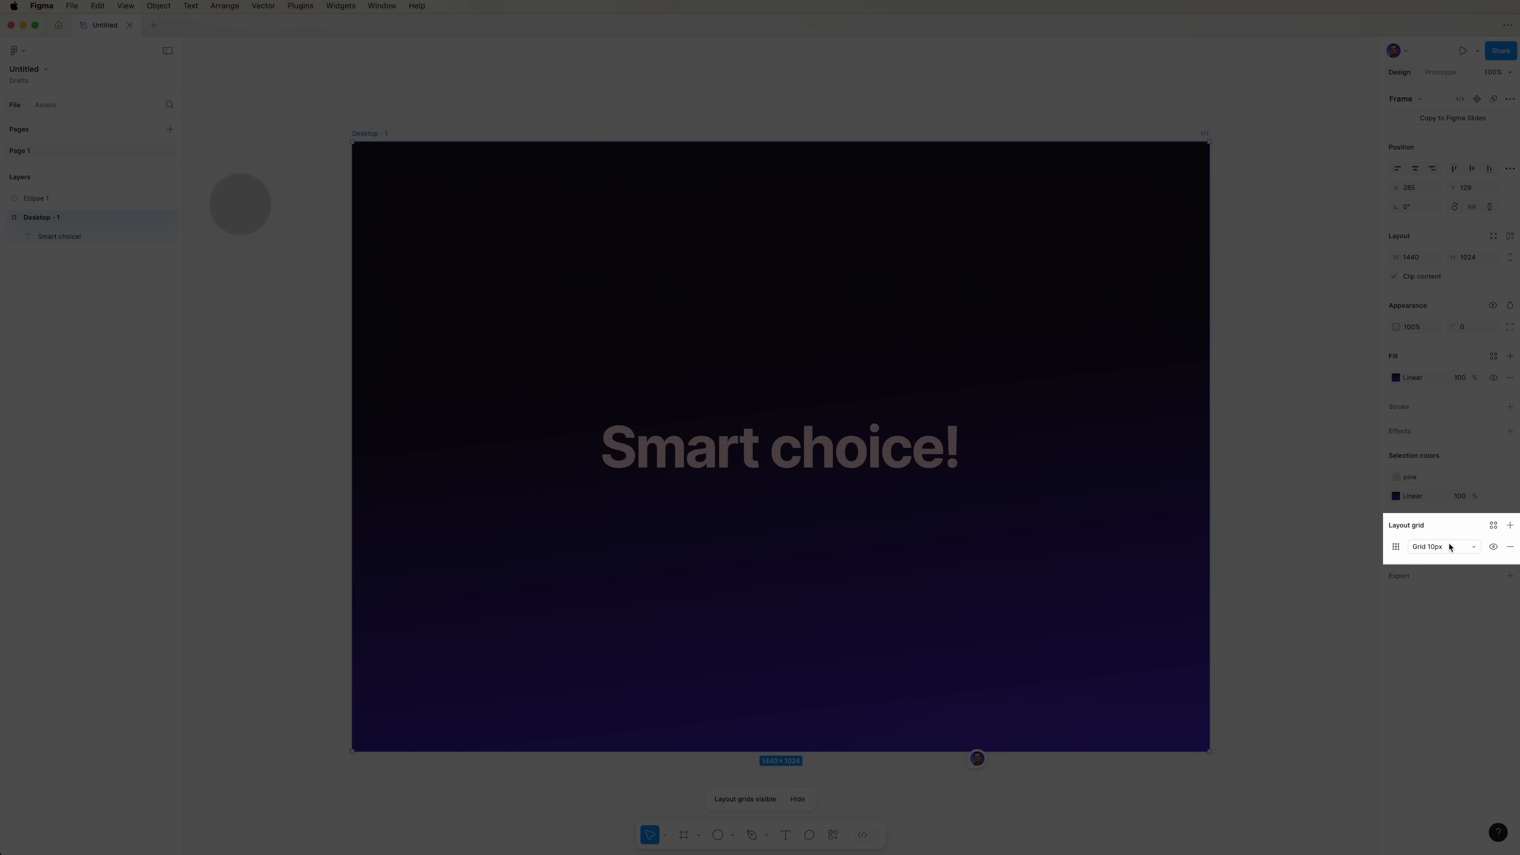
pyautogui.moveTo(1396, 547)
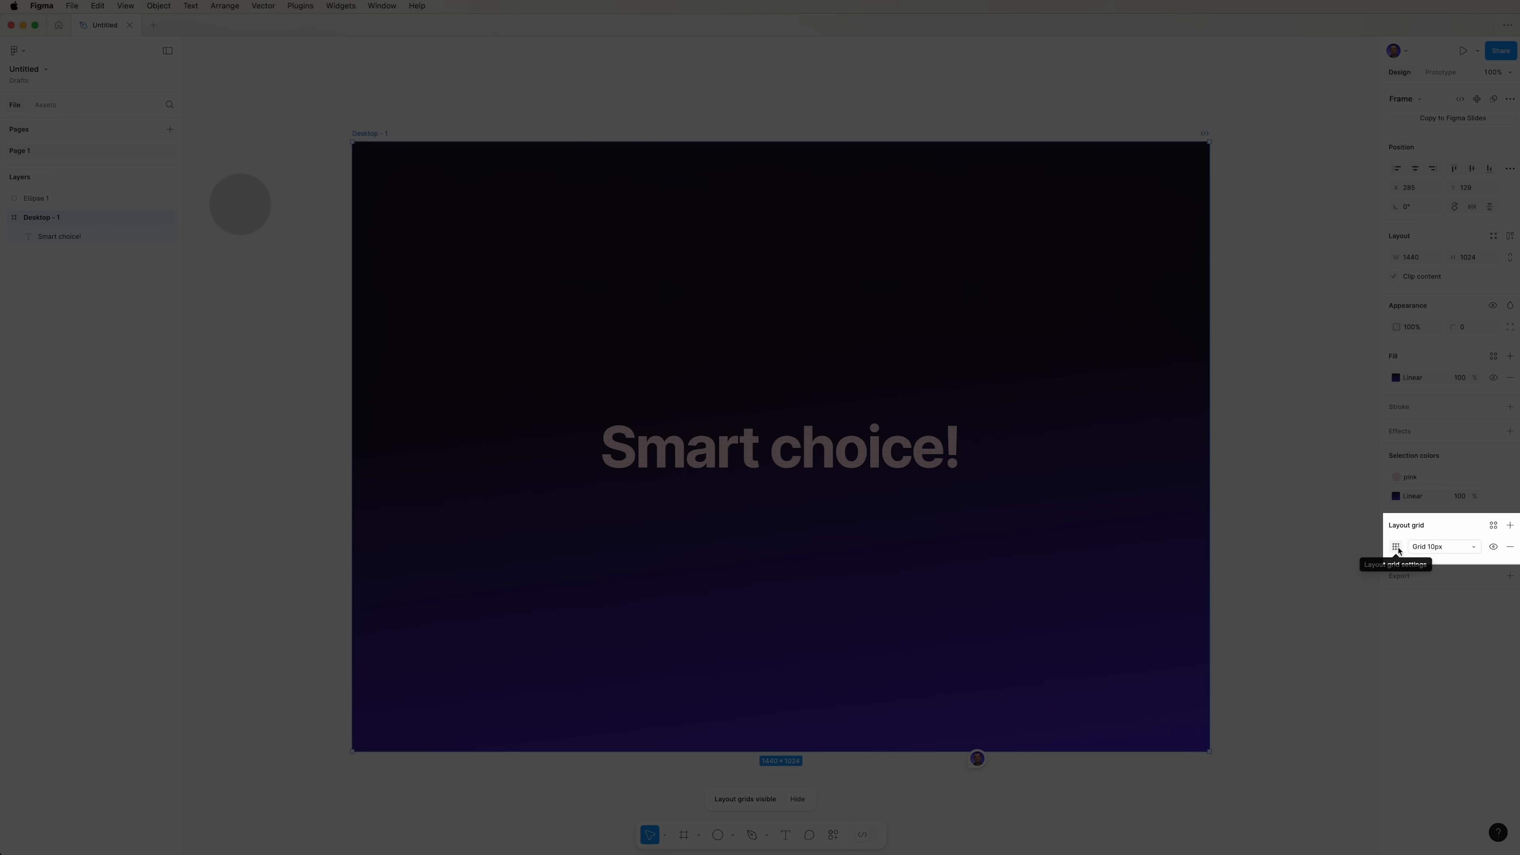
# - Configure the layout grid as 12 columns in DDFF00 at reduced opacity, margin 64, gutter 24
pyautogui.click(1396, 545)
pyautogui.write('50')
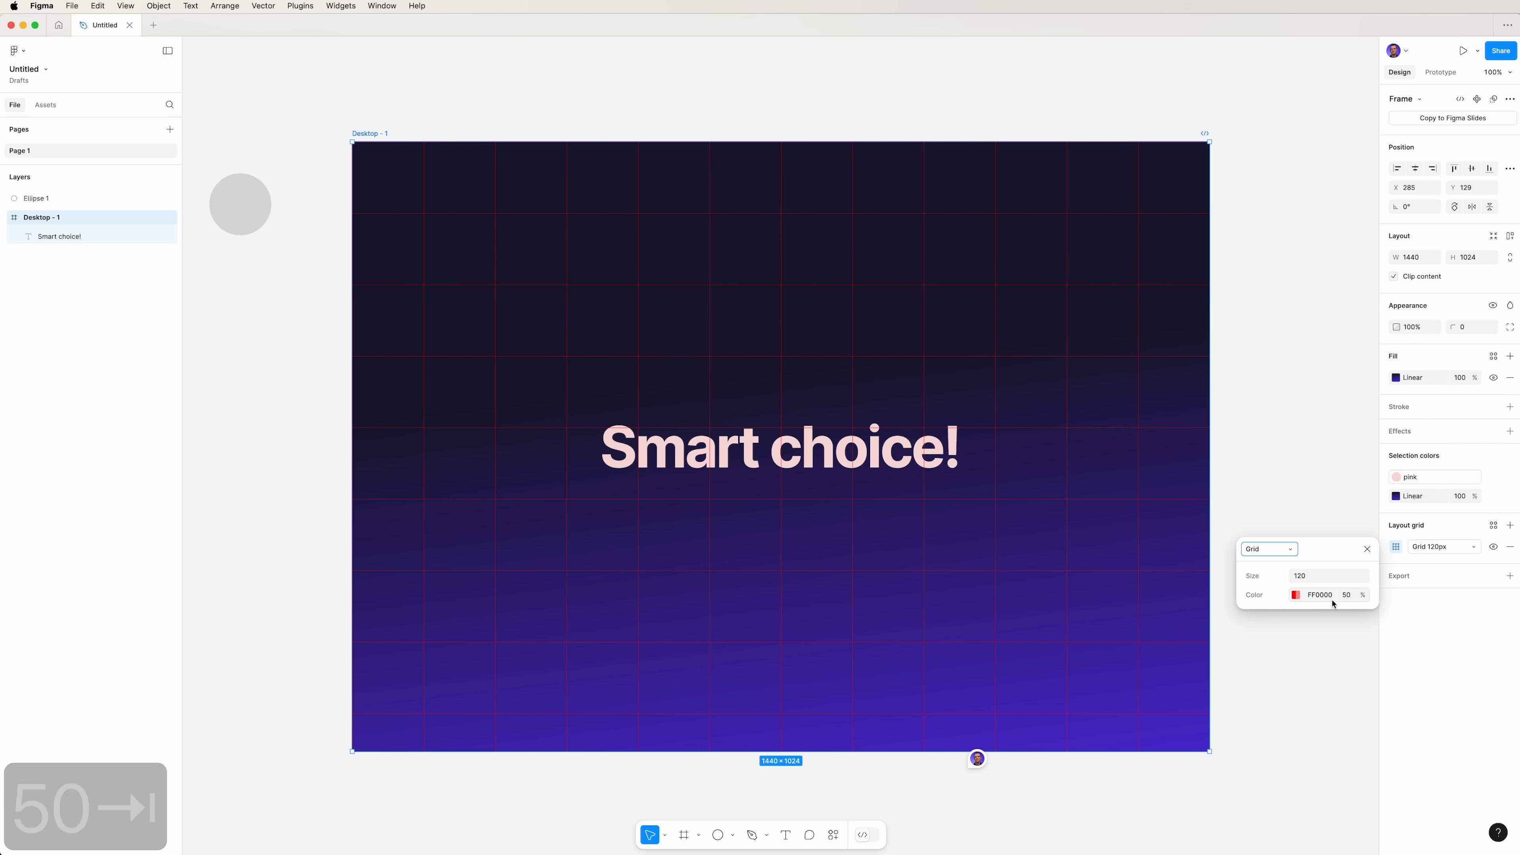
pyautogui.click(1296, 595)
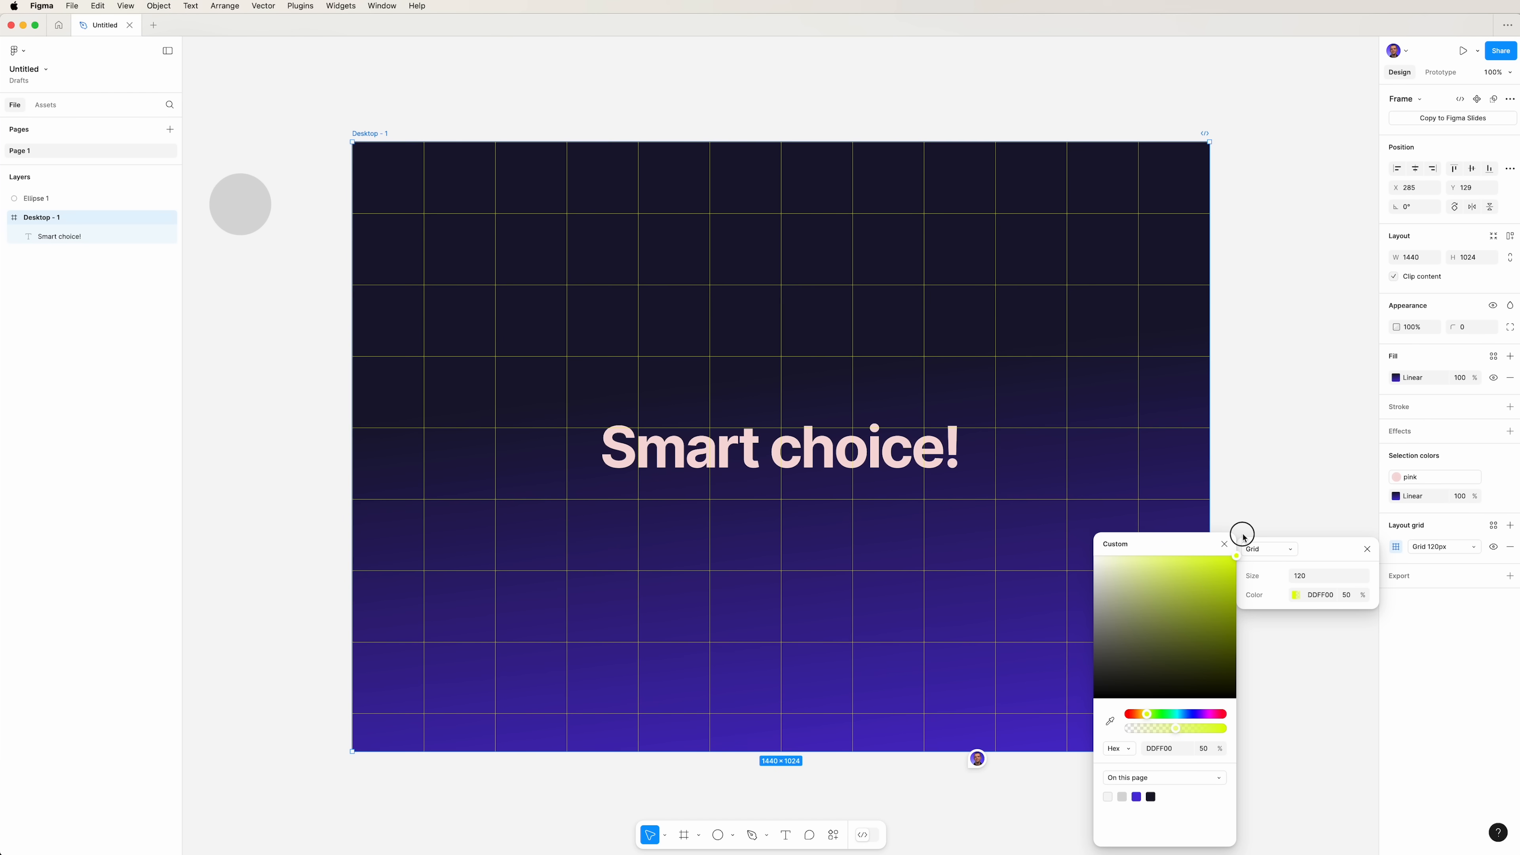
pyautogui.click(1346, 595)
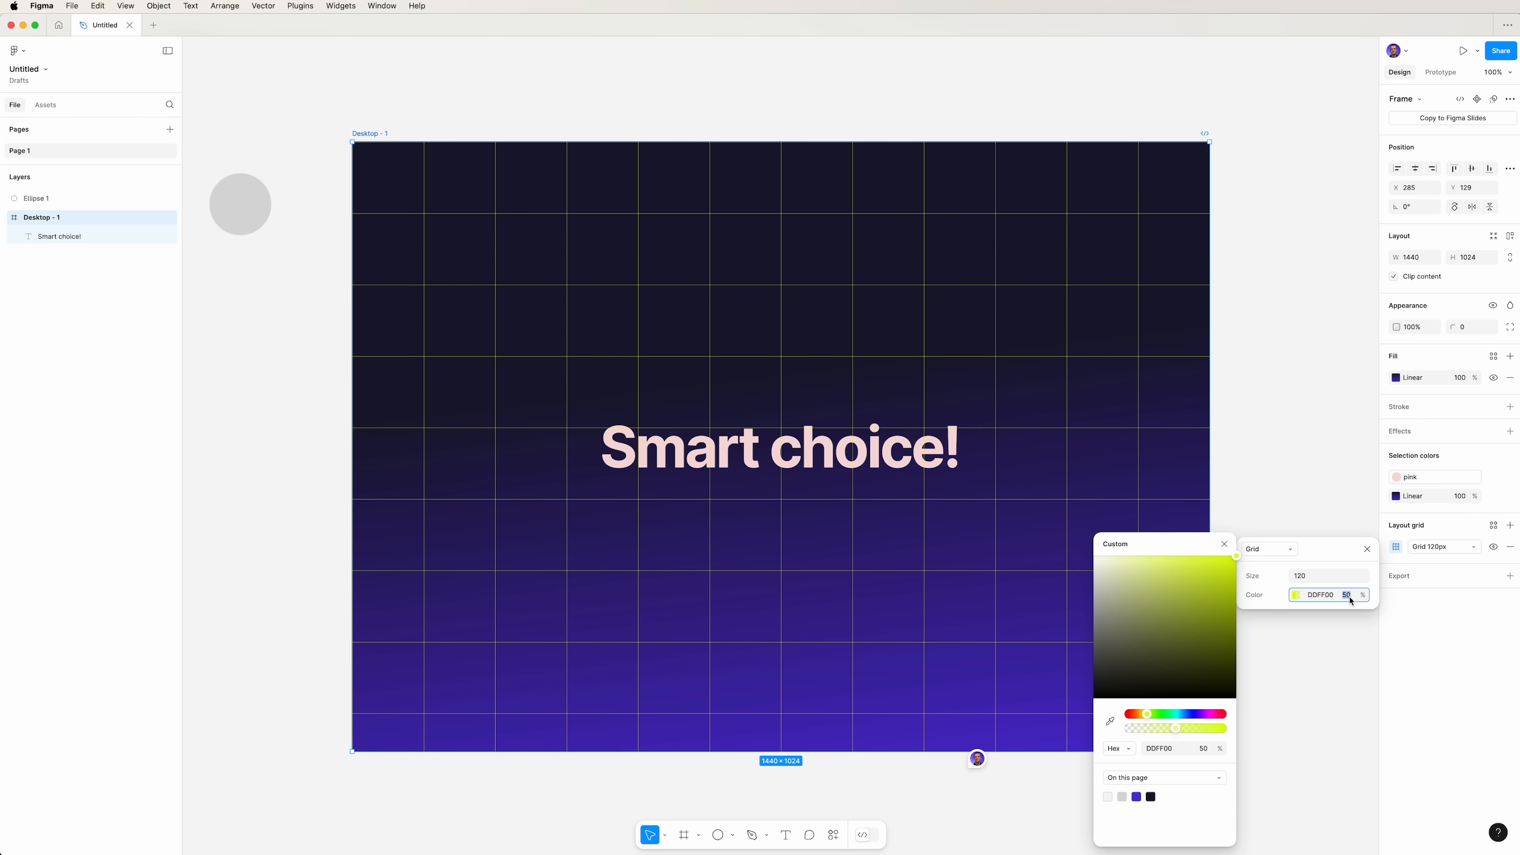
pyautogui.write('80')
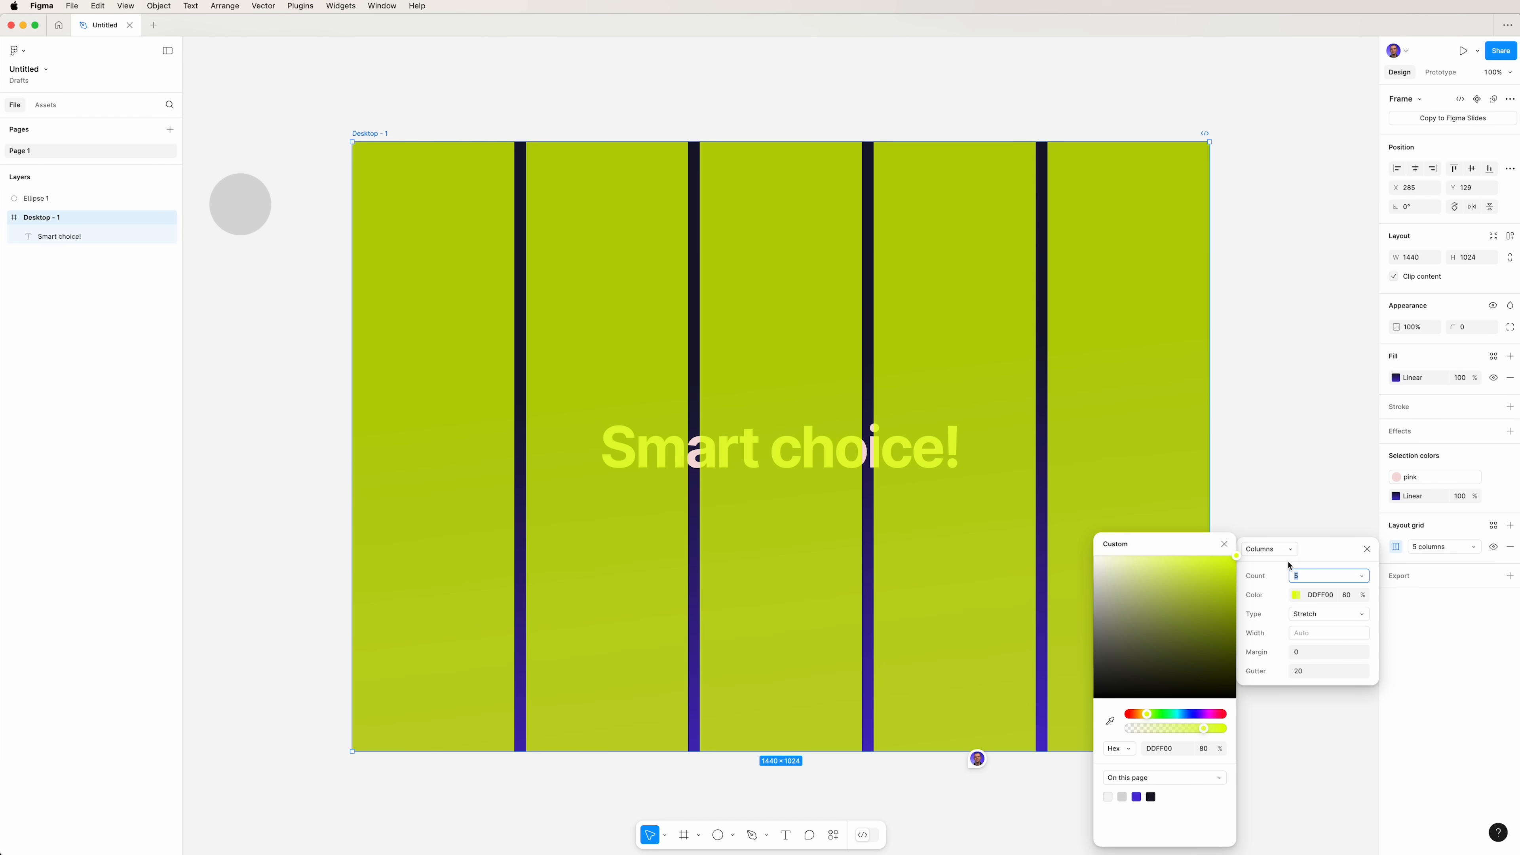
pyautogui.write('12')
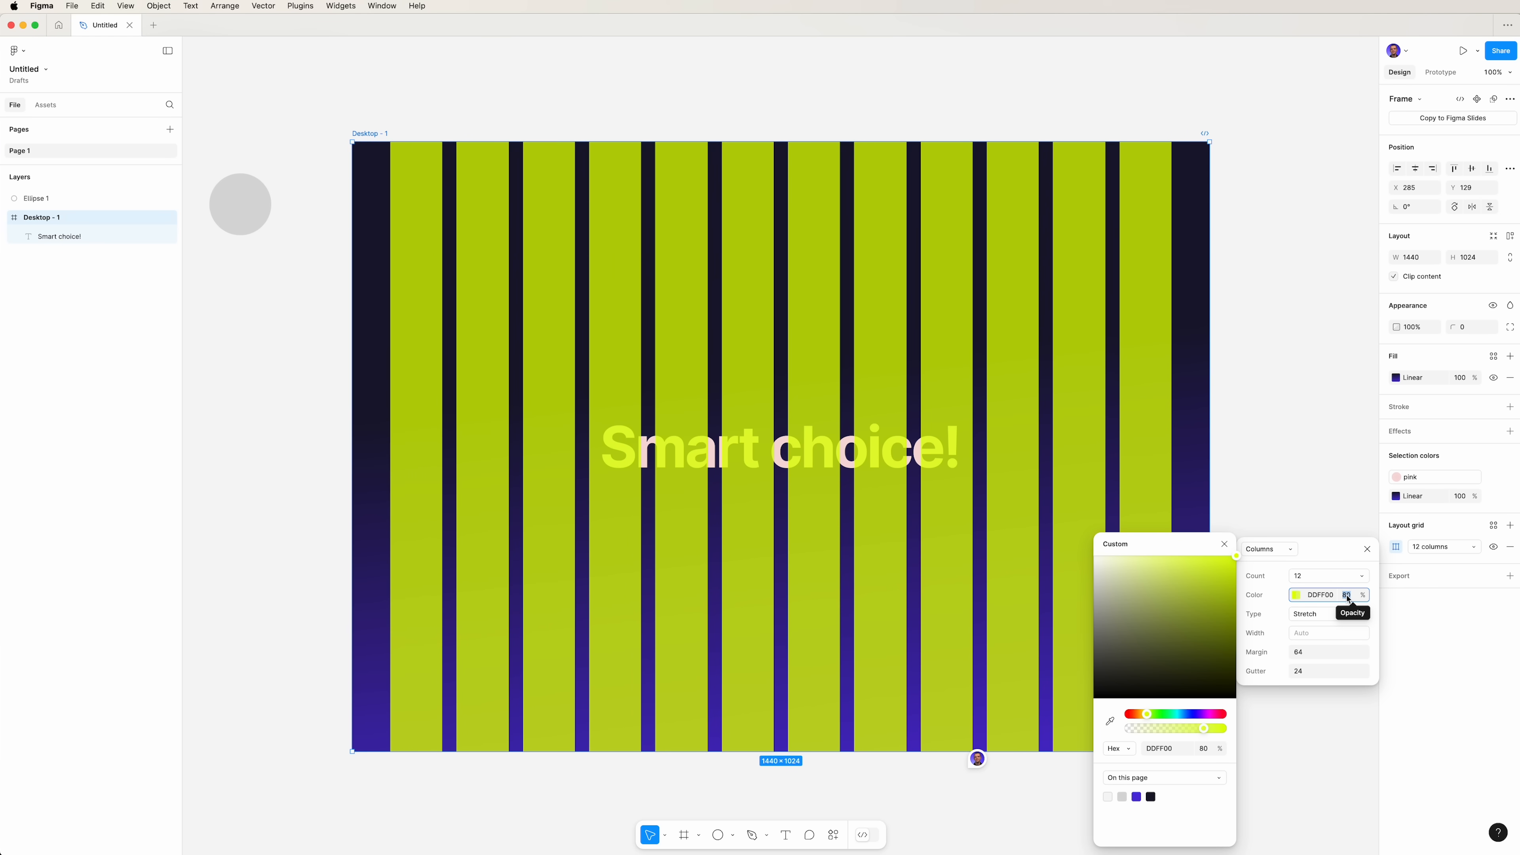
pyautogui.write('20')
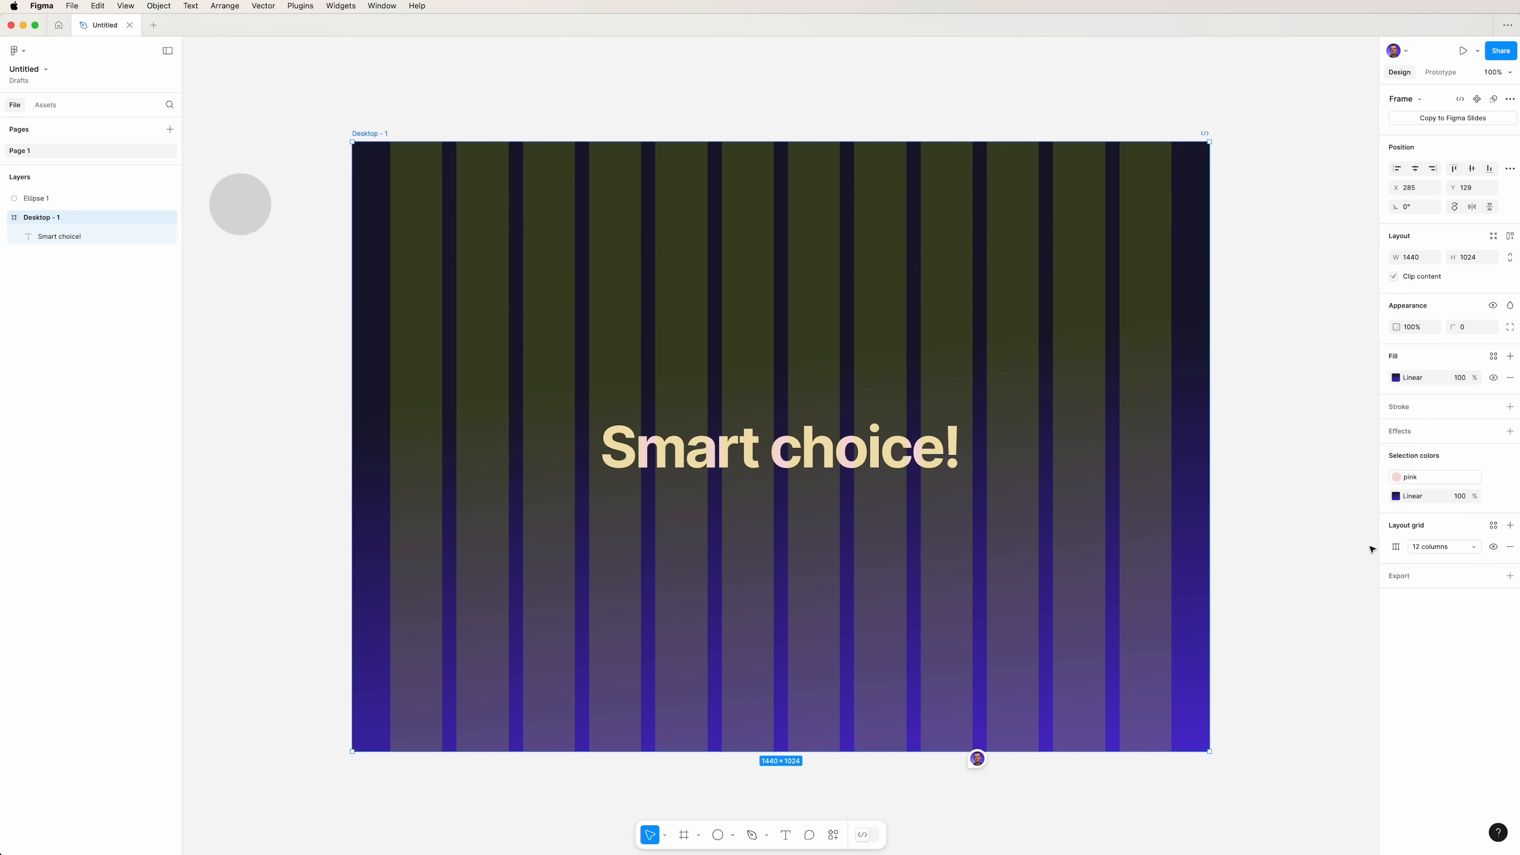
# - Duplicate Desktop - 1 to the right as Desktop - 2 and dismiss the Figma Slides prompt
pyautogui.press('shift+g')
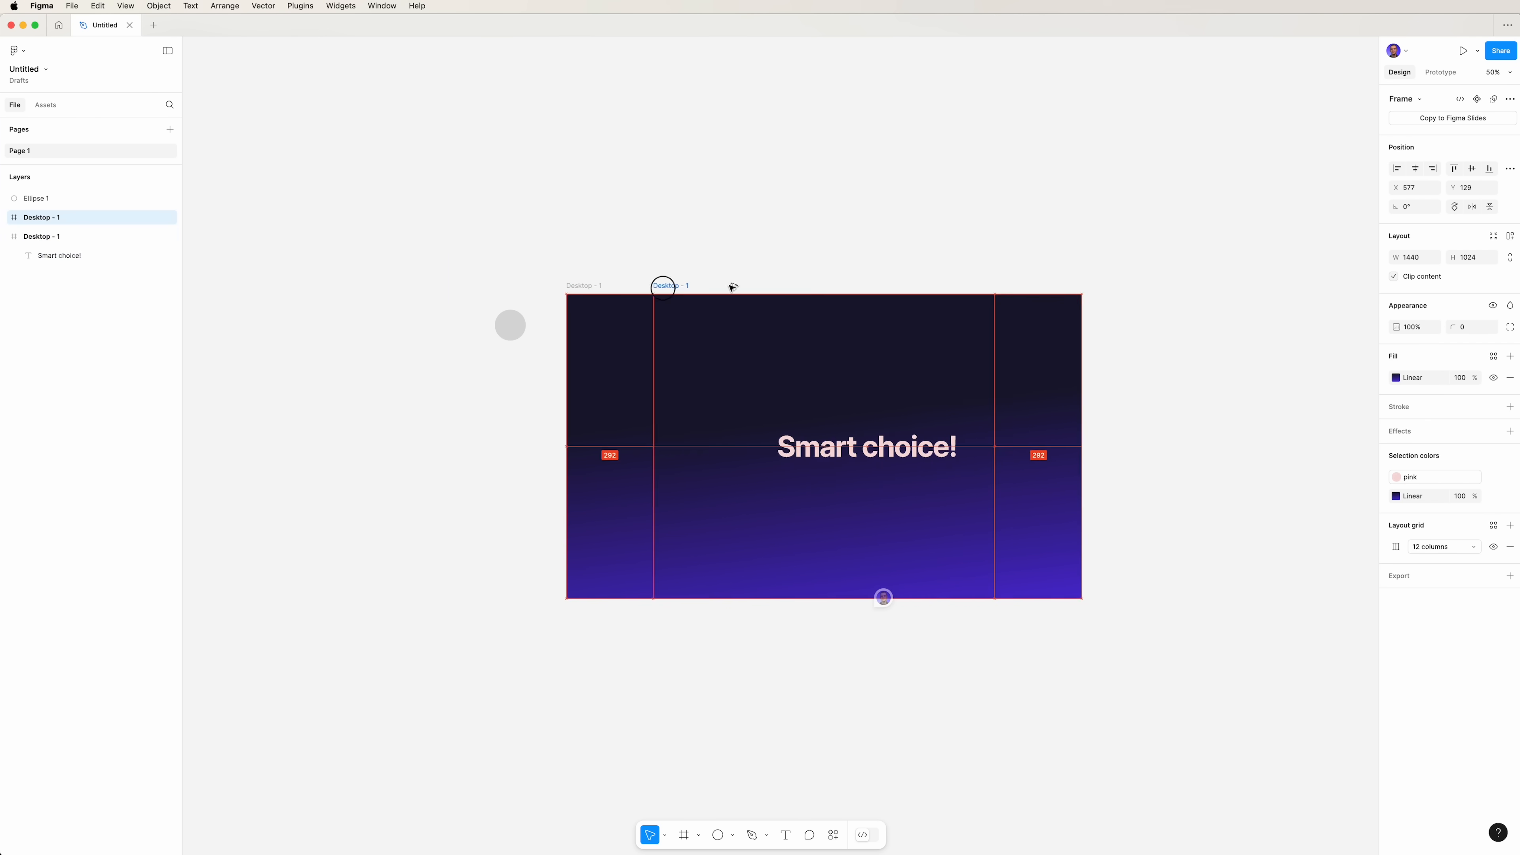
pyautogui.moveTo(664, 286); pyautogui.dragTo(1033, 286)
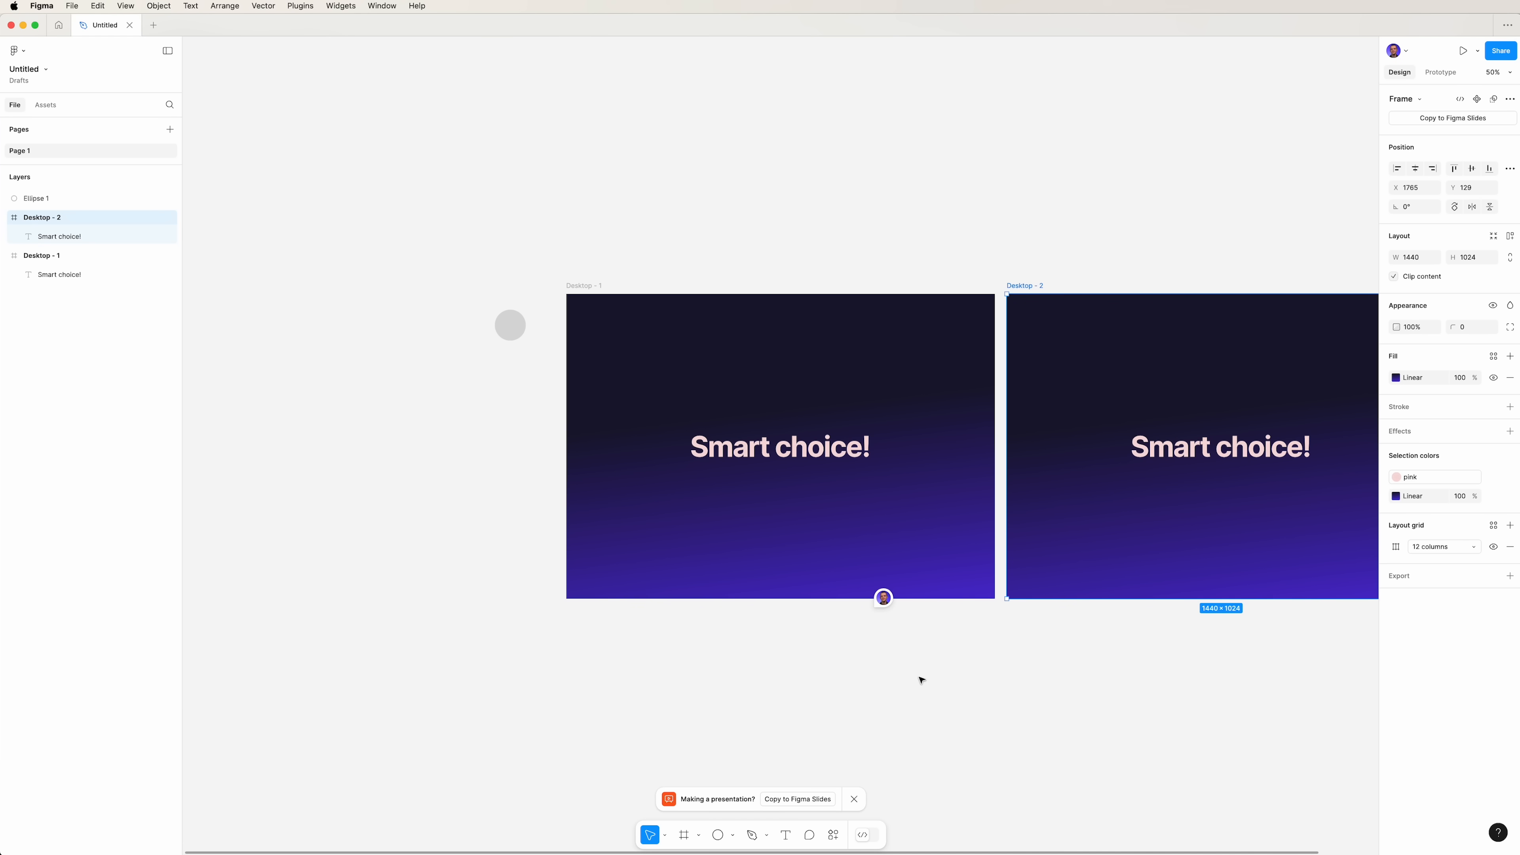
pyautogui.click(852, 798)
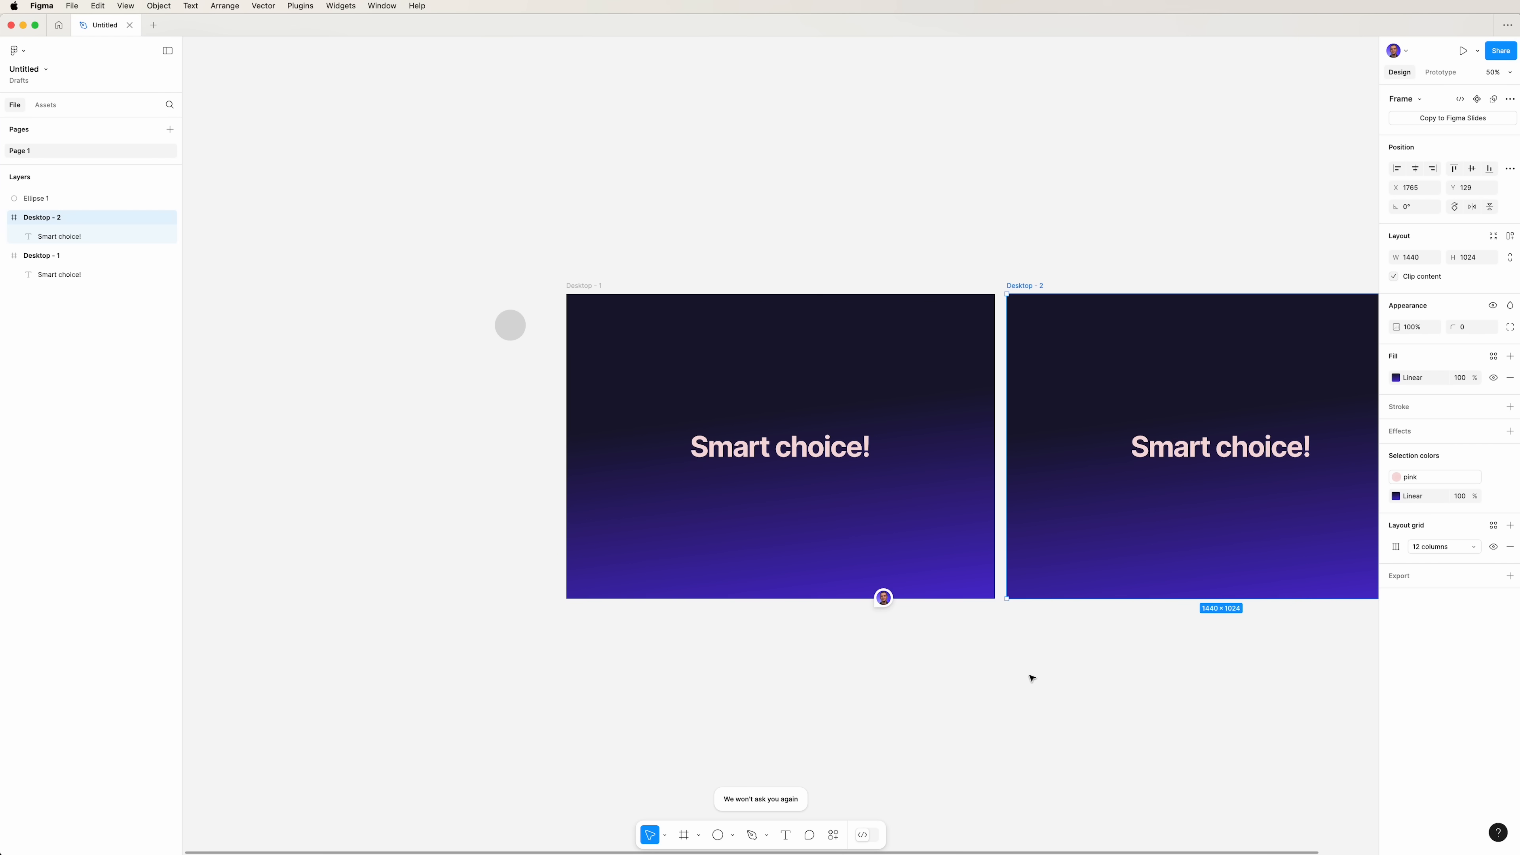
# - Replace 'Smart choice!' in Desktop - 1 with 'Flux' and centre it horizontally
pyautogui.click(779, 445)
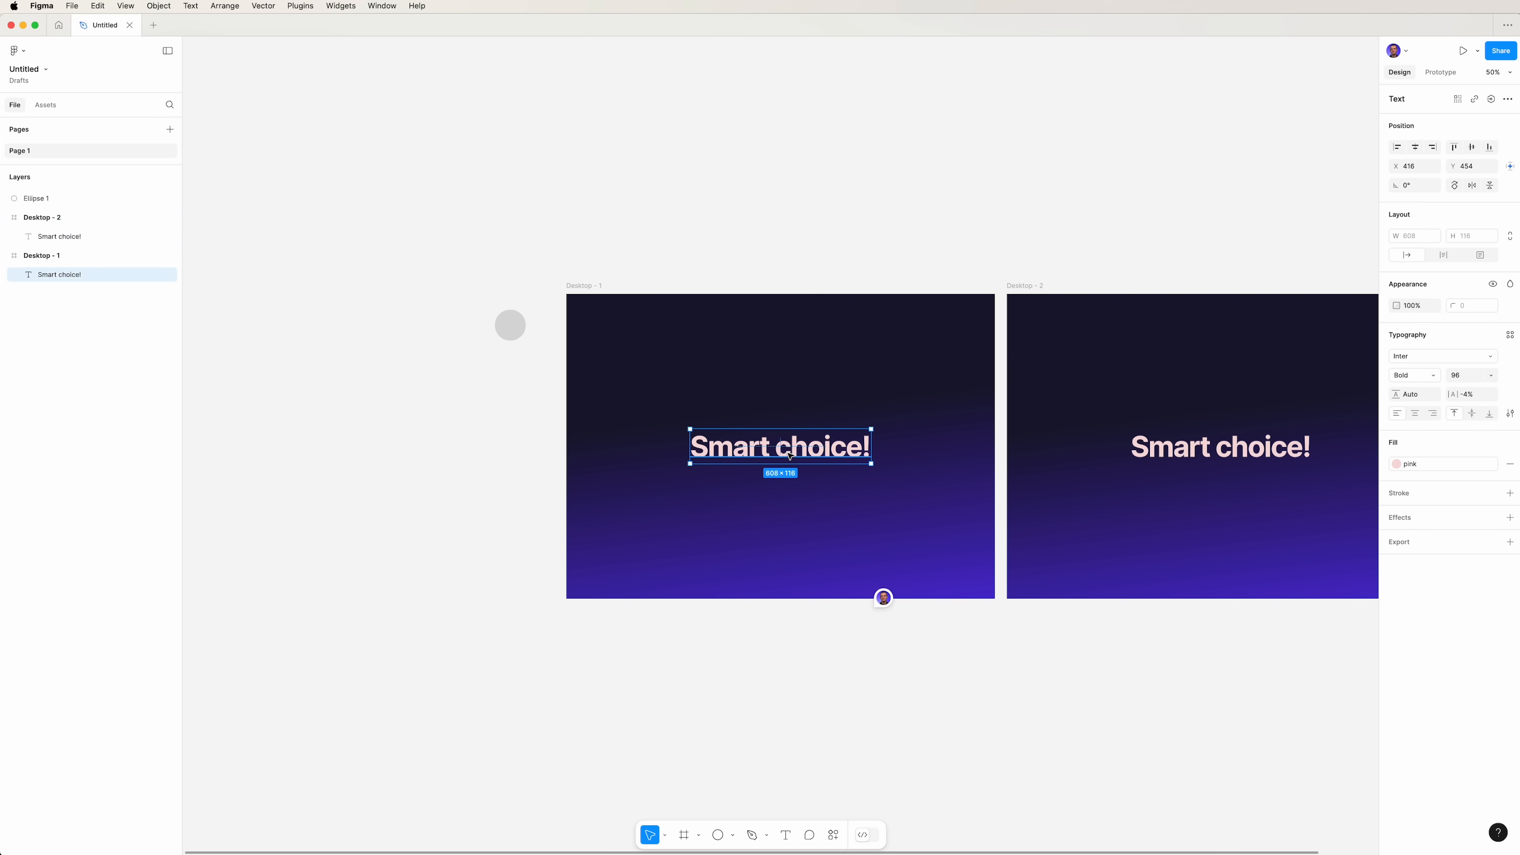
pyautogui.write('F')
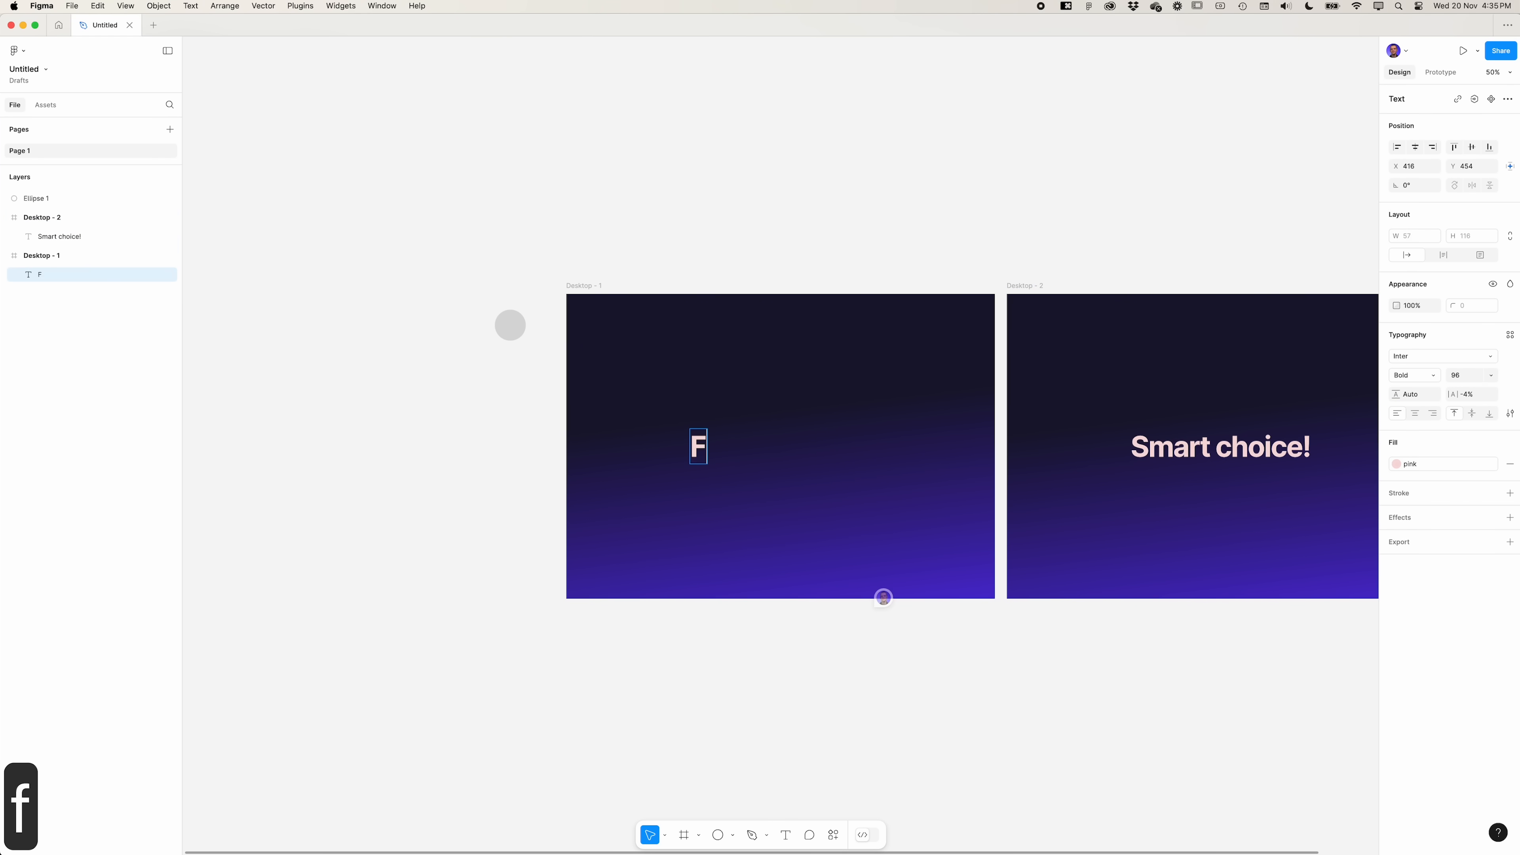
pyautogui.write('lux')
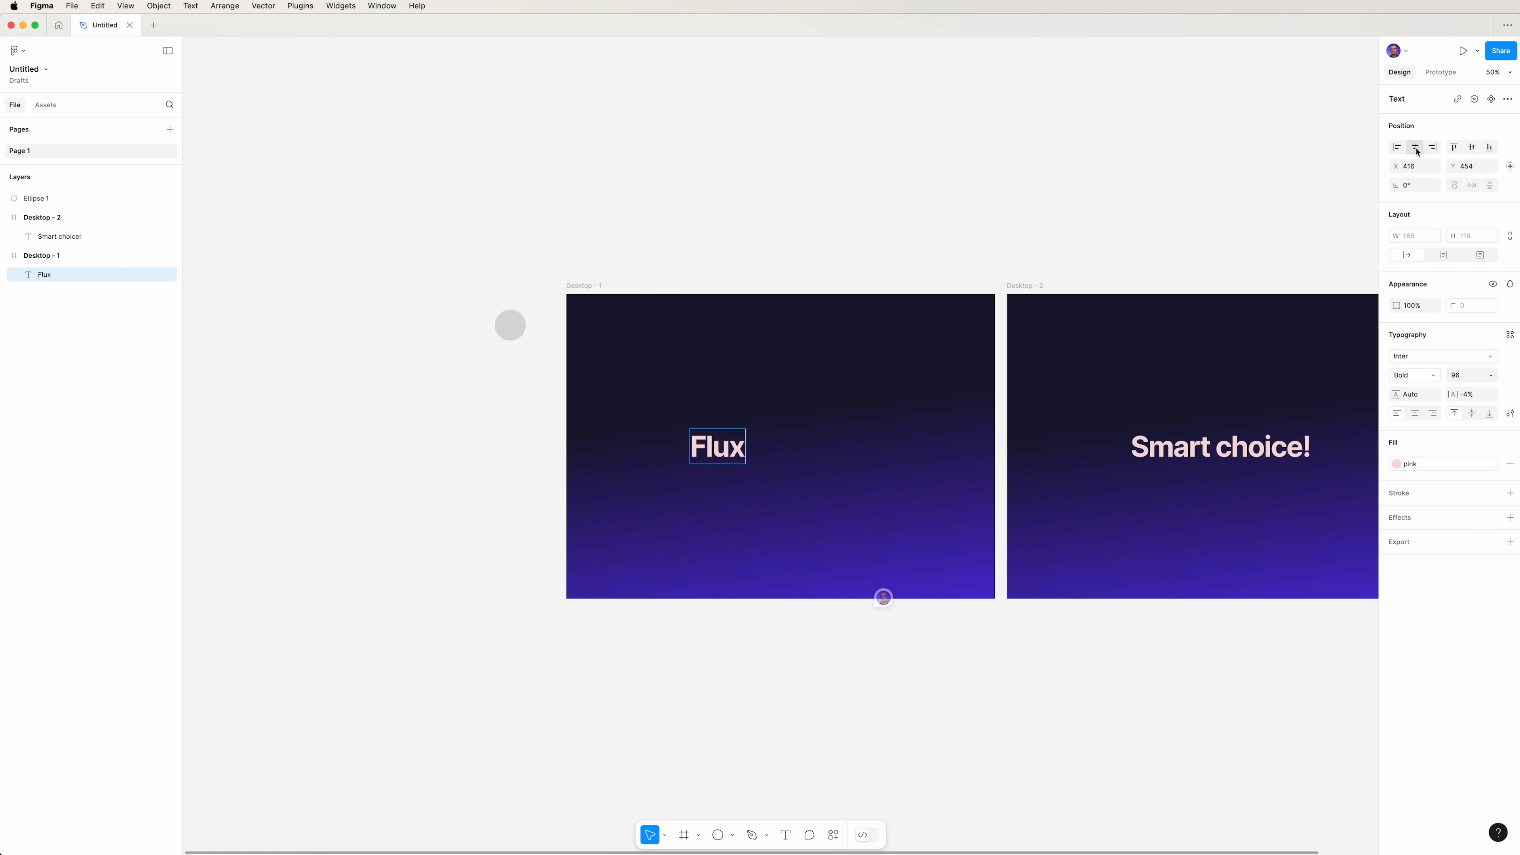
pyautogui.moveTo(717, 446); pyautogui.dragTo(781, 446)
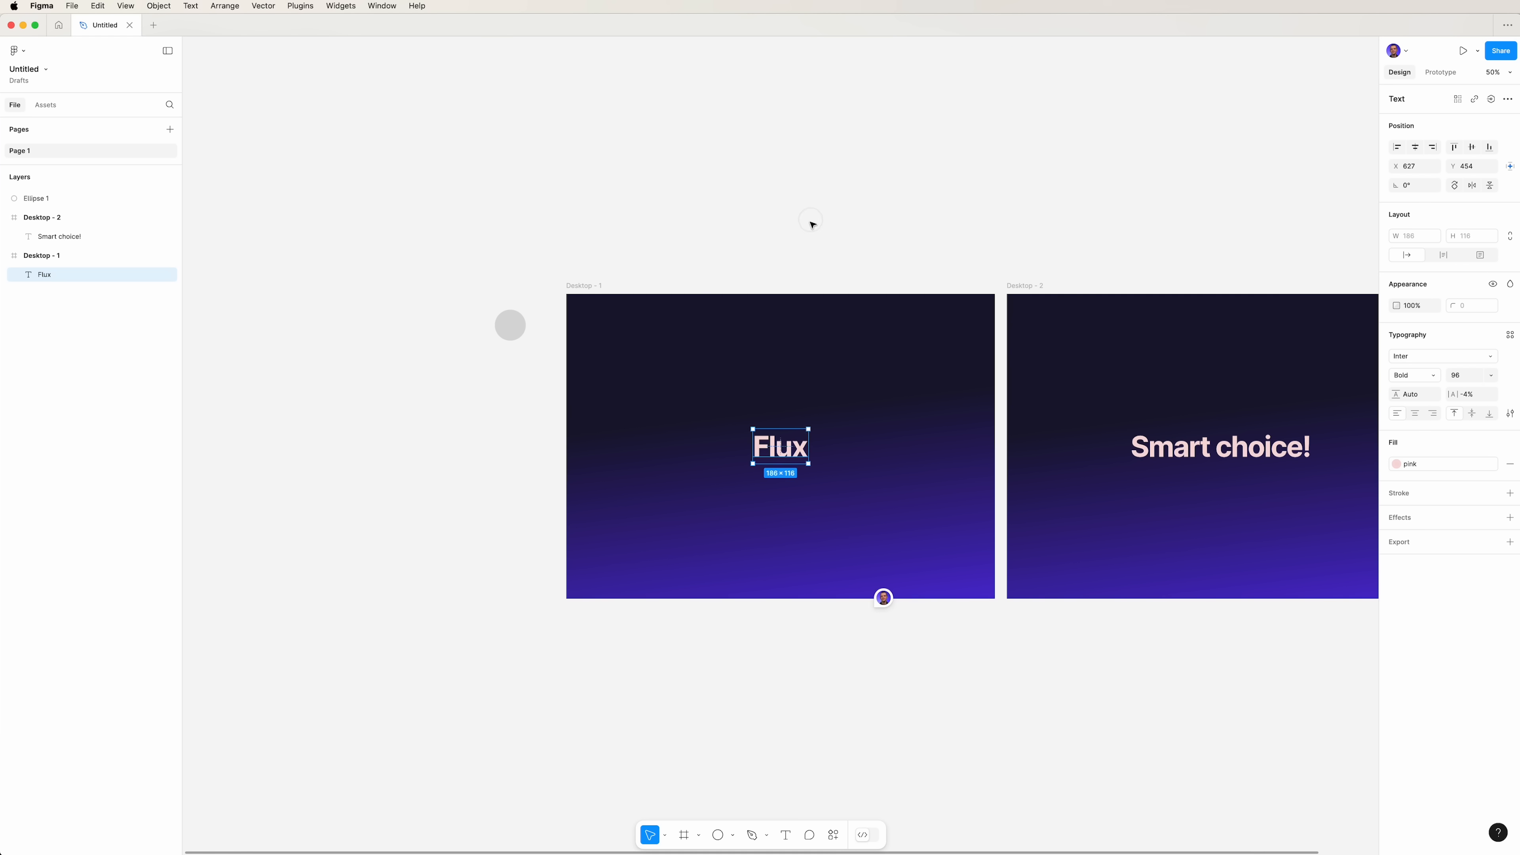
# - Scale the Flux text proportionally until it stretches across the full frame width
pyautogui.click(664, 834)
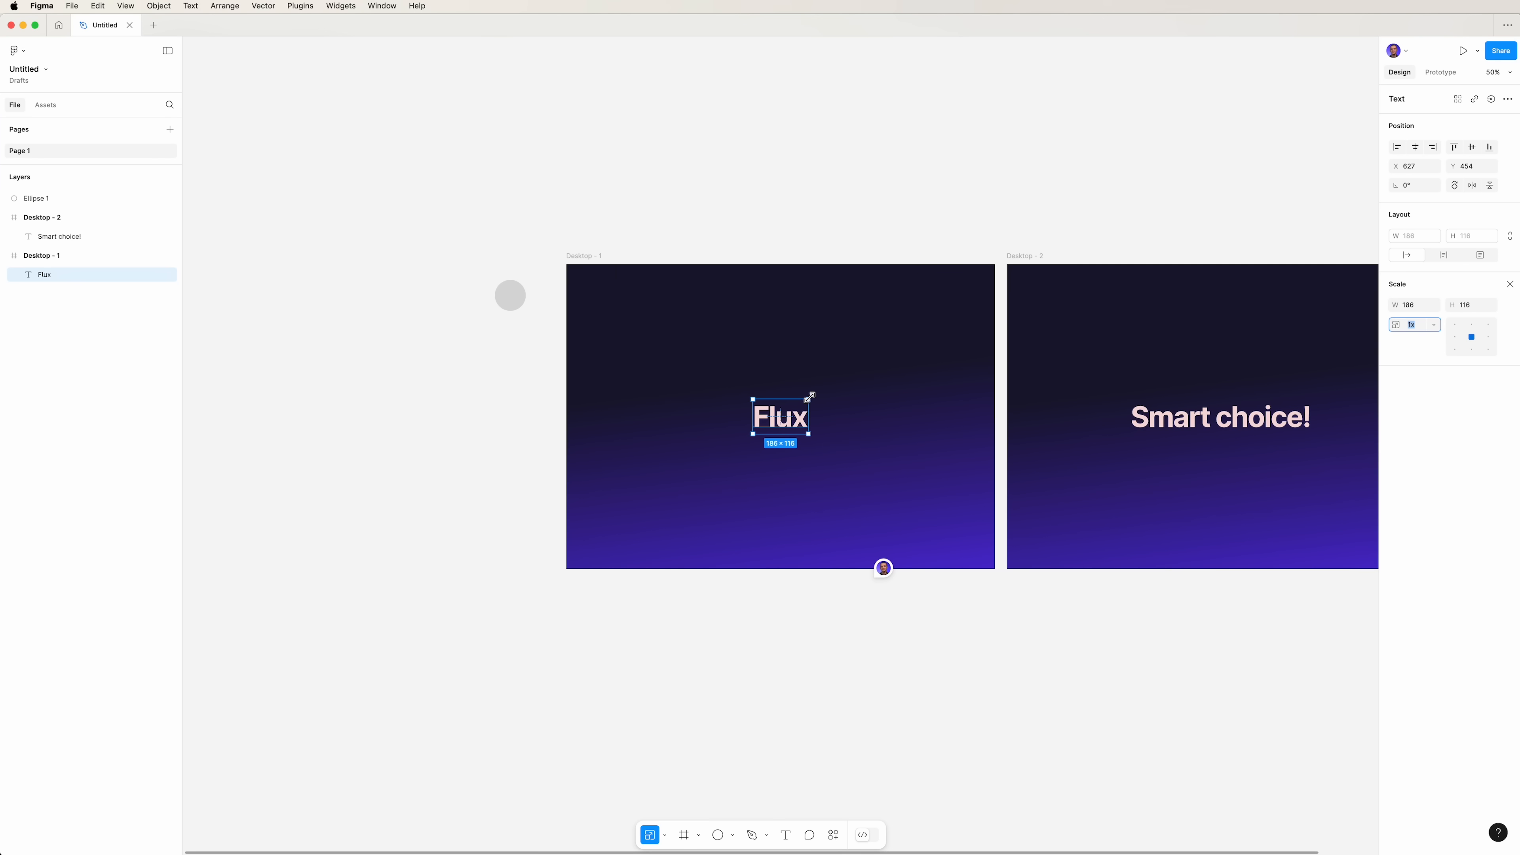
pyautogui.moveTo(811, 398); pyautogui.dragTo(916, 350)
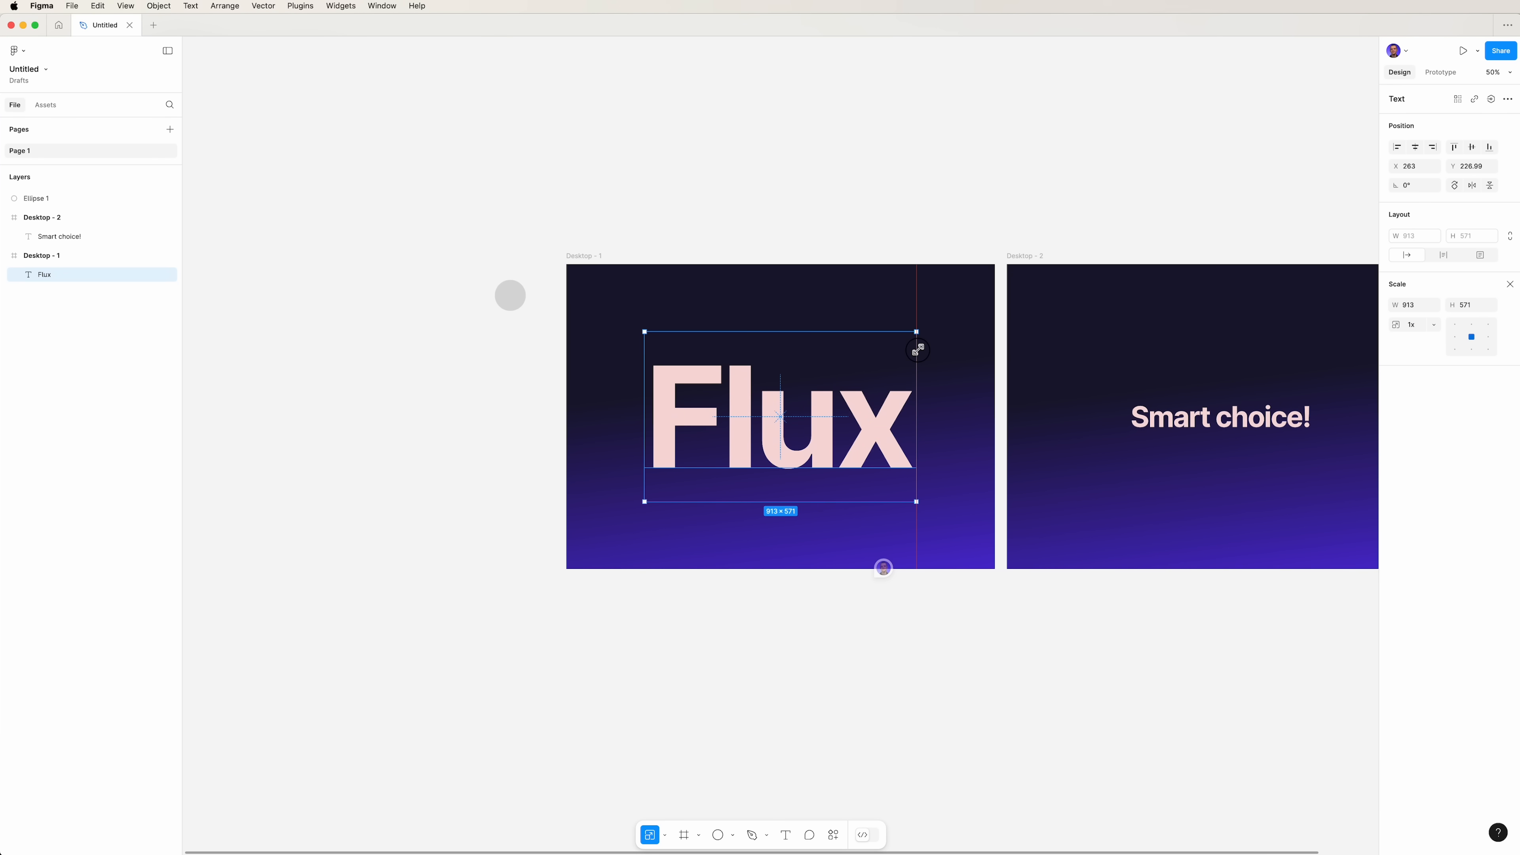
pyautogui.moveTo(916, 332); pyautogui.dragTo(1008, 332)
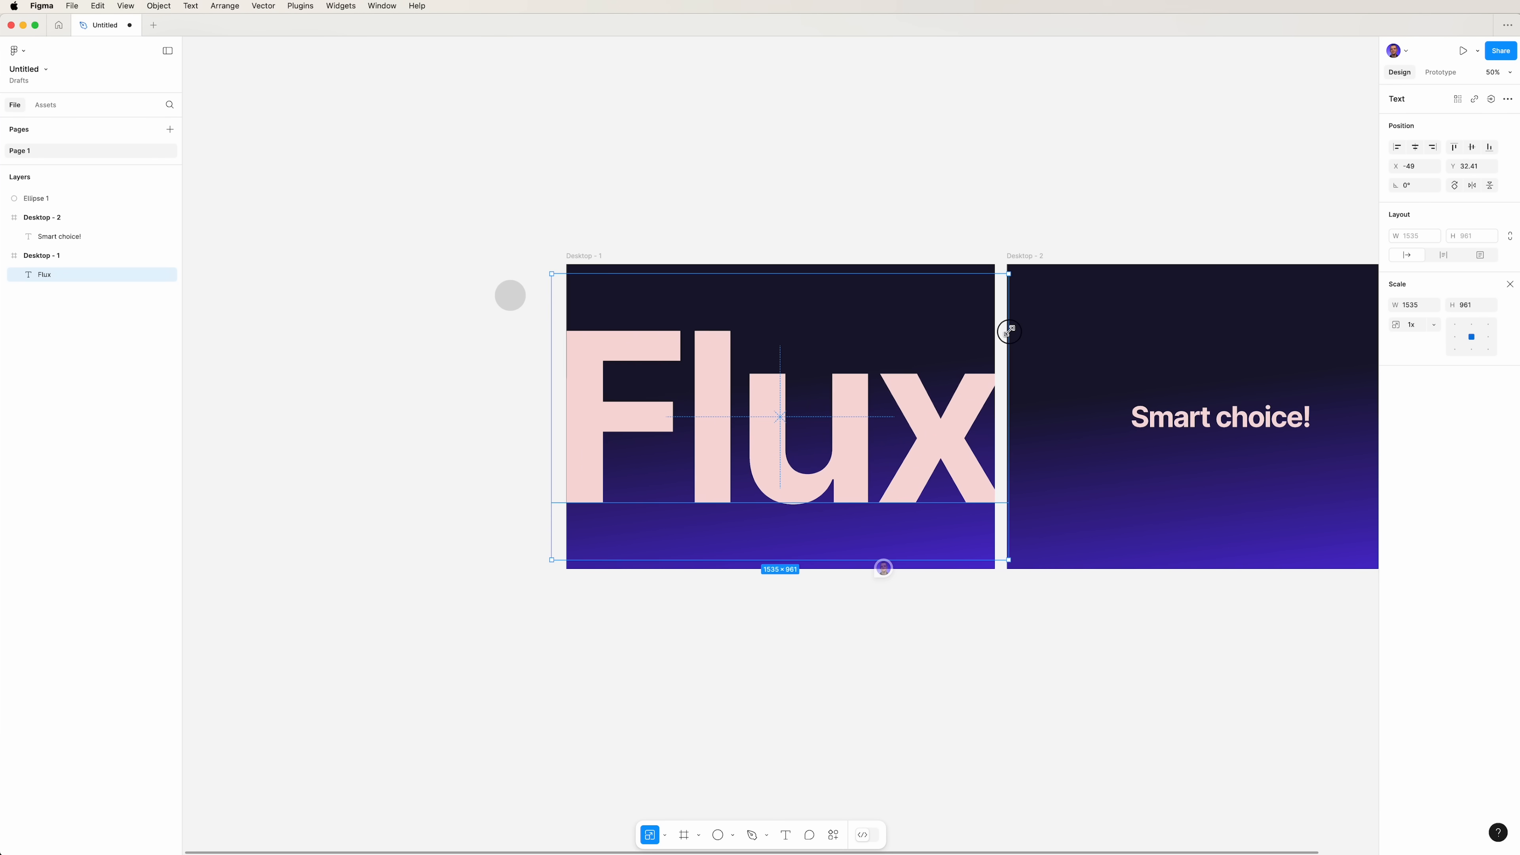
pyautogui.moveTo(1008, 331); pyautogui.dragTo(1010, 330)
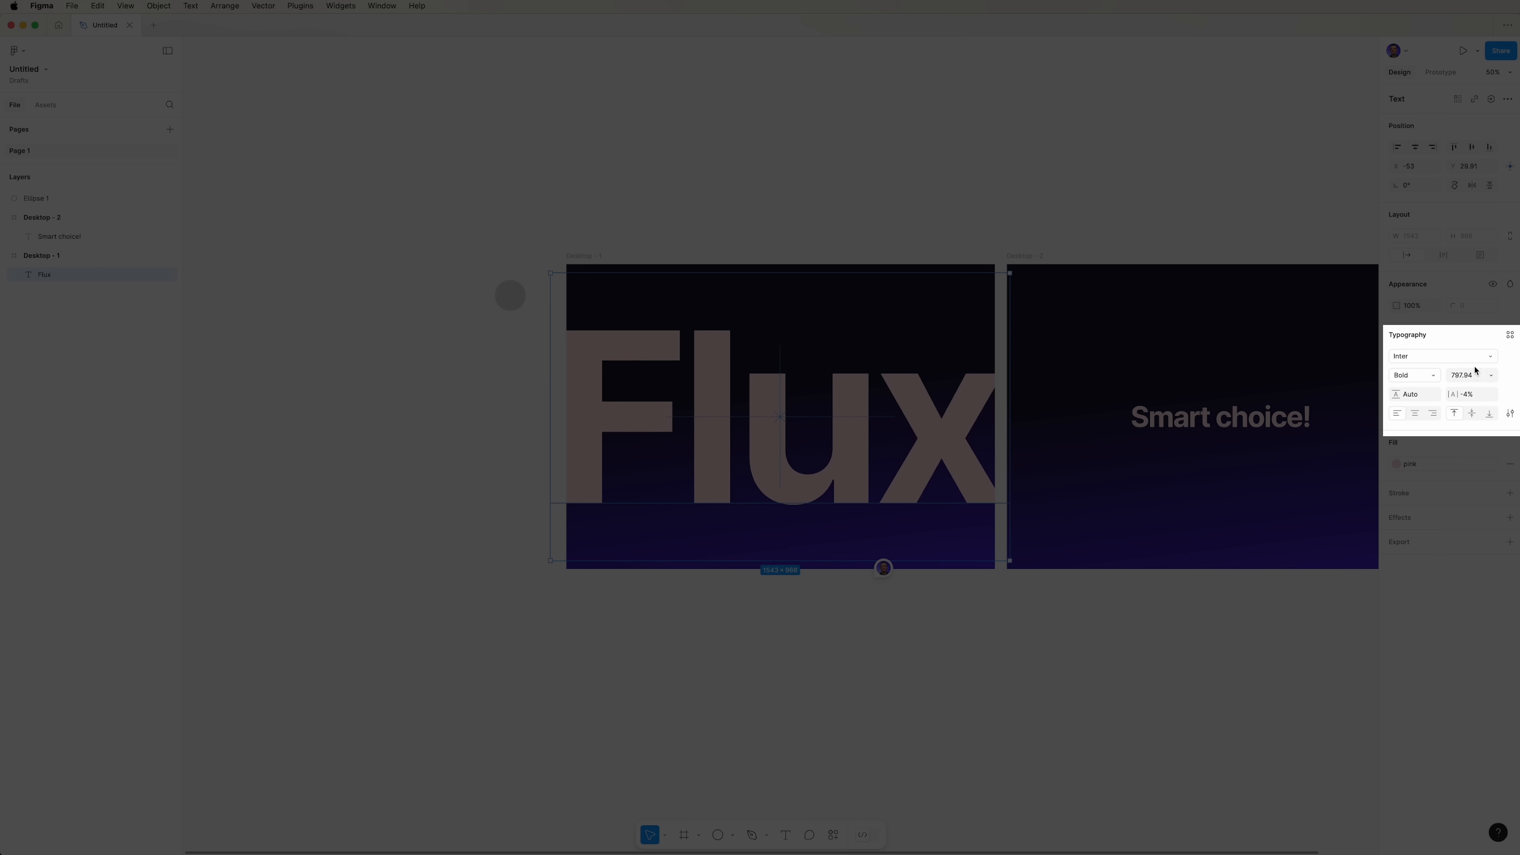
# - Tighten Flux letter spacing to -5%, undo an oversized enlargement and readjust its size
pyautogui.click(1470, 394)
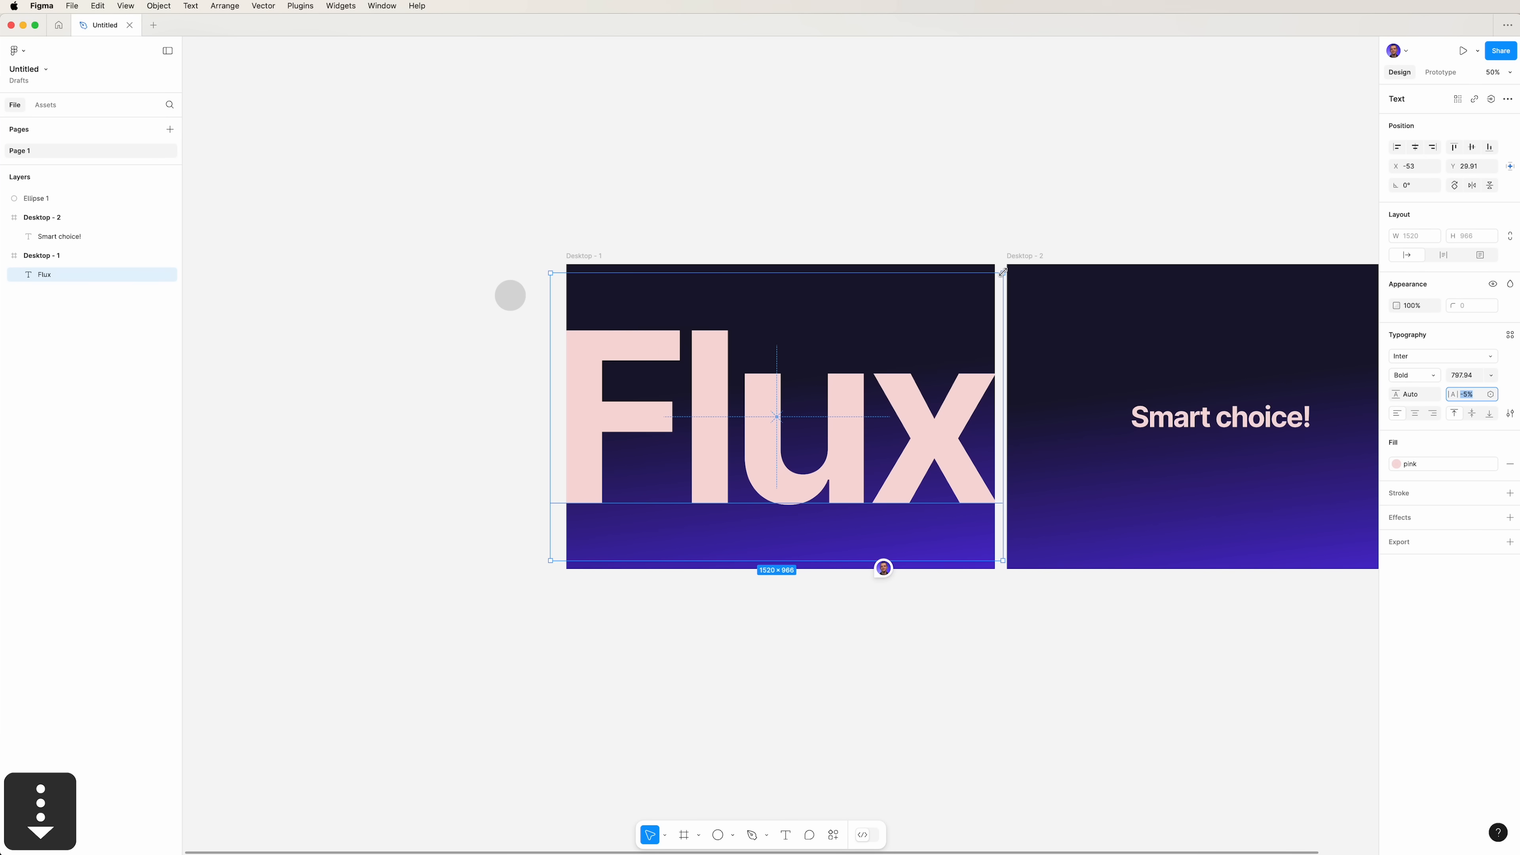
pyautogui.moveTo(1002, 271); pyautogui.dragTo(1037, 262)
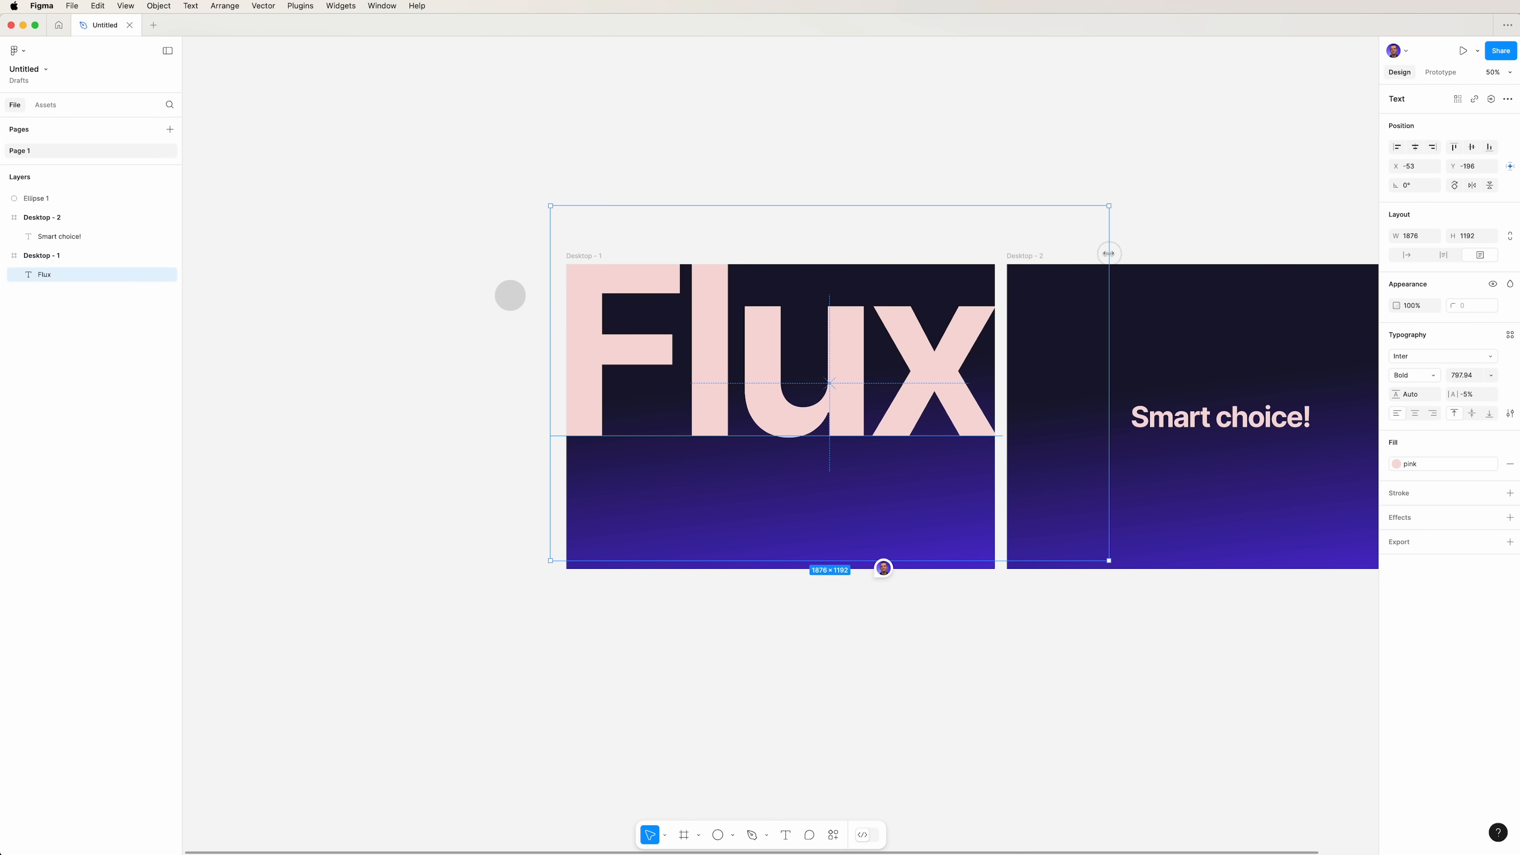
pyautogui.press('cmd+z')
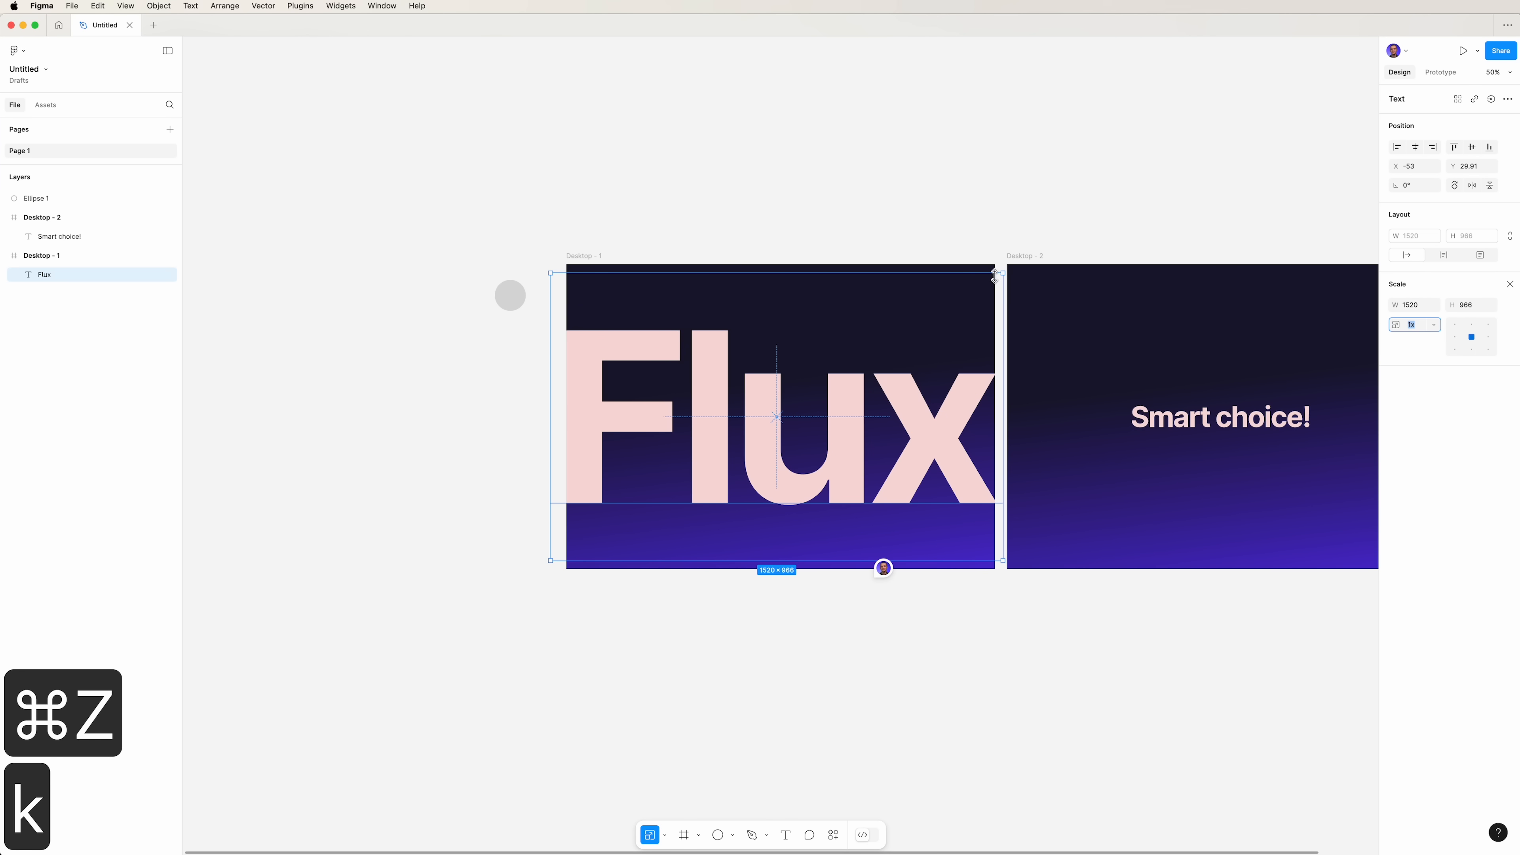
pyautogui.moveTo(994, 270); pyautogui.dragTo(1015, 268)
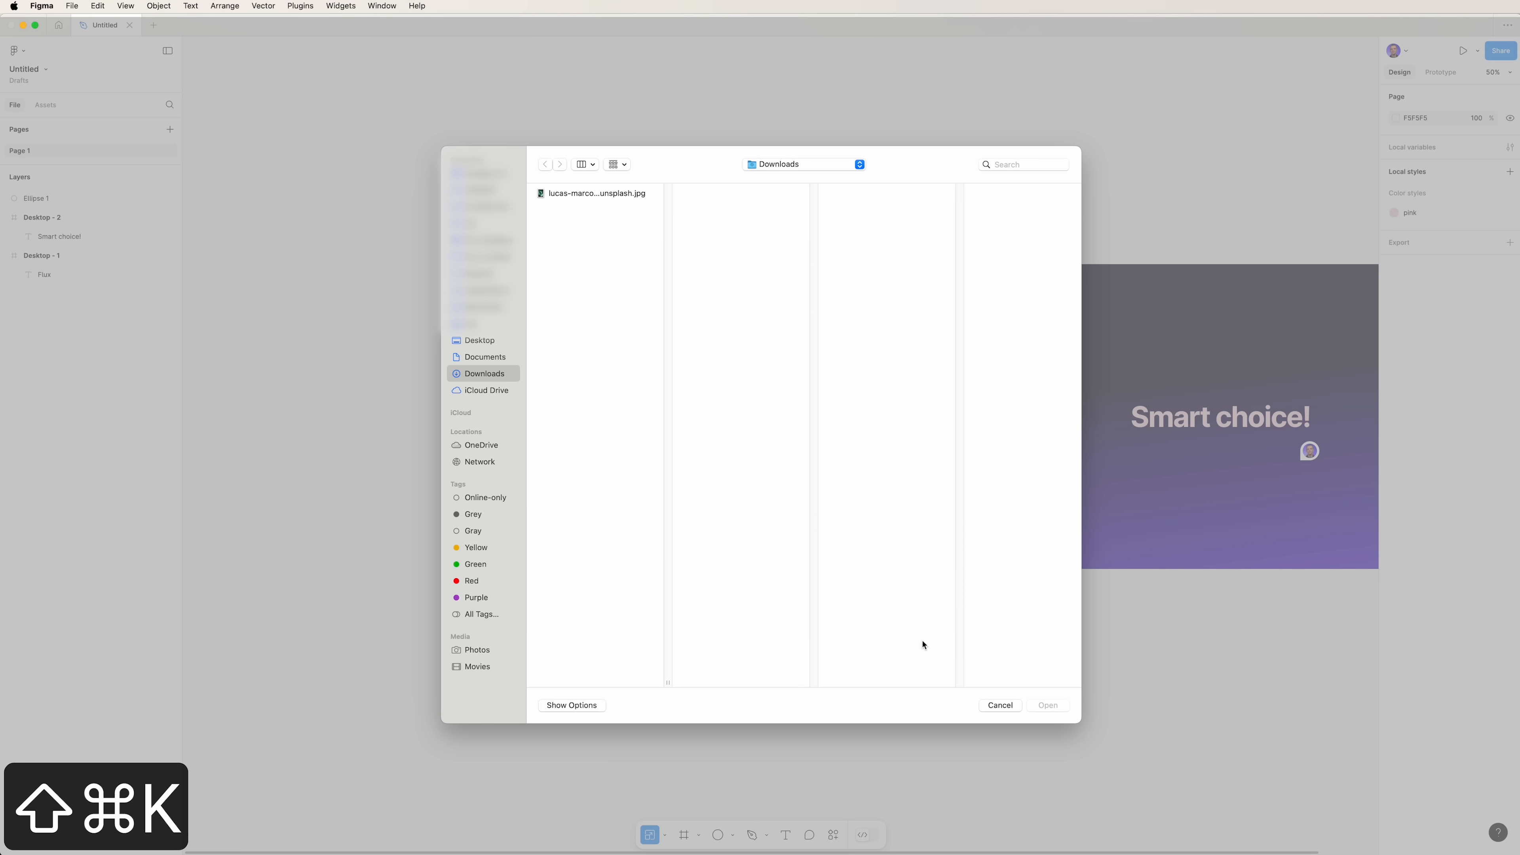
# - Import the aurora JPG from Downloads and place it in Desktop - 1 over Flux at about 621×928
pyautogui.click(597, 193)
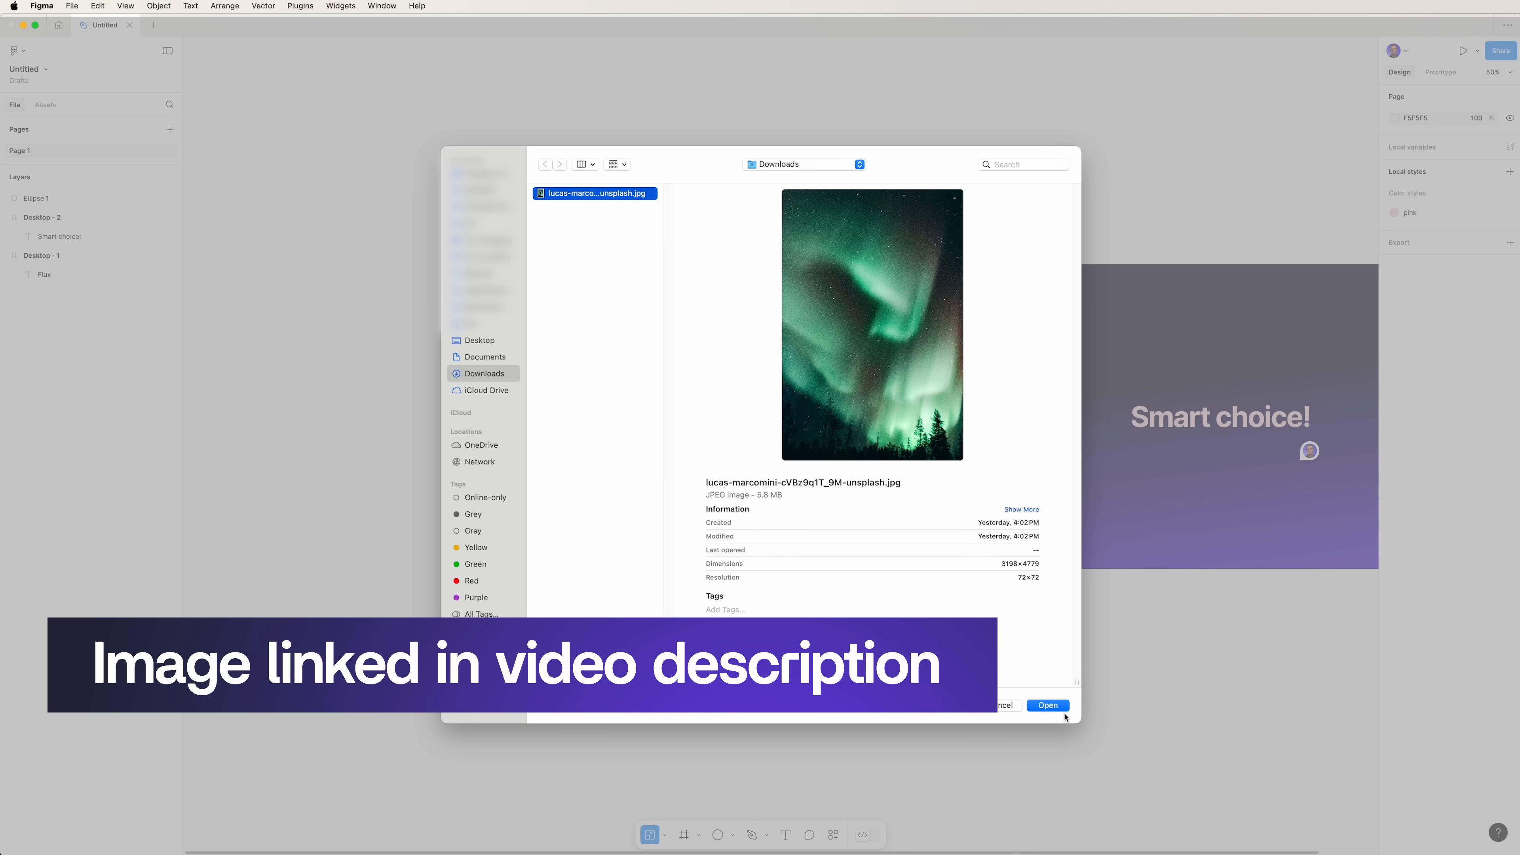
pyautogui.click(1047, 705)
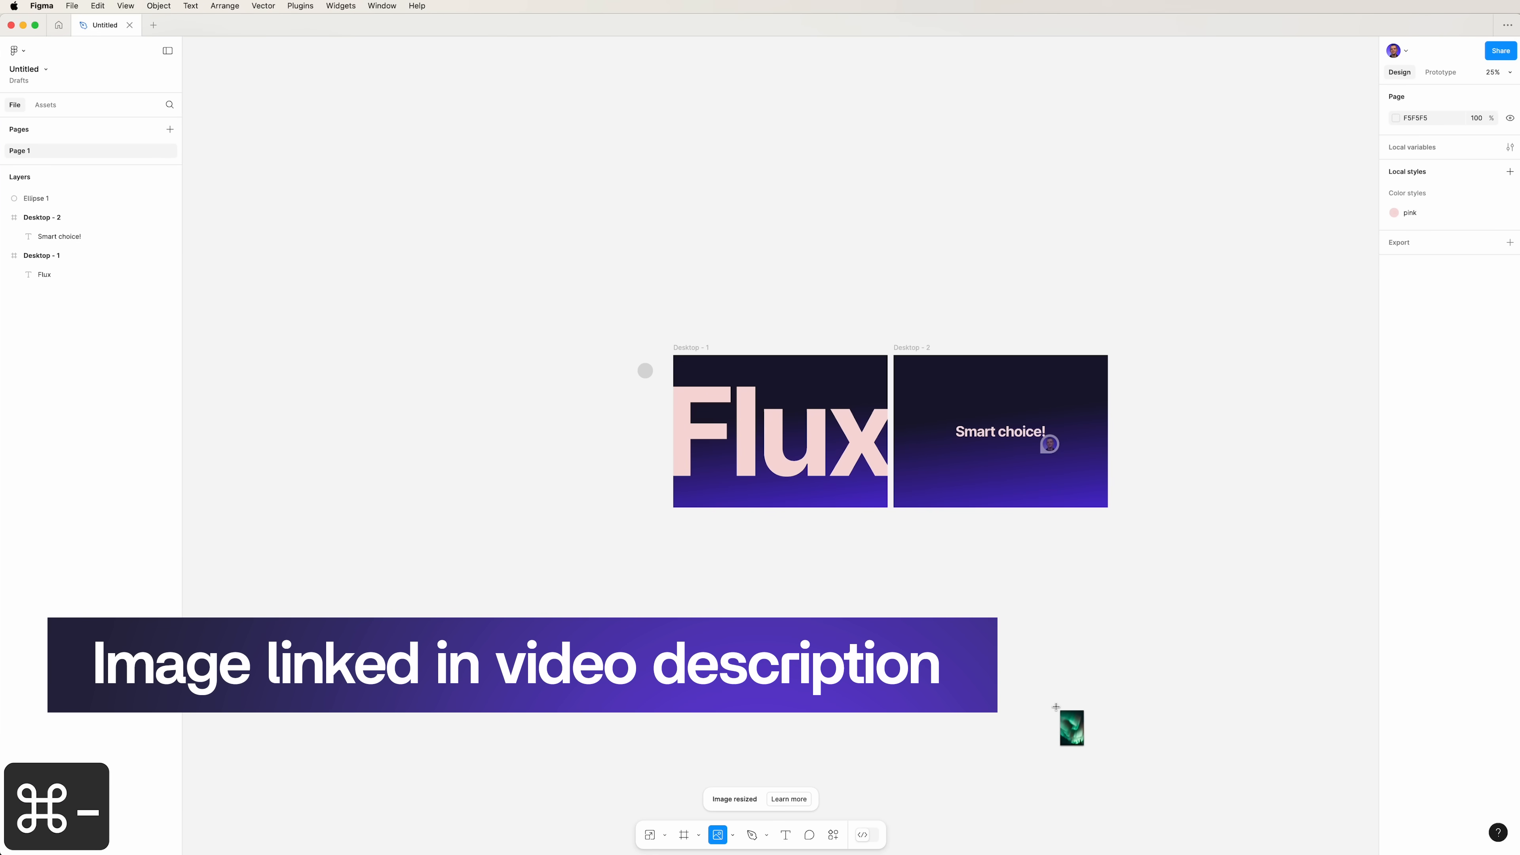
pyautogui.moveTo(1071, 728); pyautogui.dragTo(687, 376)
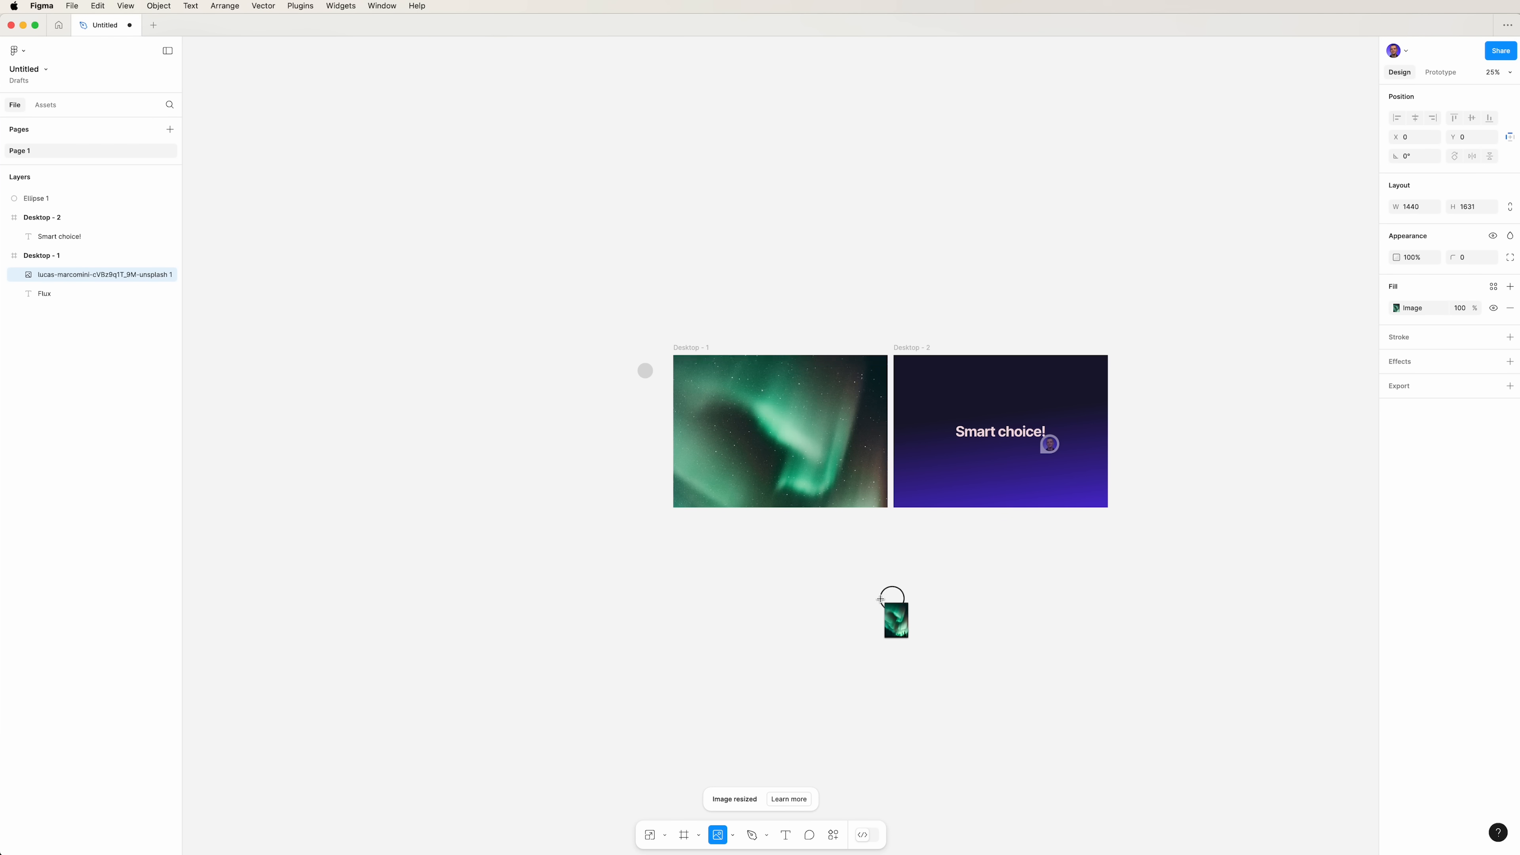
pyautogui.moveTo(892, 616); pyautogui.dragTo(809, 436)
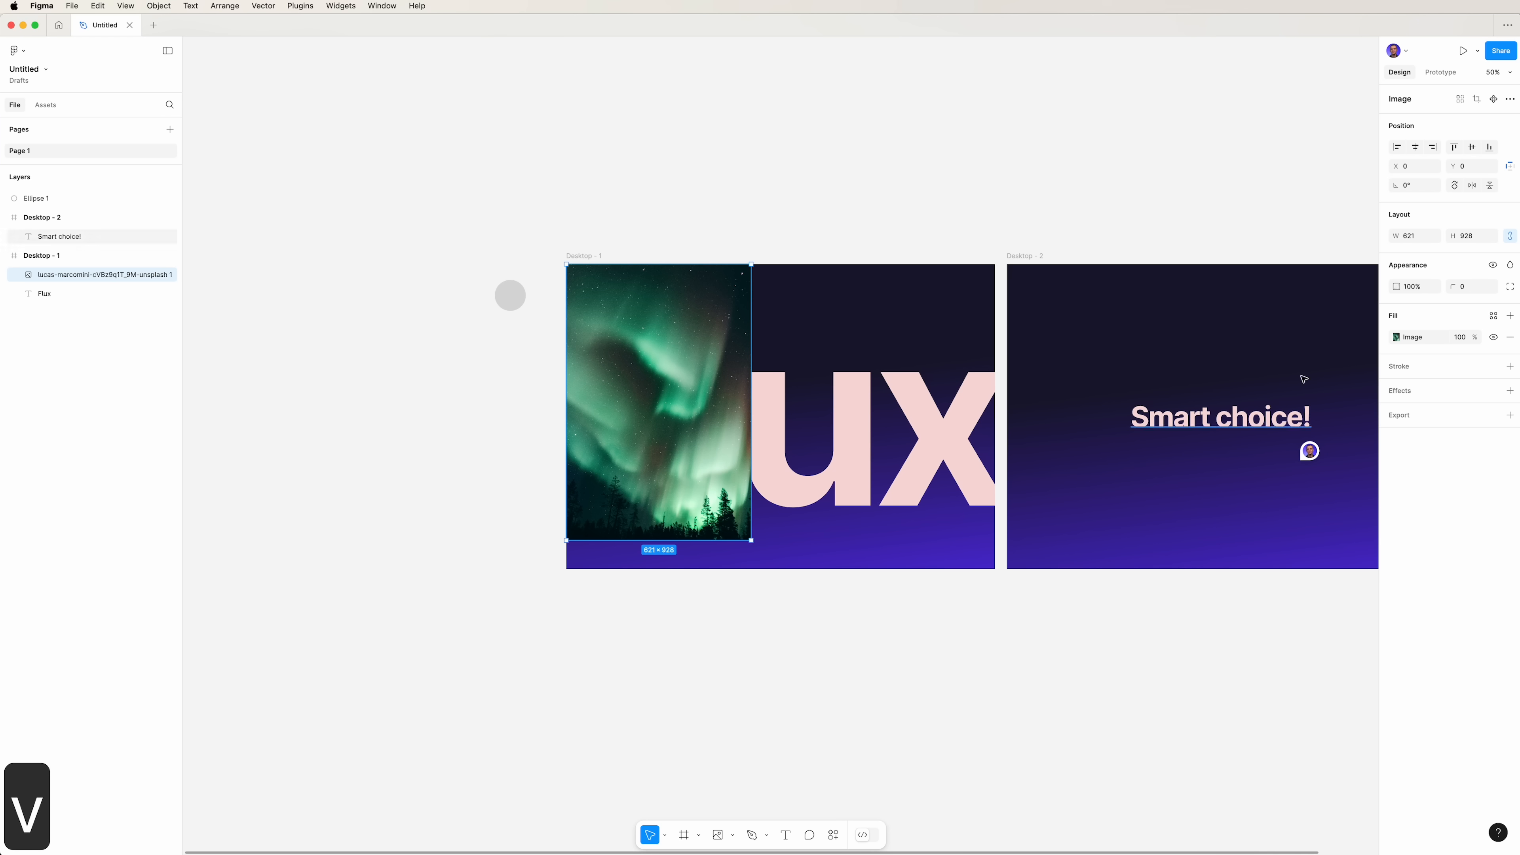
pyautogui.click(1414, 236)
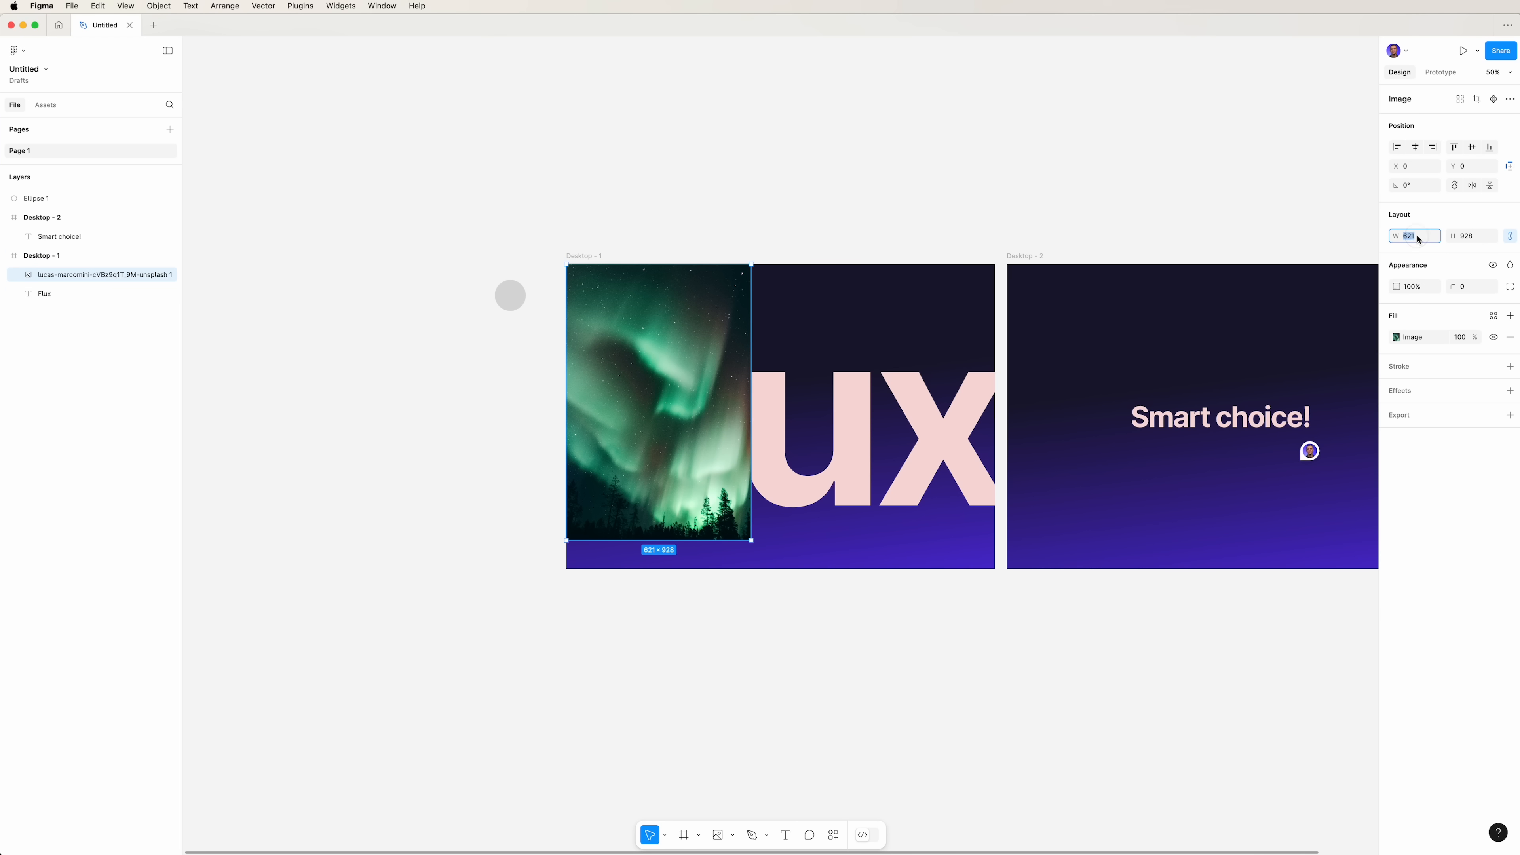
# - Set the aurora photo's width to 1440 and centre it vertically and horizontally in the frame
pyautogui.write('1440')
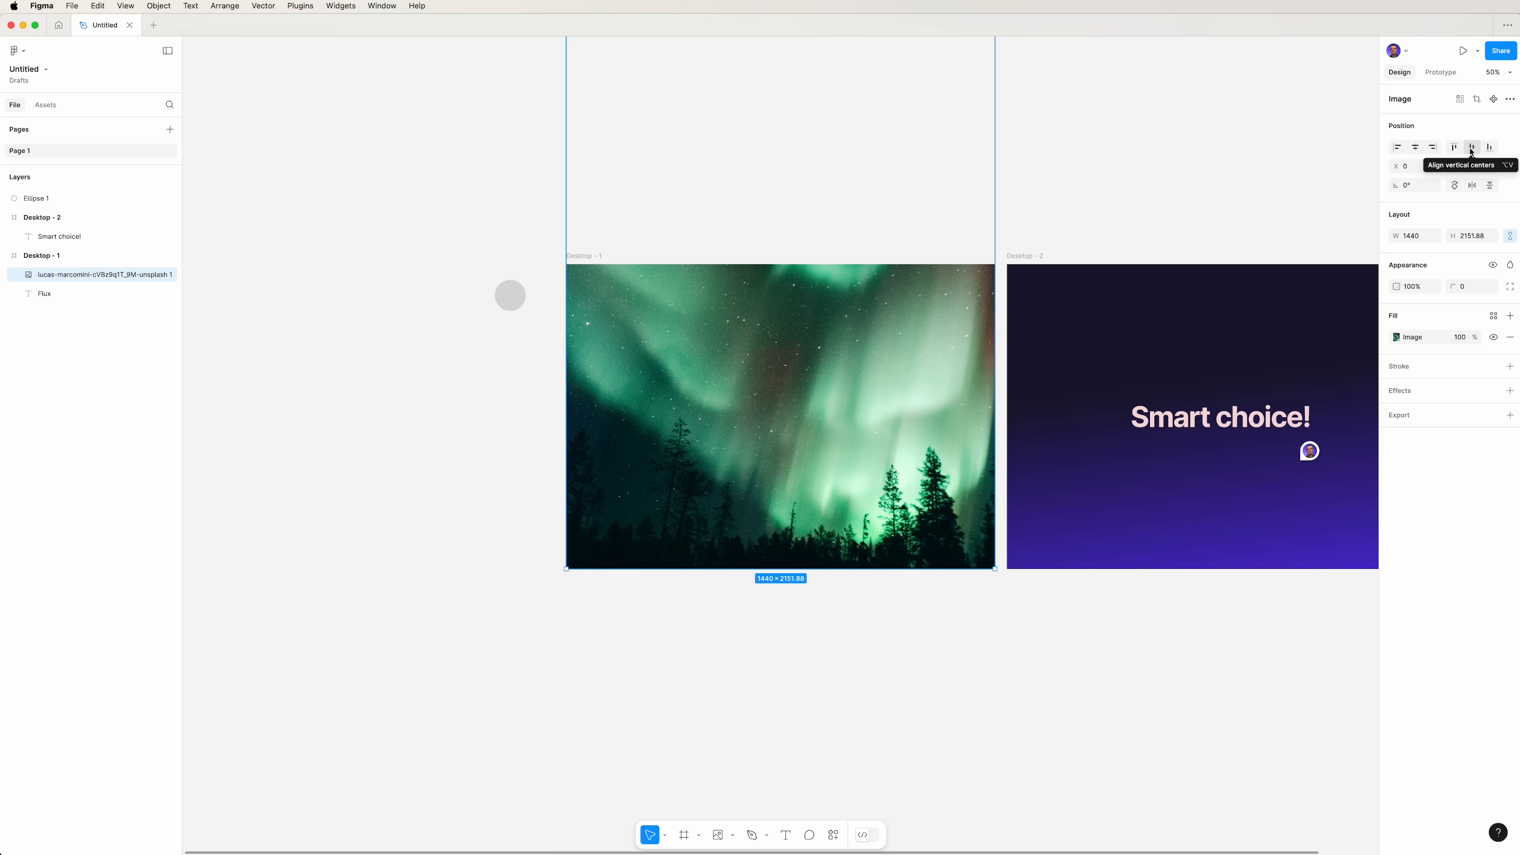
pyautogui.click(1472, 147)
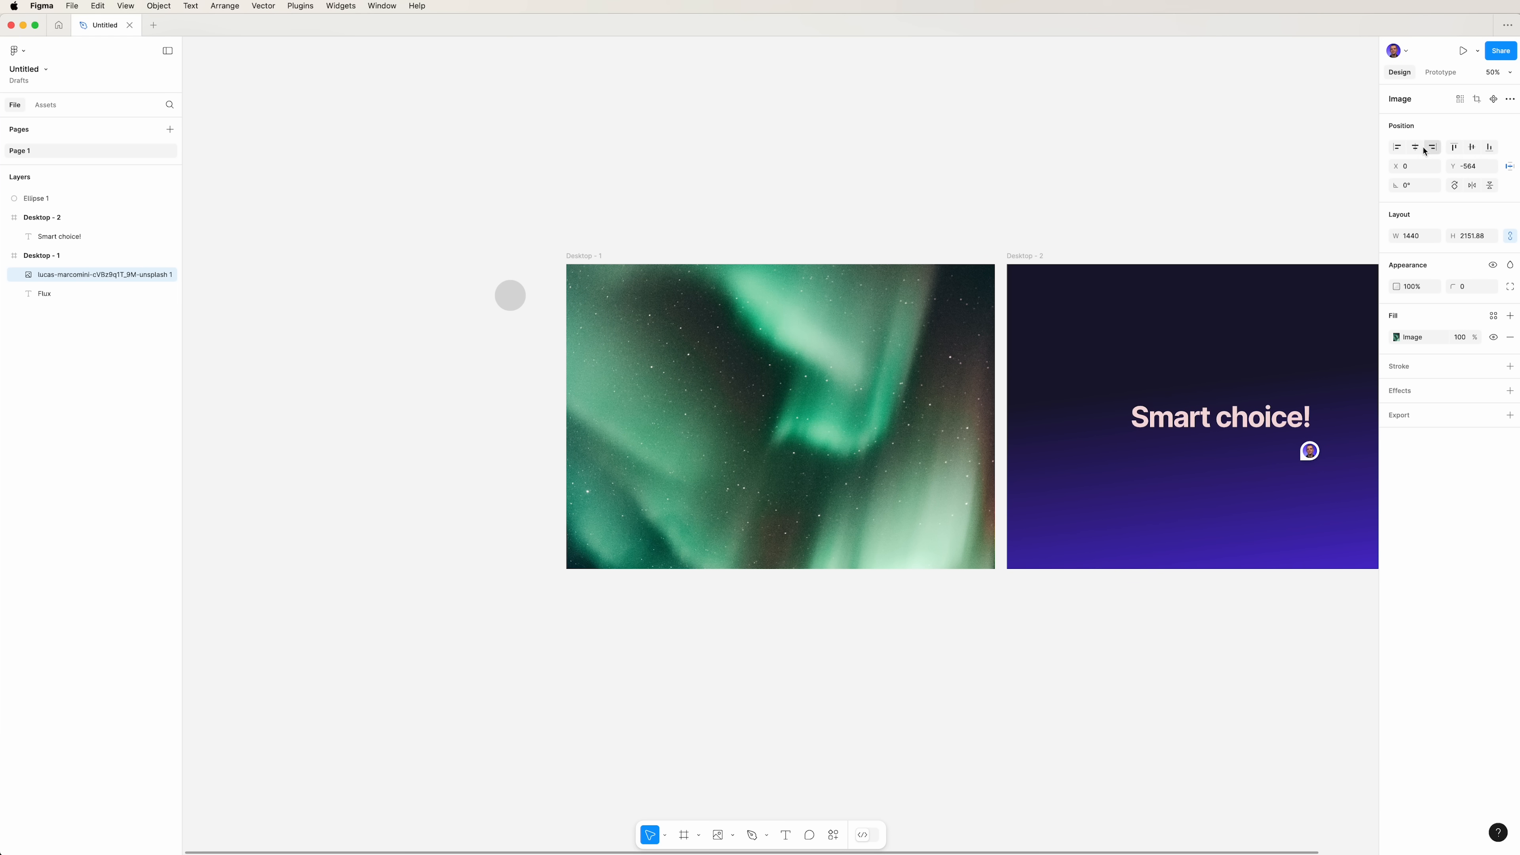
pyautogui.click(781, 417)
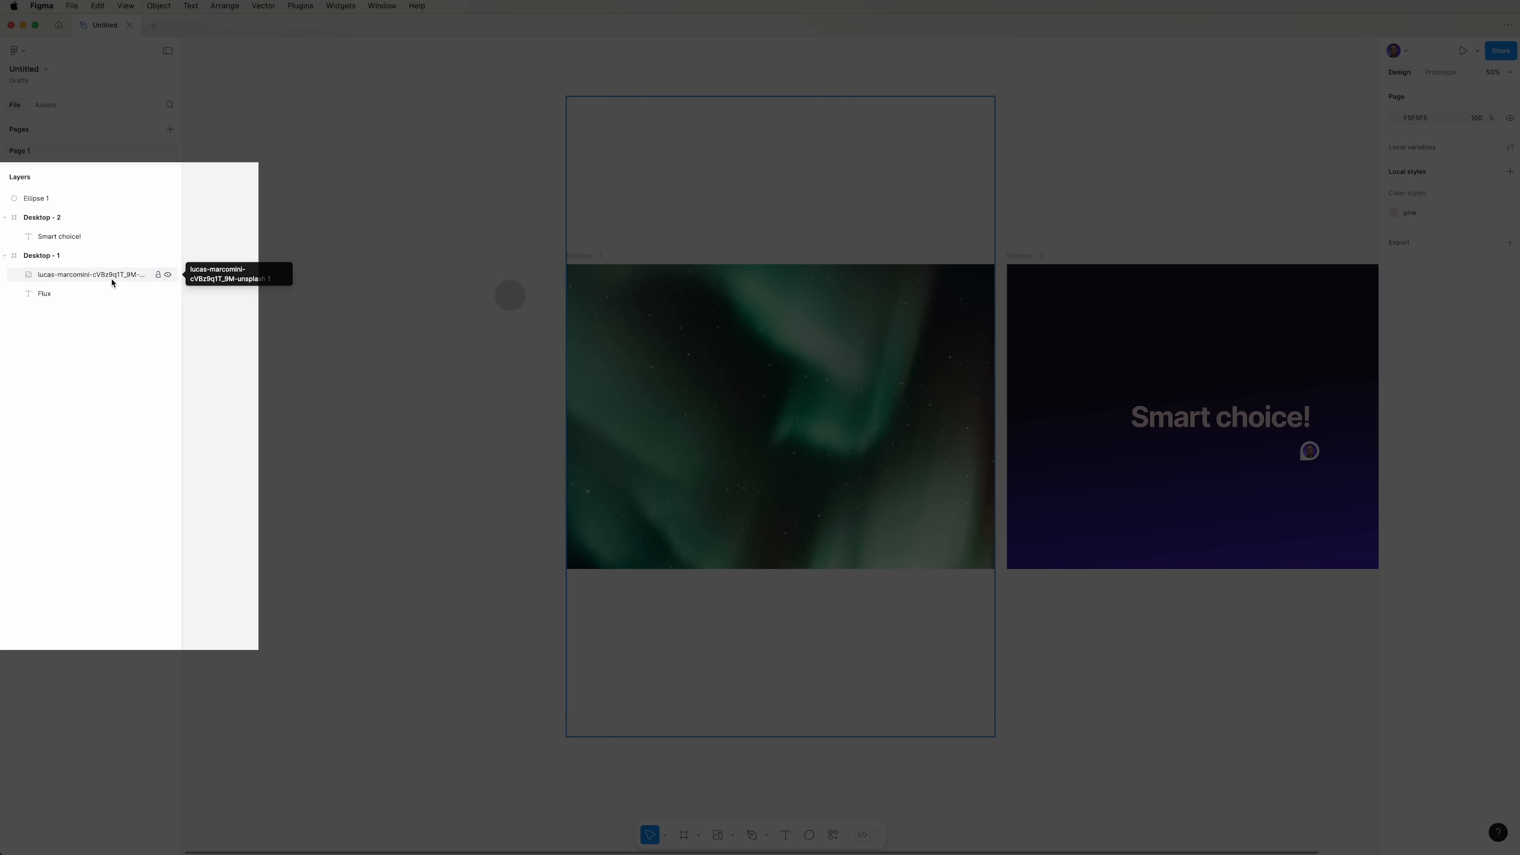
# - Use Flux as a mask for the aurora photo, undo the stray resize and reselect the photo layer
pyautogui.rightClick(43, 294)
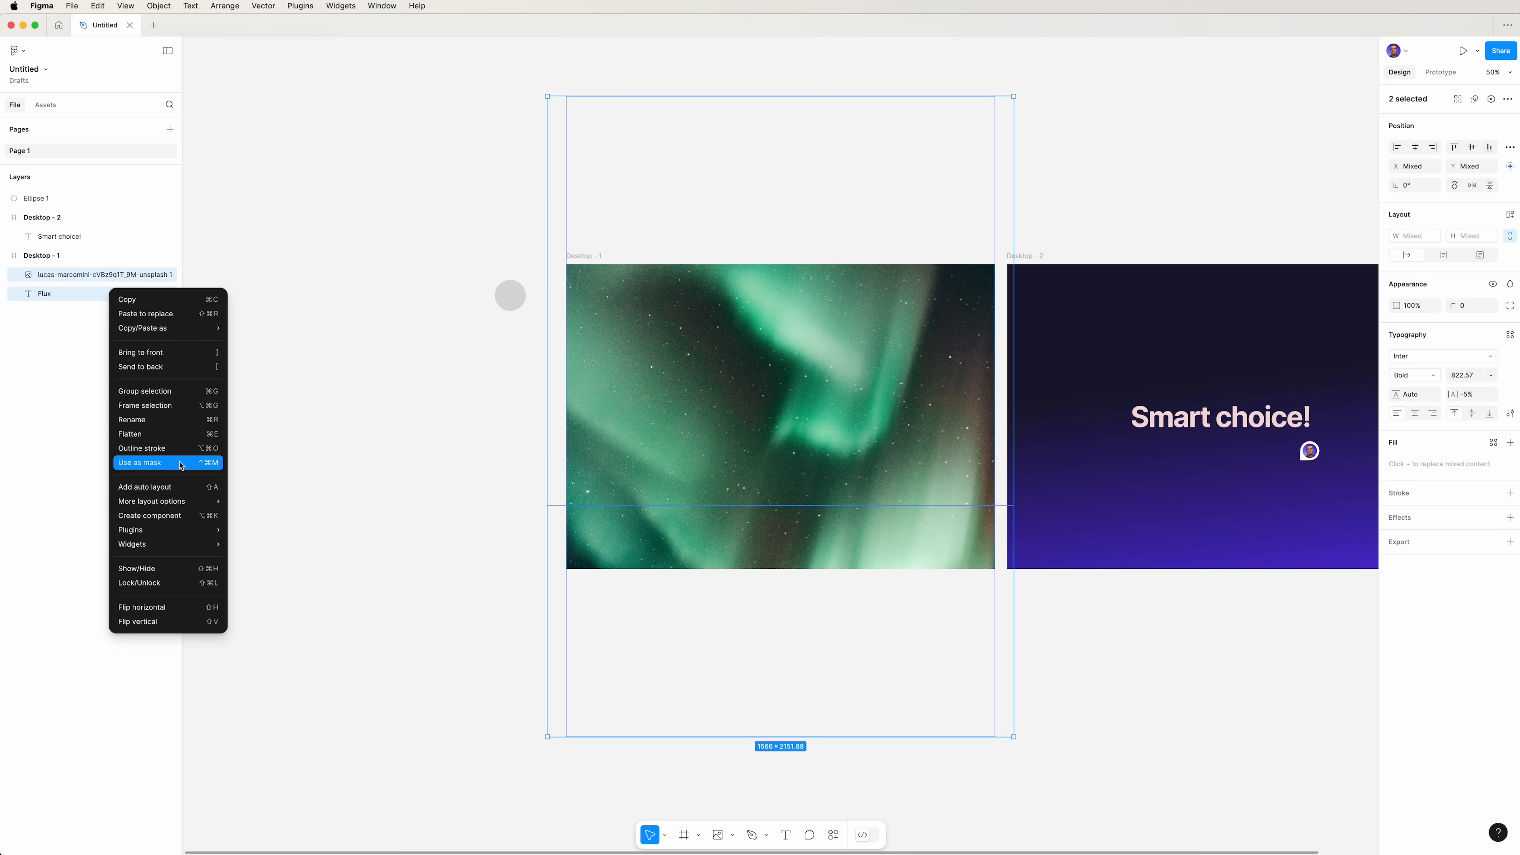
pyautogui.click(138, 462)
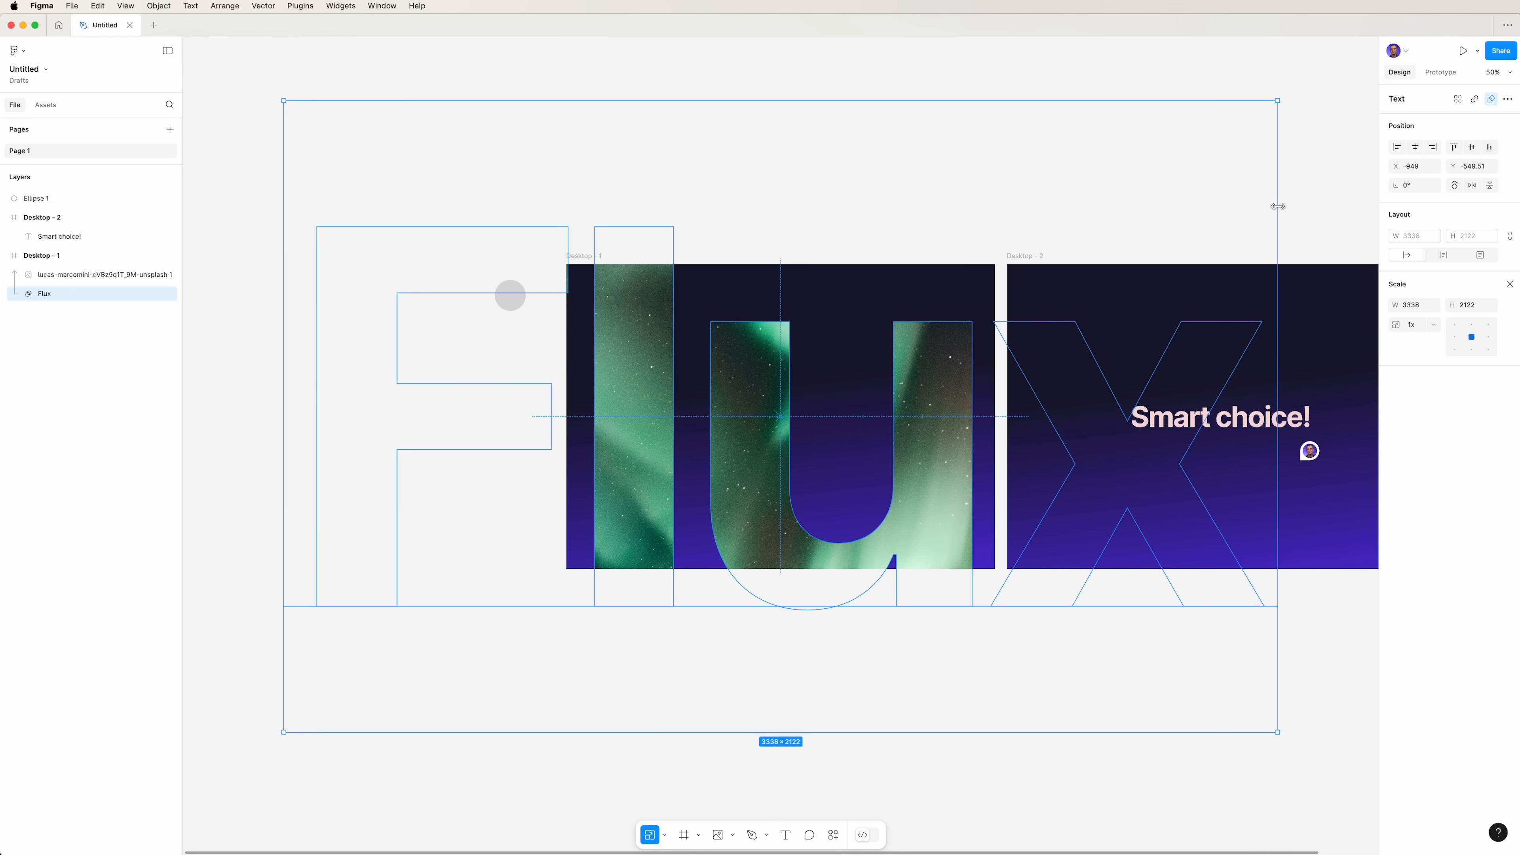
pyautogui.press('cmd+z')
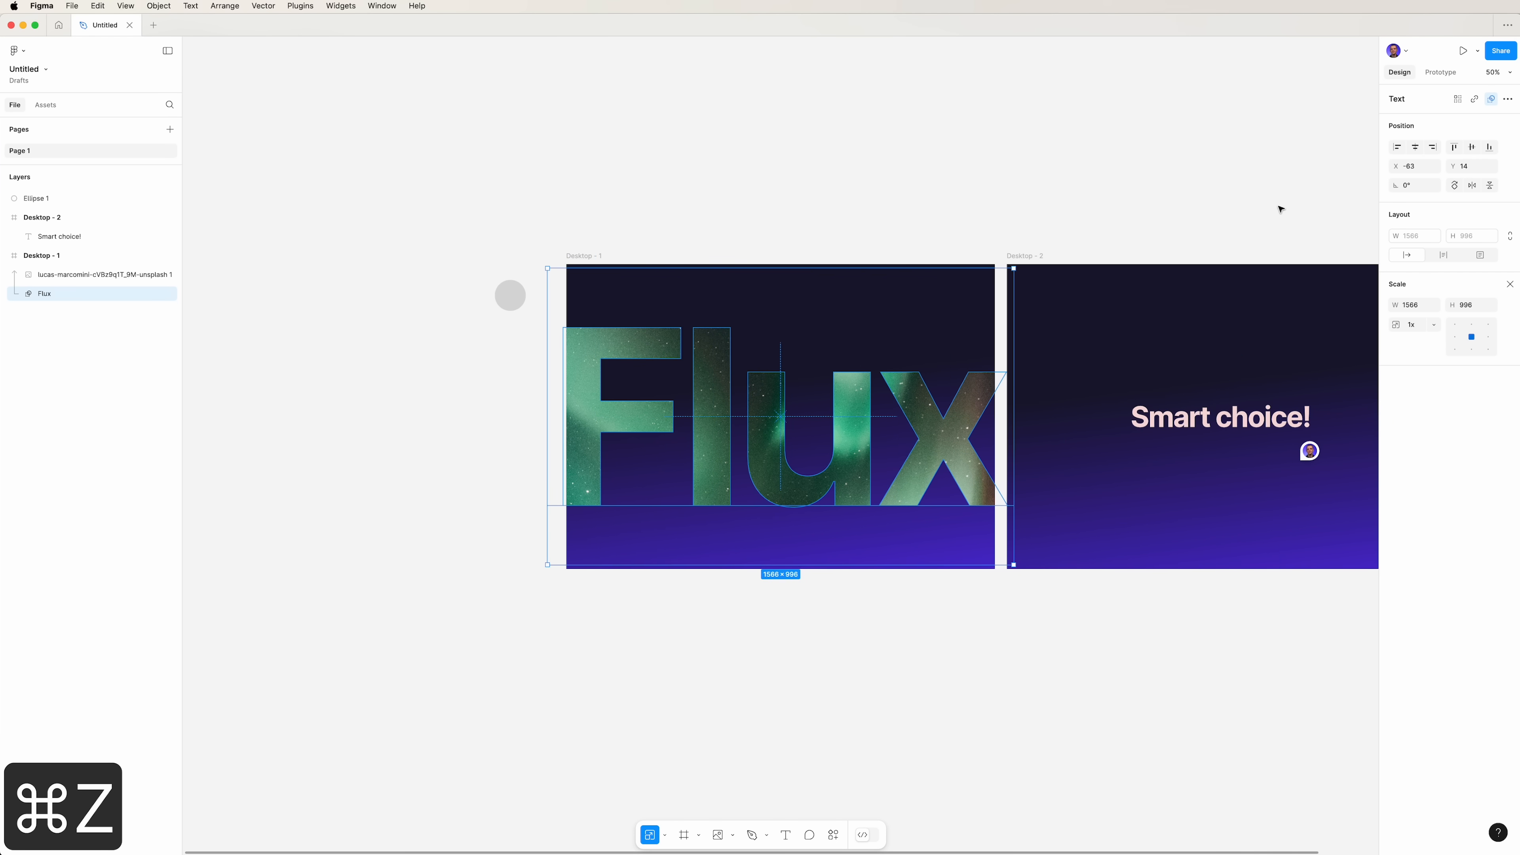
pyautogui.click(87, 275)
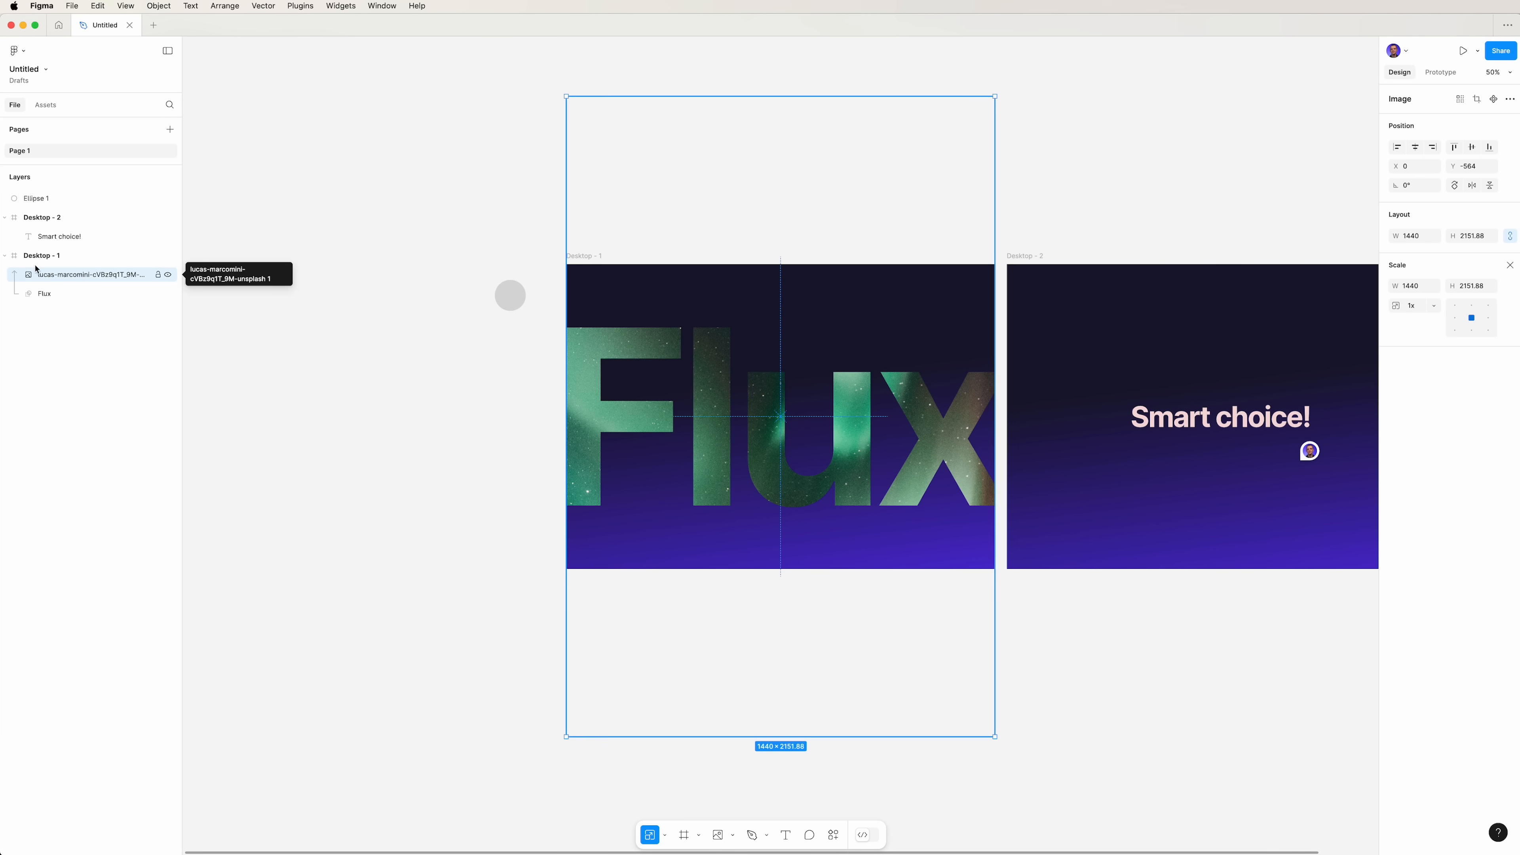
pyautogui.press('v')
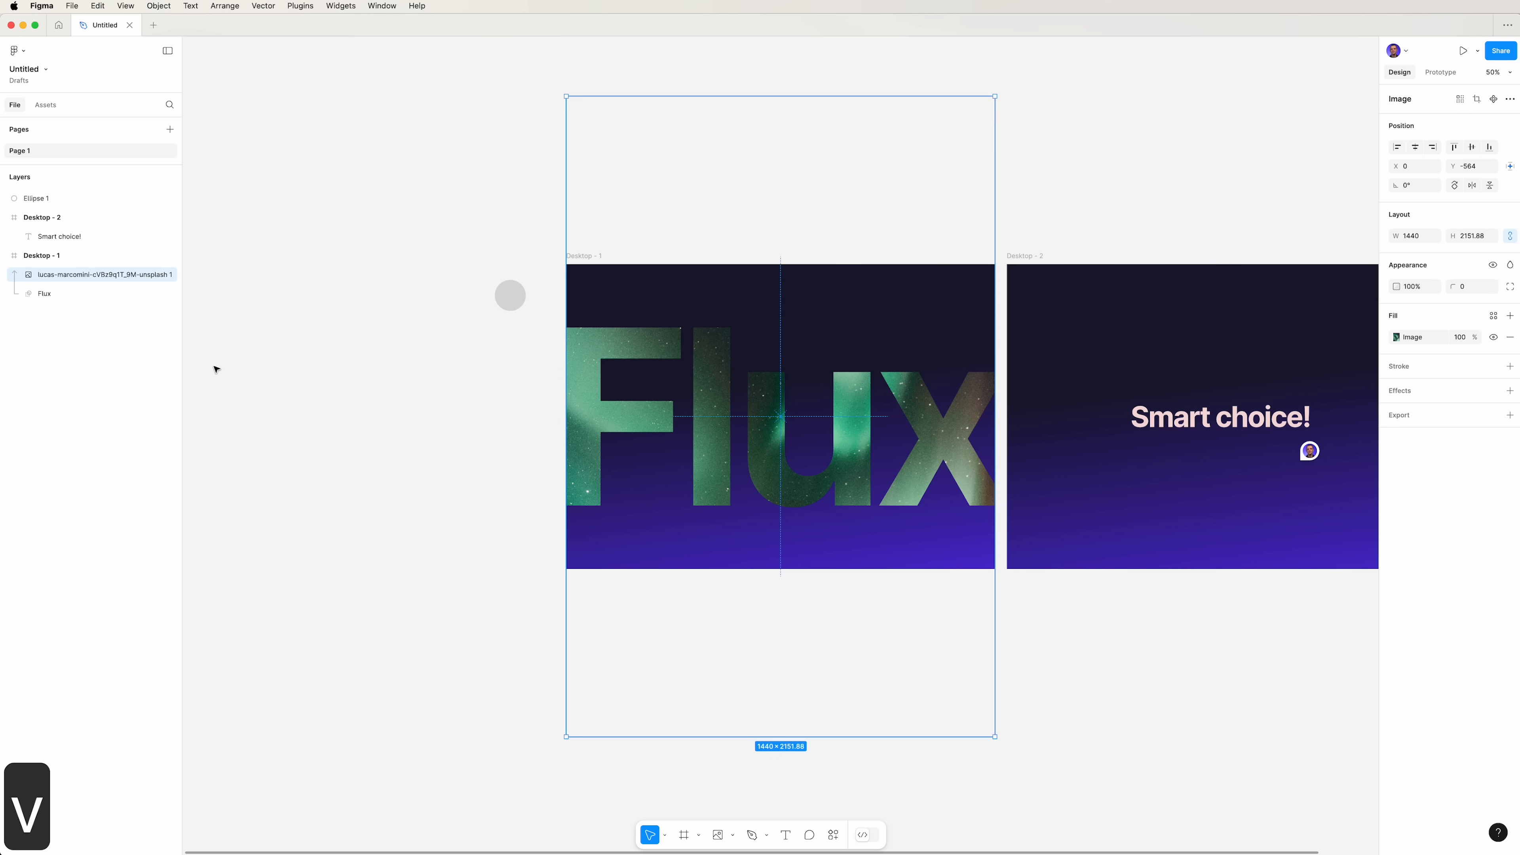
# - Adjust the aurora photo's contrast, tint and temperature in its image settings
pyautogui.click(1397, 337)
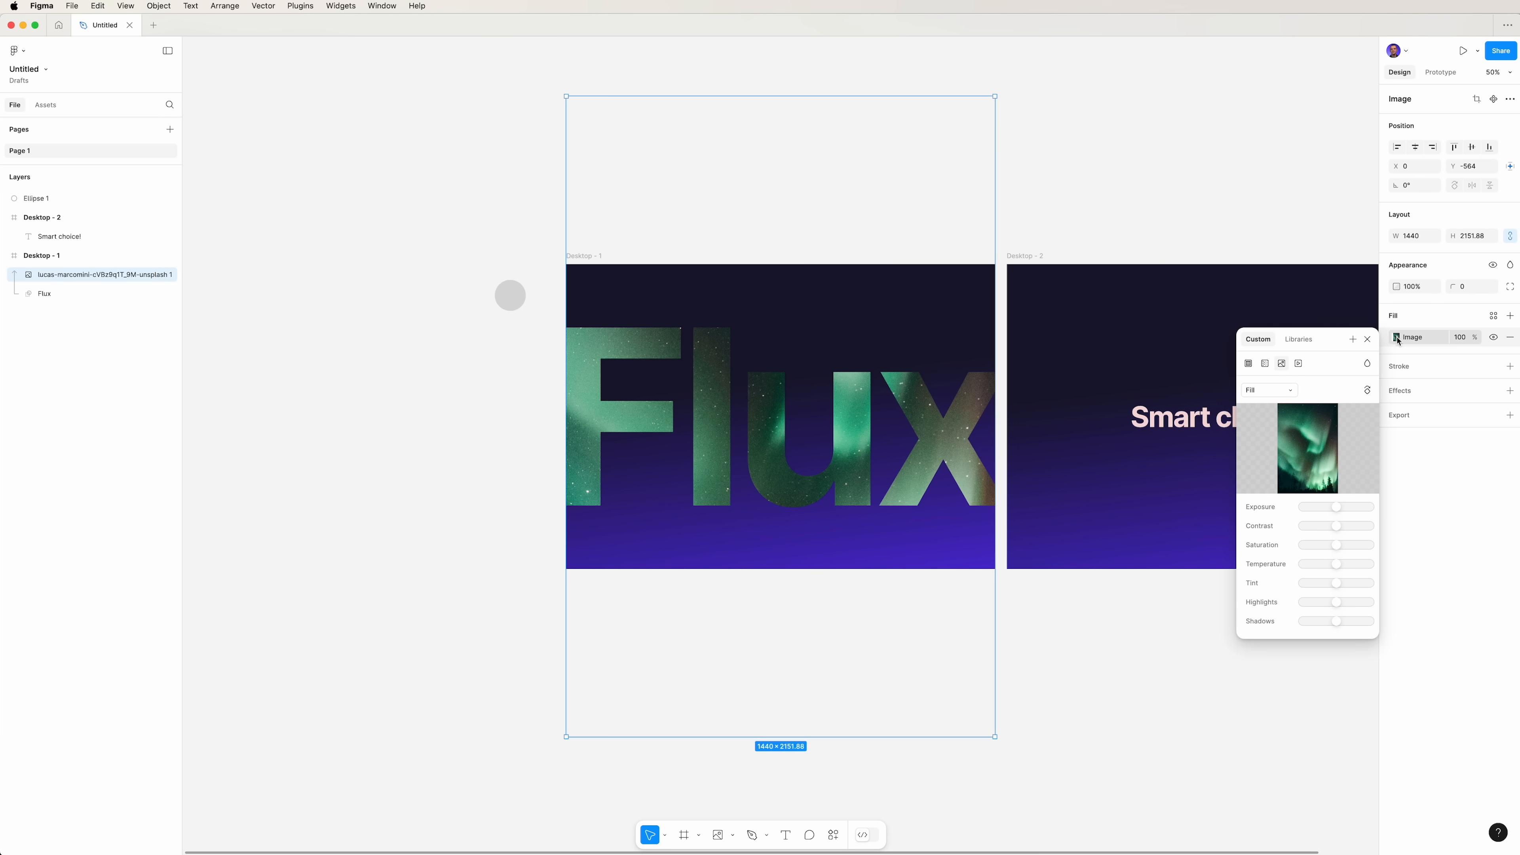
pyautogui.moveTo(1339, 510)
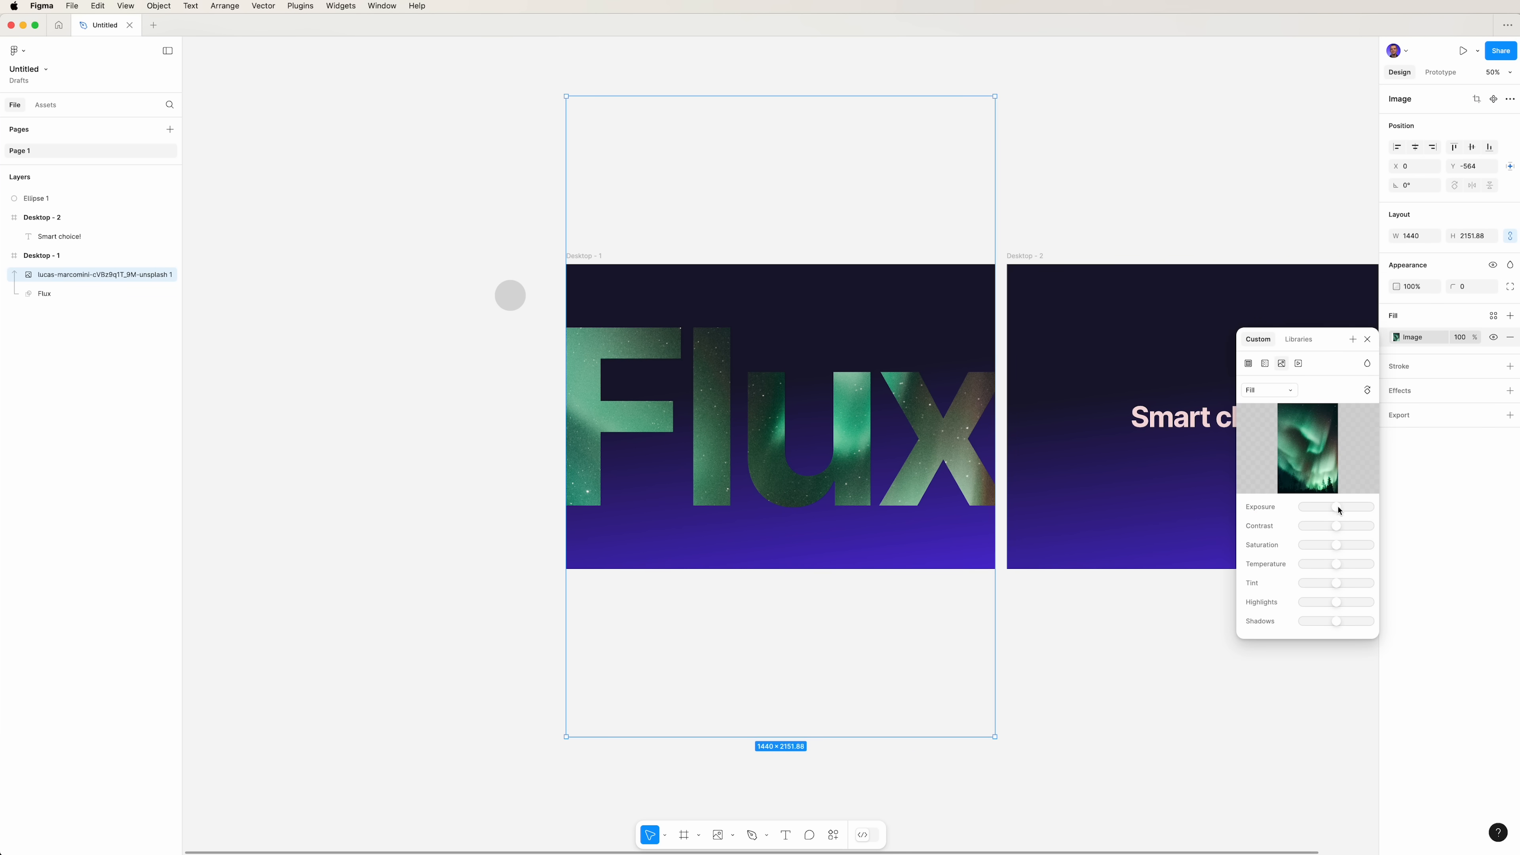
pyautogui.moveTo(1338, 506); pyautogui.dragTo(1330, 506)
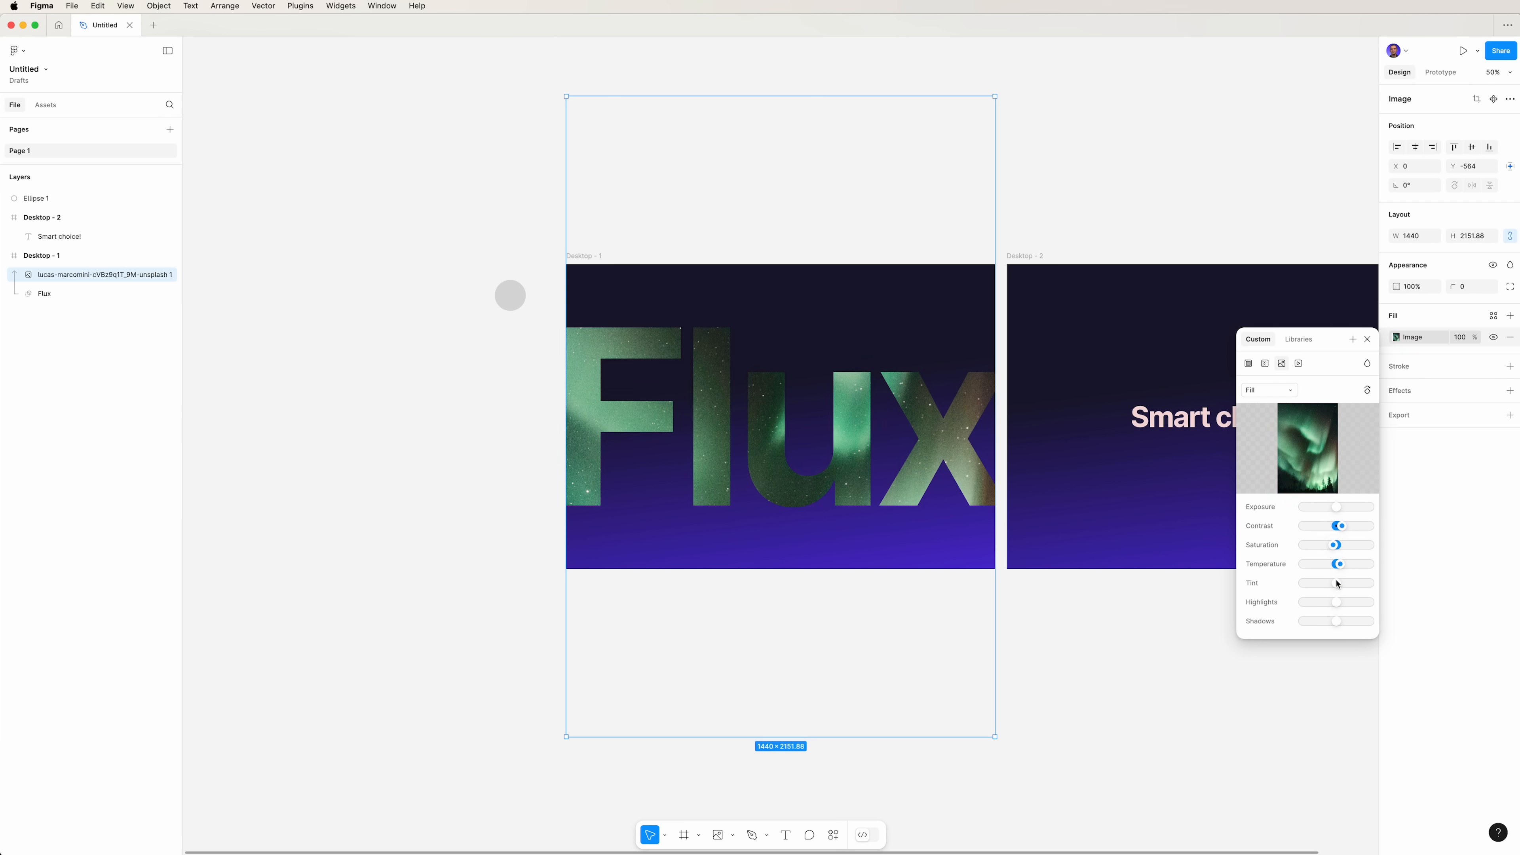
pyautogui.moveTo(1312, 582); pyautogui.dragTo(1369, 582)
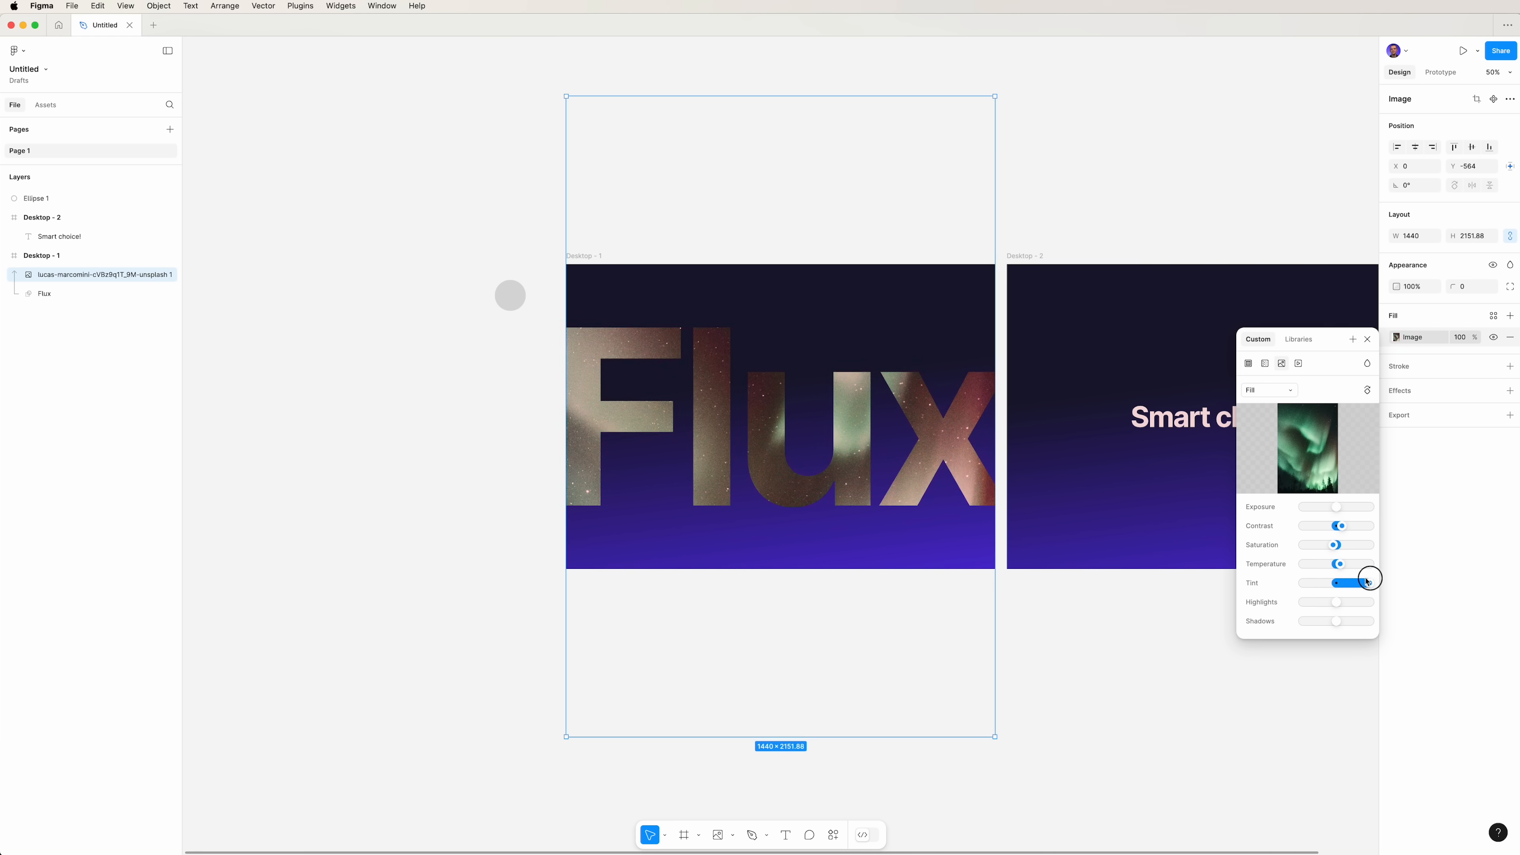
pyautogui.moveTo(1368, 582); pyautogui.dragTo(1335, 582)
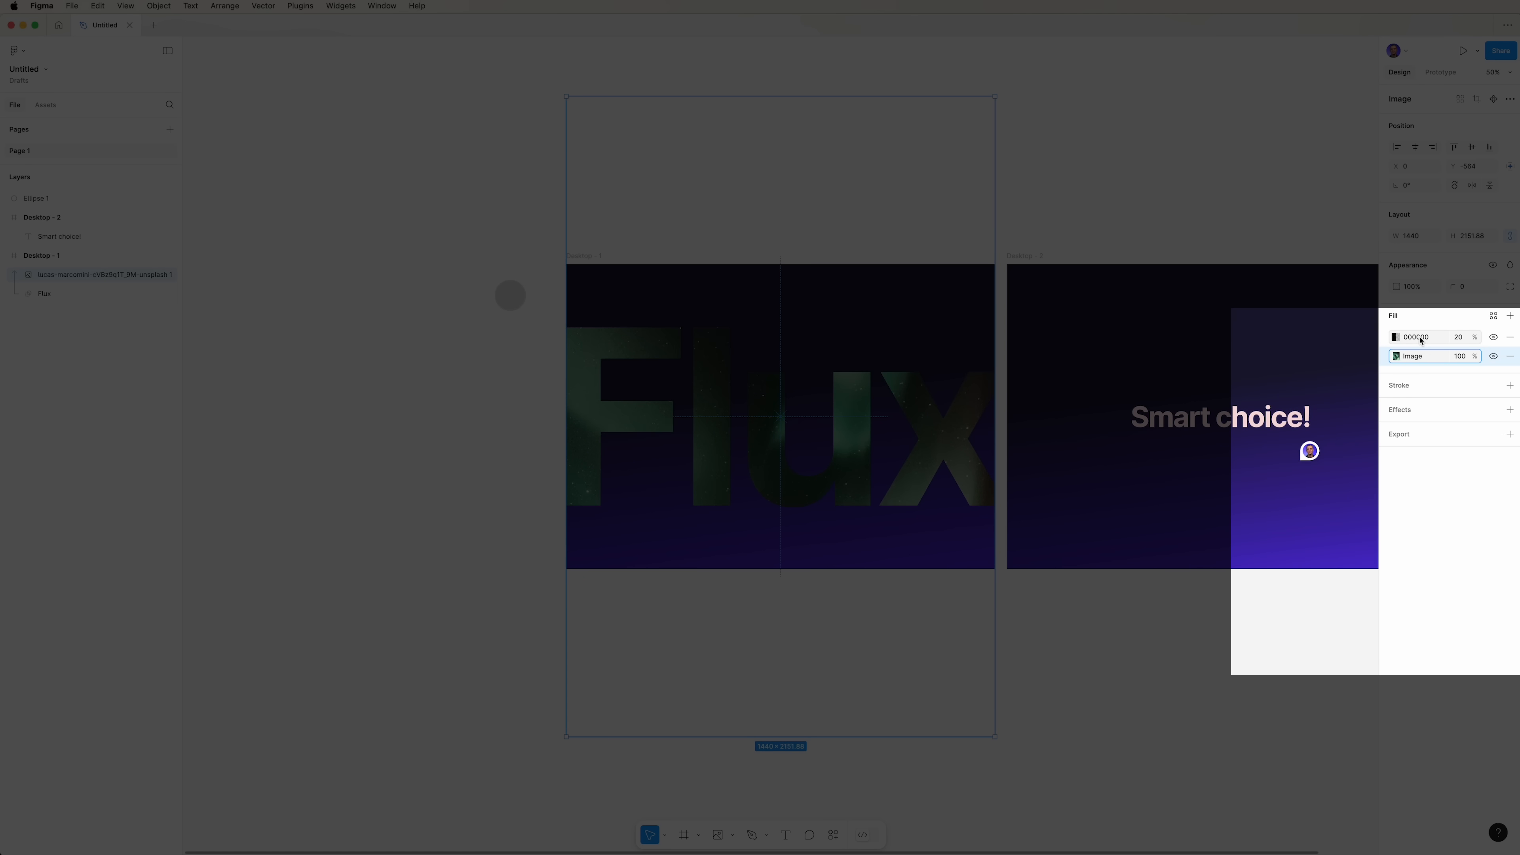
# - Change the overlay fill to 532BDC and blend it in Color mode to tint the photo purple
pyautogui.click(1395, 337)
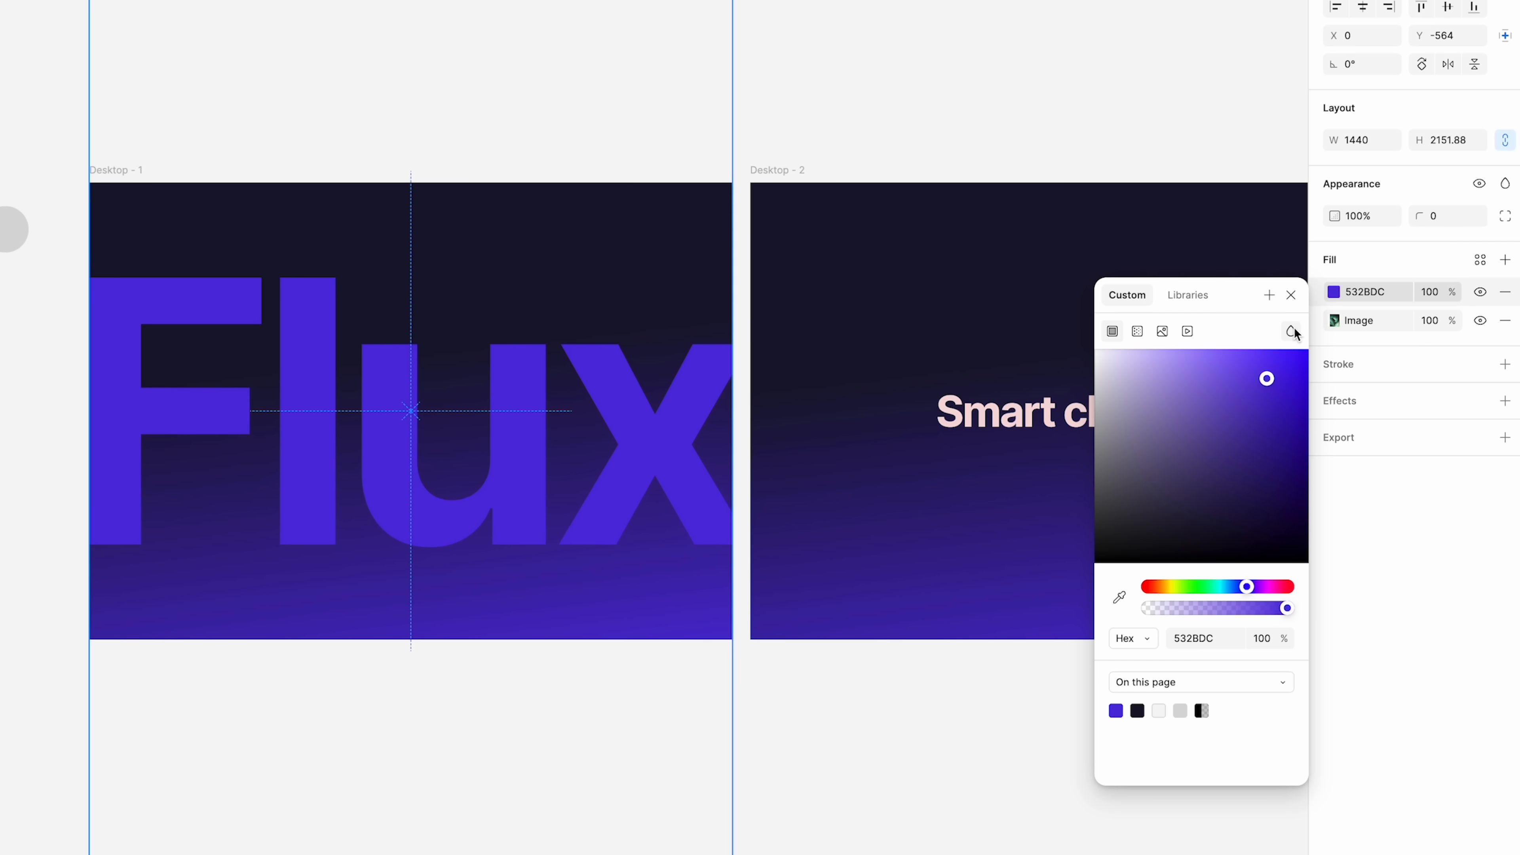
pyautogui.click(1292, 331)
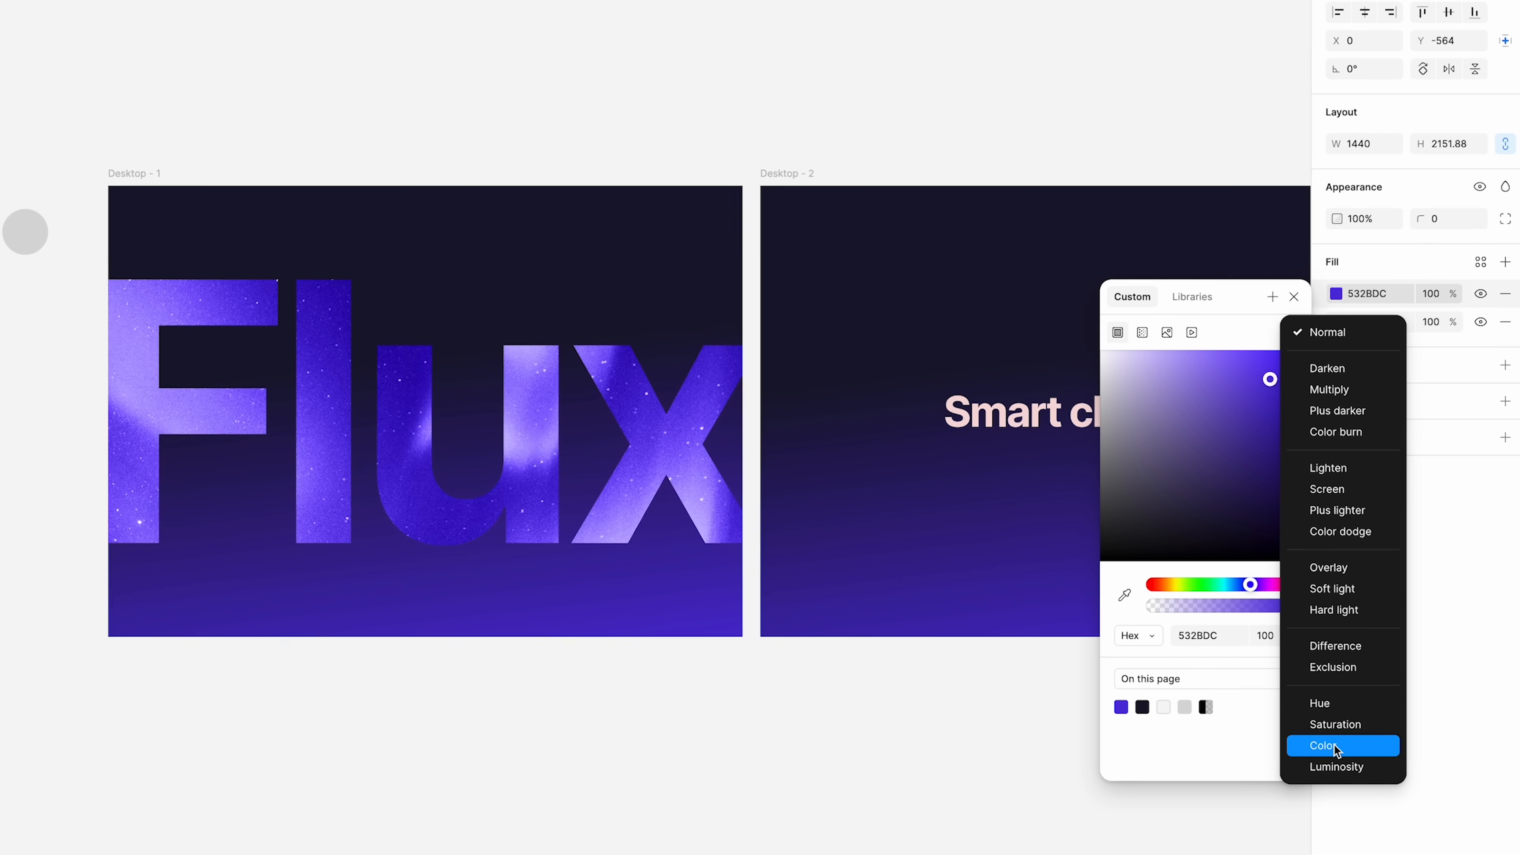
pyautogui.click(1325, 746)
pyautogui.write('L')
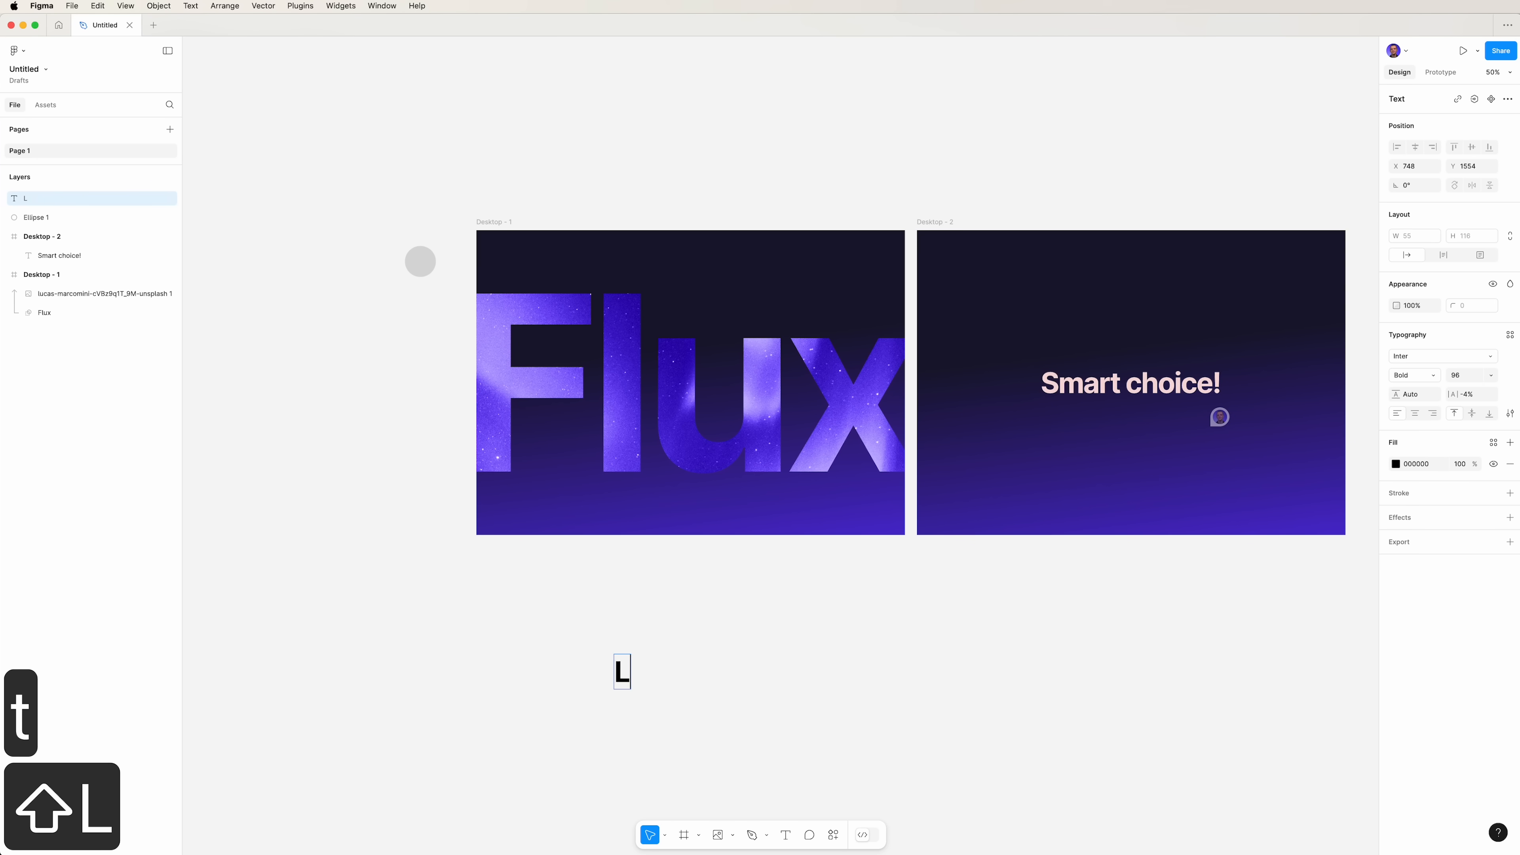
# - Type 'Learn Figma', move it beside the grey circle and select both together
pyautogui.write('earn')
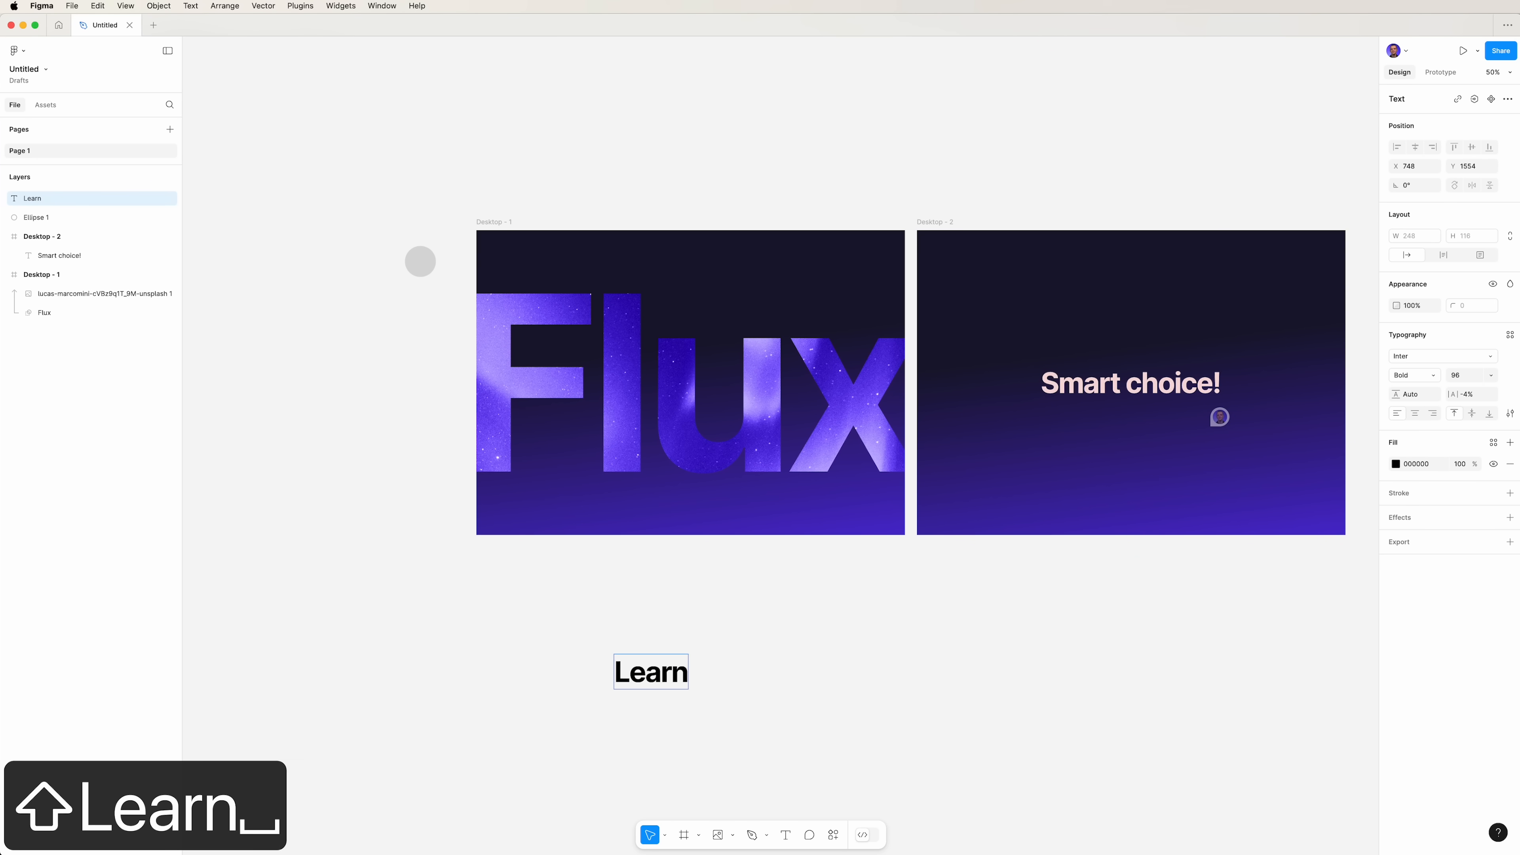
pyautogui.write('Figma')
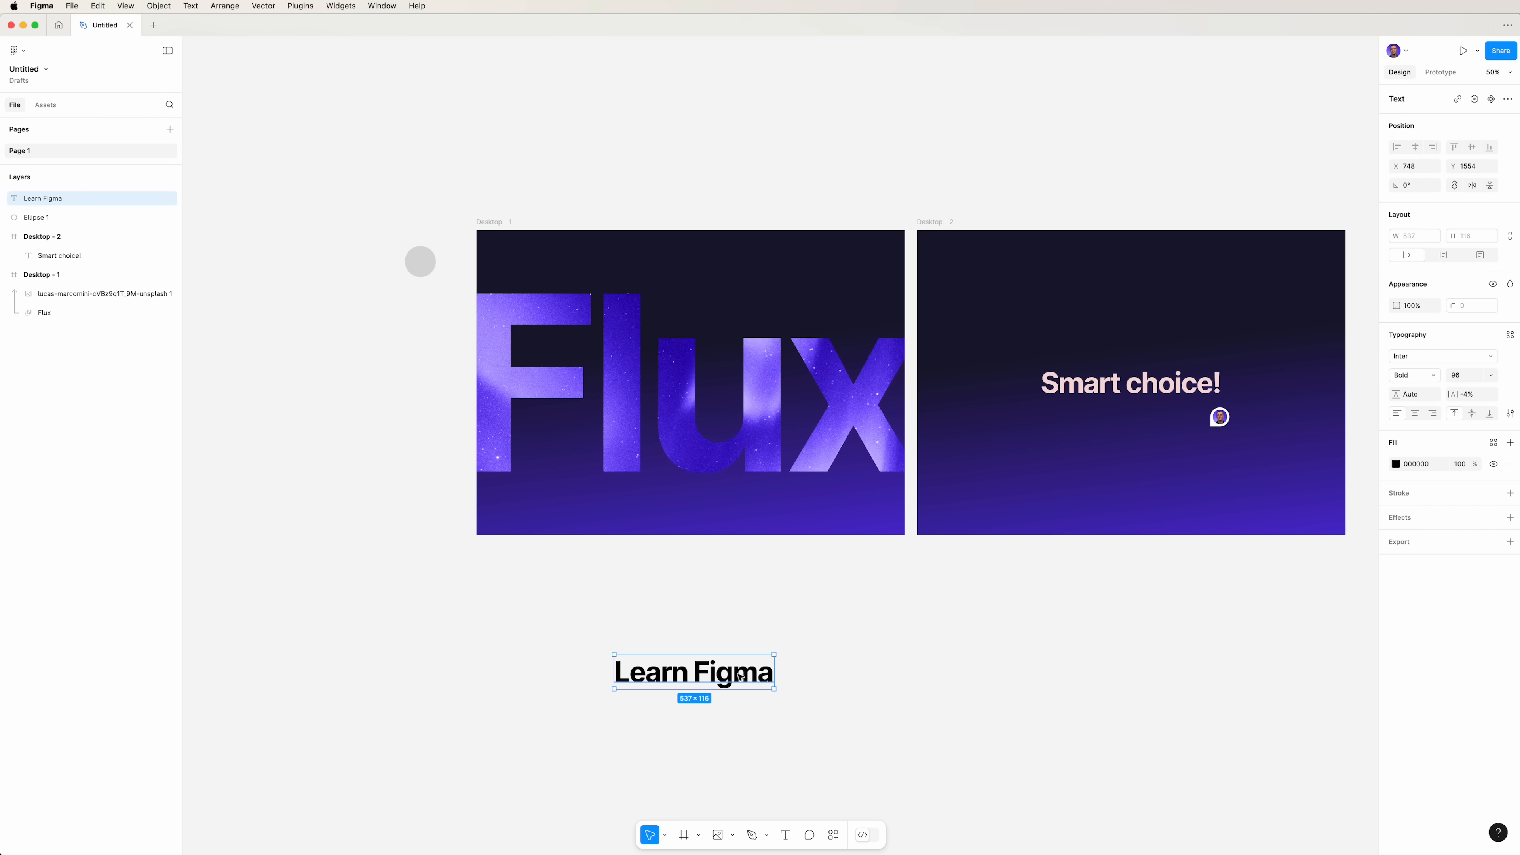
pyautogui.moveTo(694, 671); pyautogui.dragTo(306, 247)
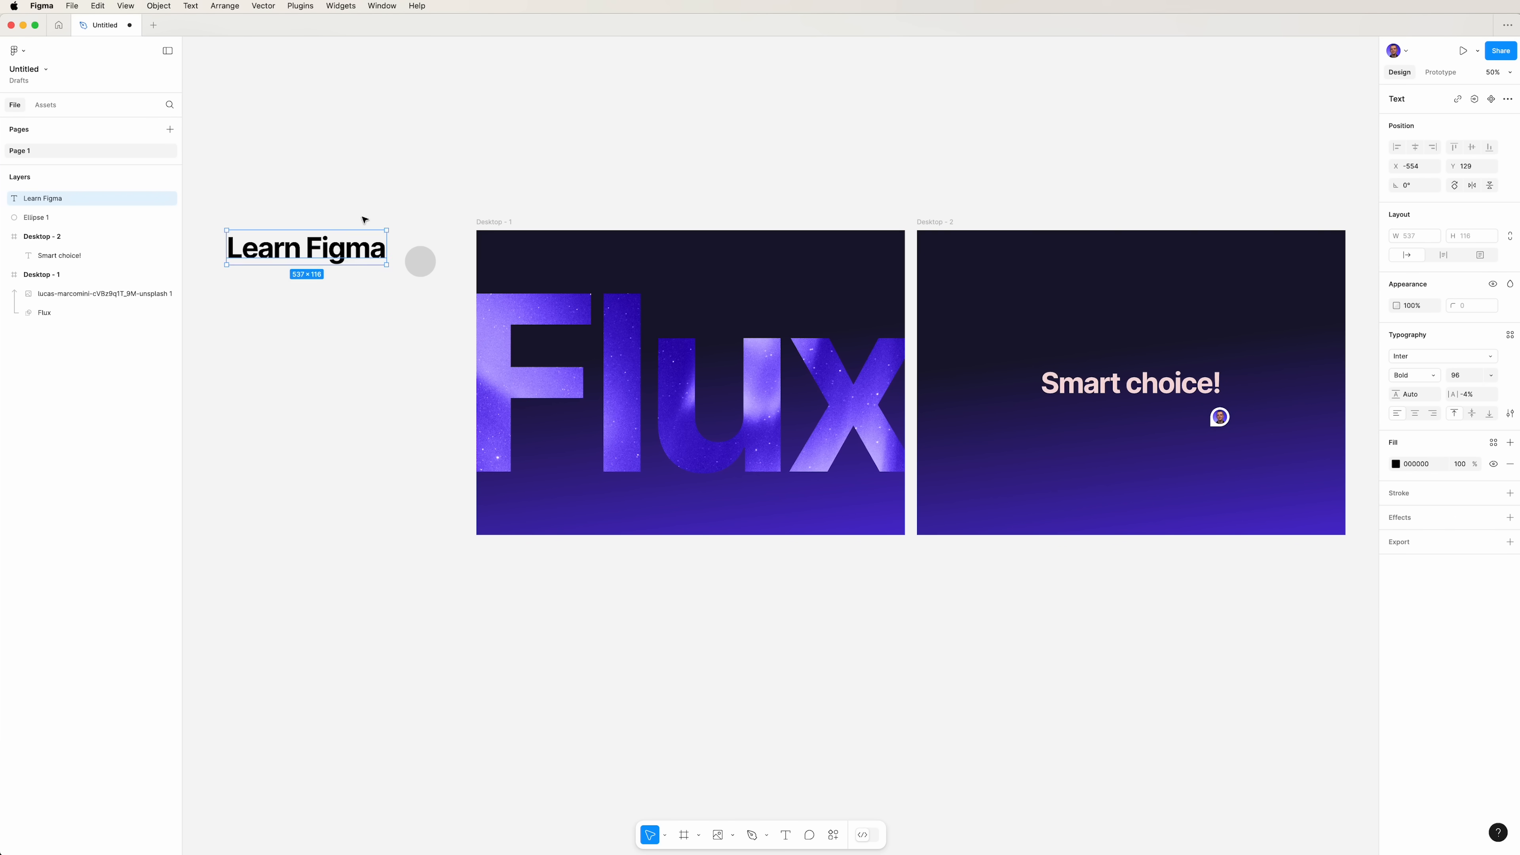
pyautogui.click(420, 260)
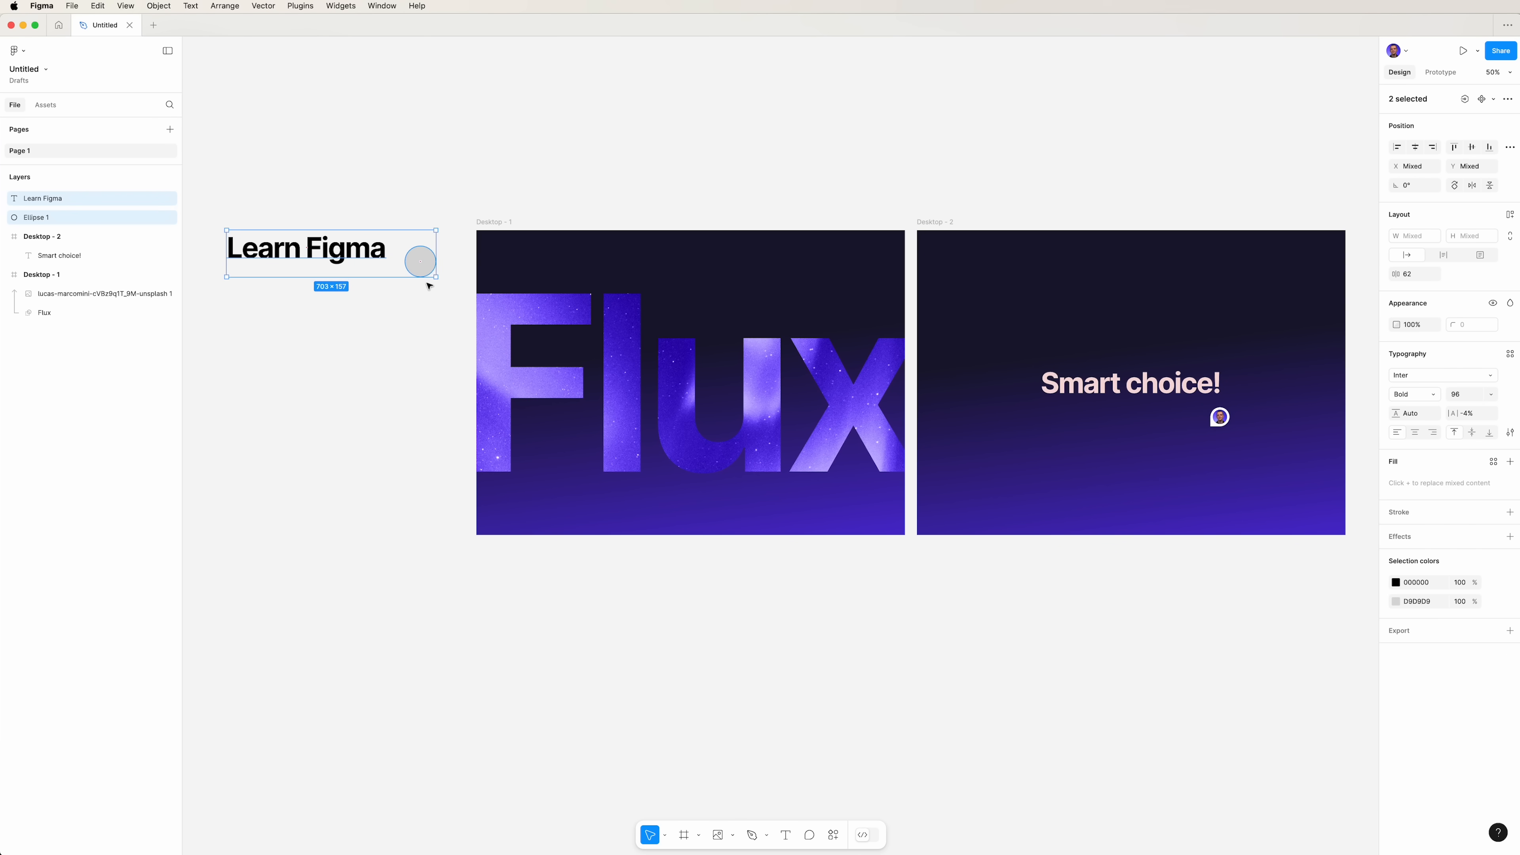
# - Wrap the text and circle in an auto-layout frame and rename it Button
pyautogui.press('shift+a')
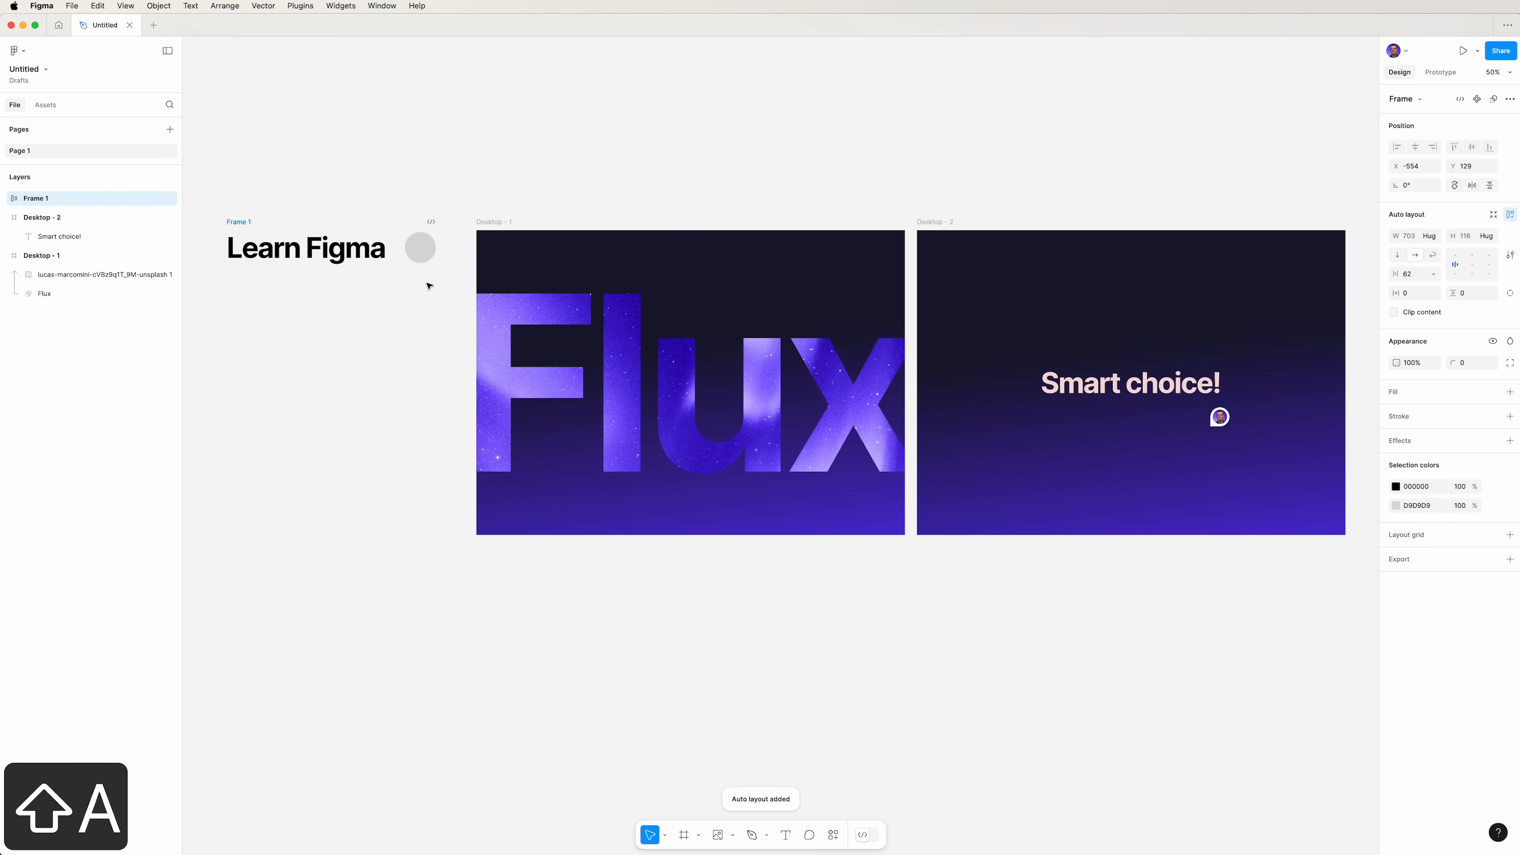
pyautogui.click(35, 198)
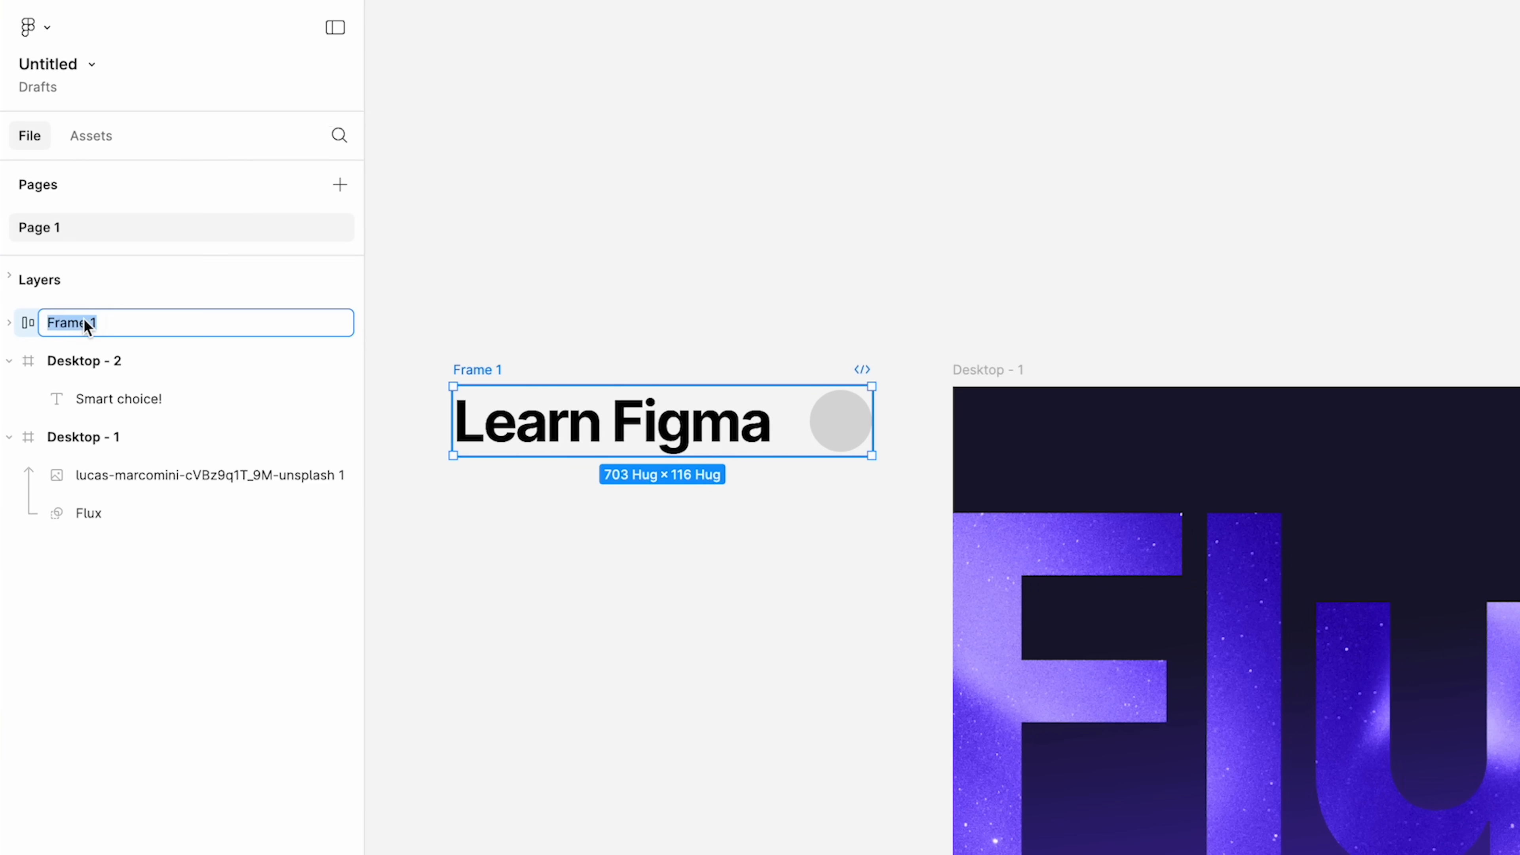
pyautogui.write('Butt')
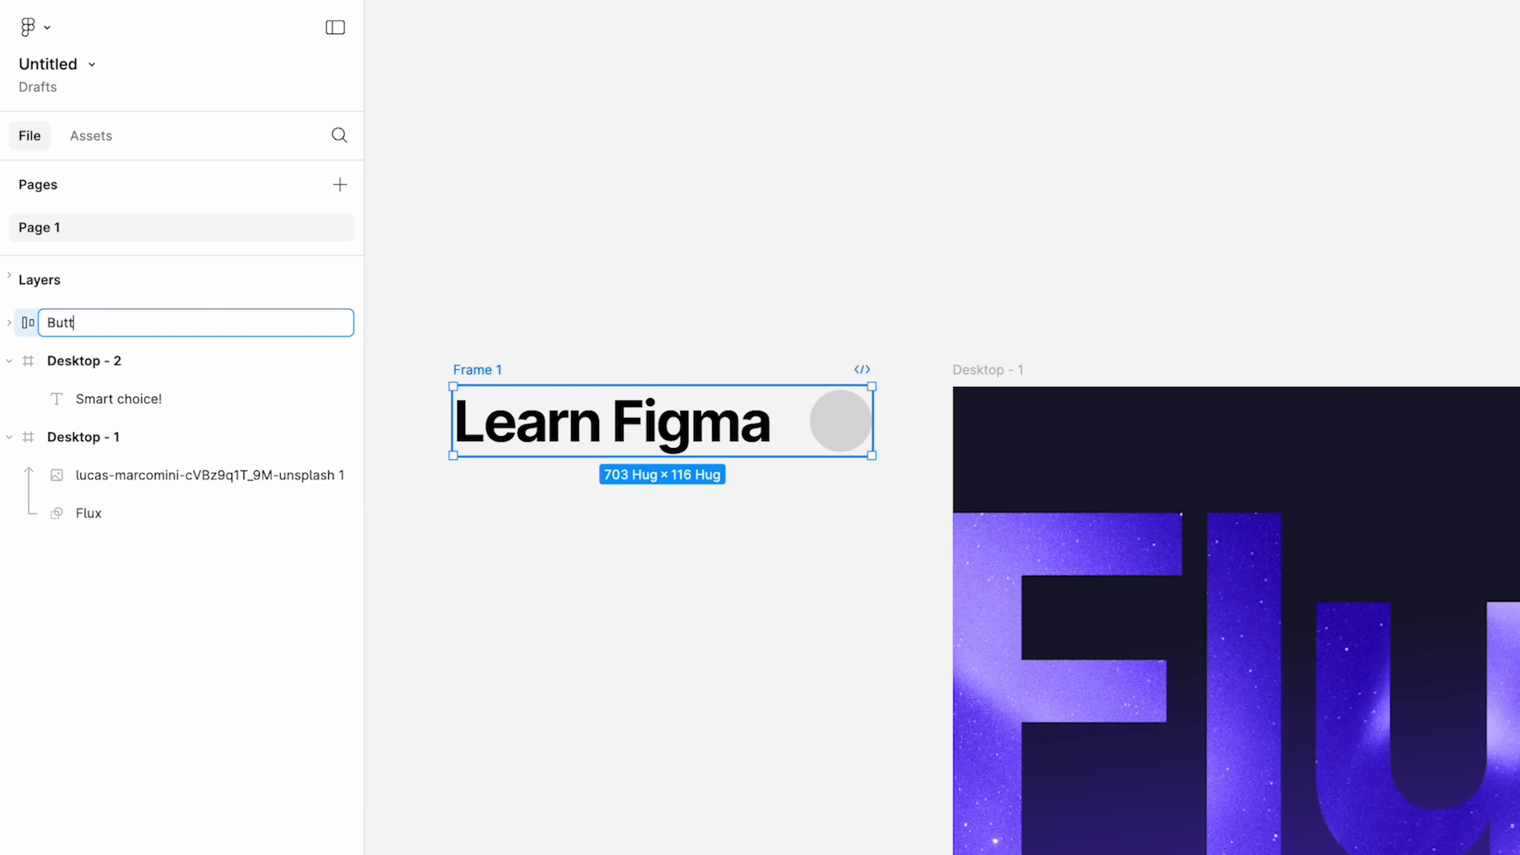
pyautogui.press('Enter')
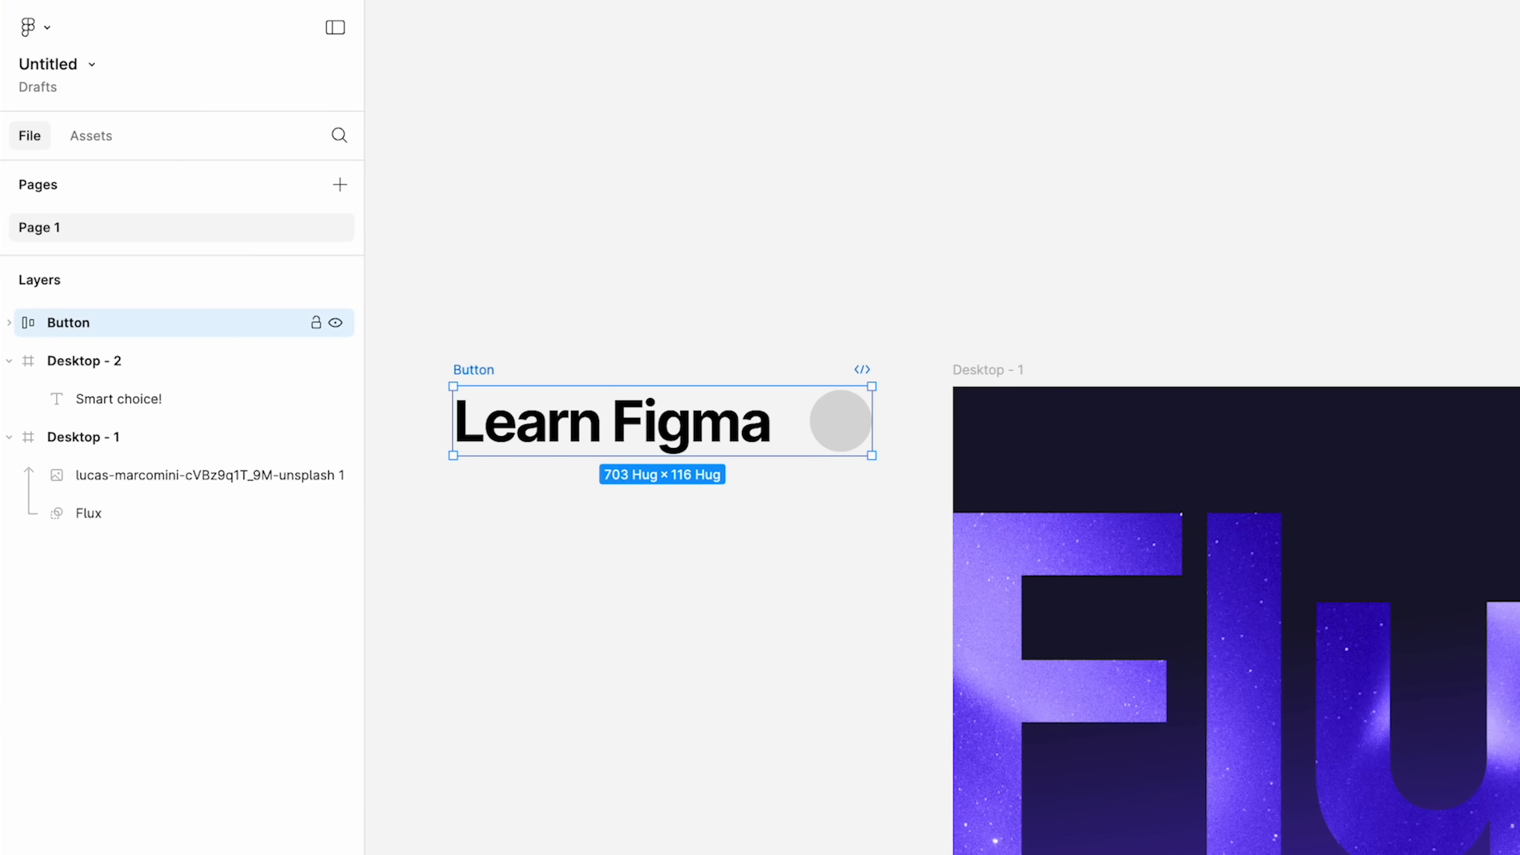
pyautogui.click(9, 323)
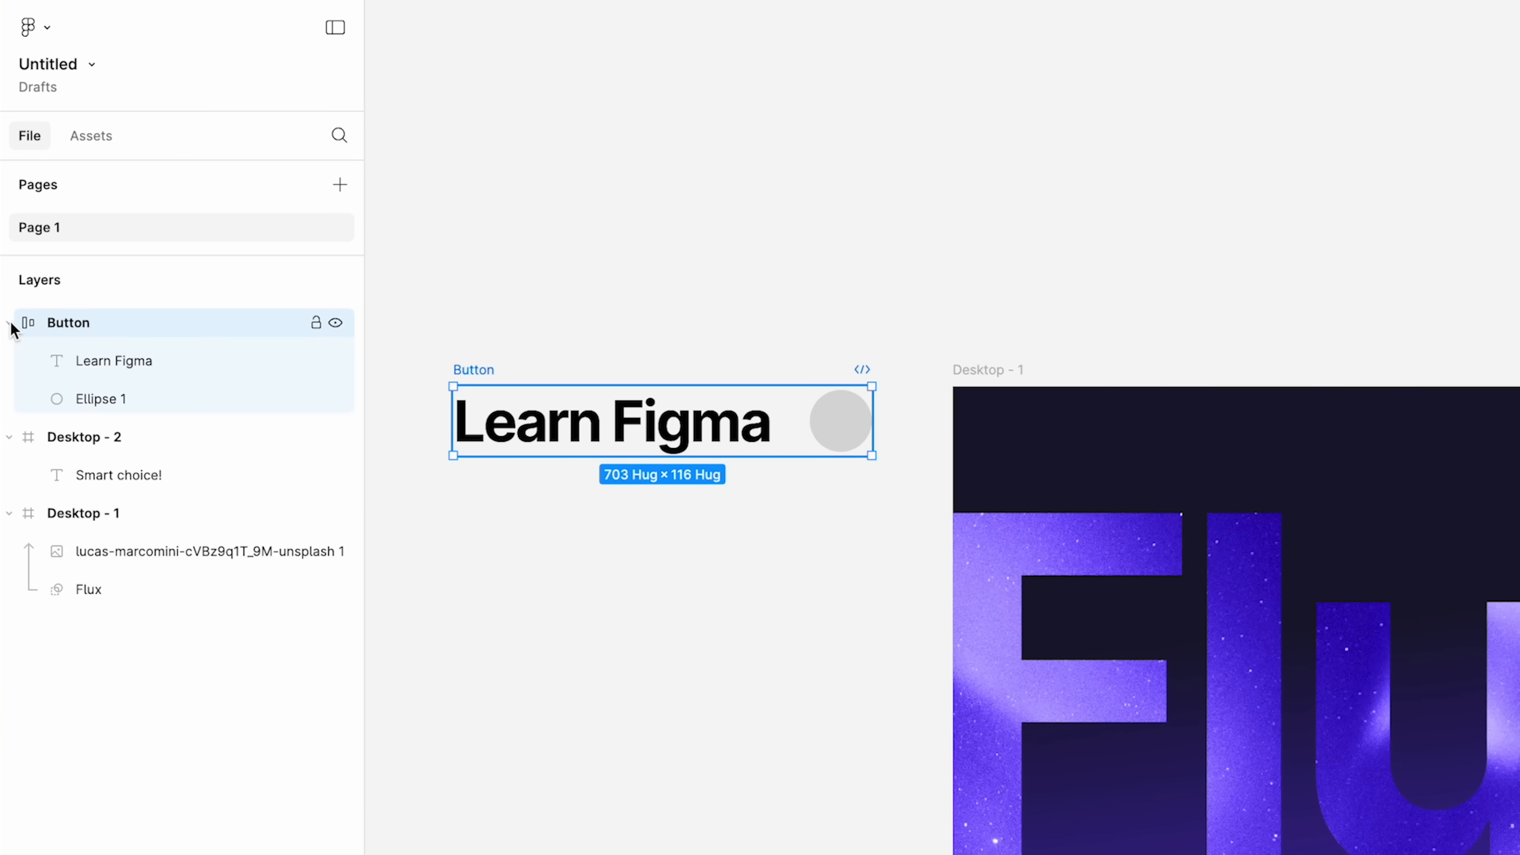
# - Give the Button frame a black stroke and a saved light pink fill, viewing at 100% zoom
pyautogui.click(99, 399)
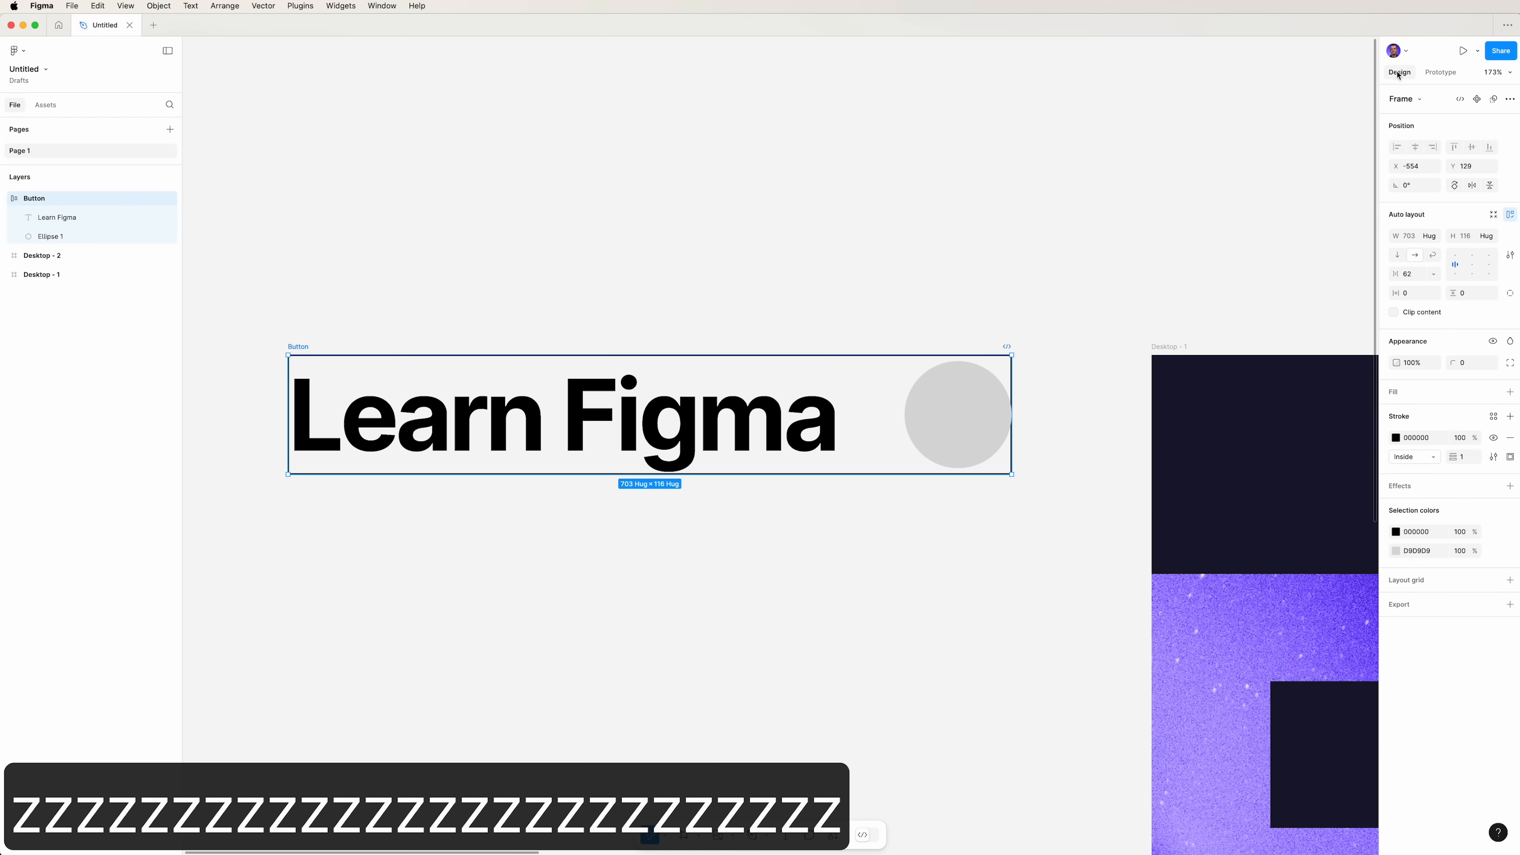
pyautogui.click(1498, 72)
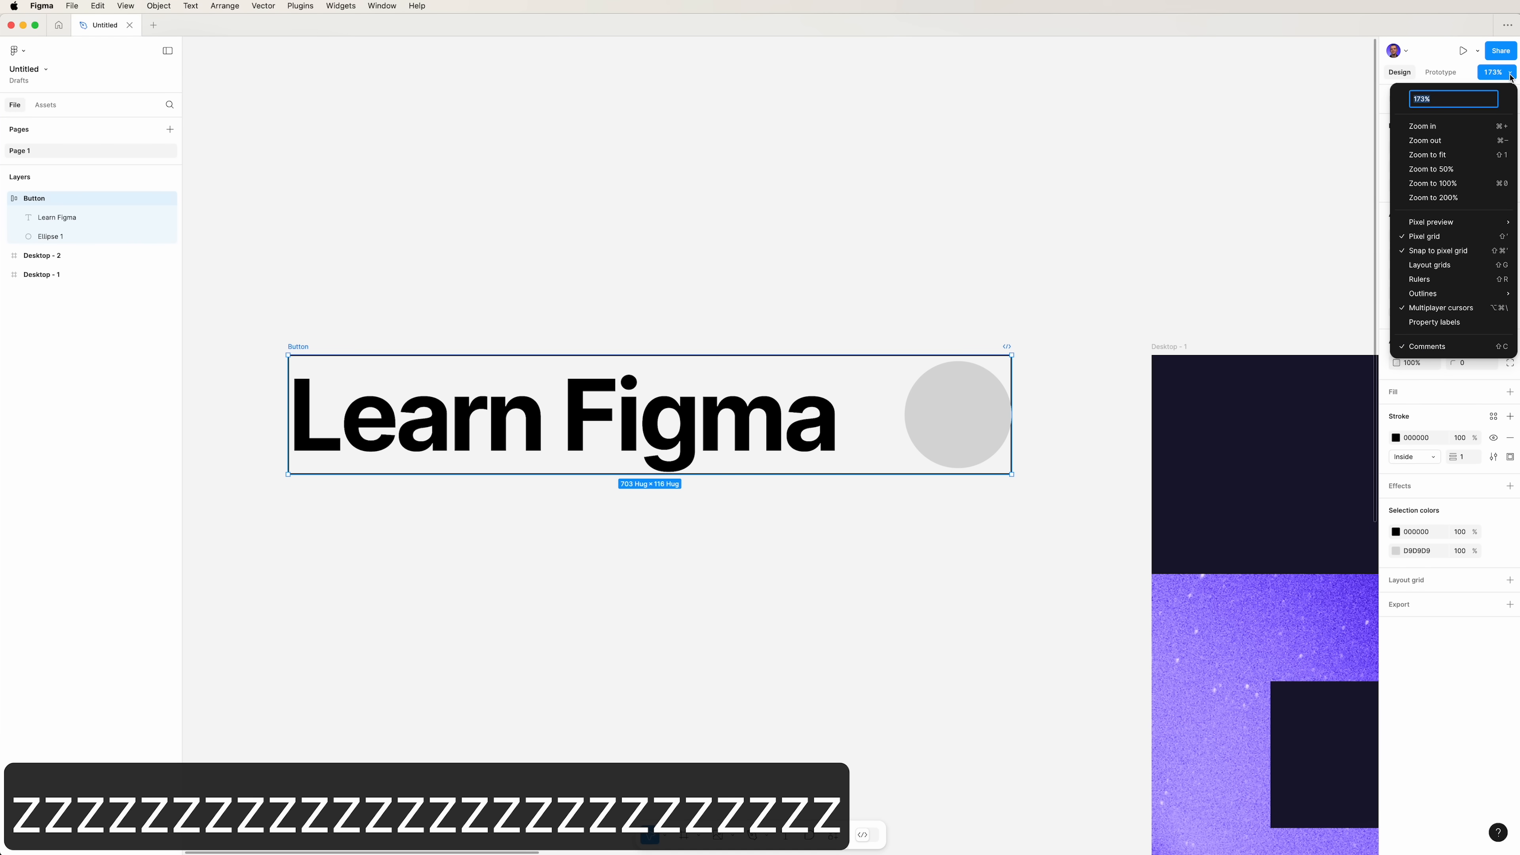
pyautogui.click(1433, 183)
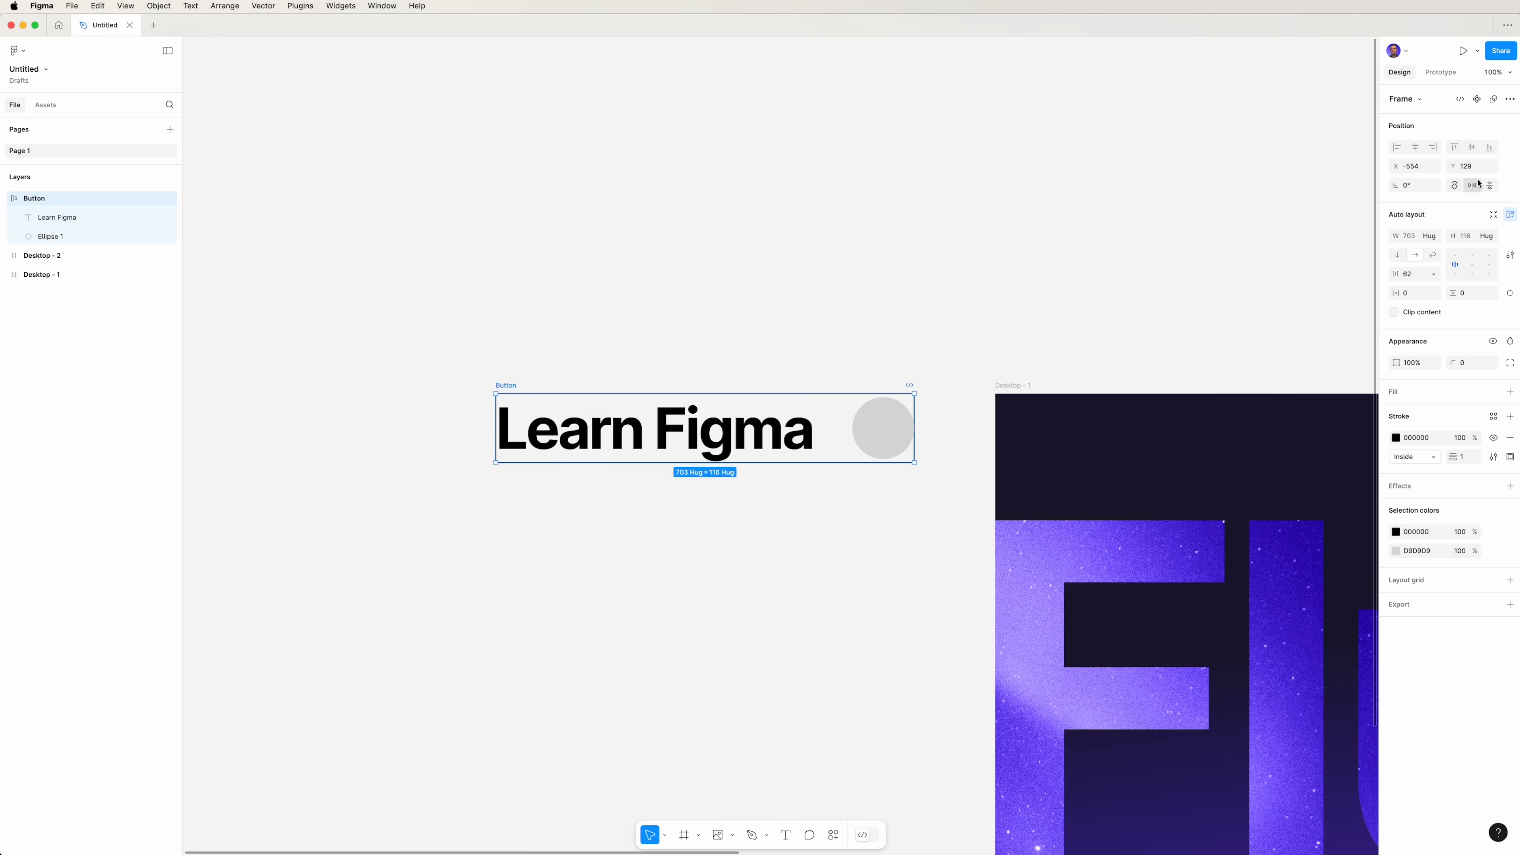
pyautogui.click(1510, 390)
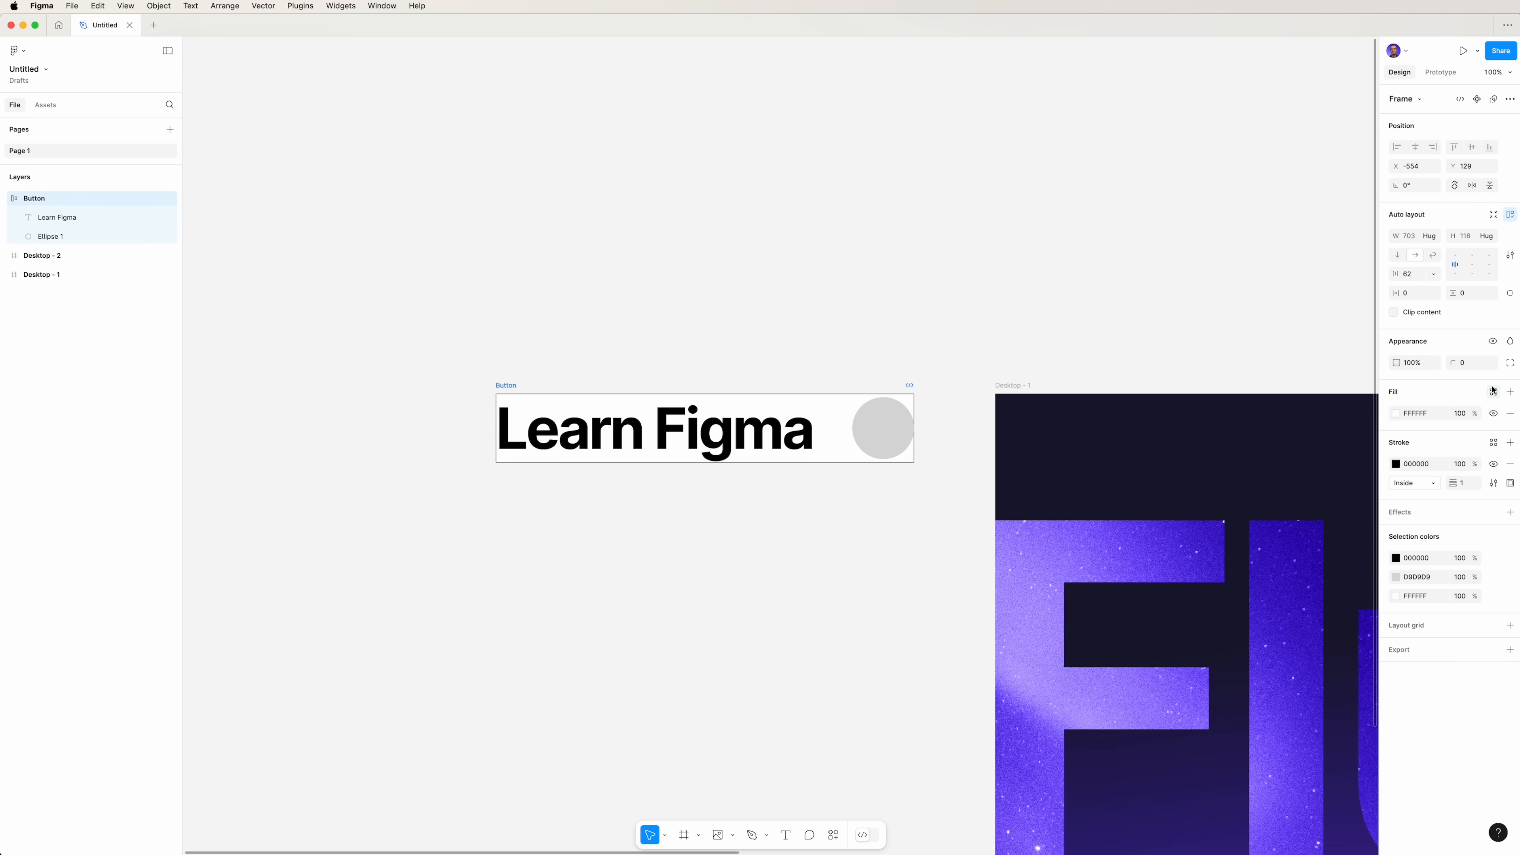
pyautogui.click(1494, 392)
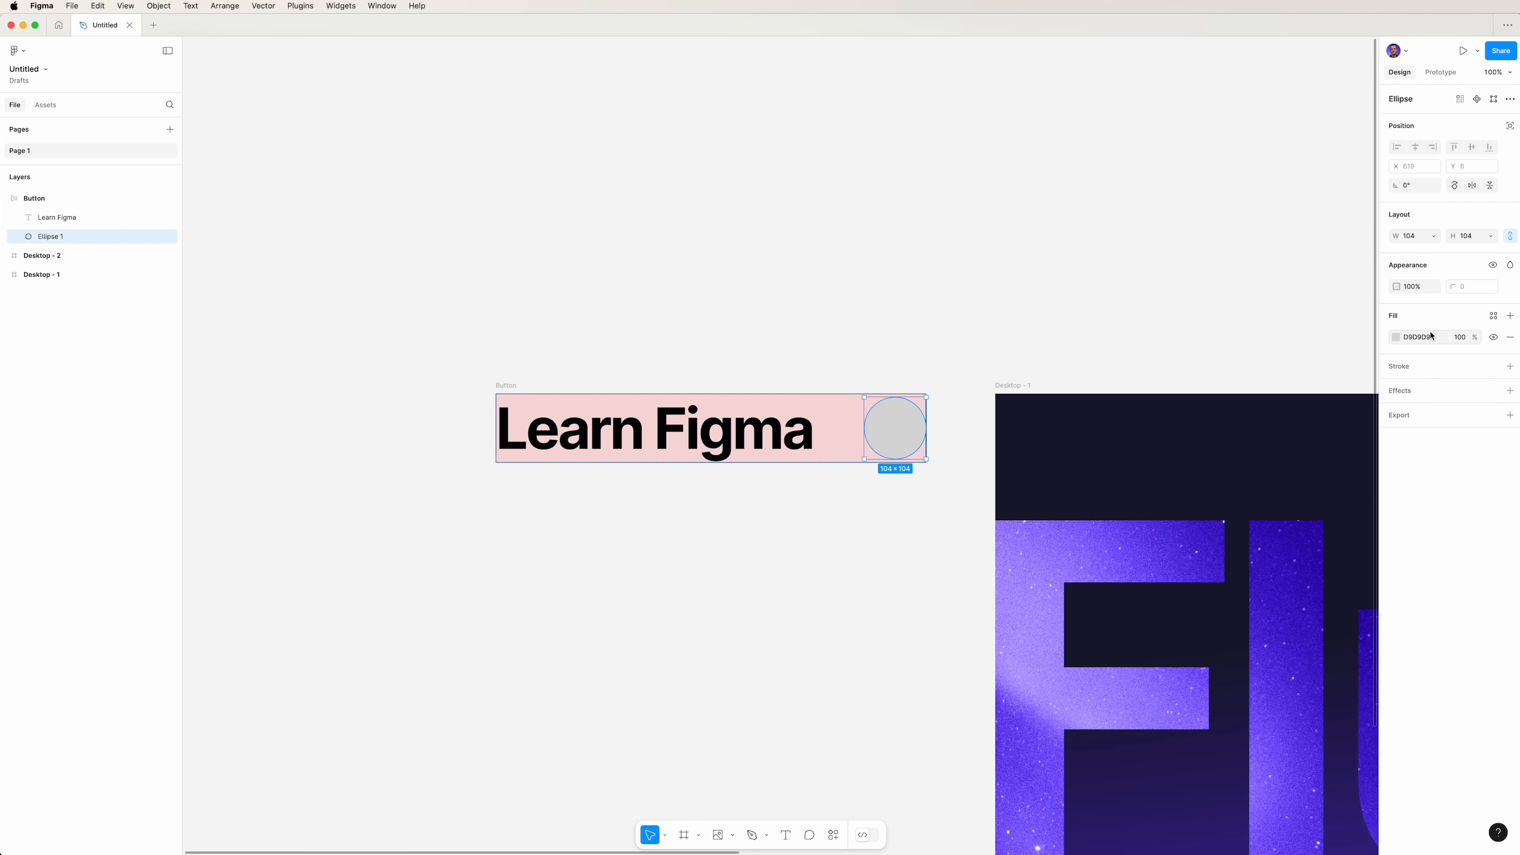
# - Colour the circle and the Learn Figma text dark purple 17152D
pyautogui.click(1395, 336)
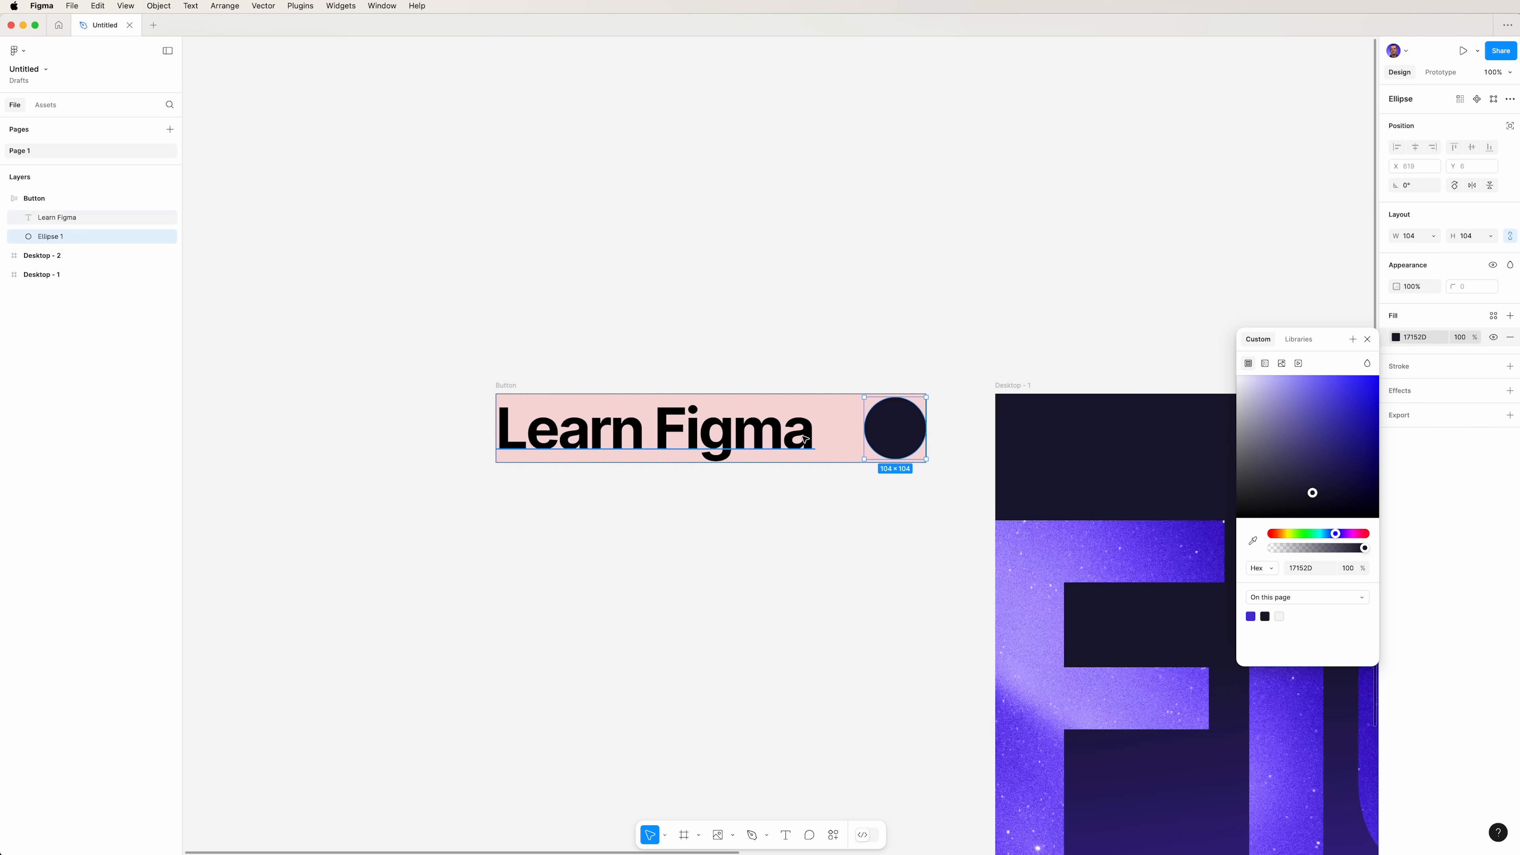
pyautogui.click(57, 217)
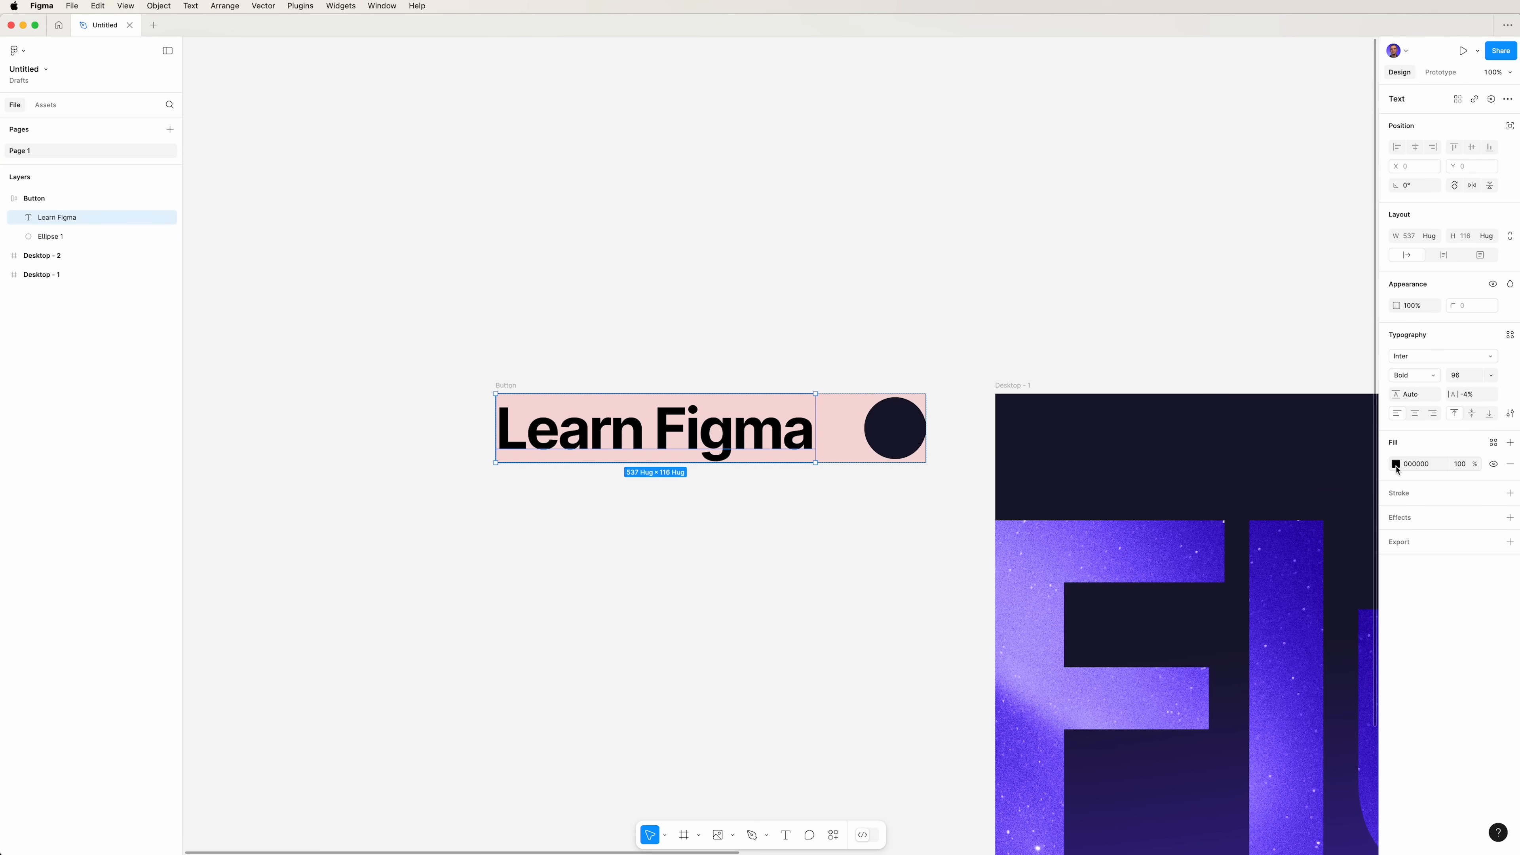
pyautogui.click(1396, 463)
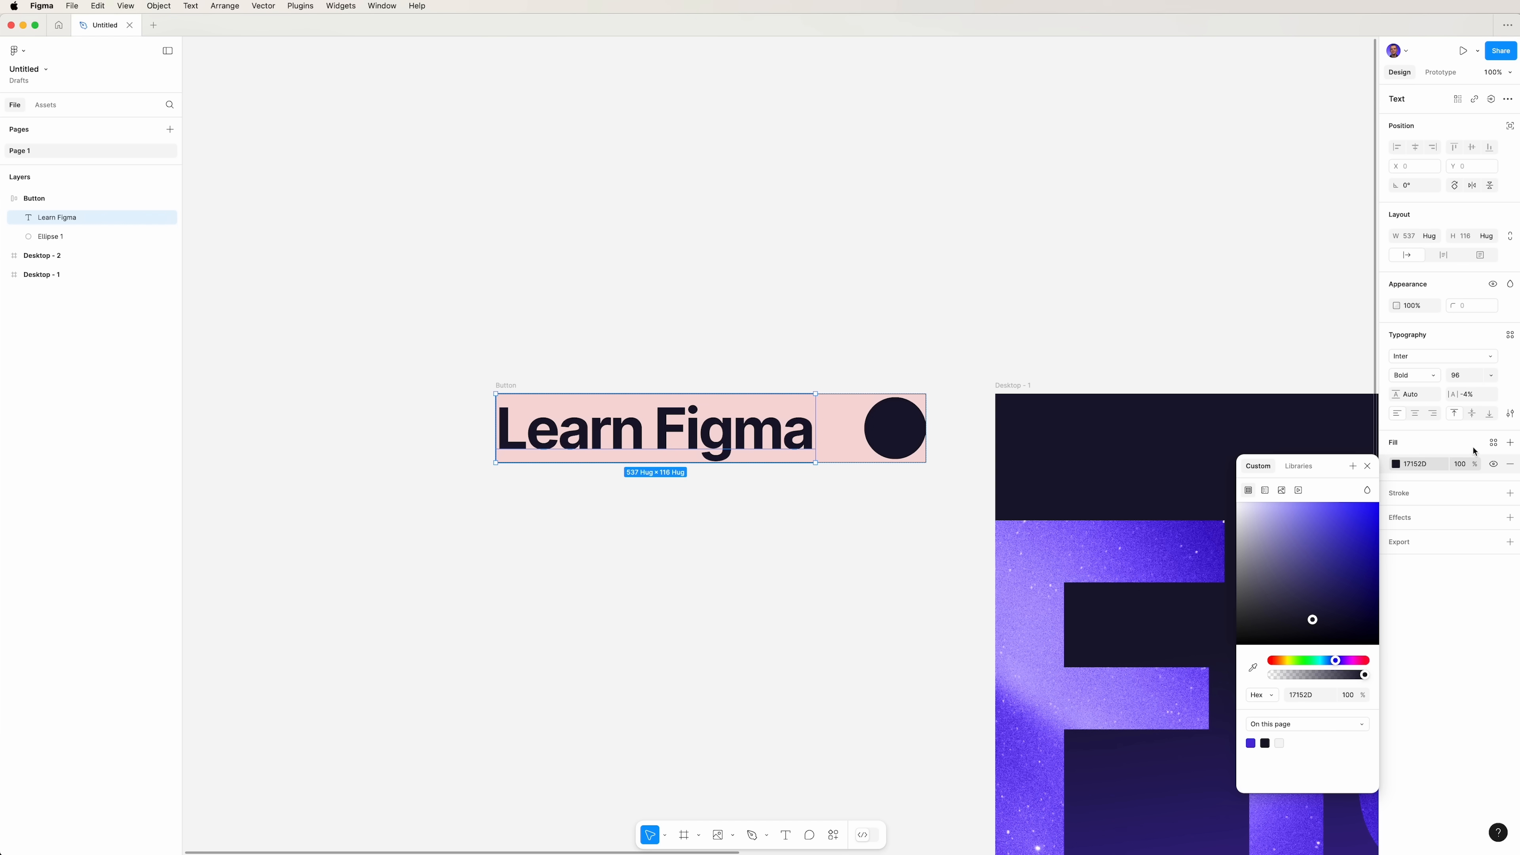
# - Save 17152D as a new colour style named Dark purple
pyautogui.click(1298, 443)
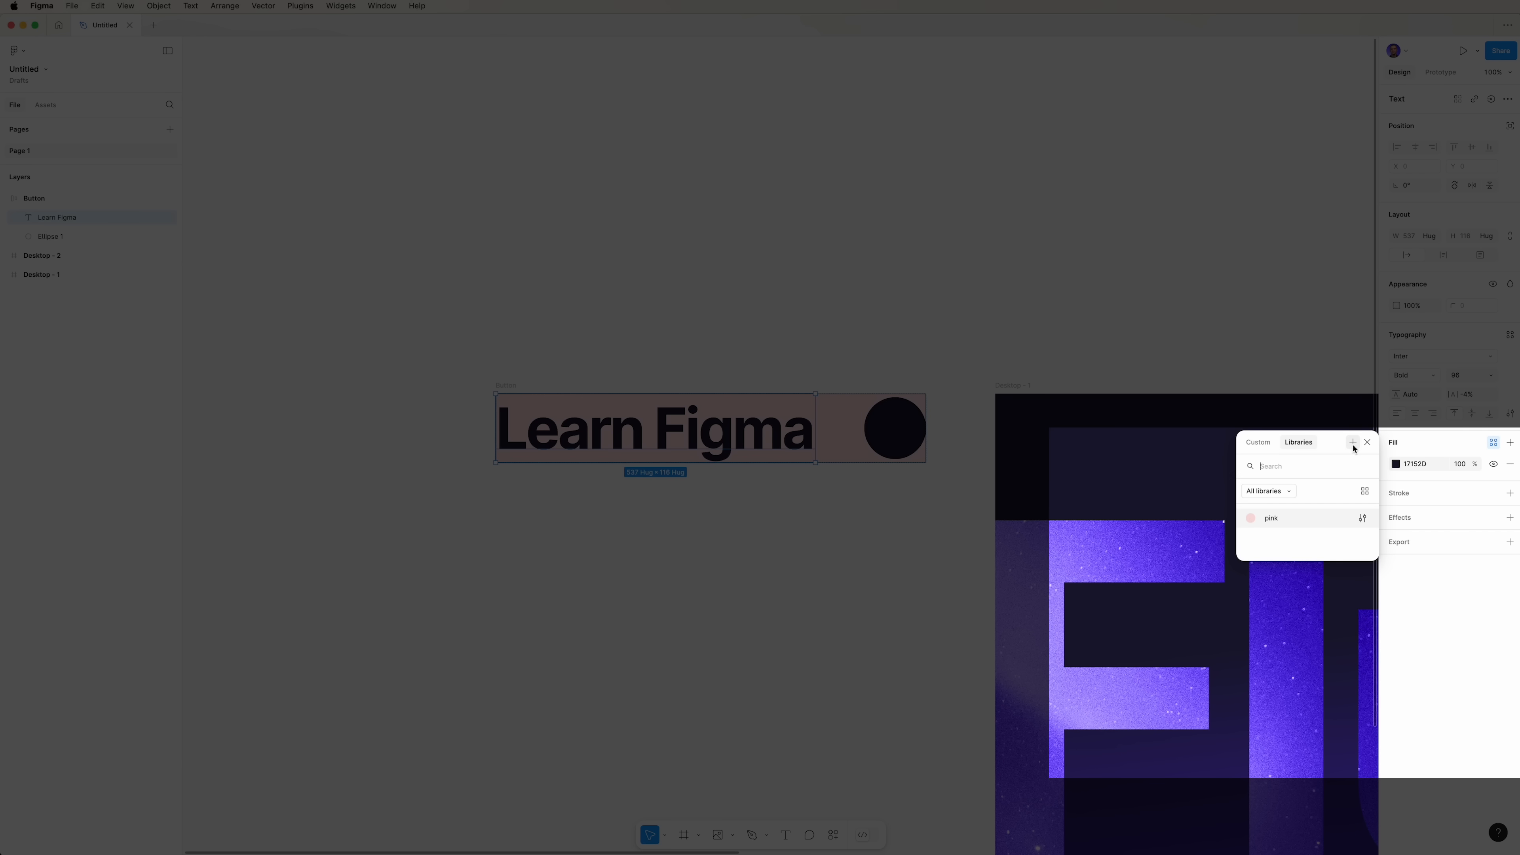
pyautogui.click(1257, 442)
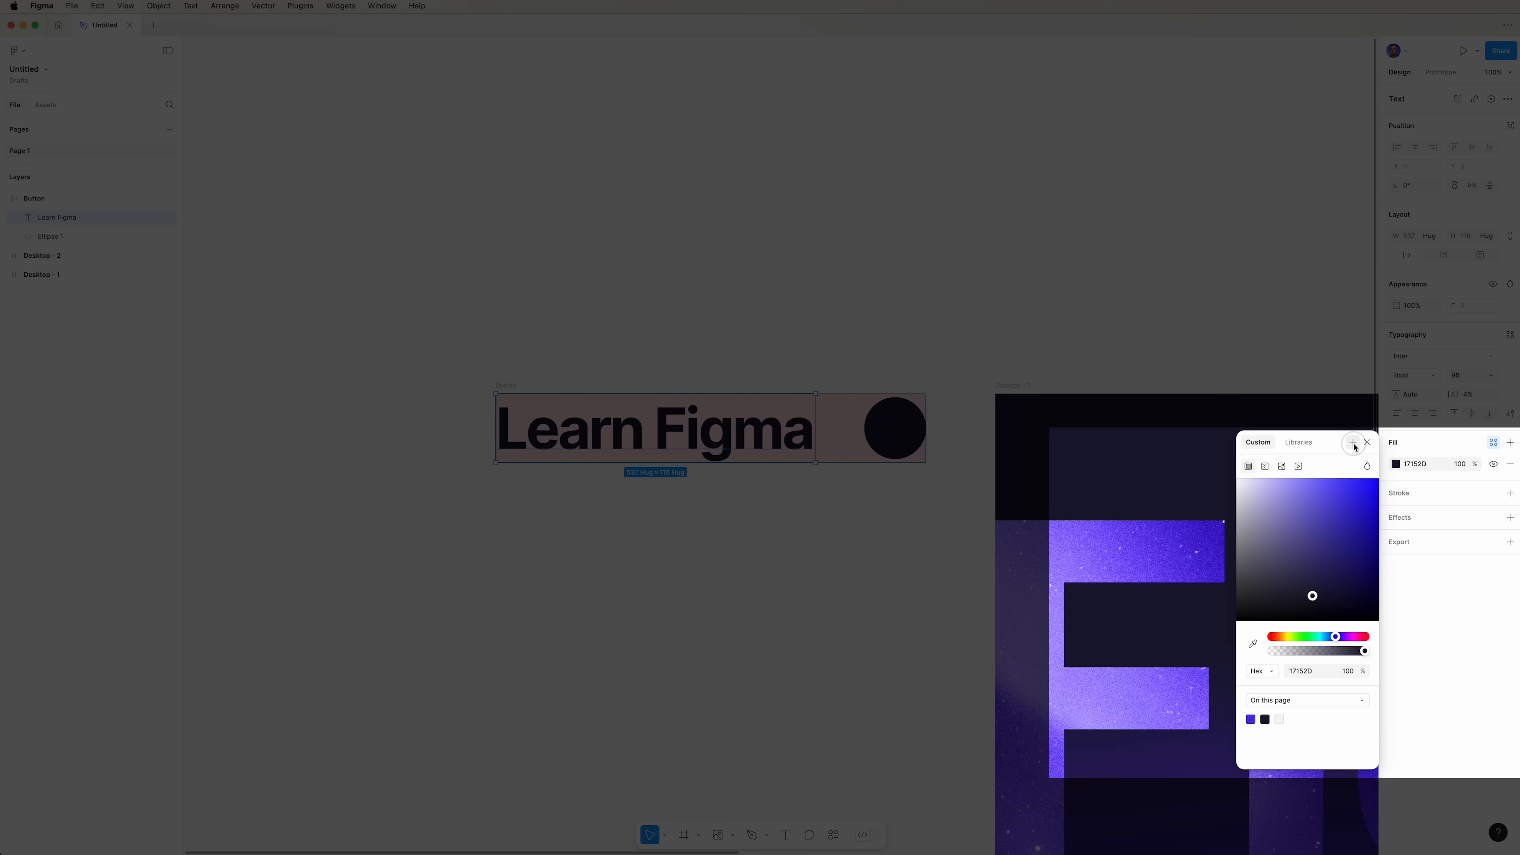
pyautogui.click(1353, 441)
pyautogui.write('Dark purple')
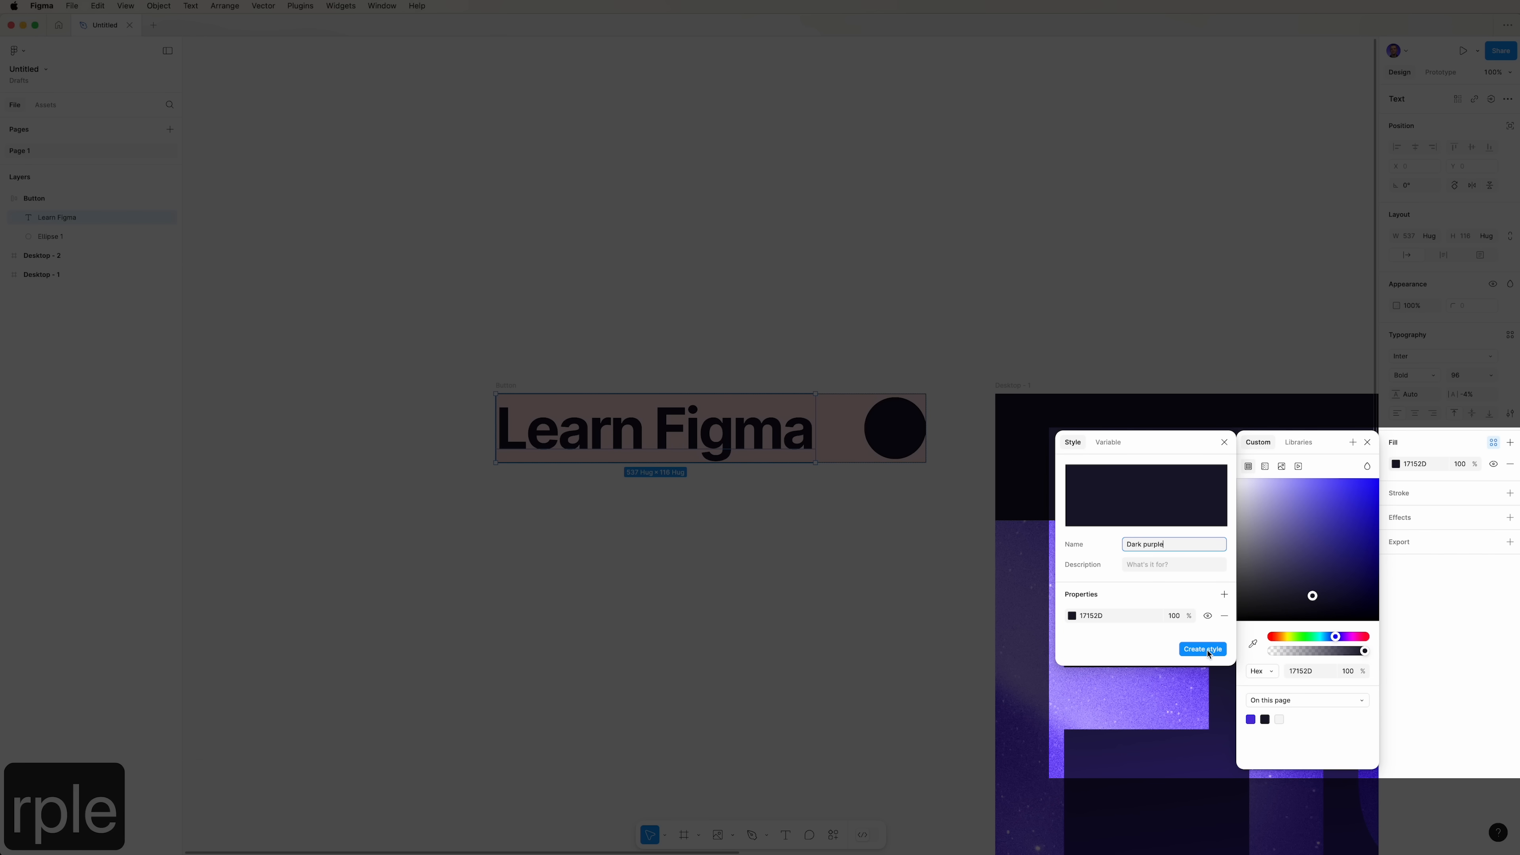
pyautogui.click(1202, 649)
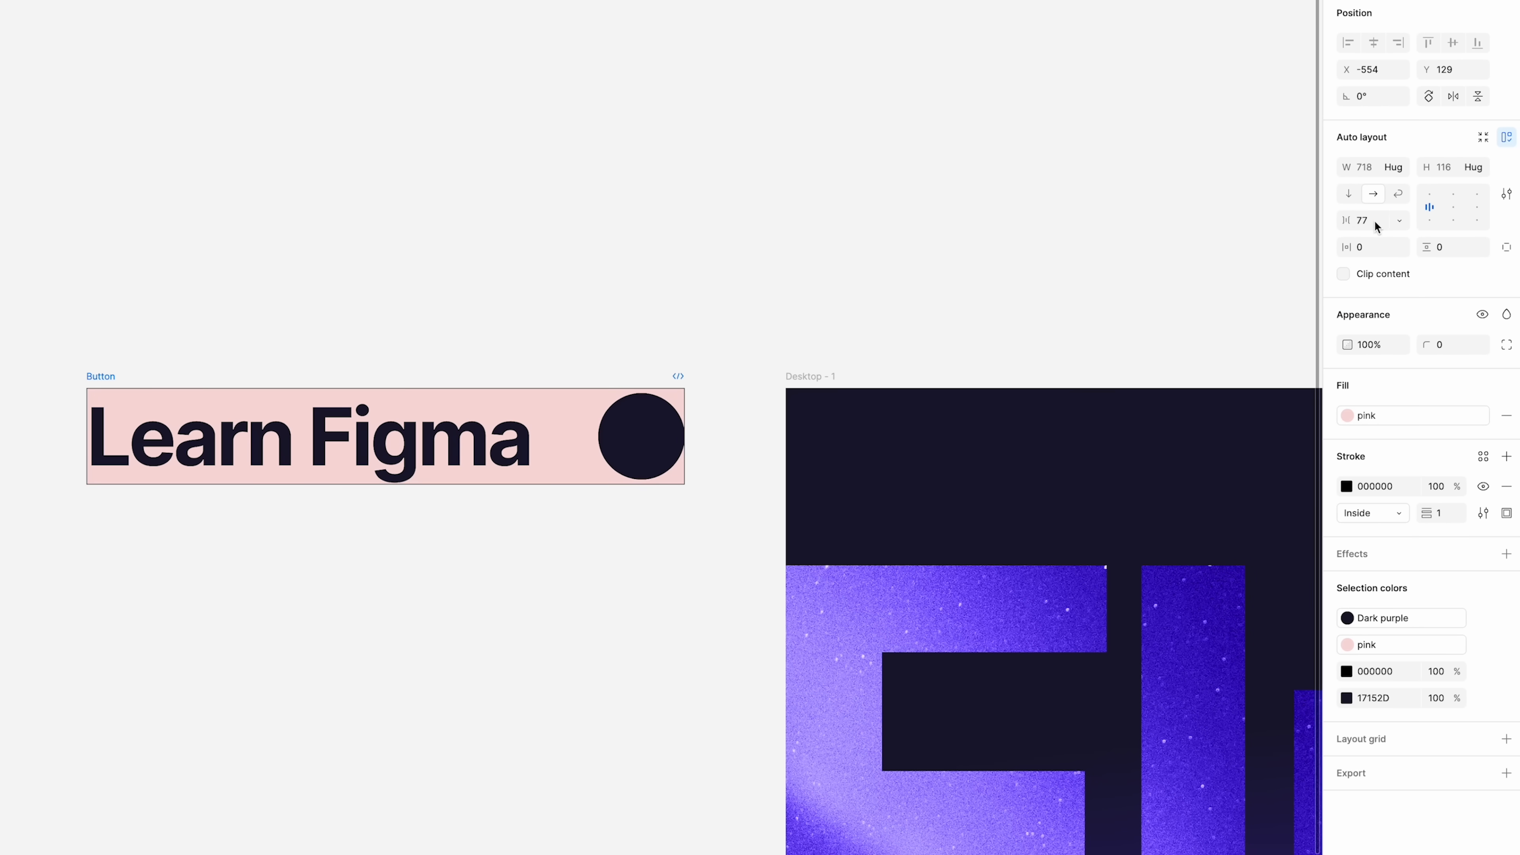
# - Set the Button auto-layout gap to 80 with 80 horizontal and 48 vertical padding
pyautogui.click(1372, 246)
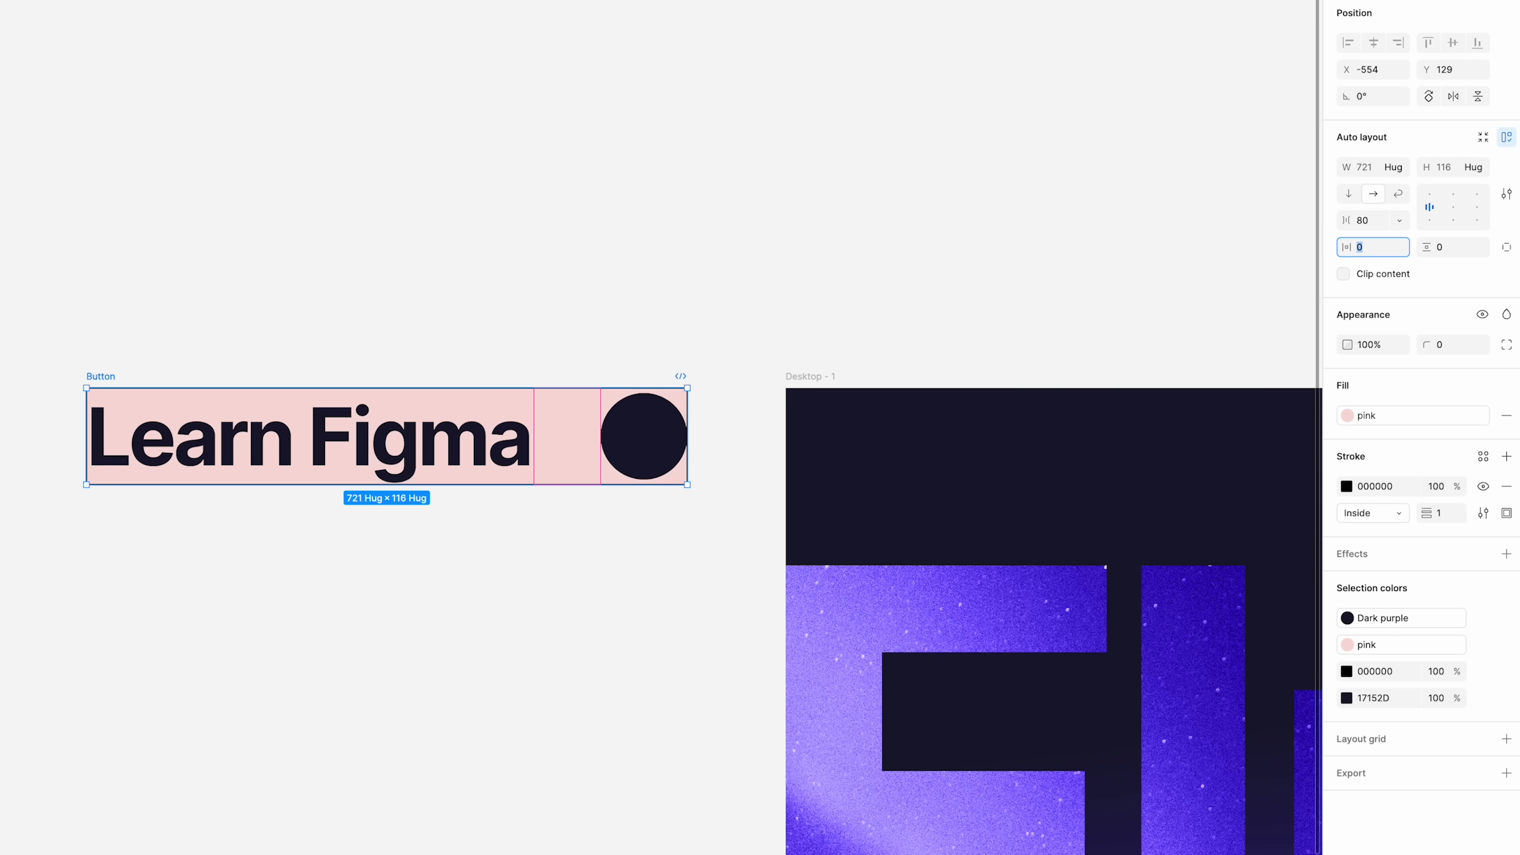
pyautogui.write('80')
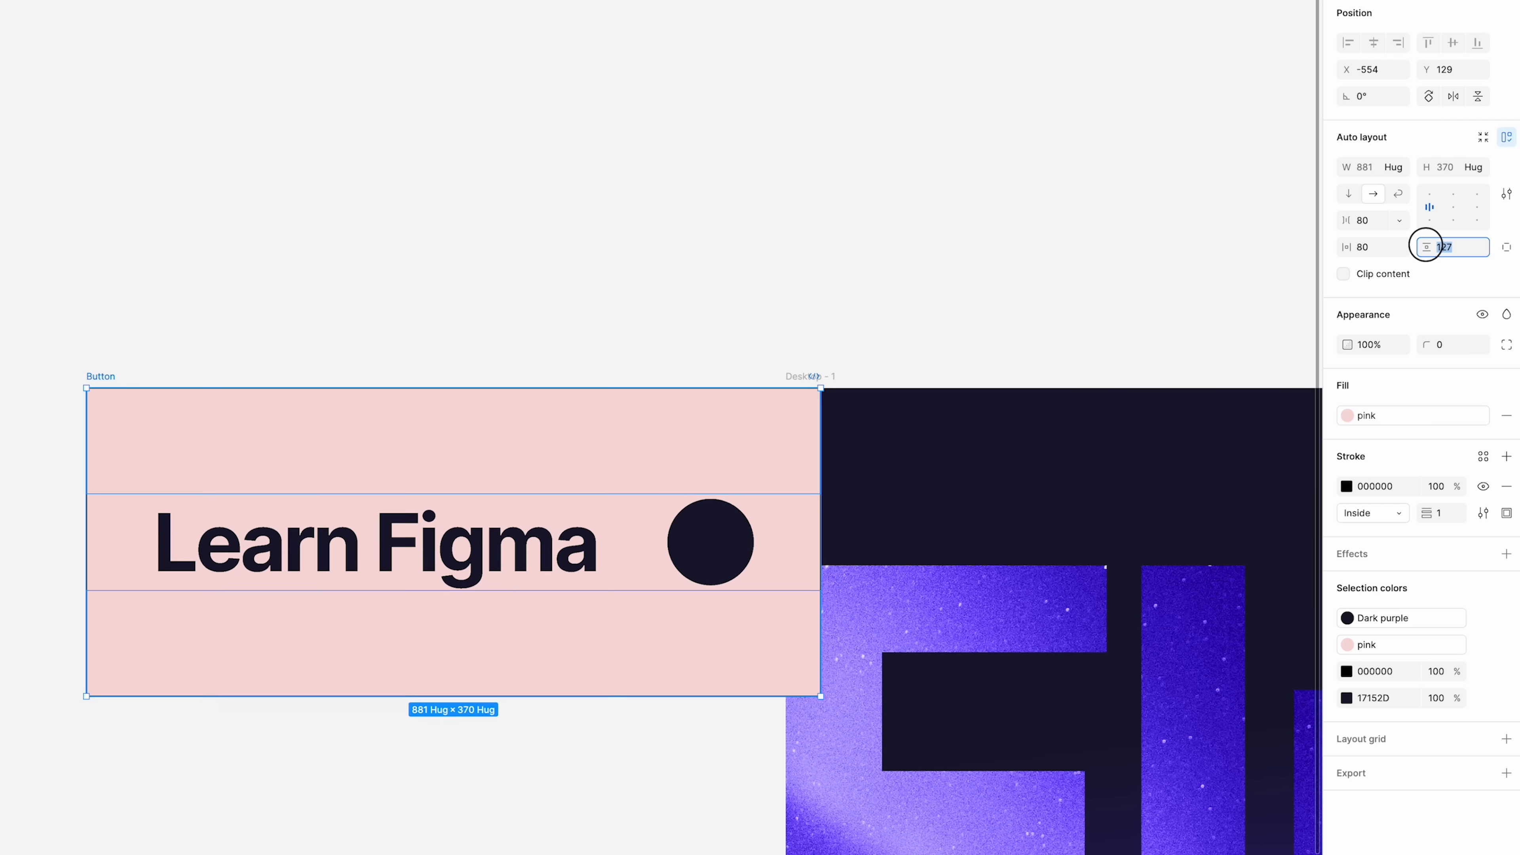
pyautogui.write('179')
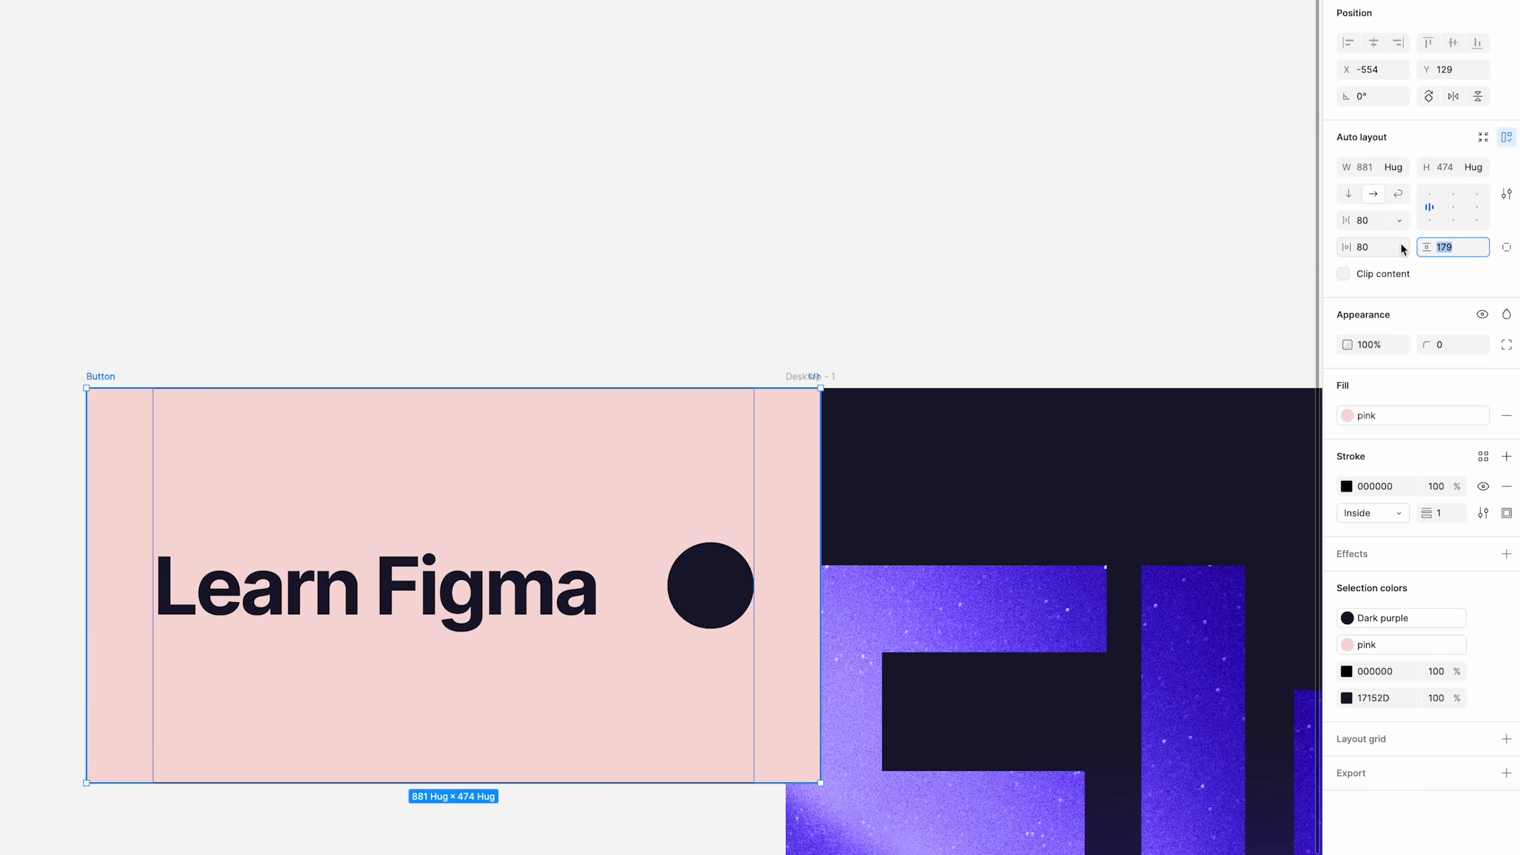
pyautogui.write('48')
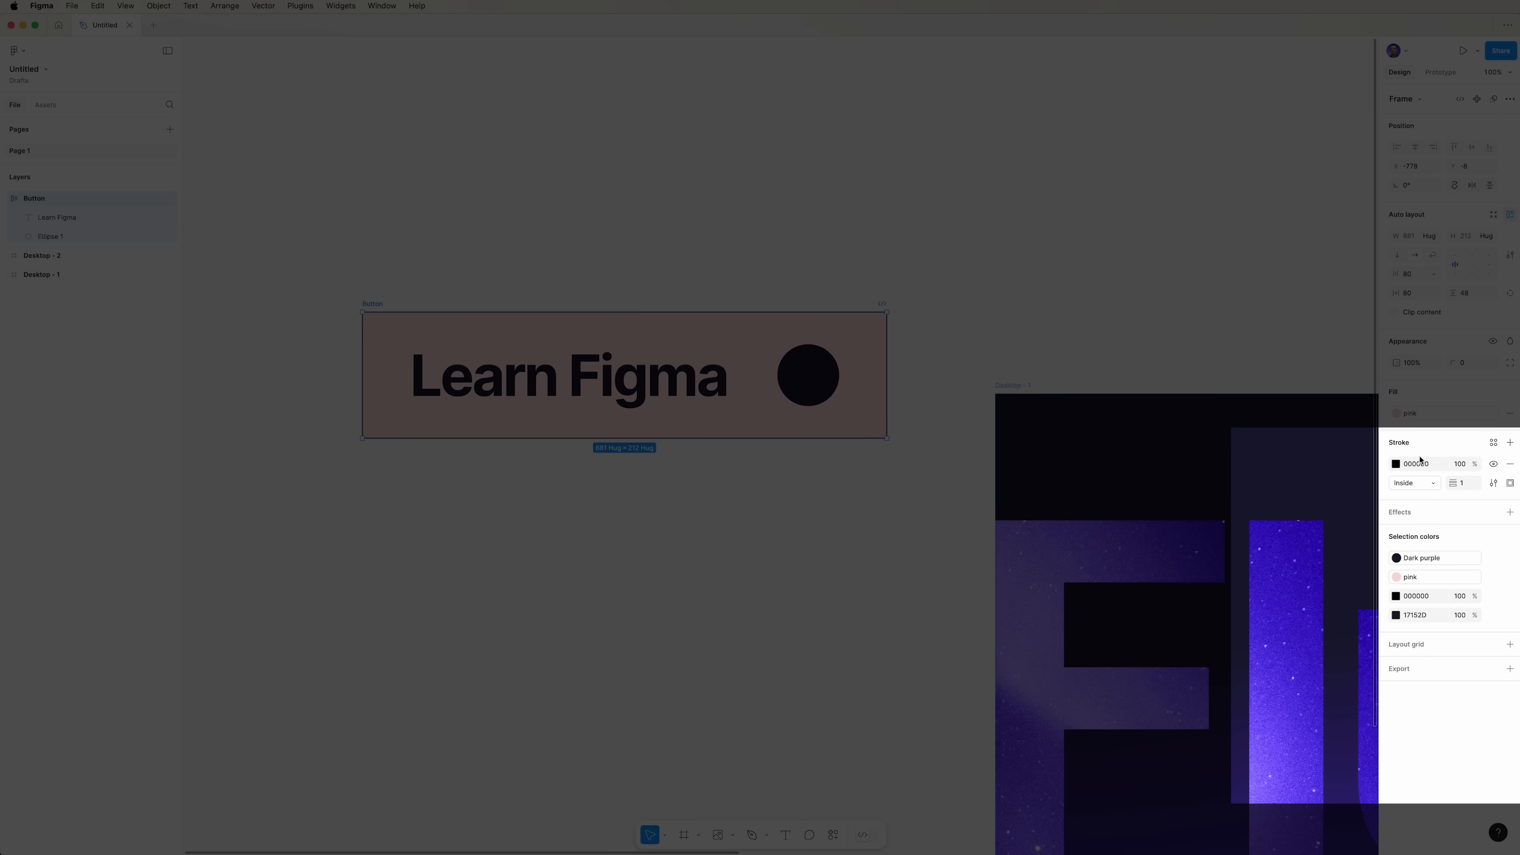
# - Give the button an 8-thick Dark purple outline and a 240 corner radius pill shape
pyautogui.click(1396, 463)
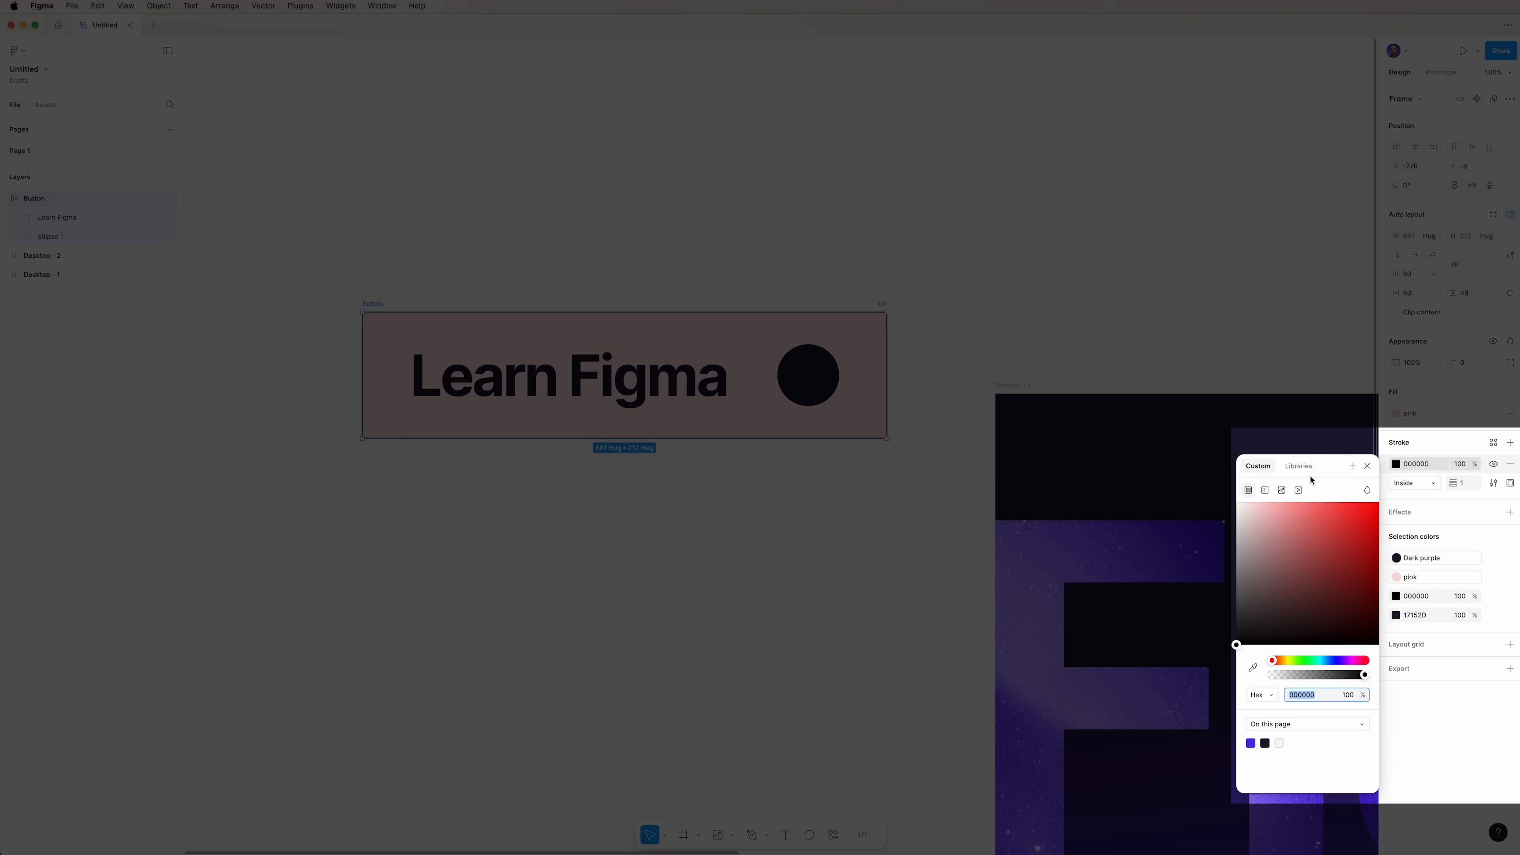
pyautogui.click(1367, 466)
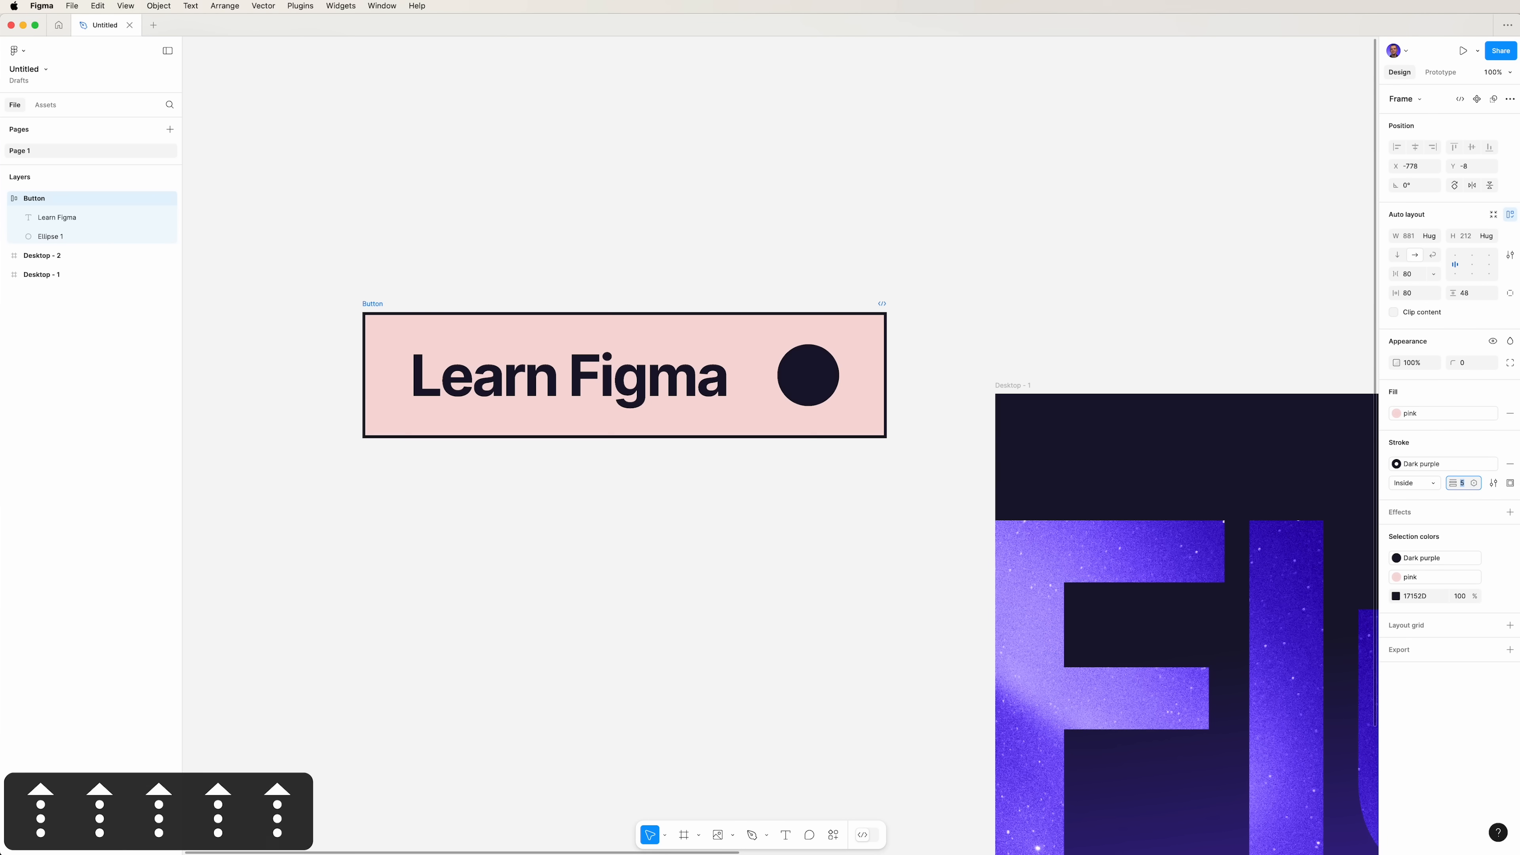
pyautogui.click(623, 375)
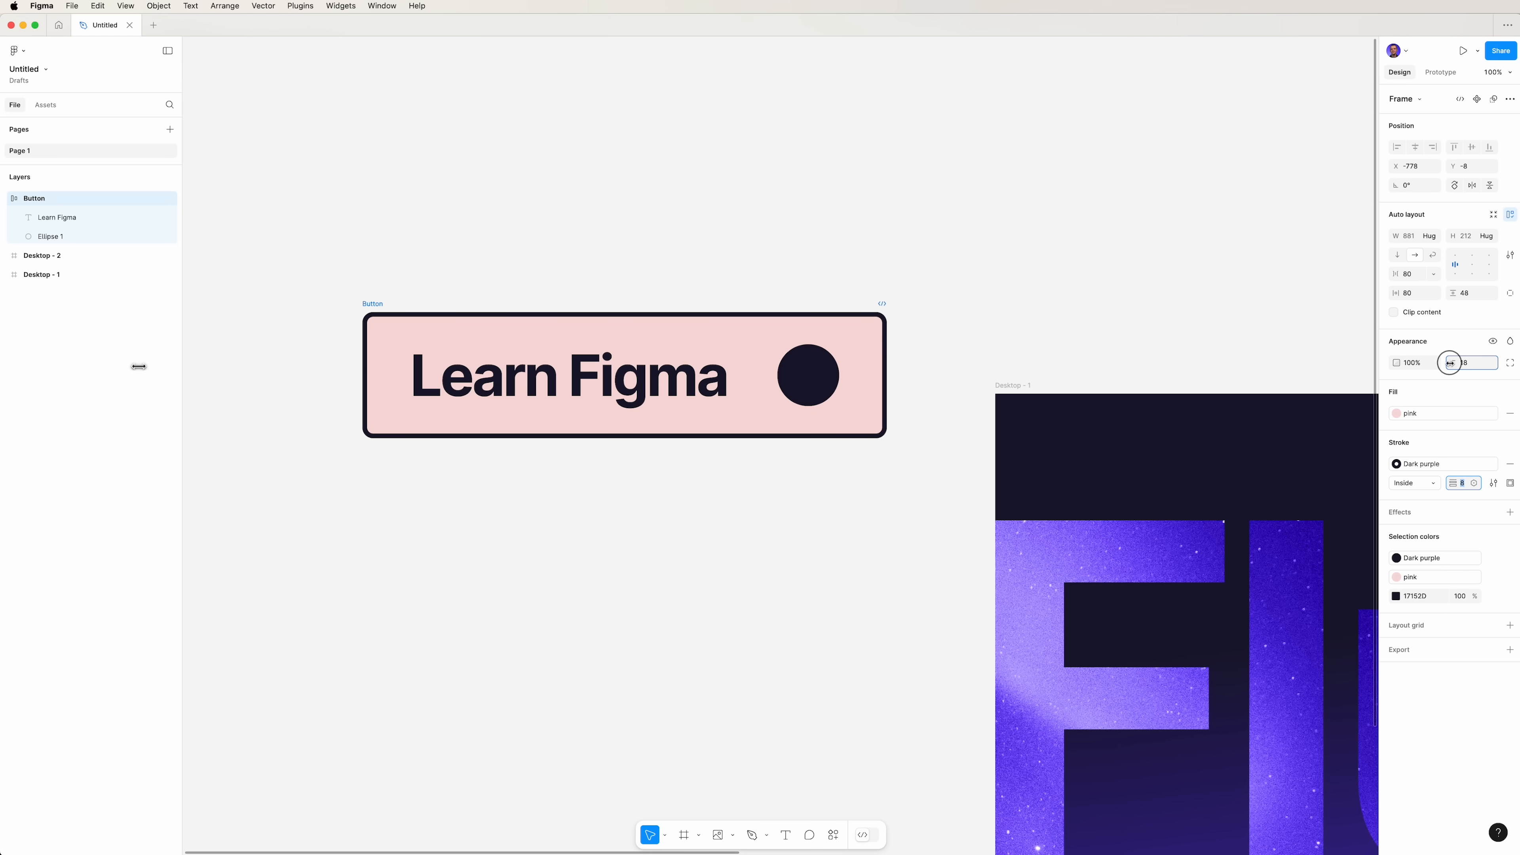
pyautogui.click(1470, 362)
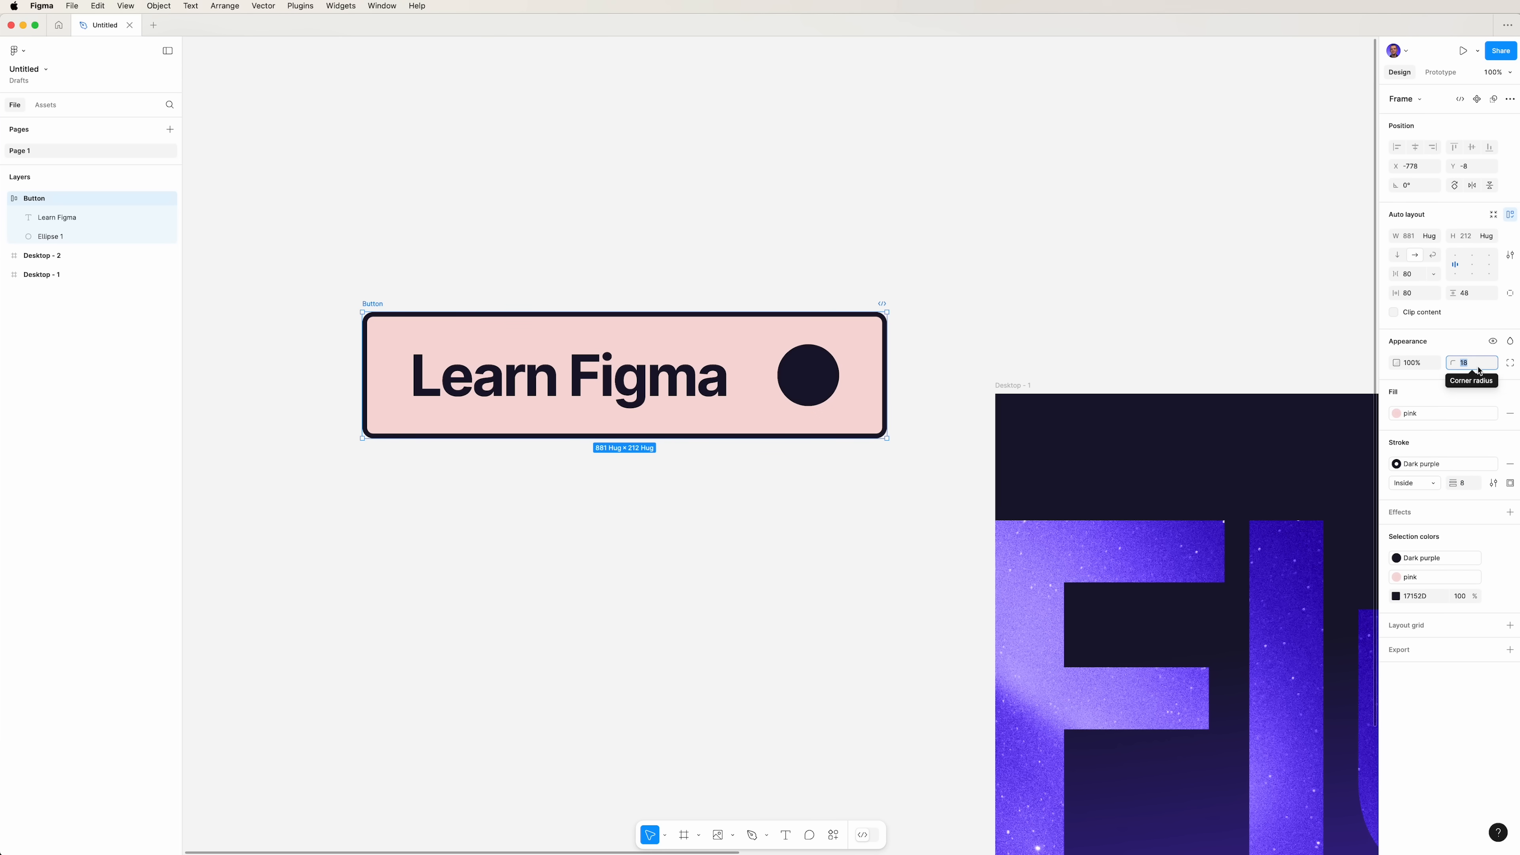
pyautogui.write('240')
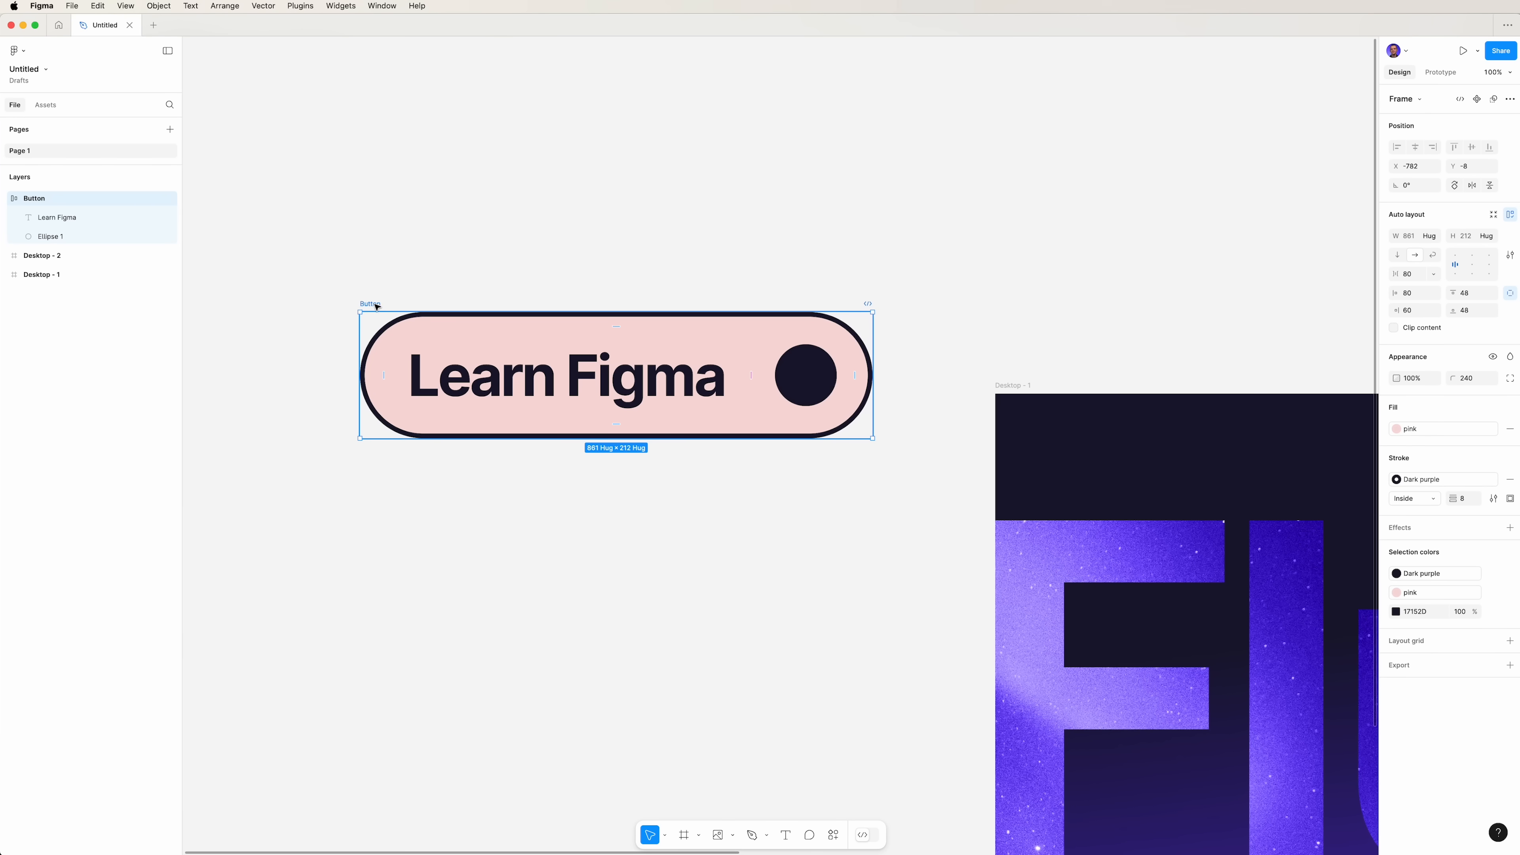
# - Duplicate the button below the original and name the copy Button-hover
pyautogui.moveTo(615, 375); pyautogui.dragTo(615, 535)
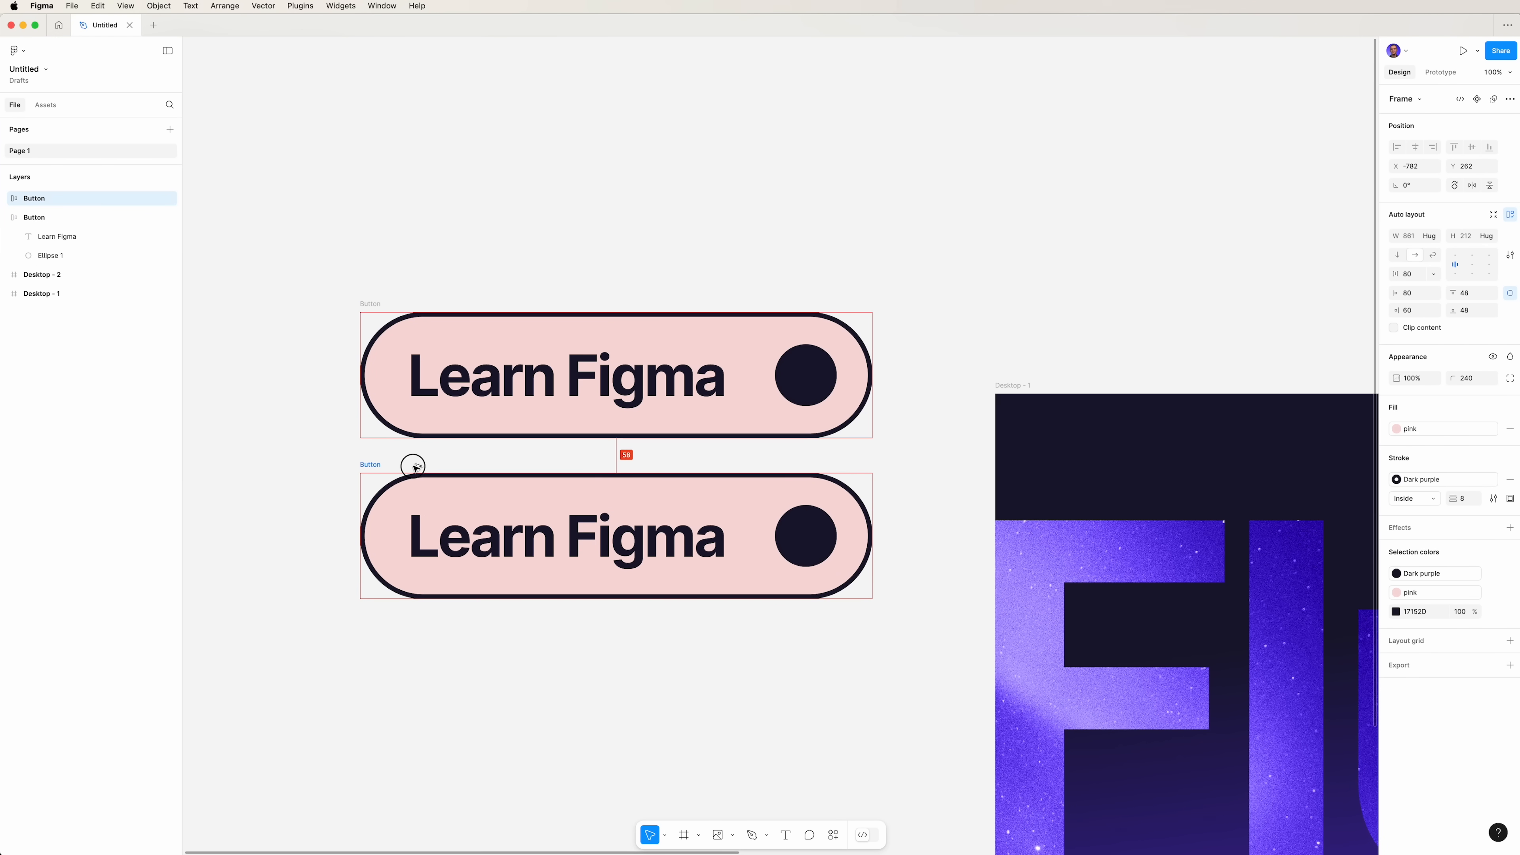
pyautogui.click(615, 536)
pyautogui.write('-hover')
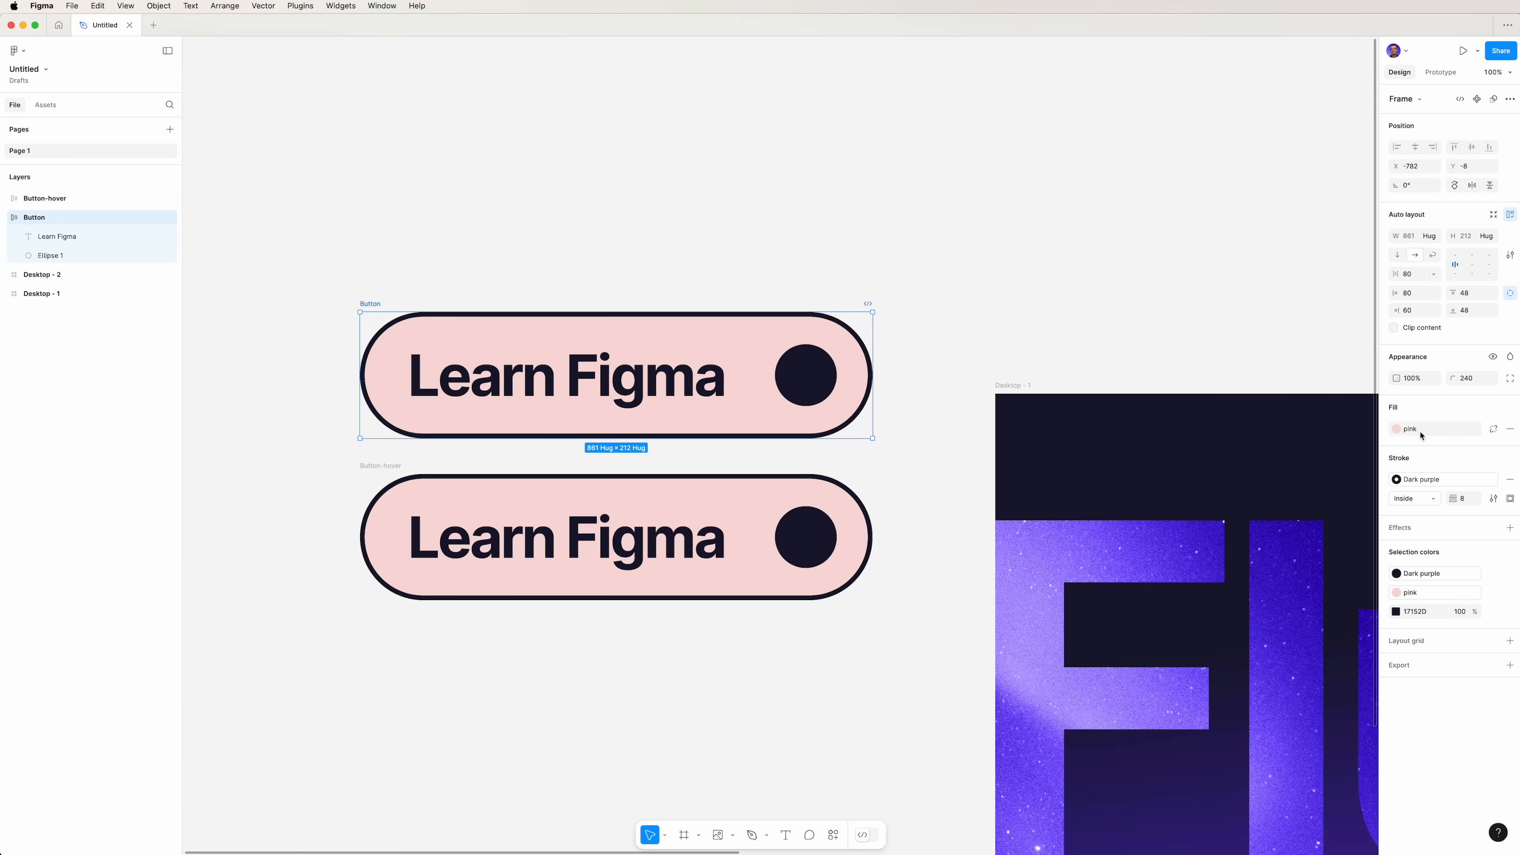
# - Fill the original Button with lime green DFFC7D
pyautogui.click(1396, 428)
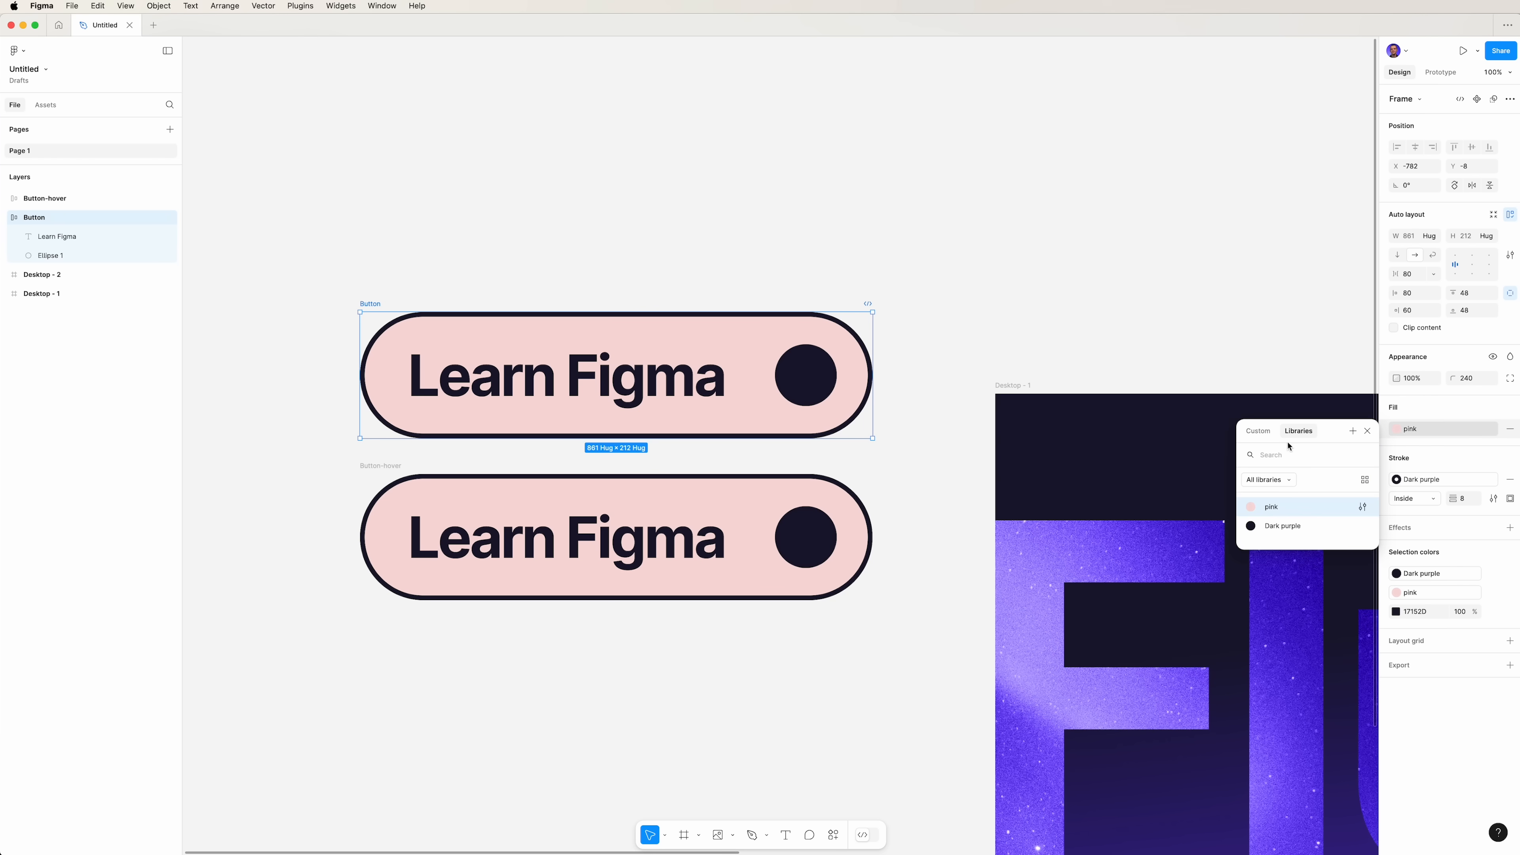
pyautogui.click(1258, 431)
pyautogui.write('DFFC7D')
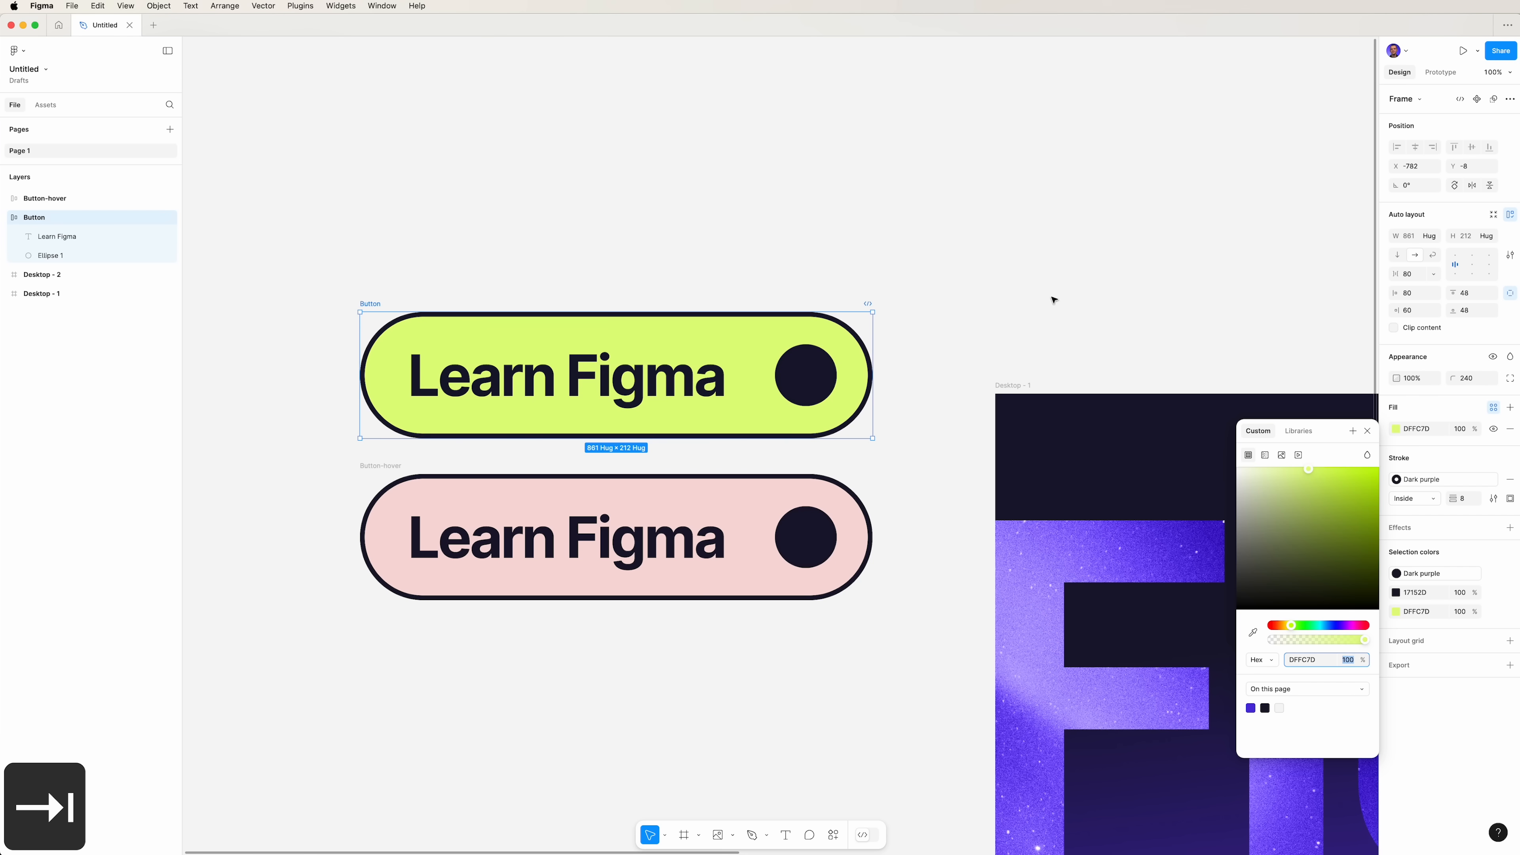
pyautogui.click(1052, 296)
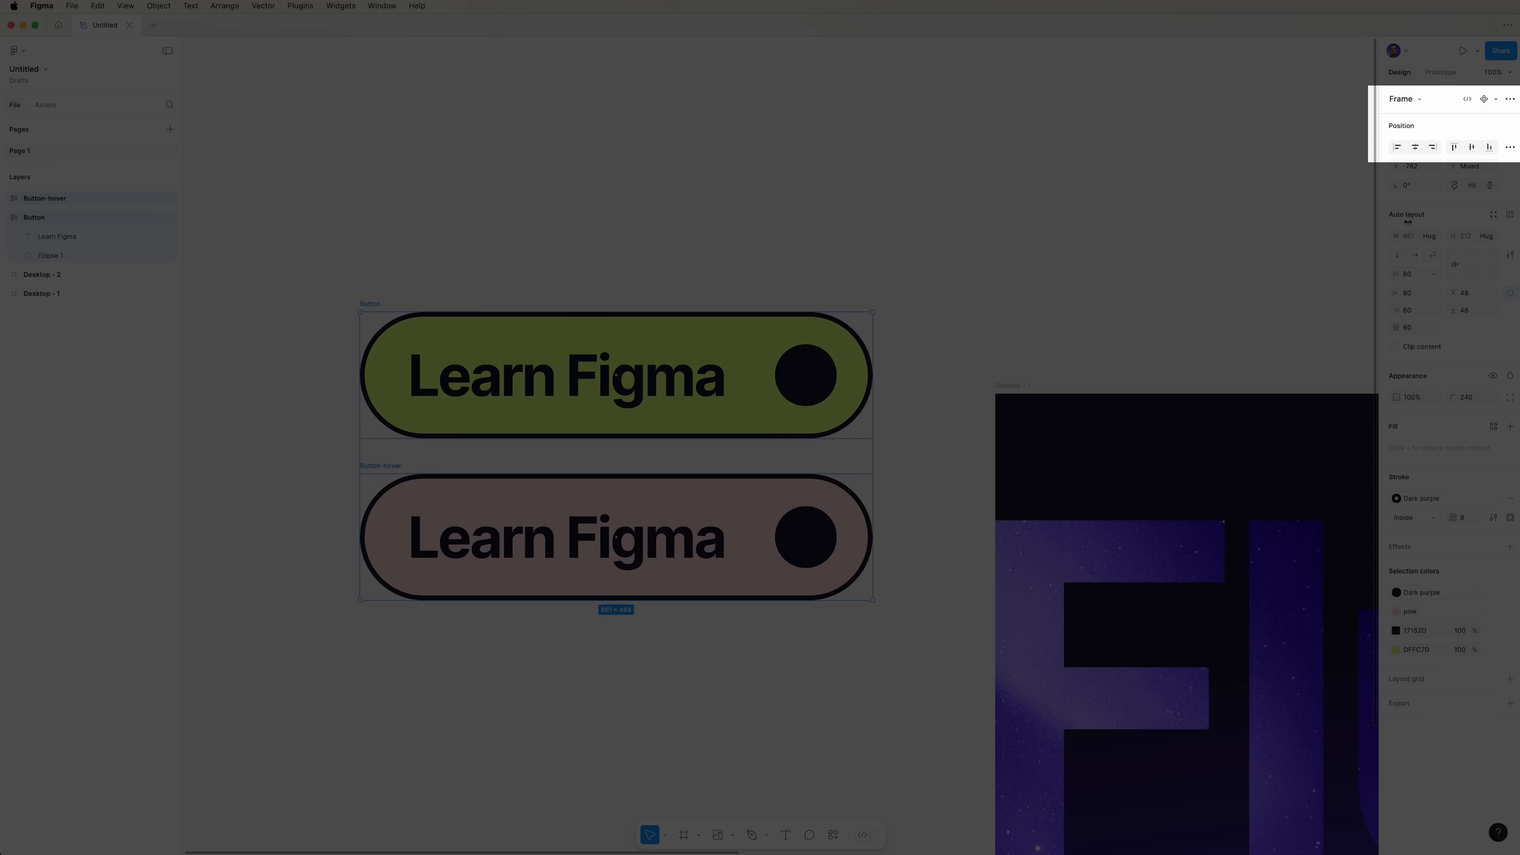
pyautogui.moveTo(1495, 98)
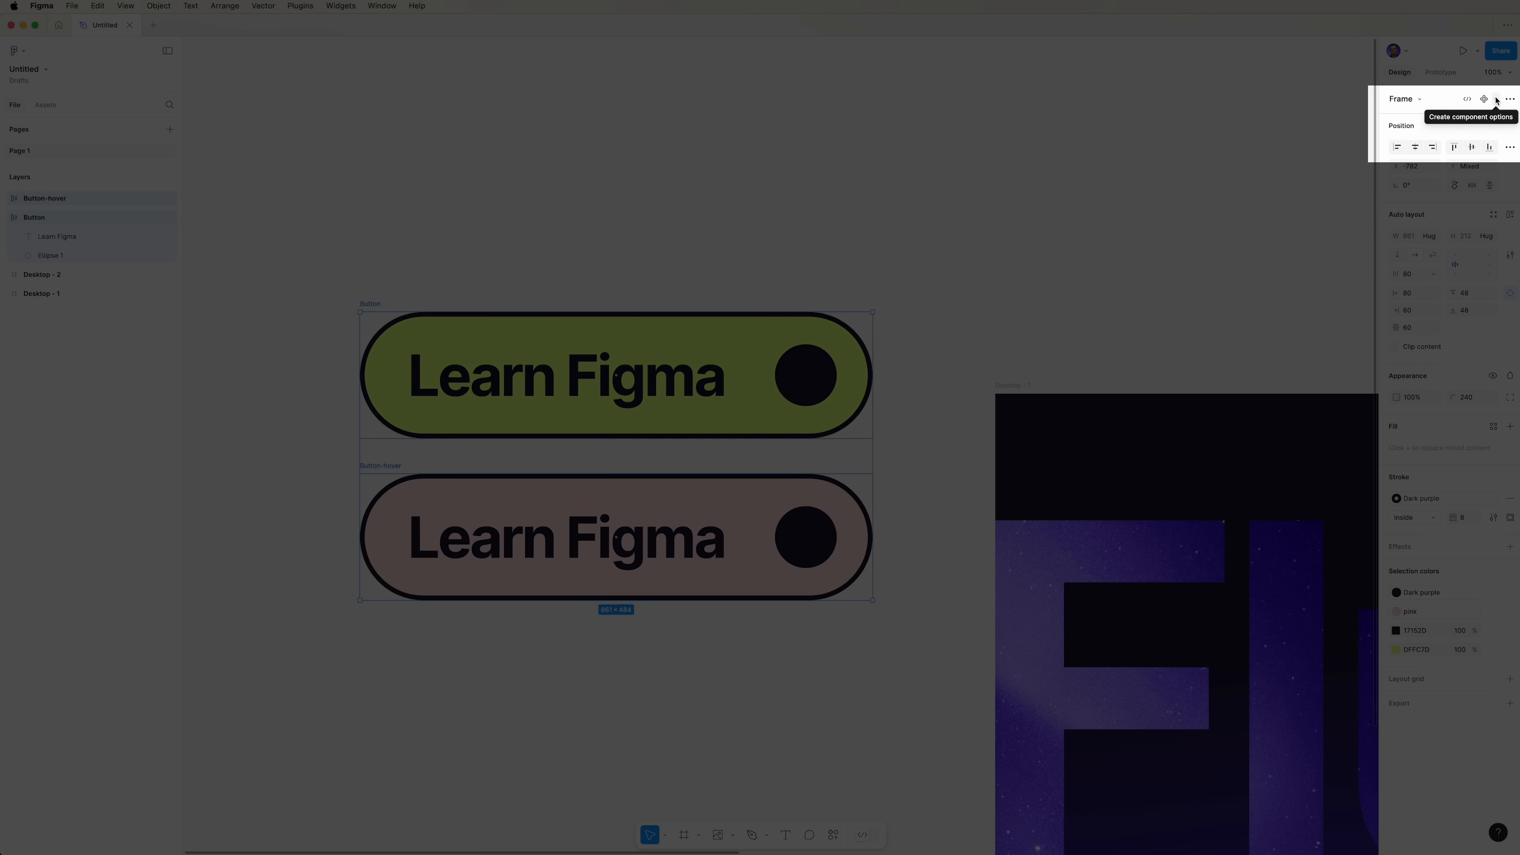
# - Turn Button and Button-hover into a component set, Component 1
pyautogui.click(1497, 99)
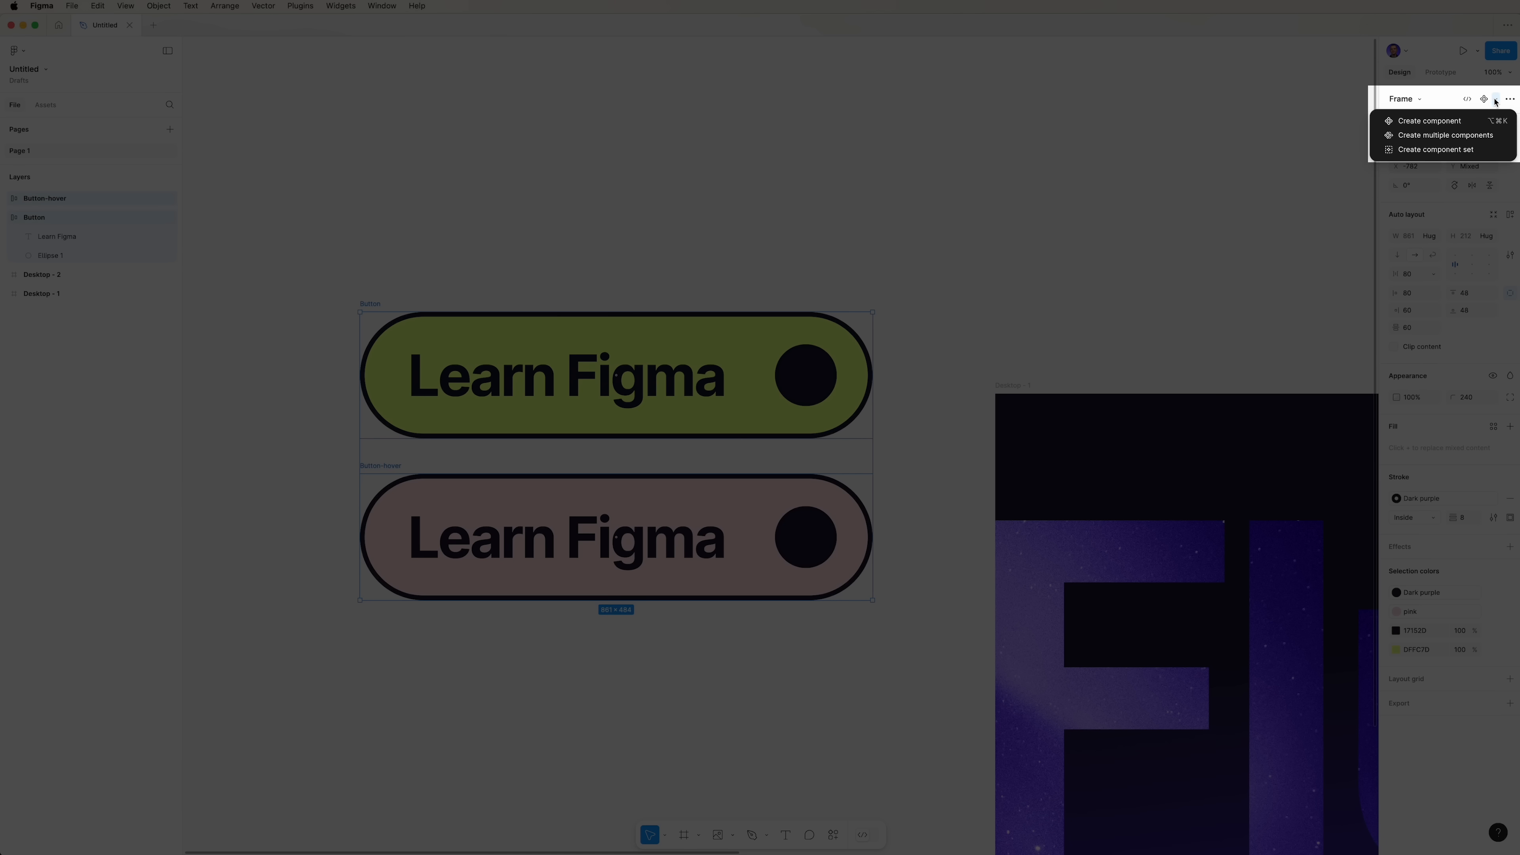
pyautogui.moveTo(1444, 134)
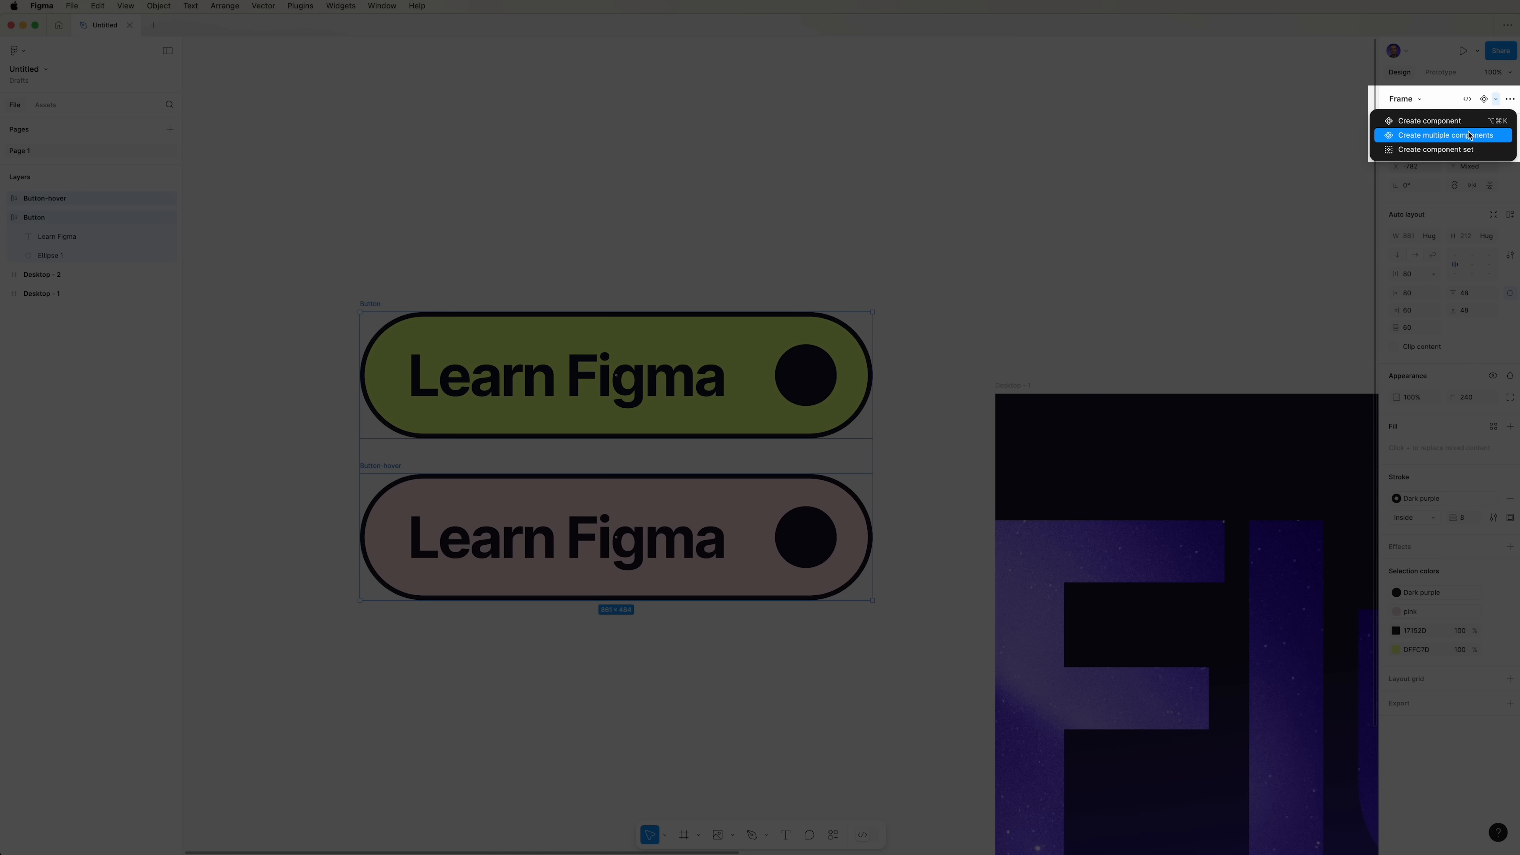
pyautogui.moveTo(1443, 149)
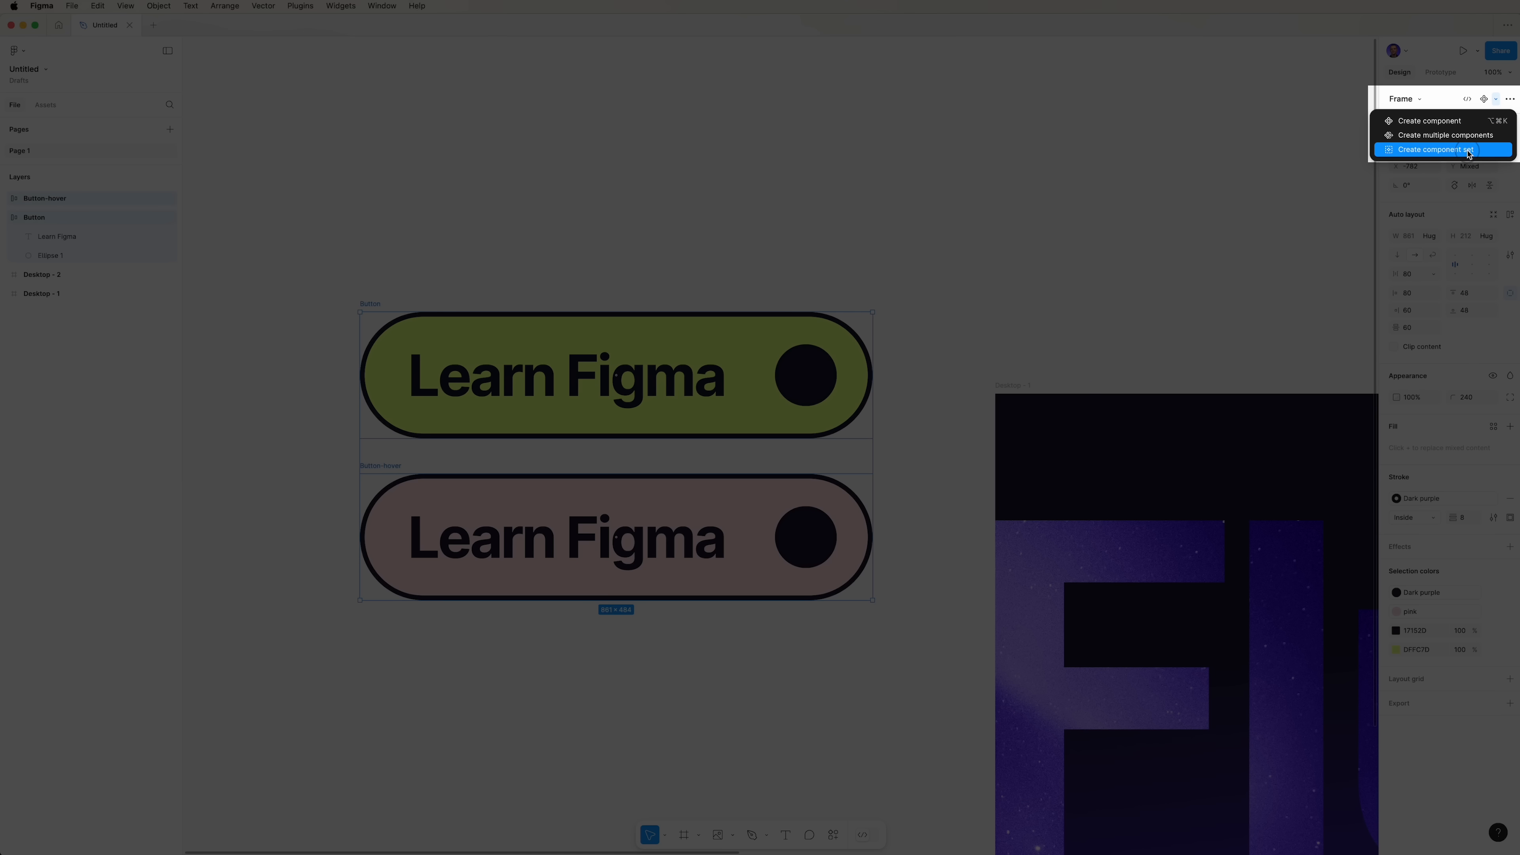
pyautogui.click(1426, 149)
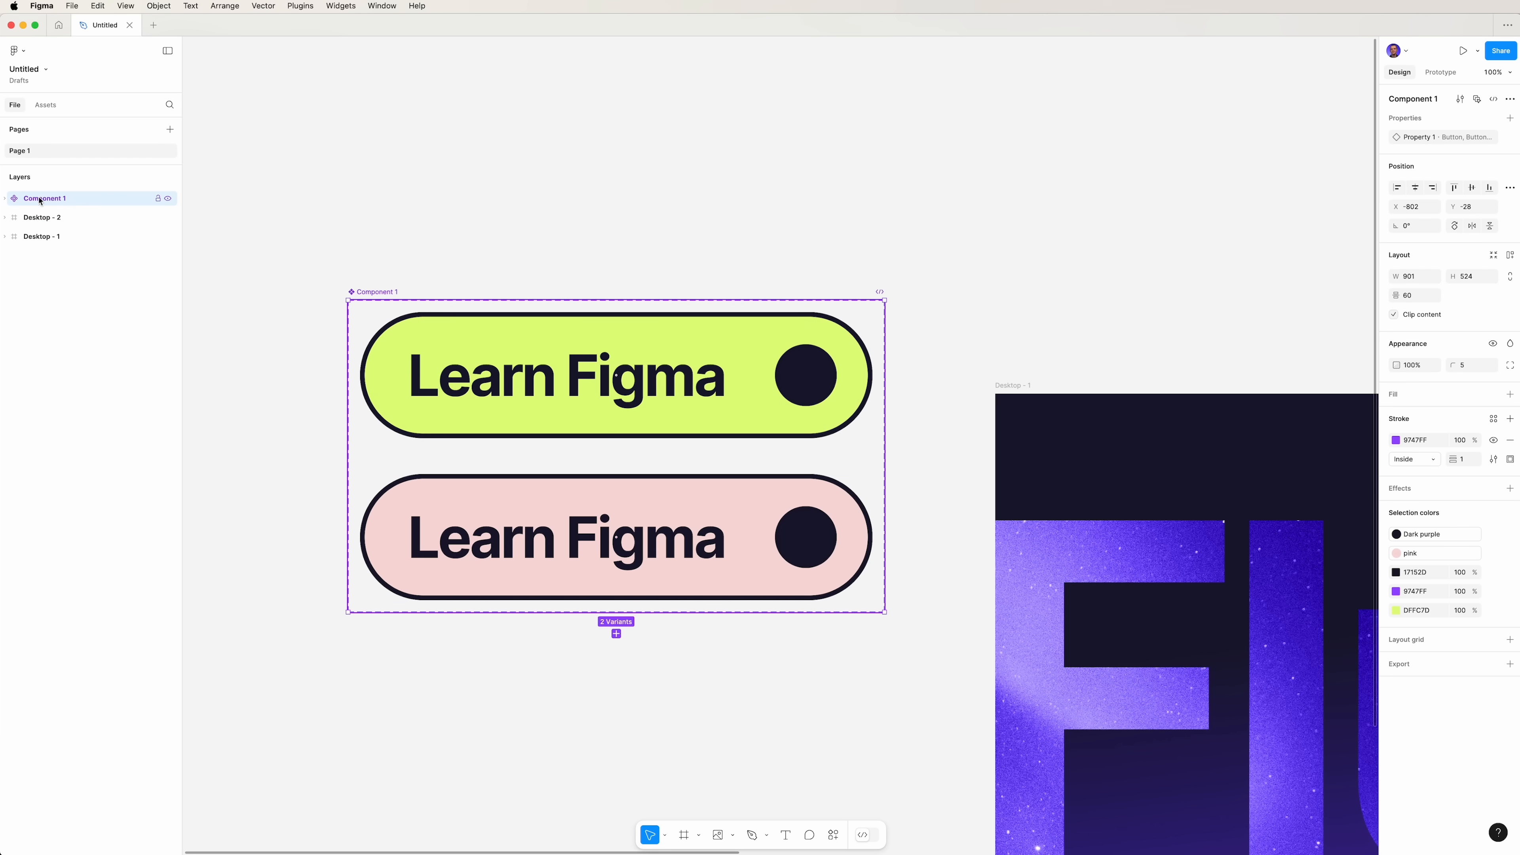
# - Inspect the Button and Button-hover variants in the Layers panel
pyautogui.click(5, 198)
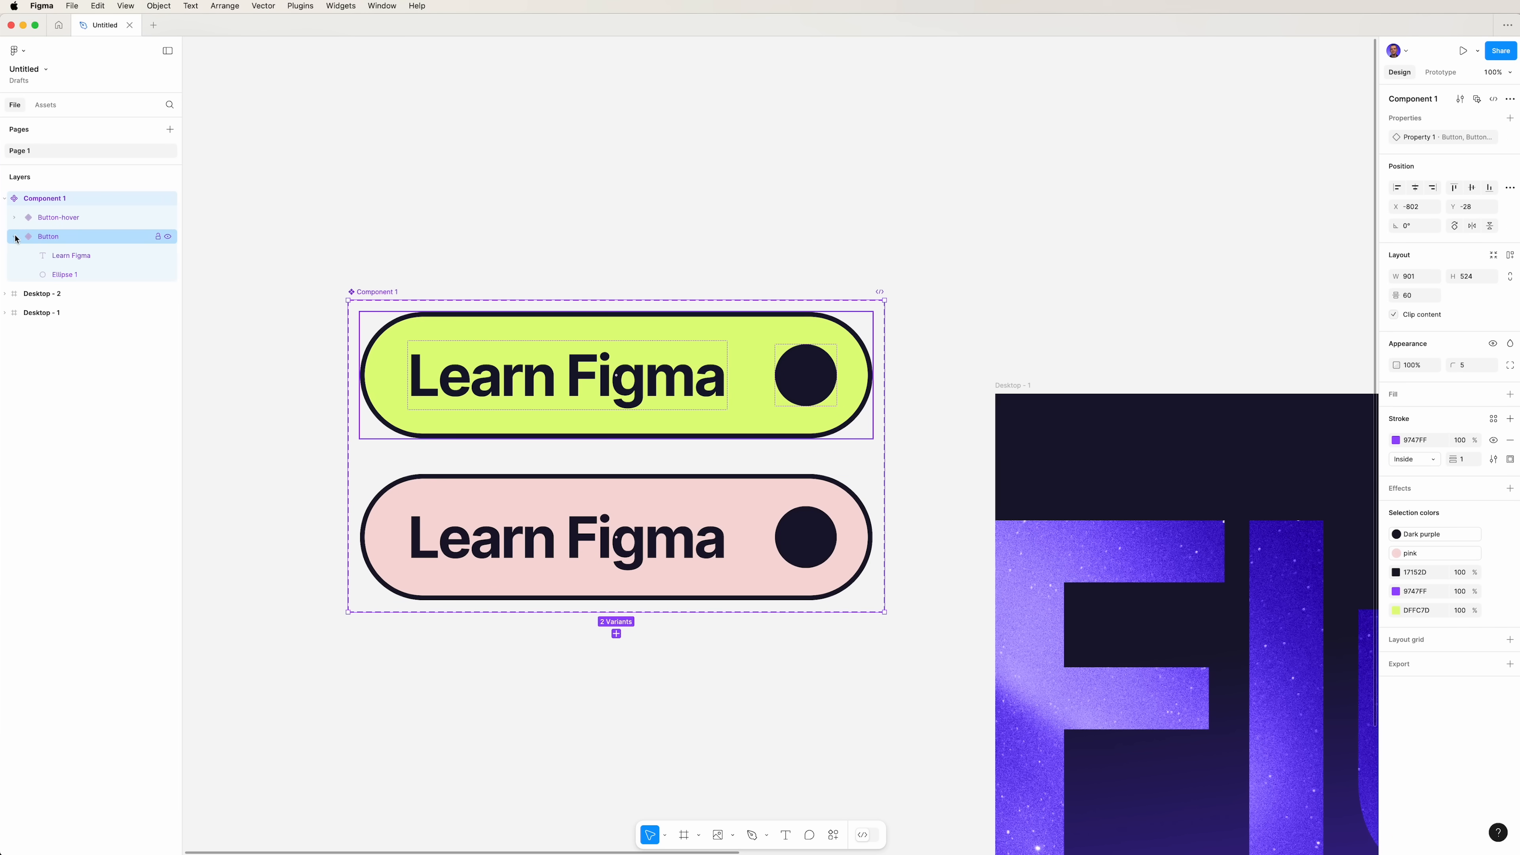
pyautogui.click(48, 236)
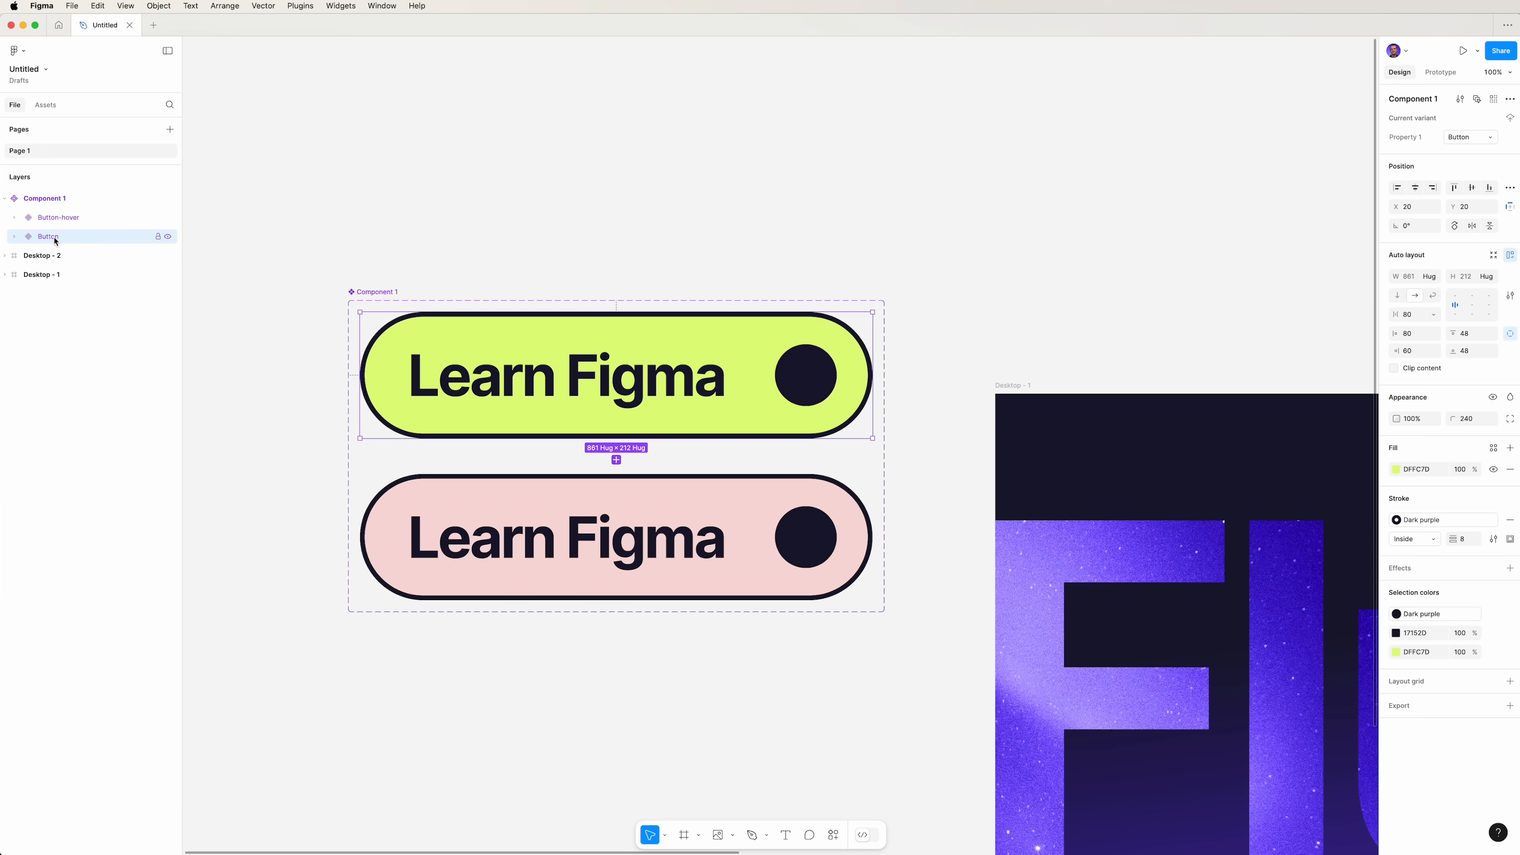
pyautogui.click(58, 217)
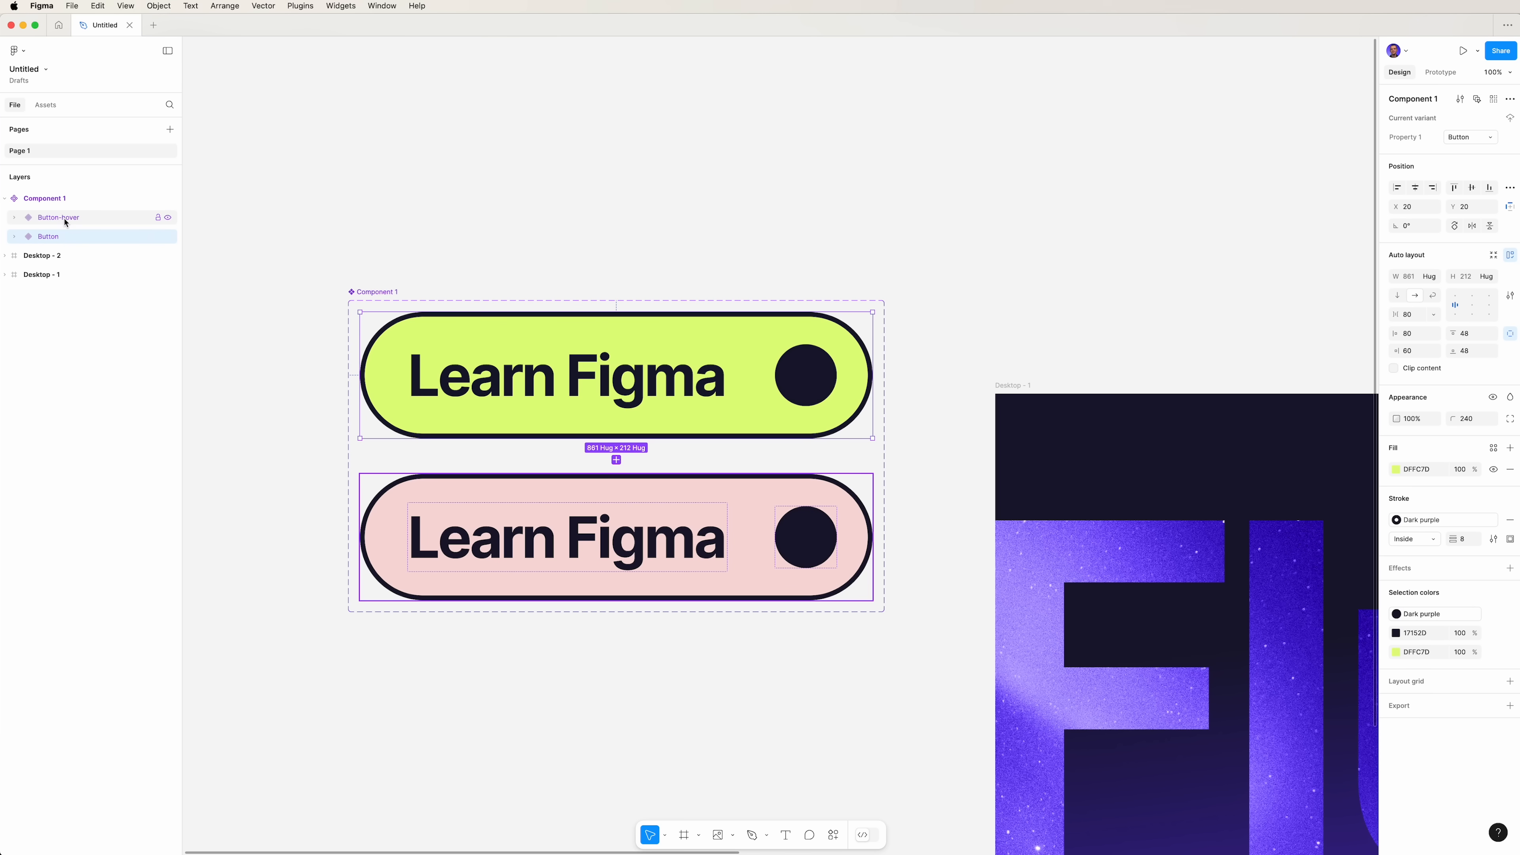
pyautogui.click(57, 217)
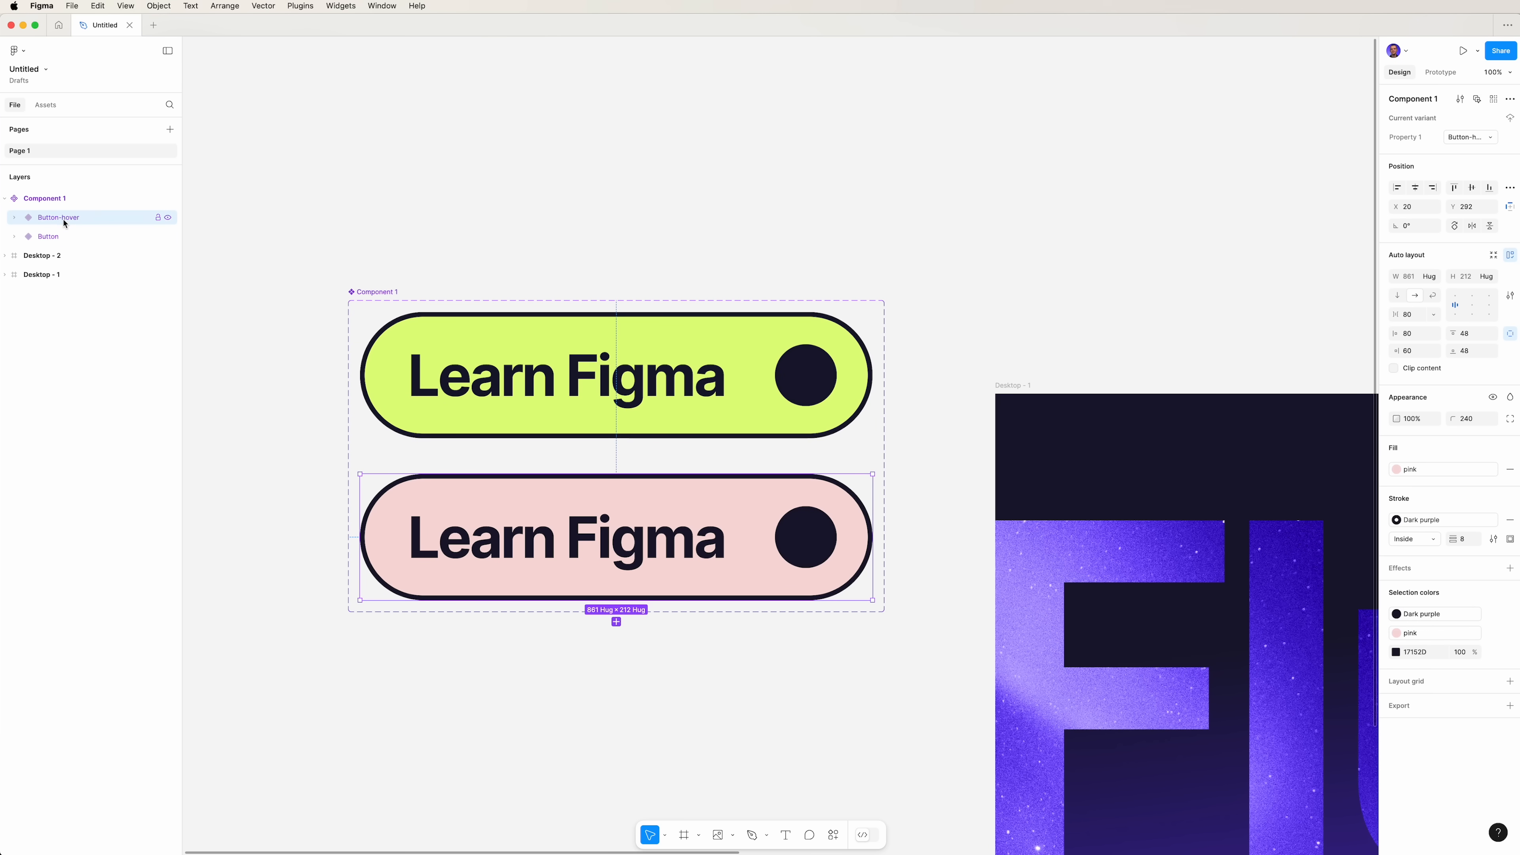
pyautogui.click(48, 236)
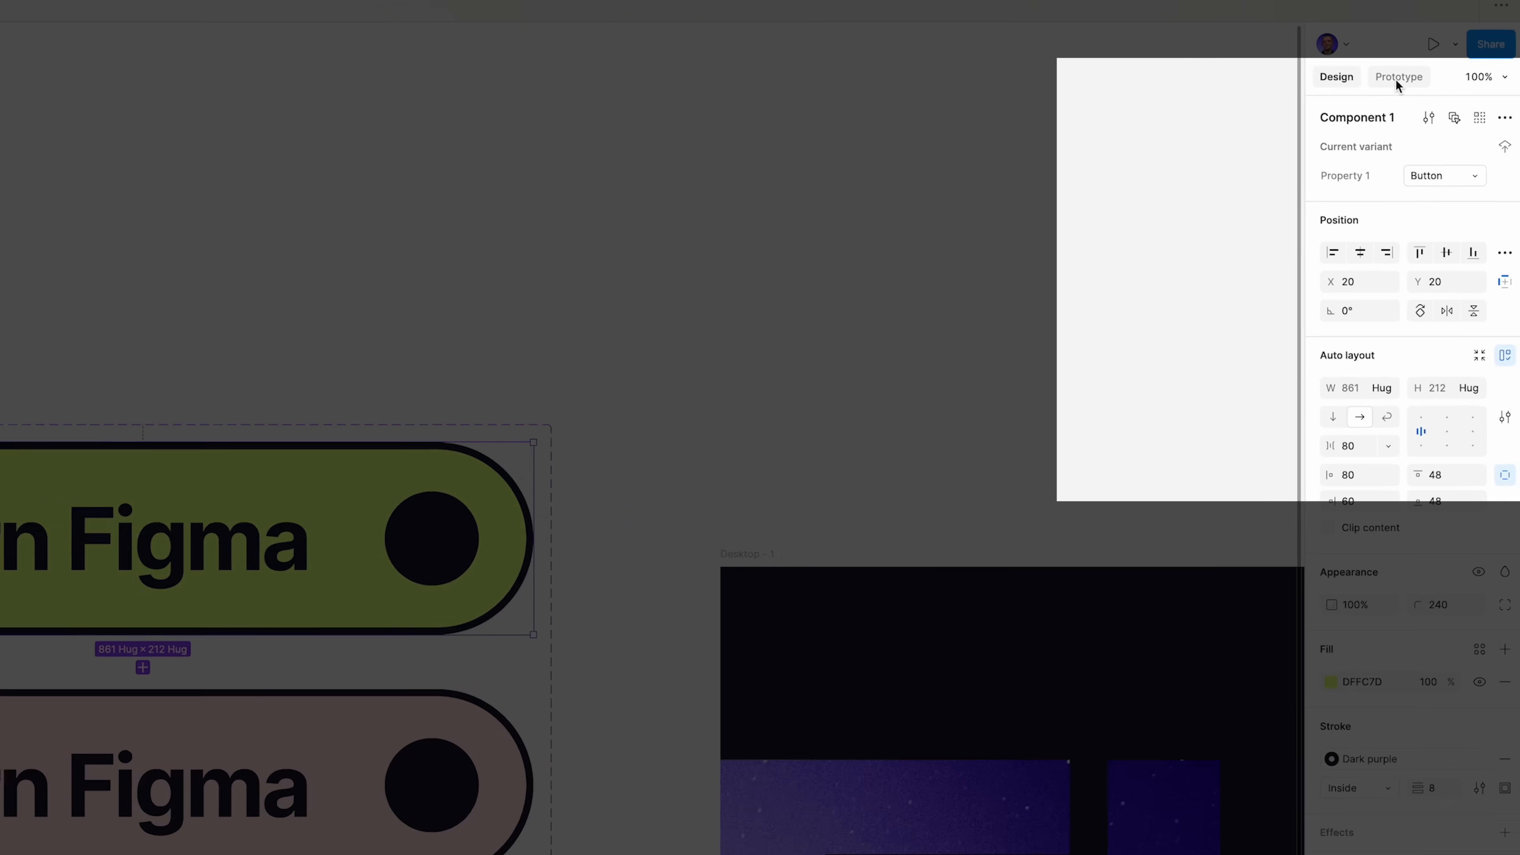
# - Add a While hovering interaction on Button that changes to the Button-hover variant
pyautogui.click(1399, 76)
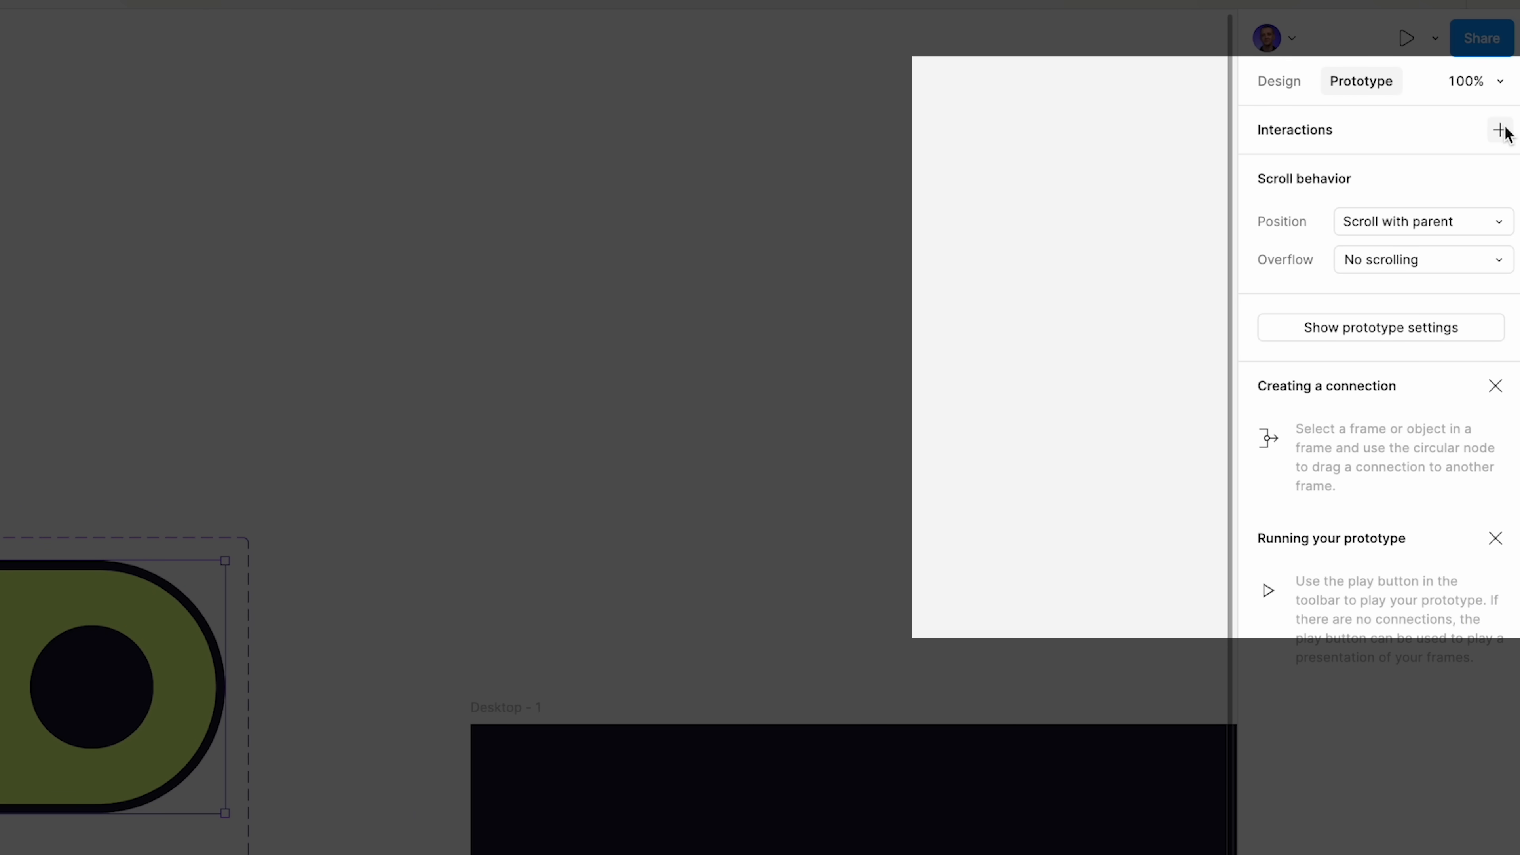
pyautogui.click(1499, 130)
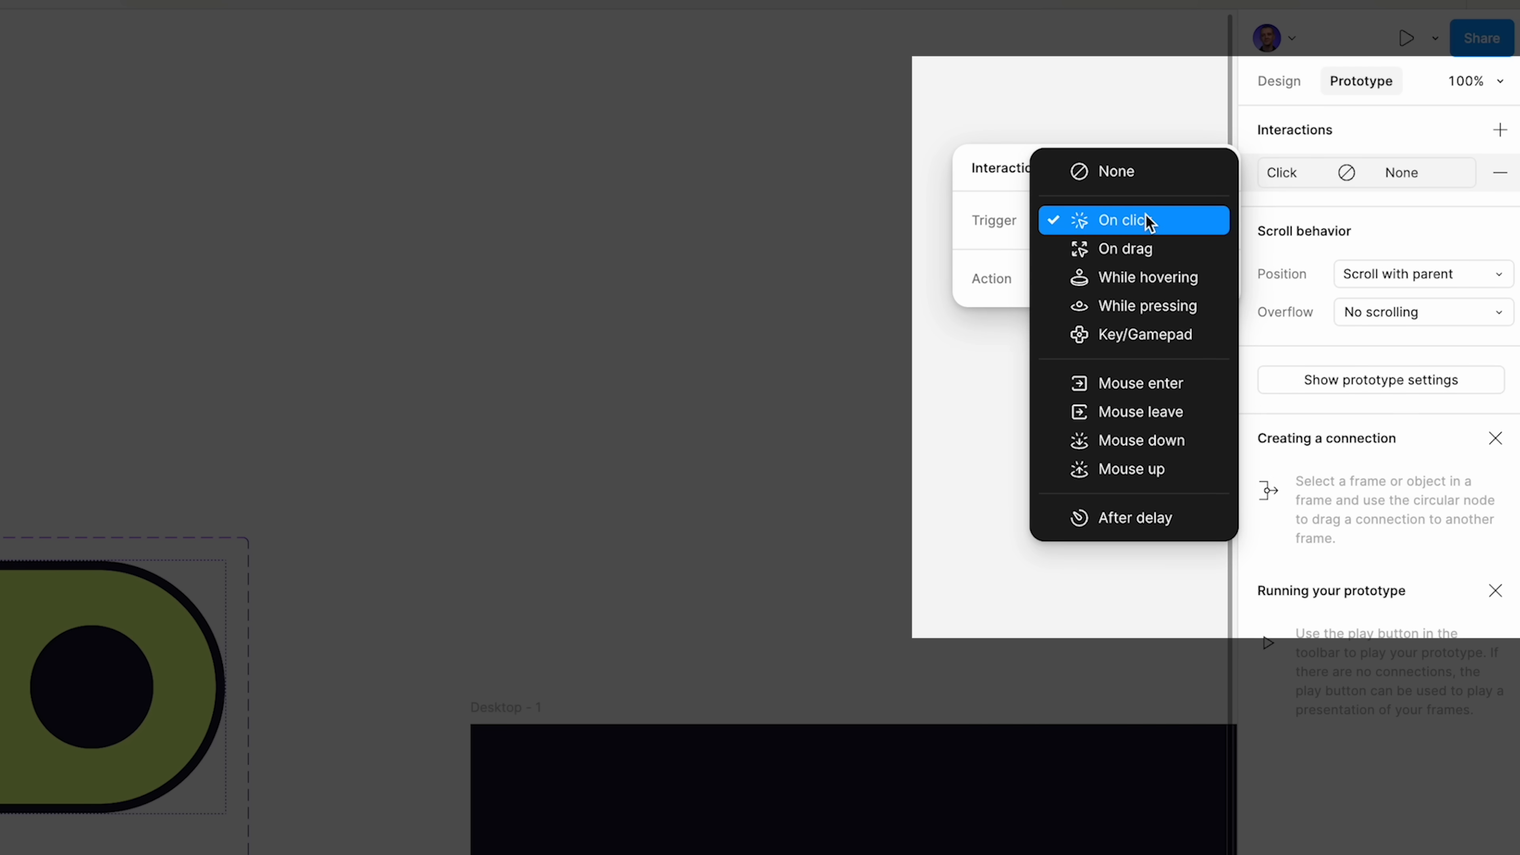
pyautogui.moveTo(1150, 277)
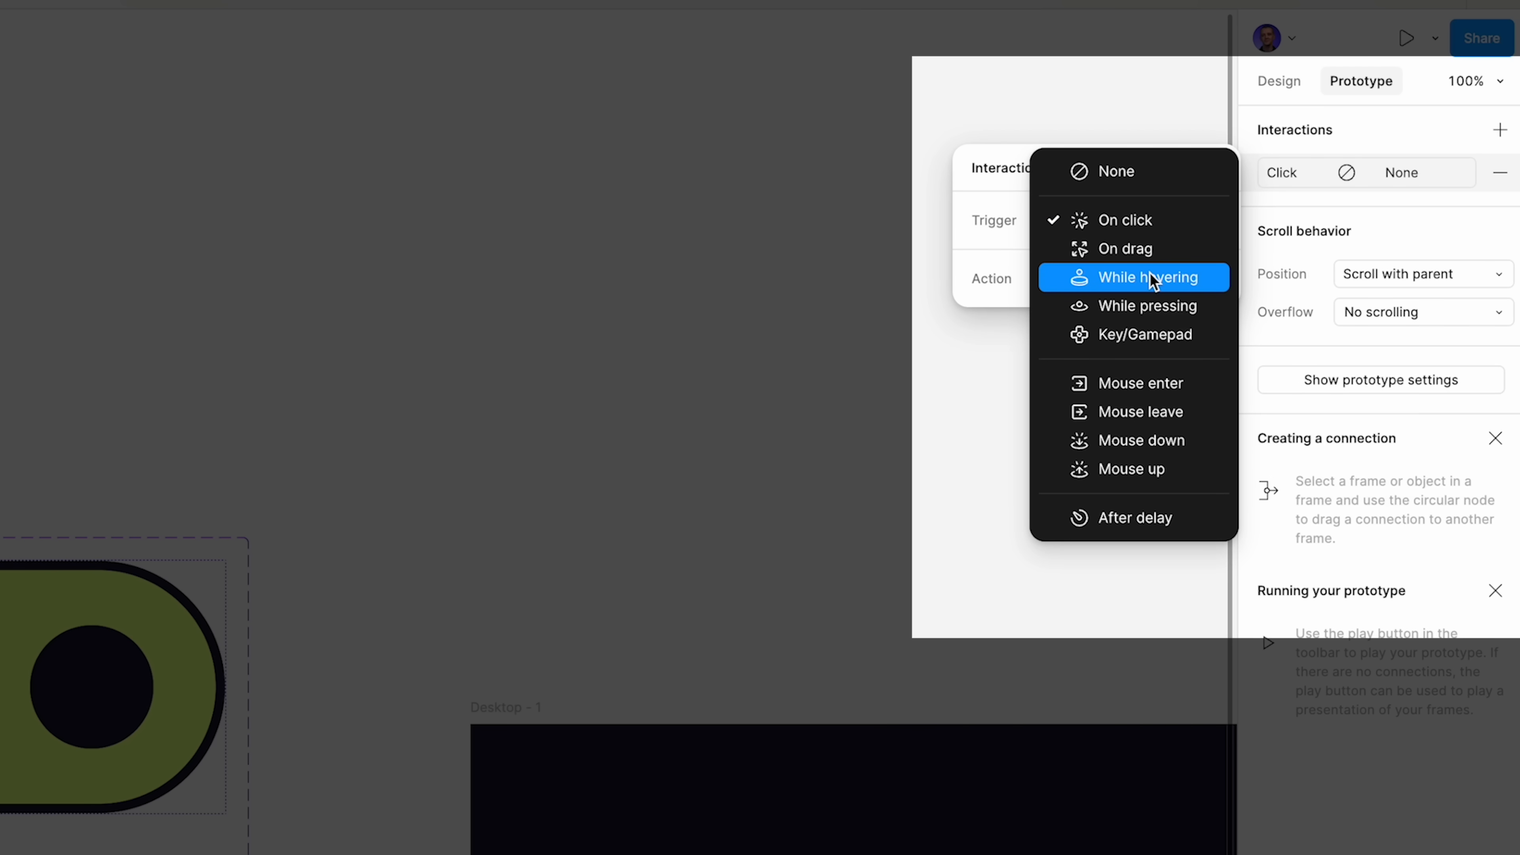
pyautogui.click(1144, 277)
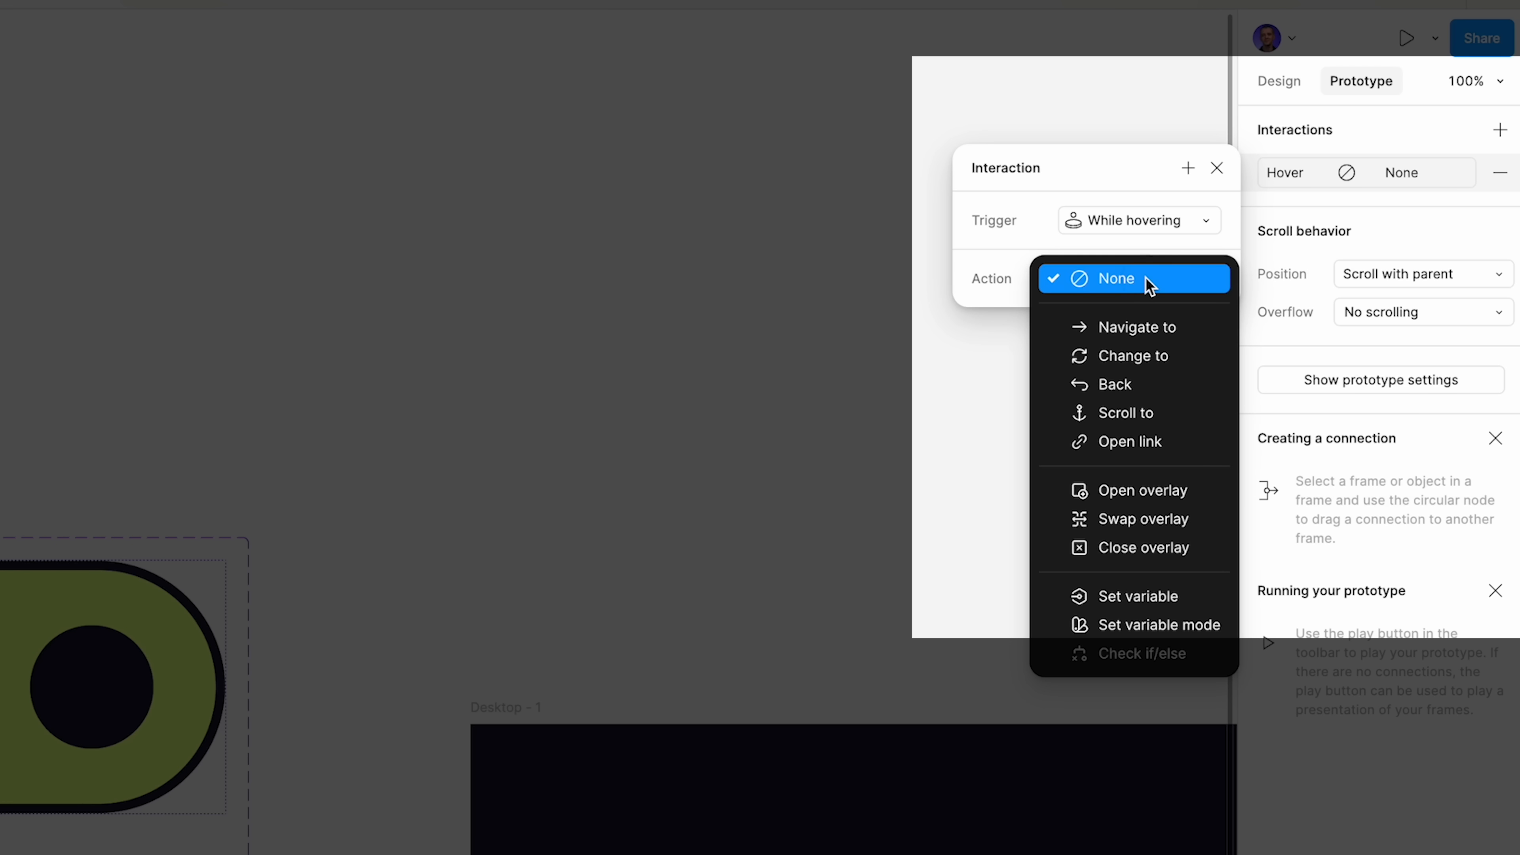
pyautogui.moveTo(1135, 327)
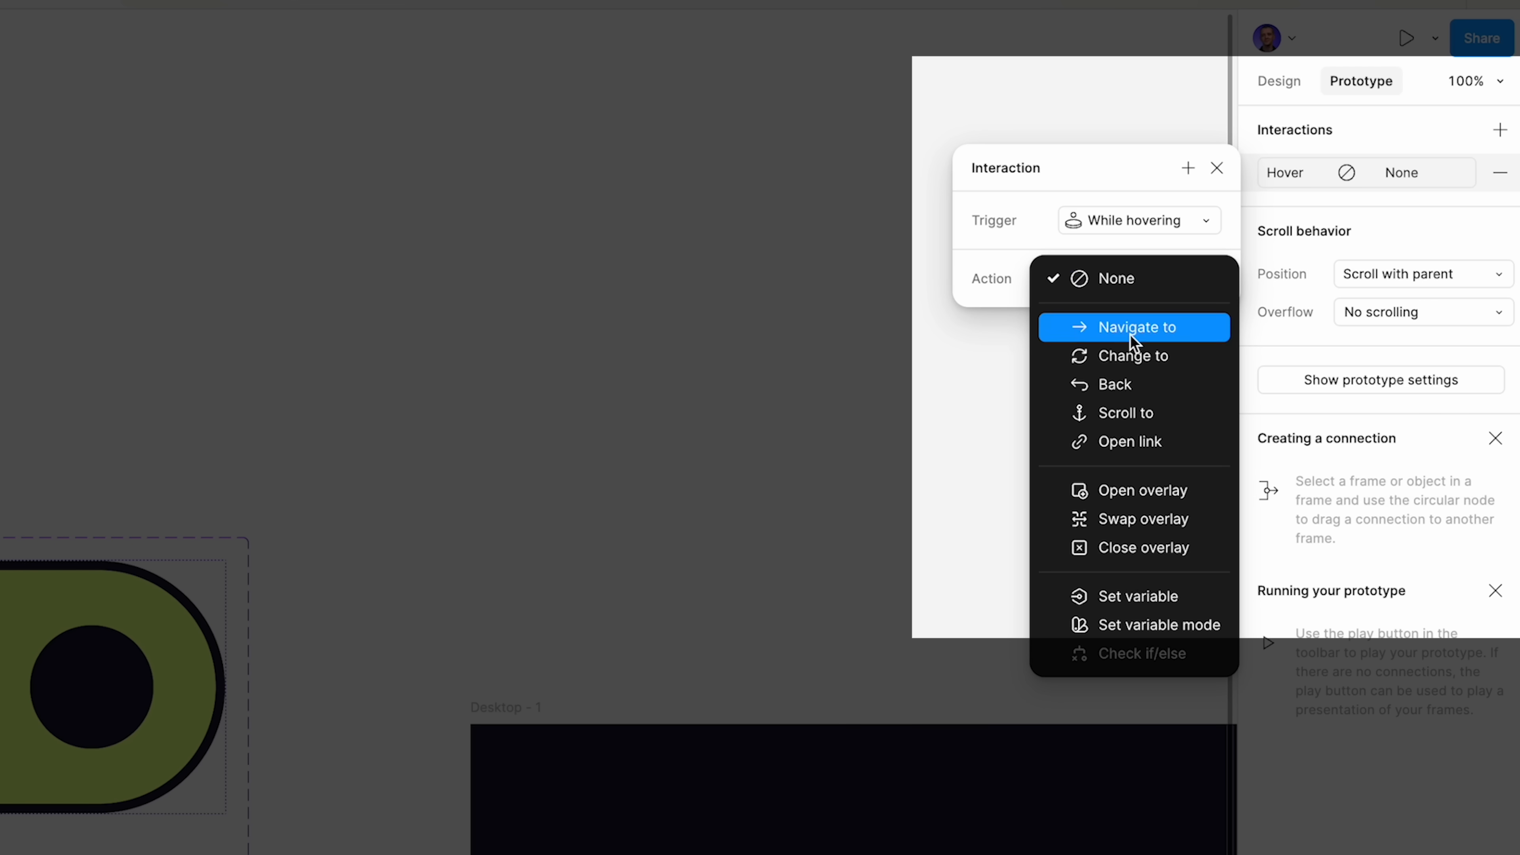
pyautogui.click(1131, 355)
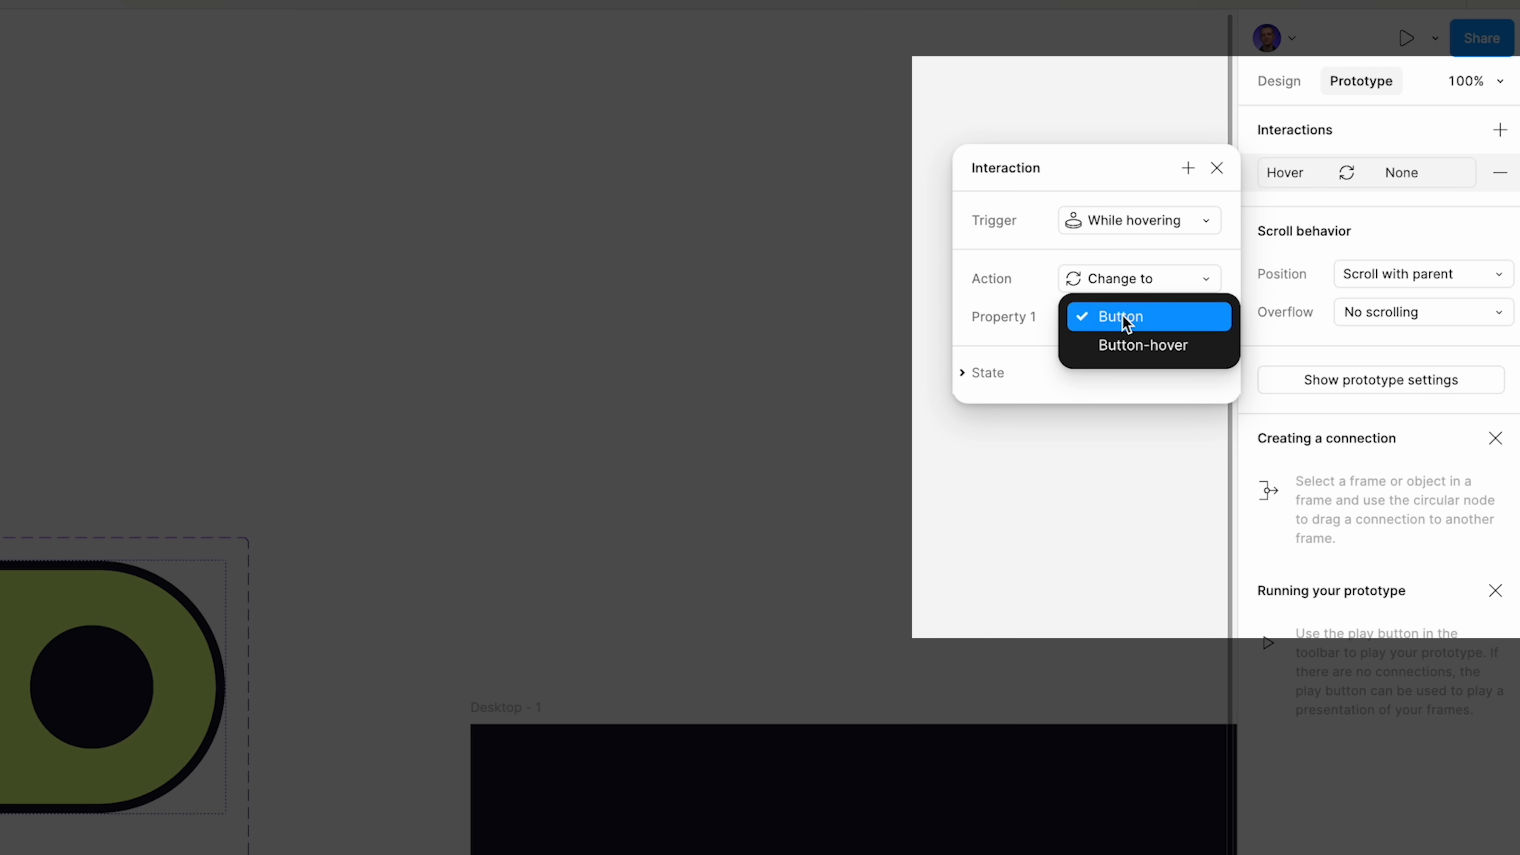
pyautogui.click(1143, 345)
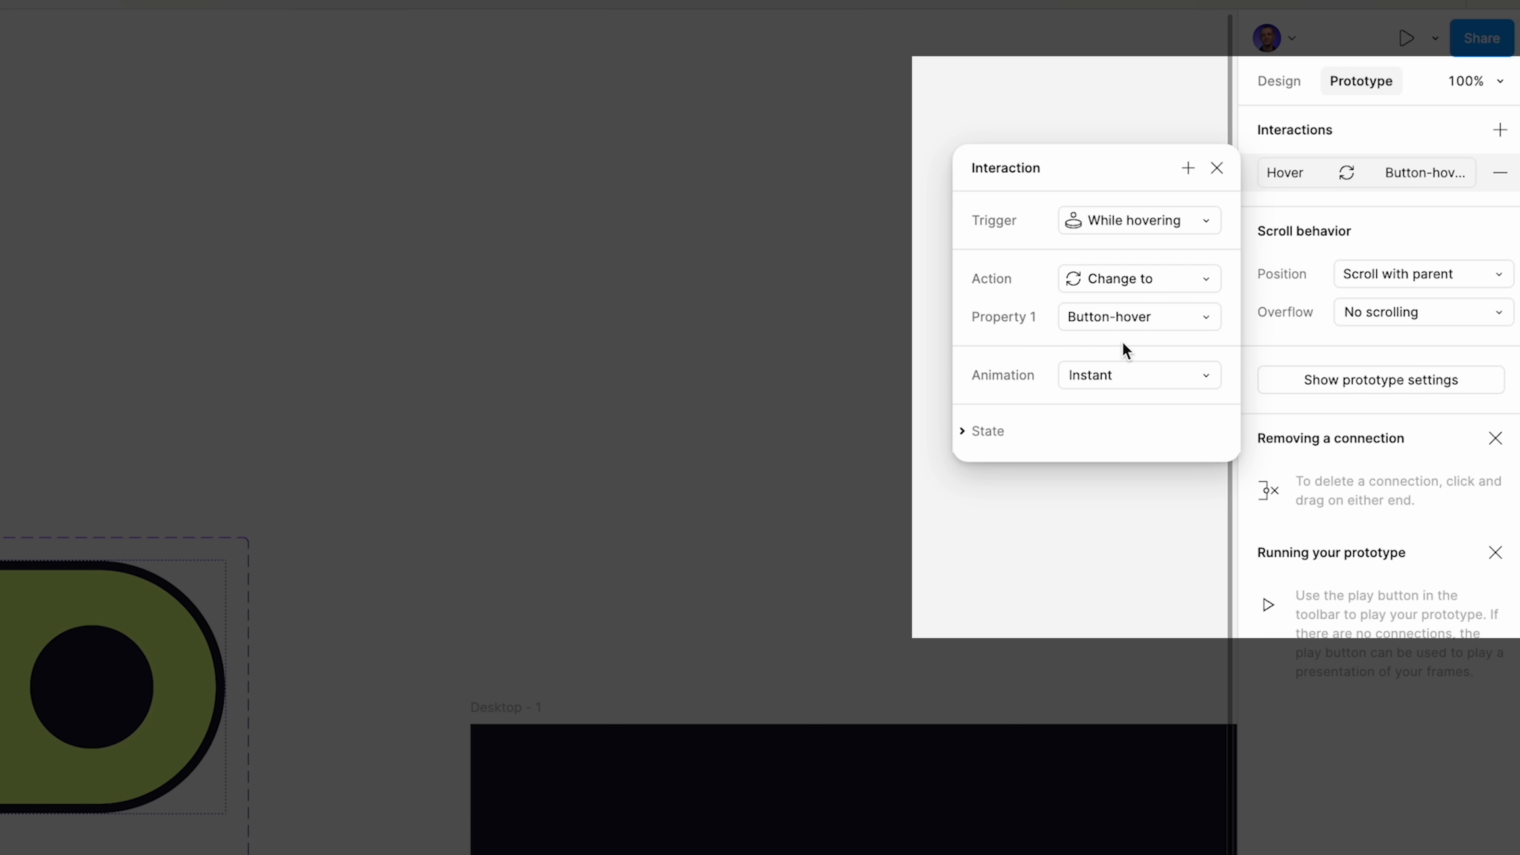
# - Set the interaction's animation to Dissolve and close the settings
pyautogui.click(1138, 375)
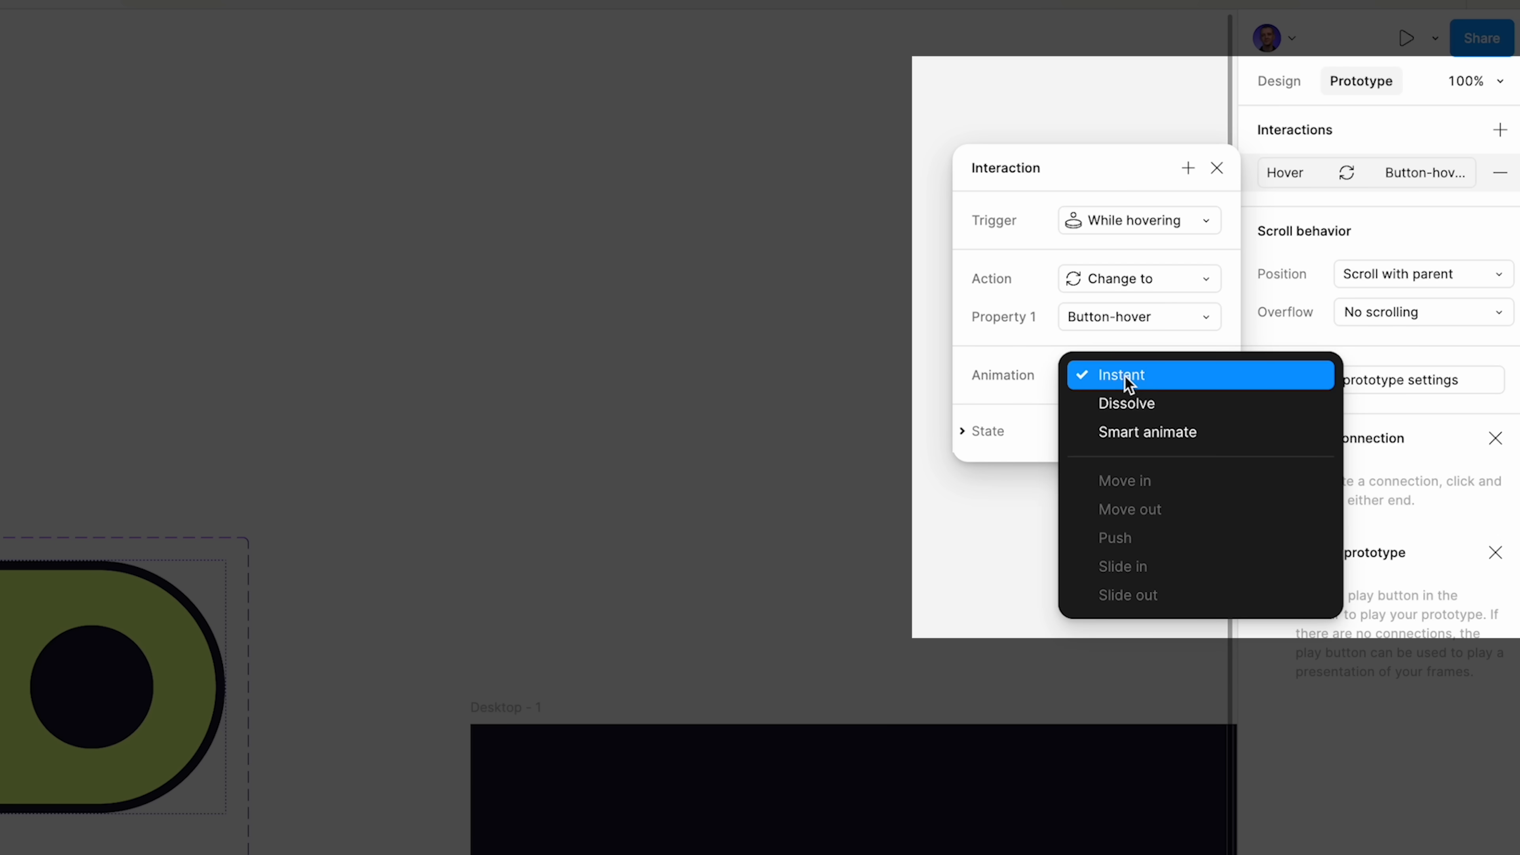
pyautogui.moveTo(1128, 403)
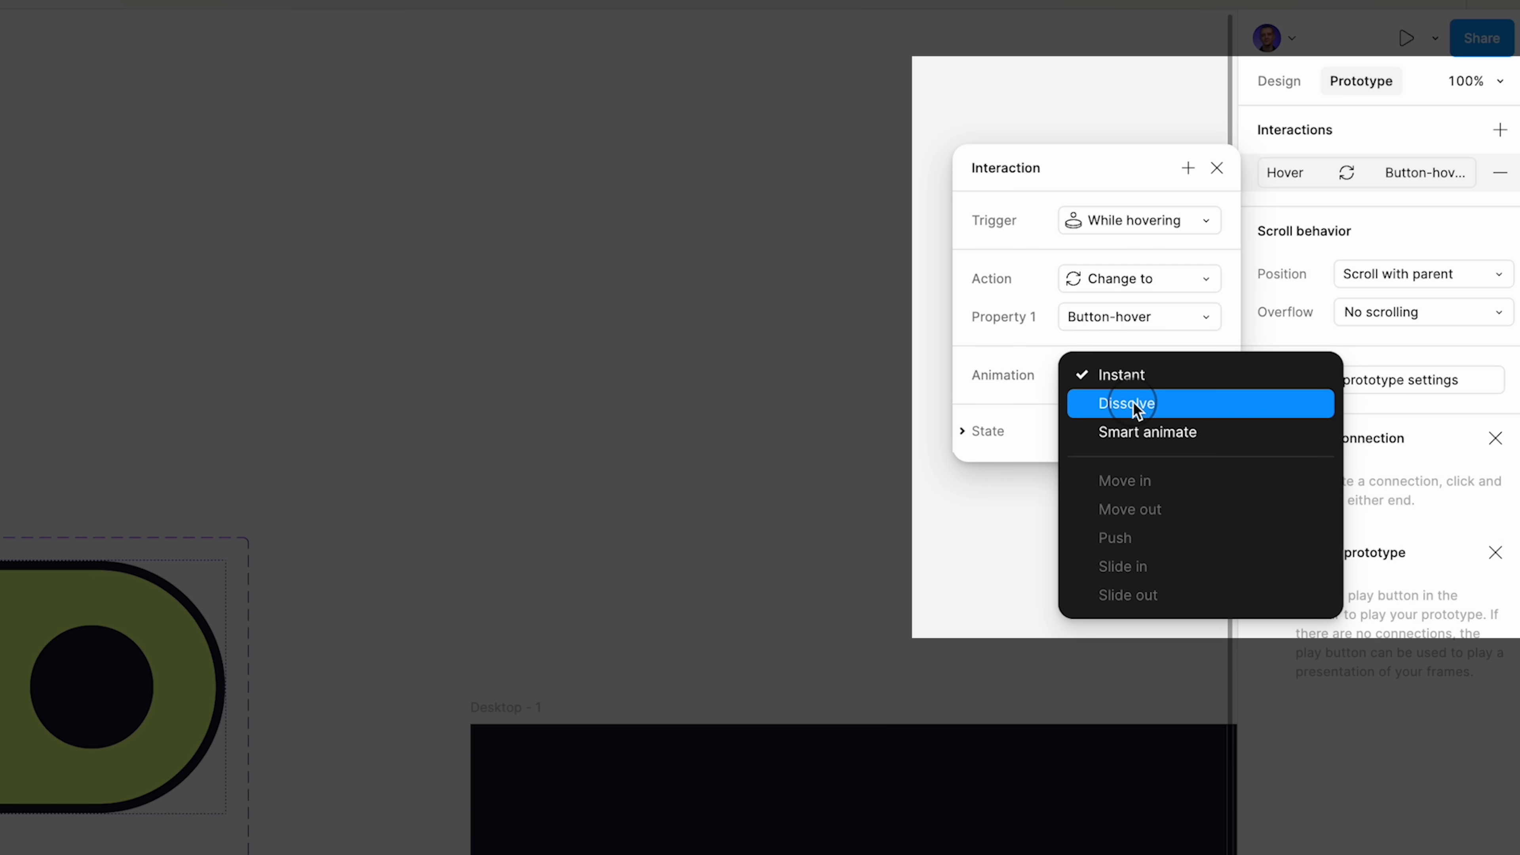
pyautogui.click(1126, 403)
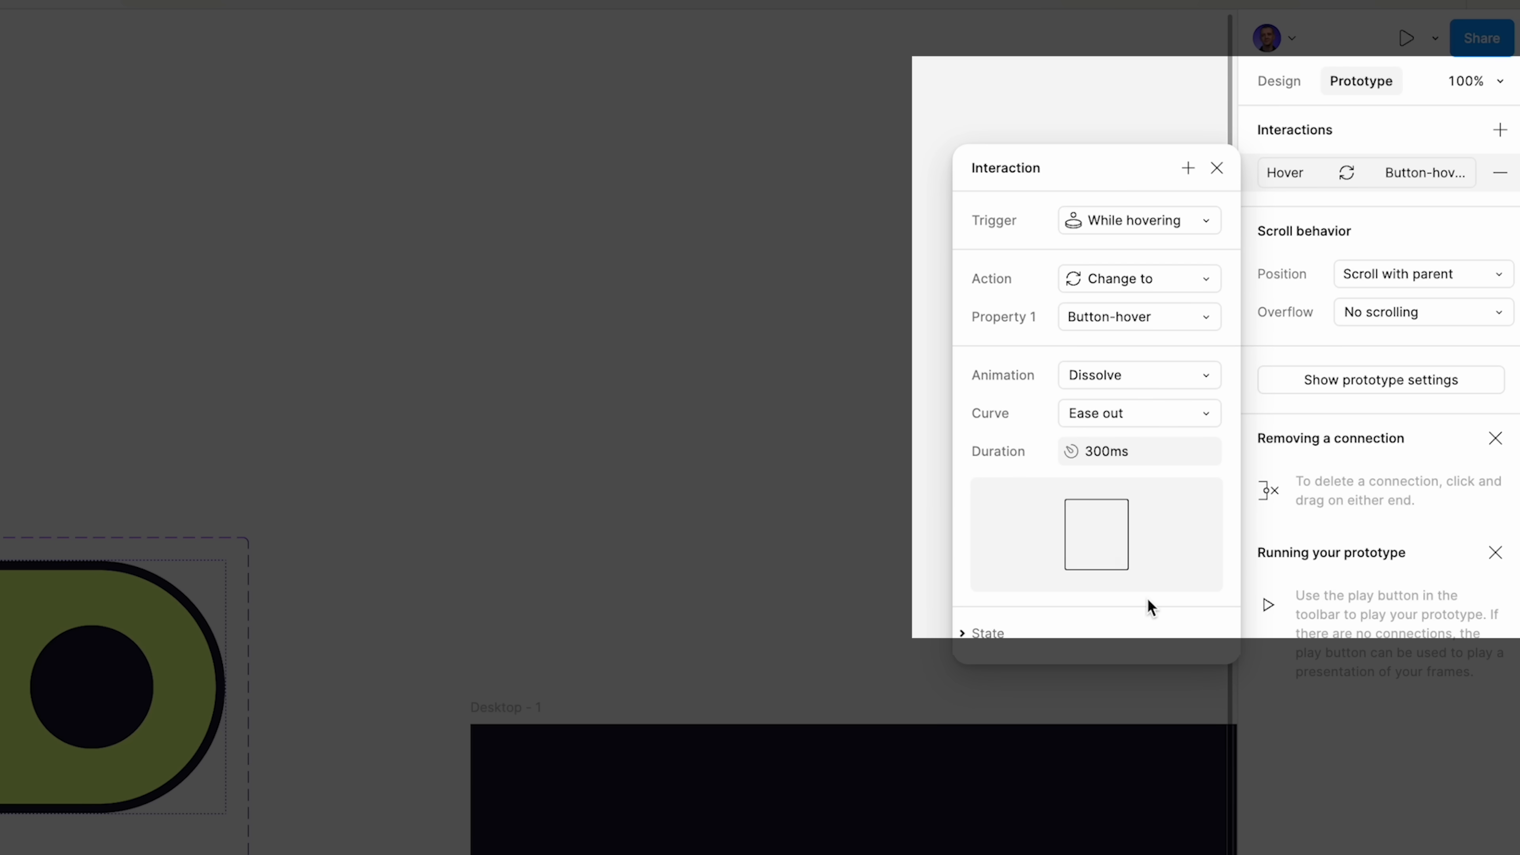
pyautogui.click(982, 632)
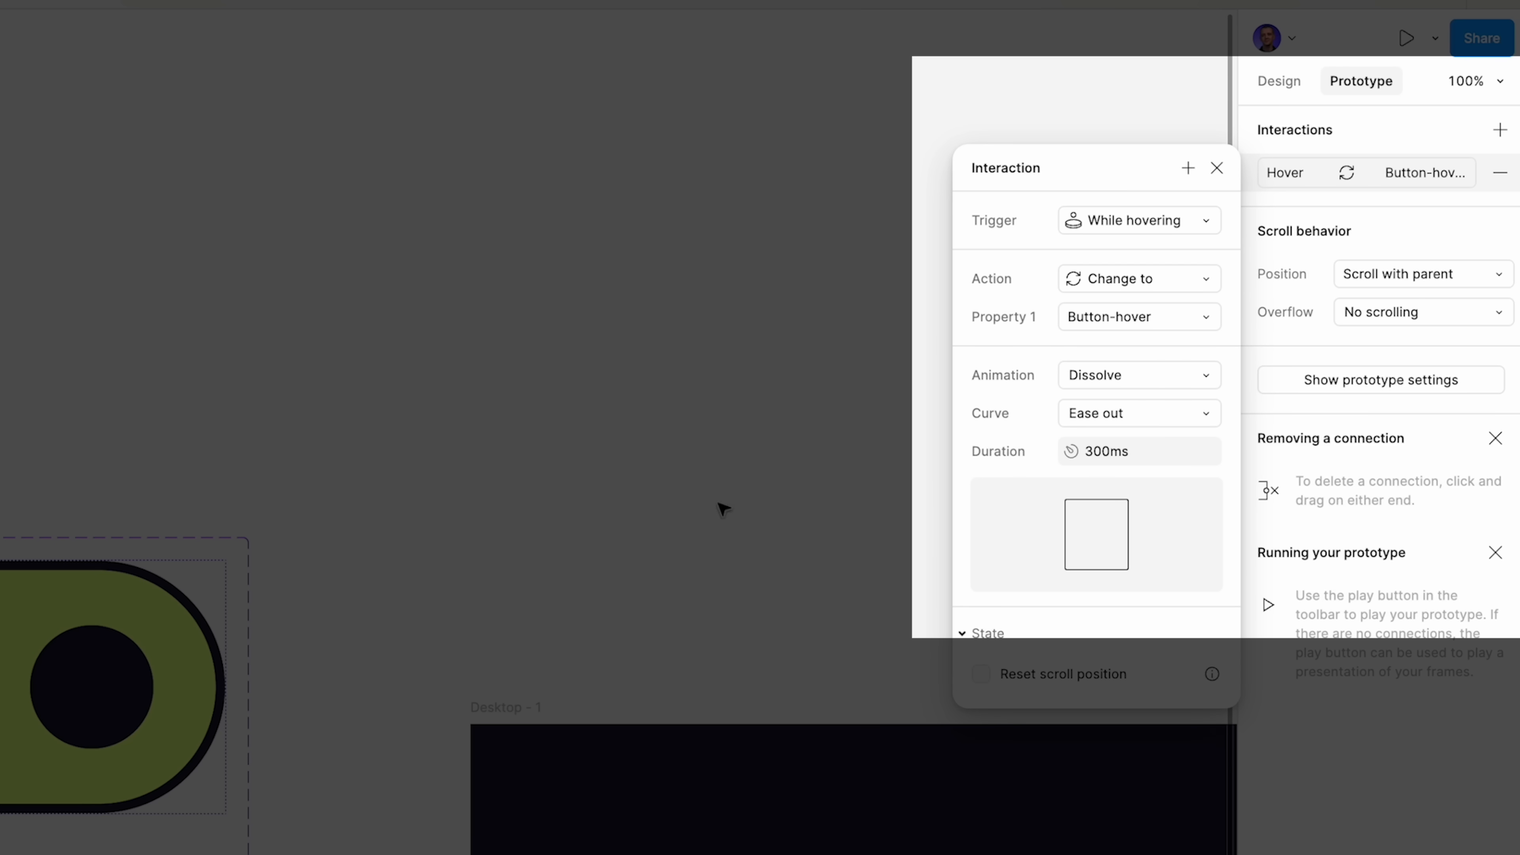
pyautogui.click(1216, 167)
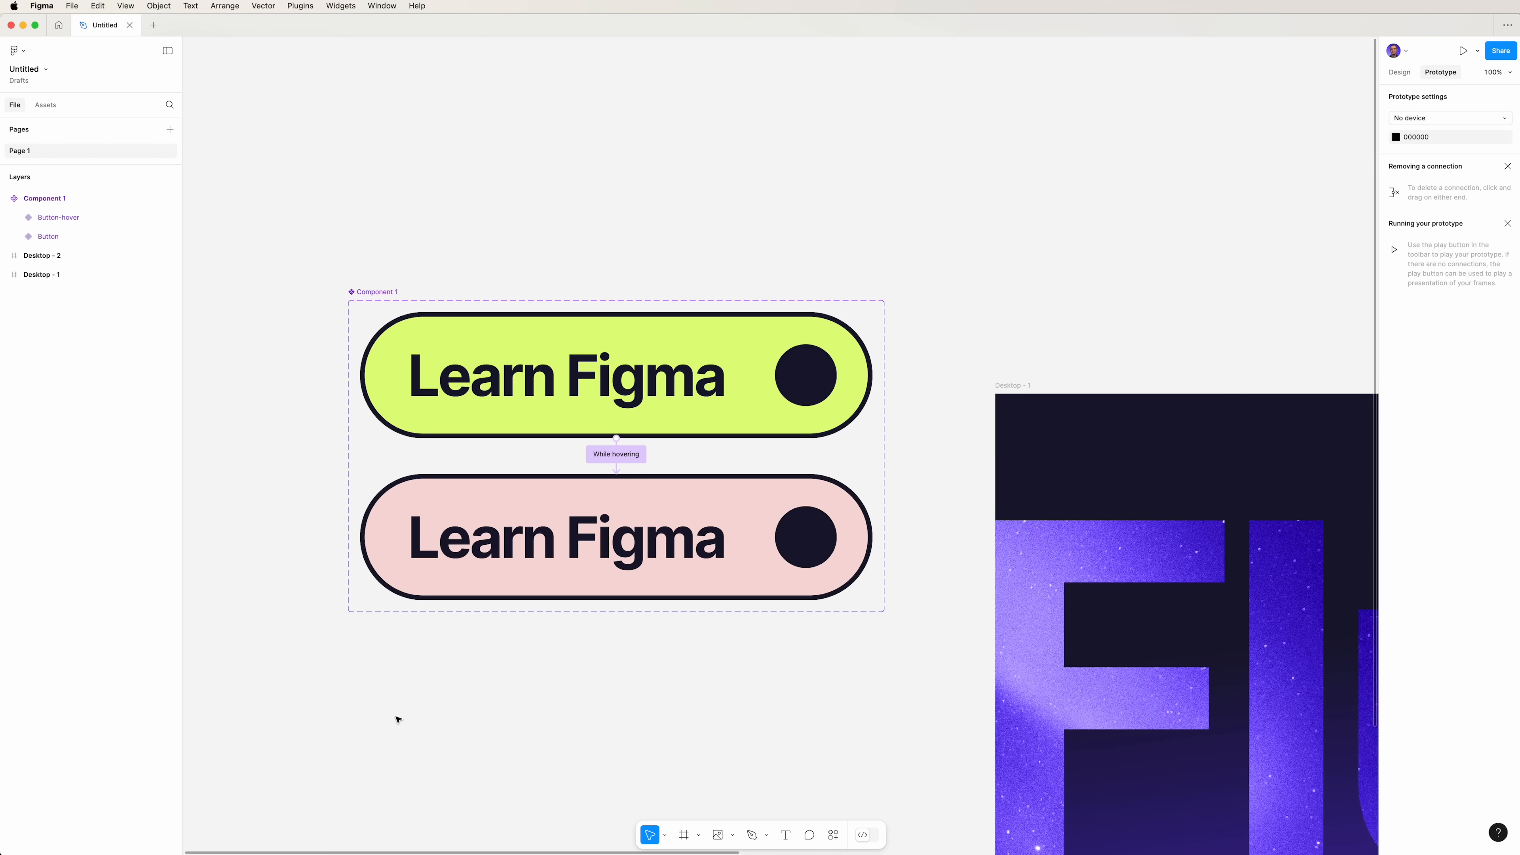
# - Show the Assets library listing Component 1 under Local assets
pyautogui.click(46, 104)
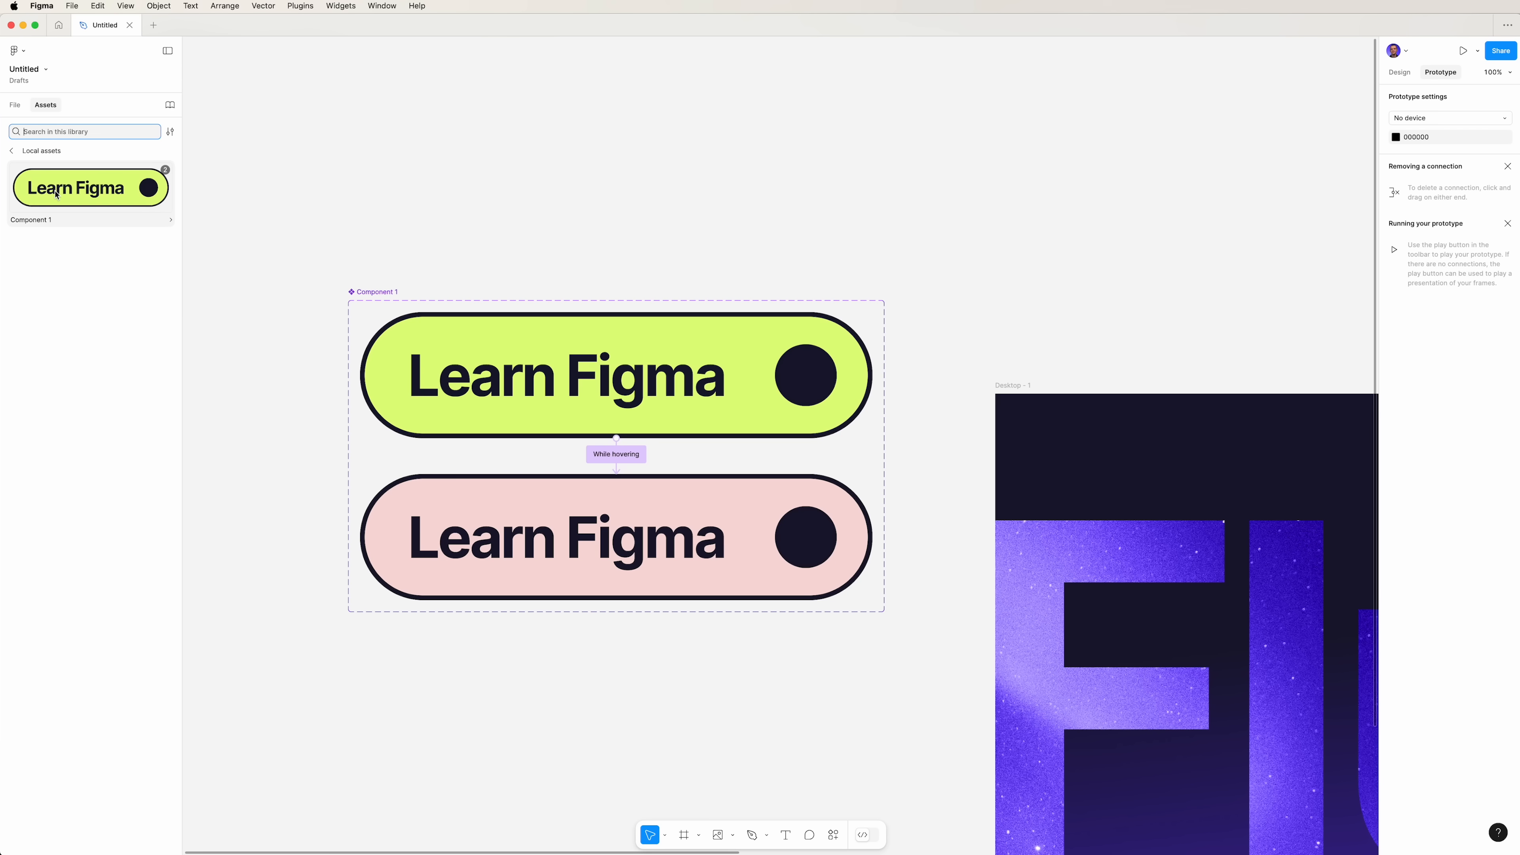
pyautogui.moveTo(639, 207)
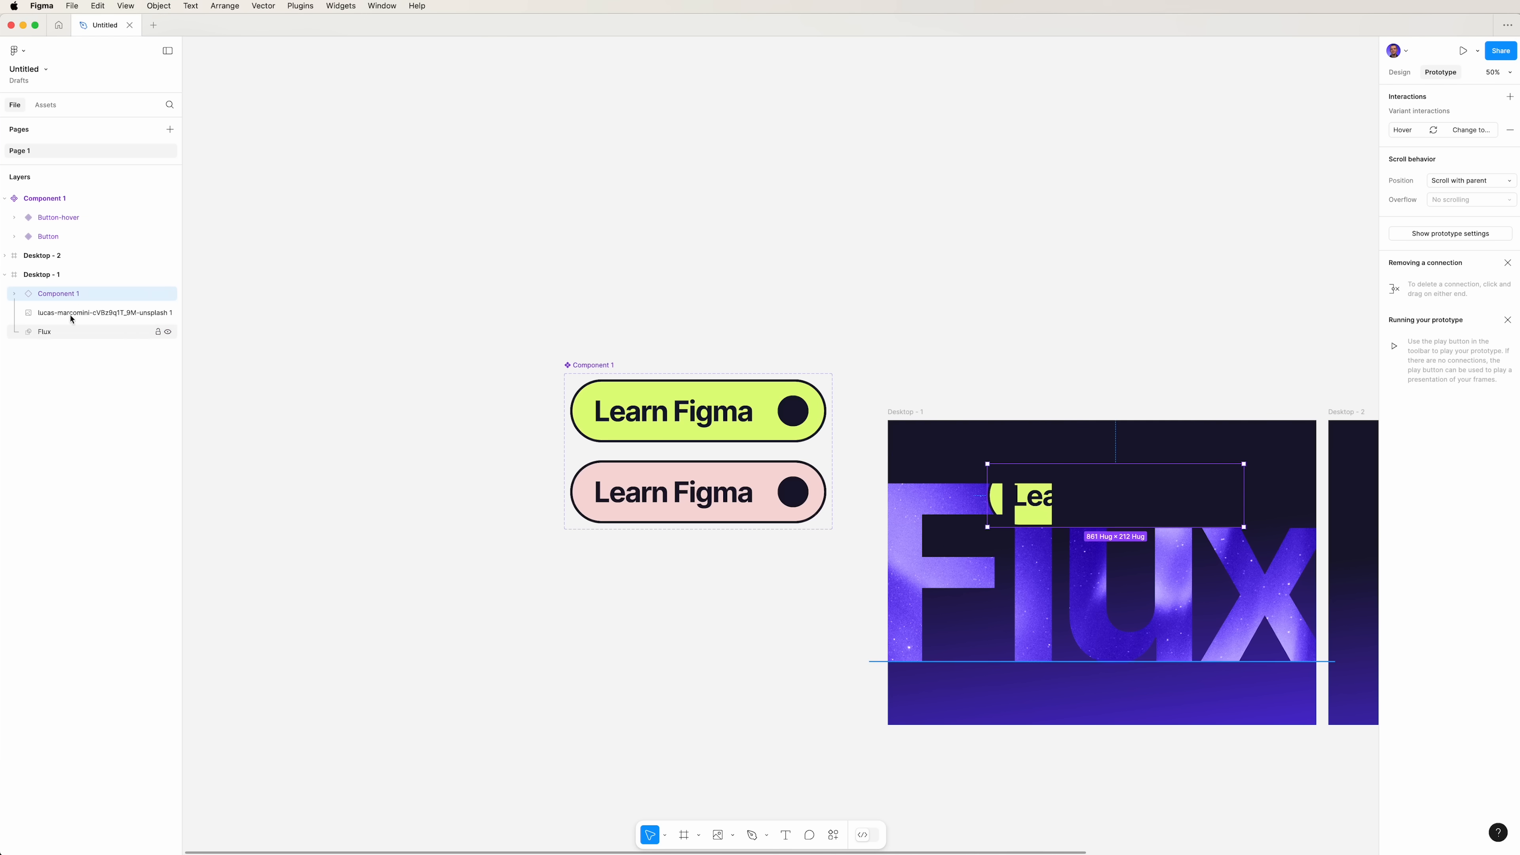
# - Group the aurora image and Flux text and rename the group Background
pyautogui.click(44, 332)
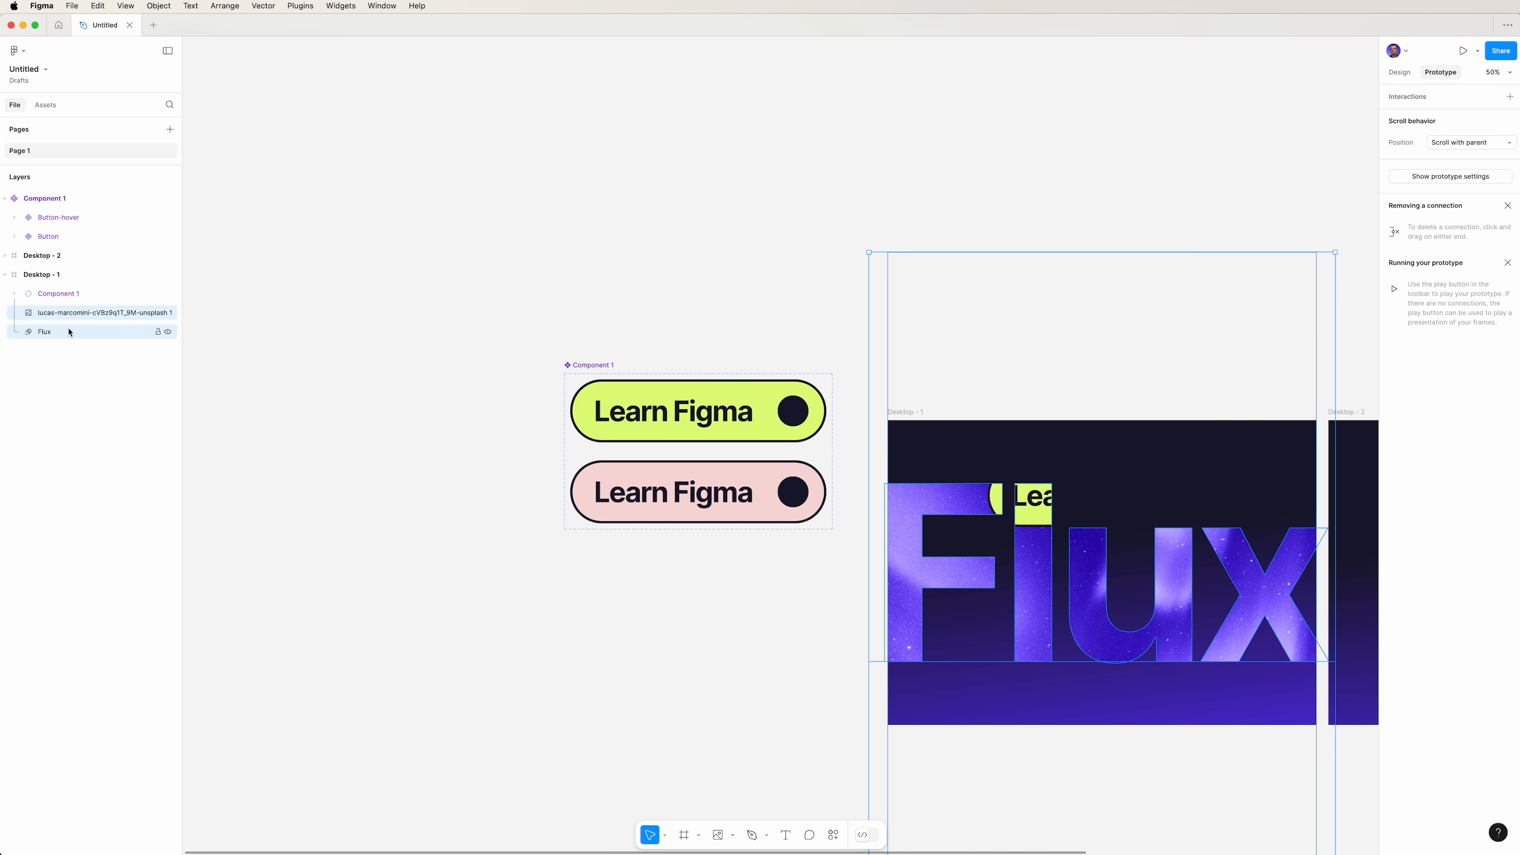
pyautogui.press('cmd+g')
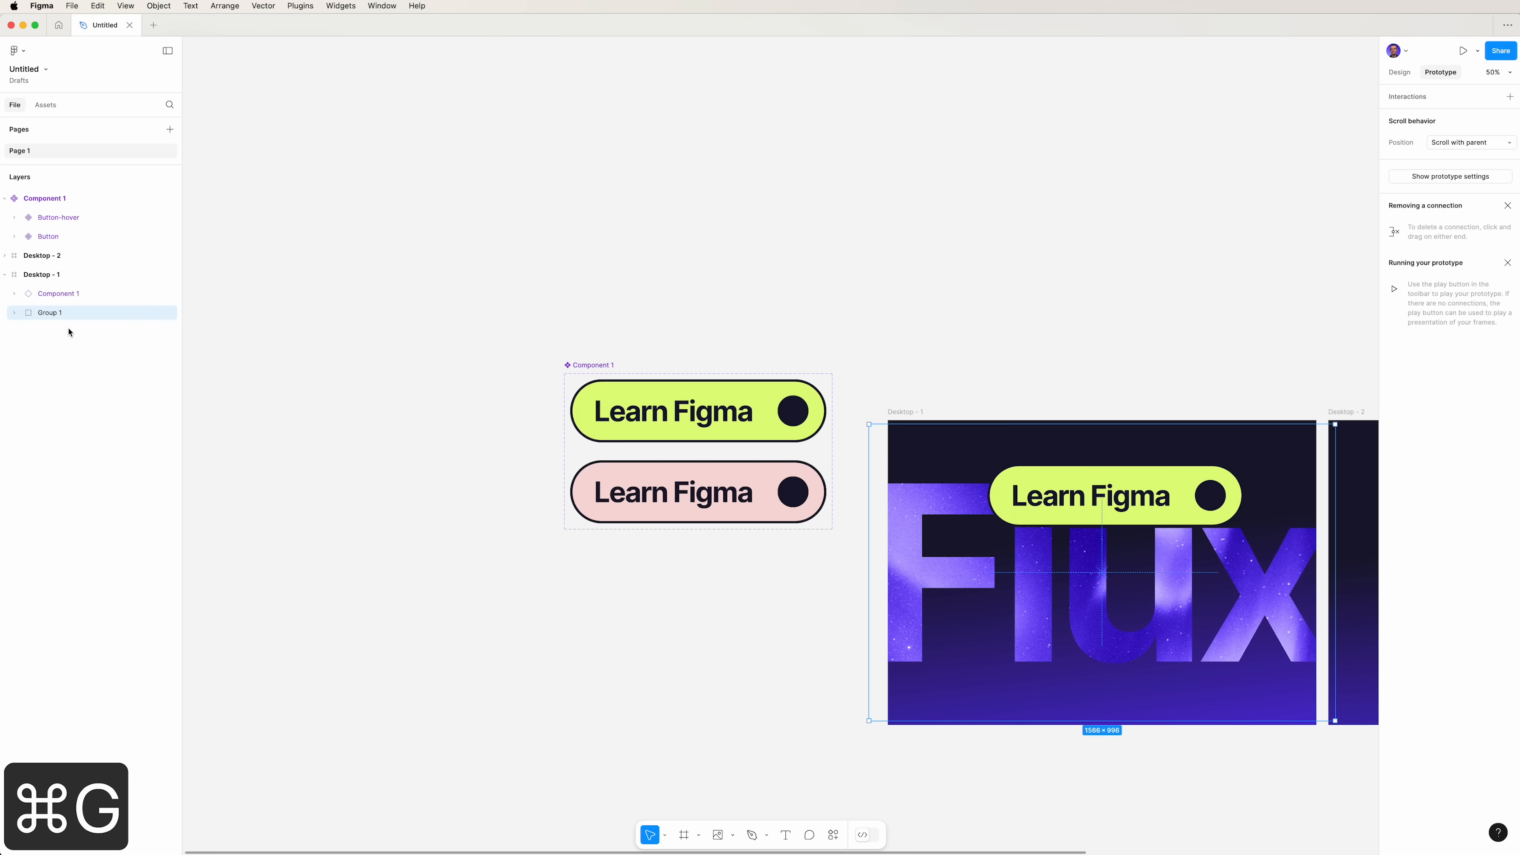
pyautogui.doubleClick(48, 312)
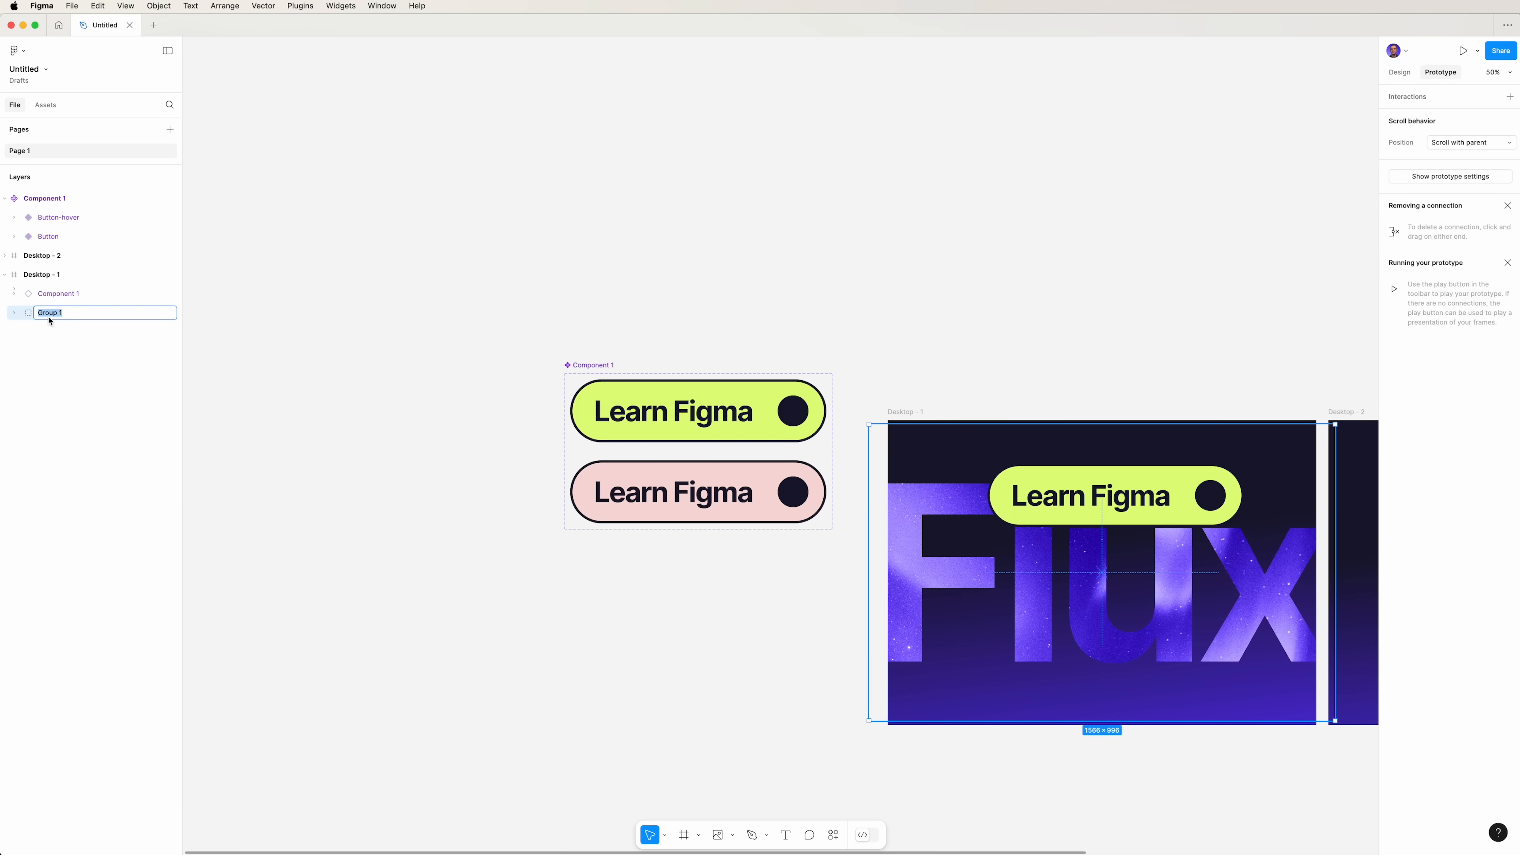
pyautogui.write('Background')
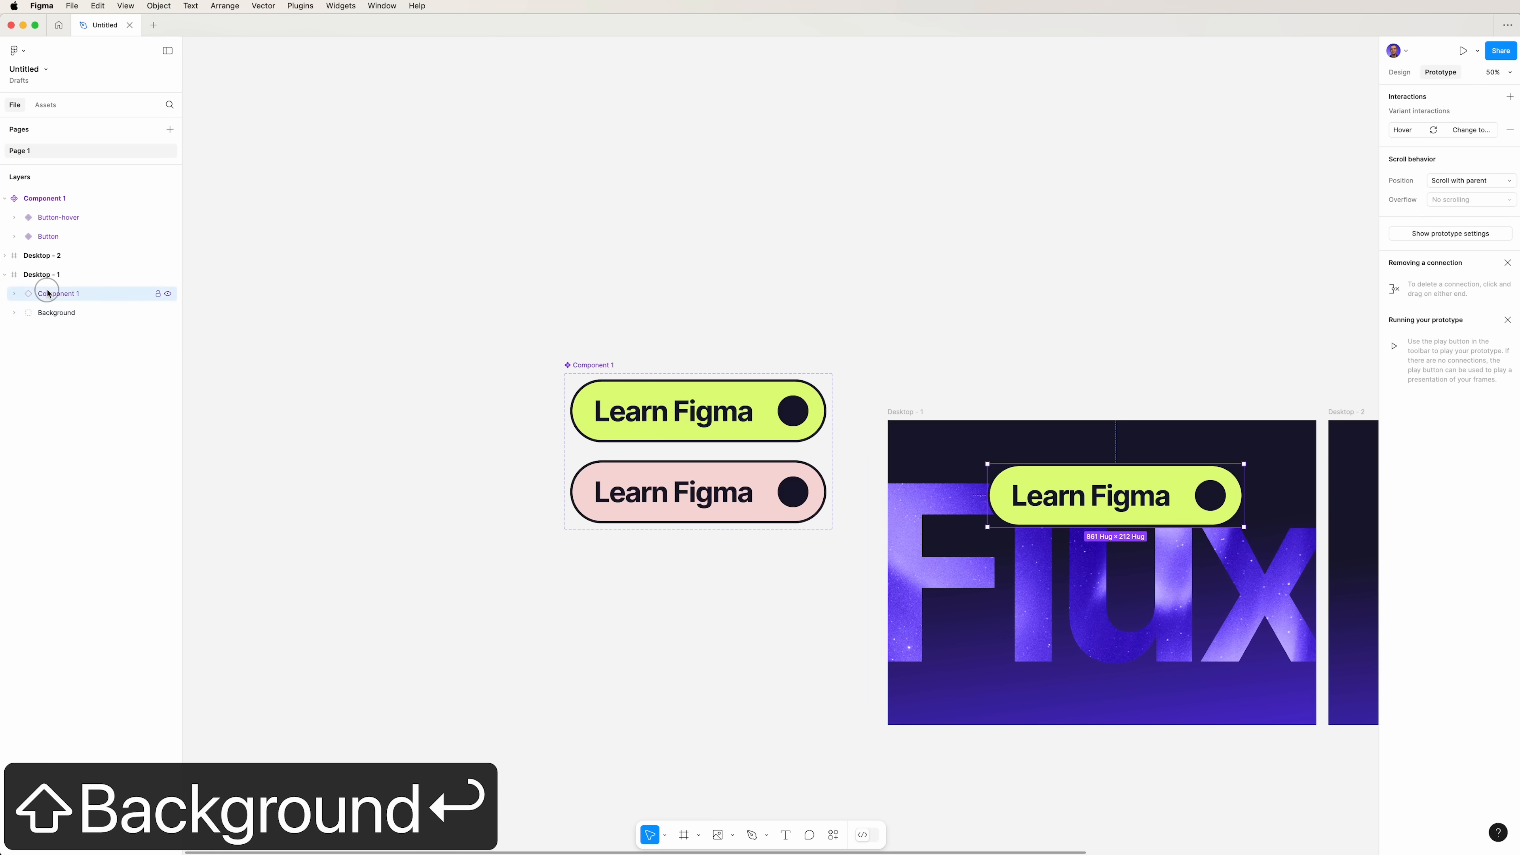
# - Align the Learn Figma button instance to the centre of Desktop - 1
pyautogui.click(1399, 72)
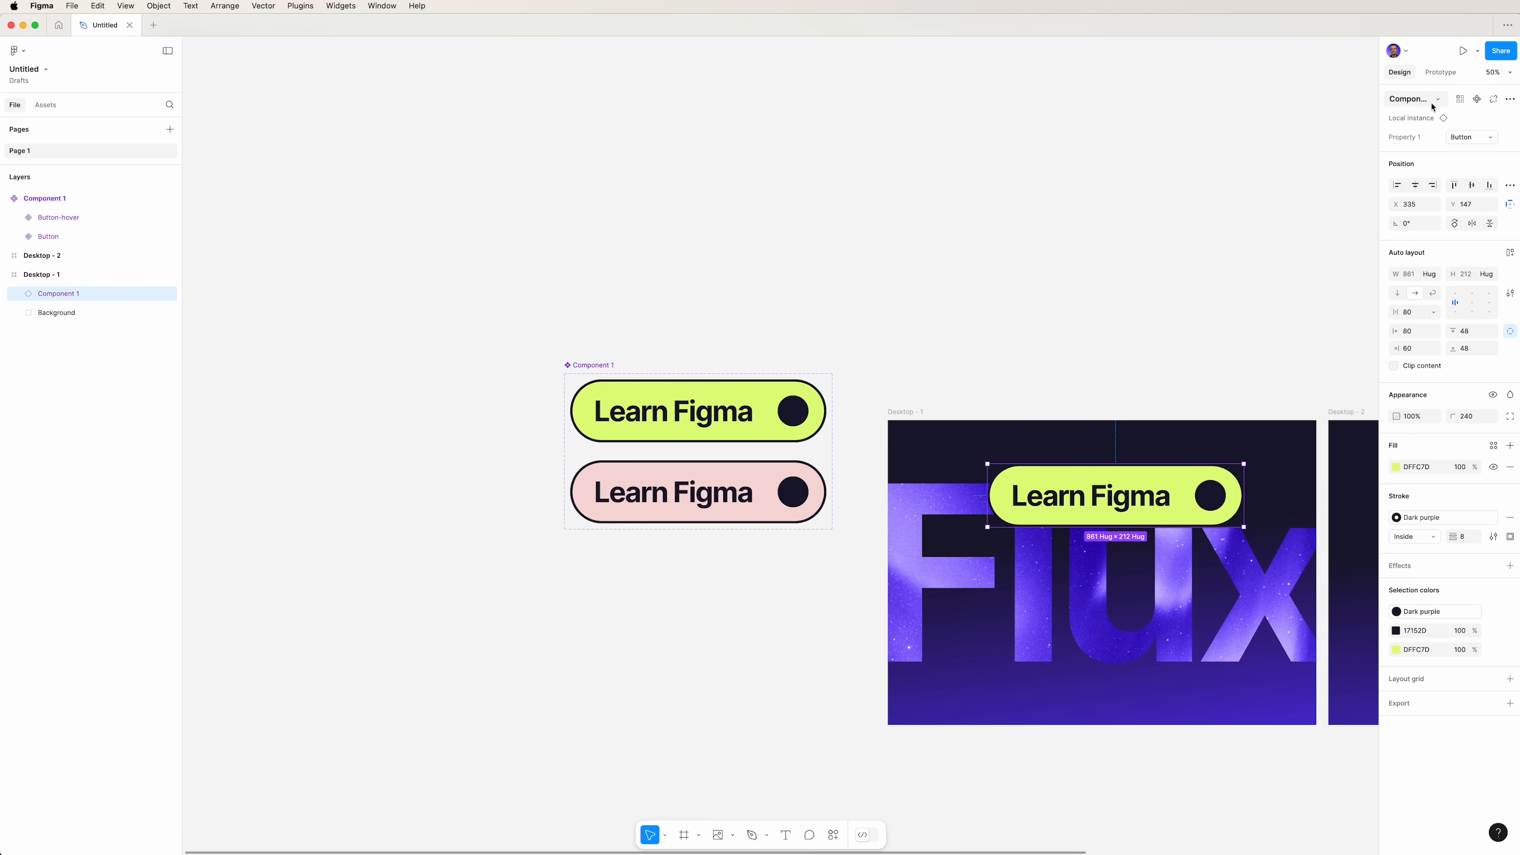
pyautogui.click(1490, 186)
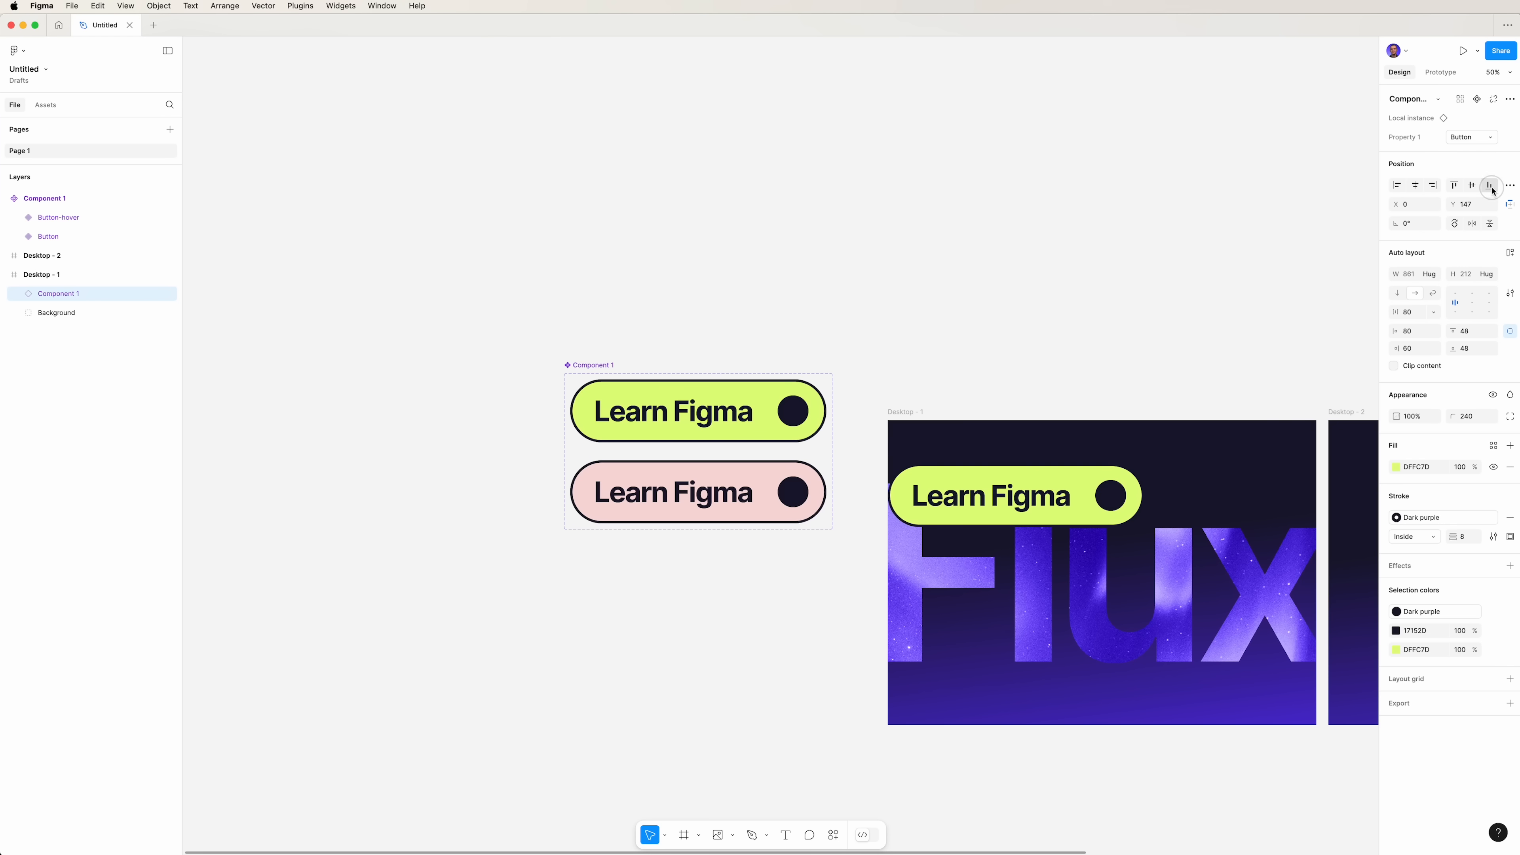
pyautogui.click(1416, 185)
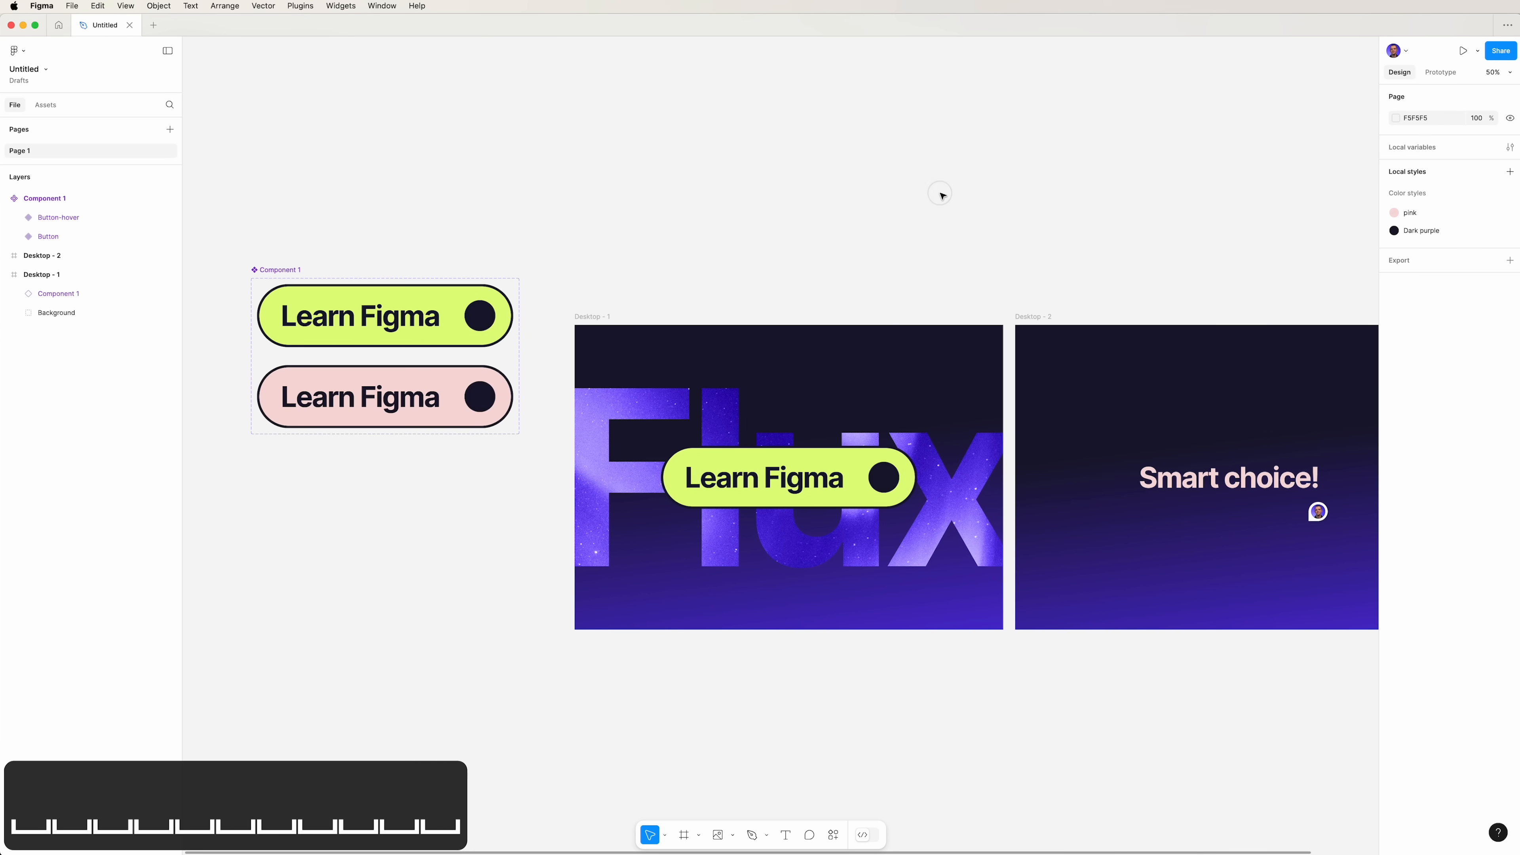
pyautogui.moveTo(940, 195)
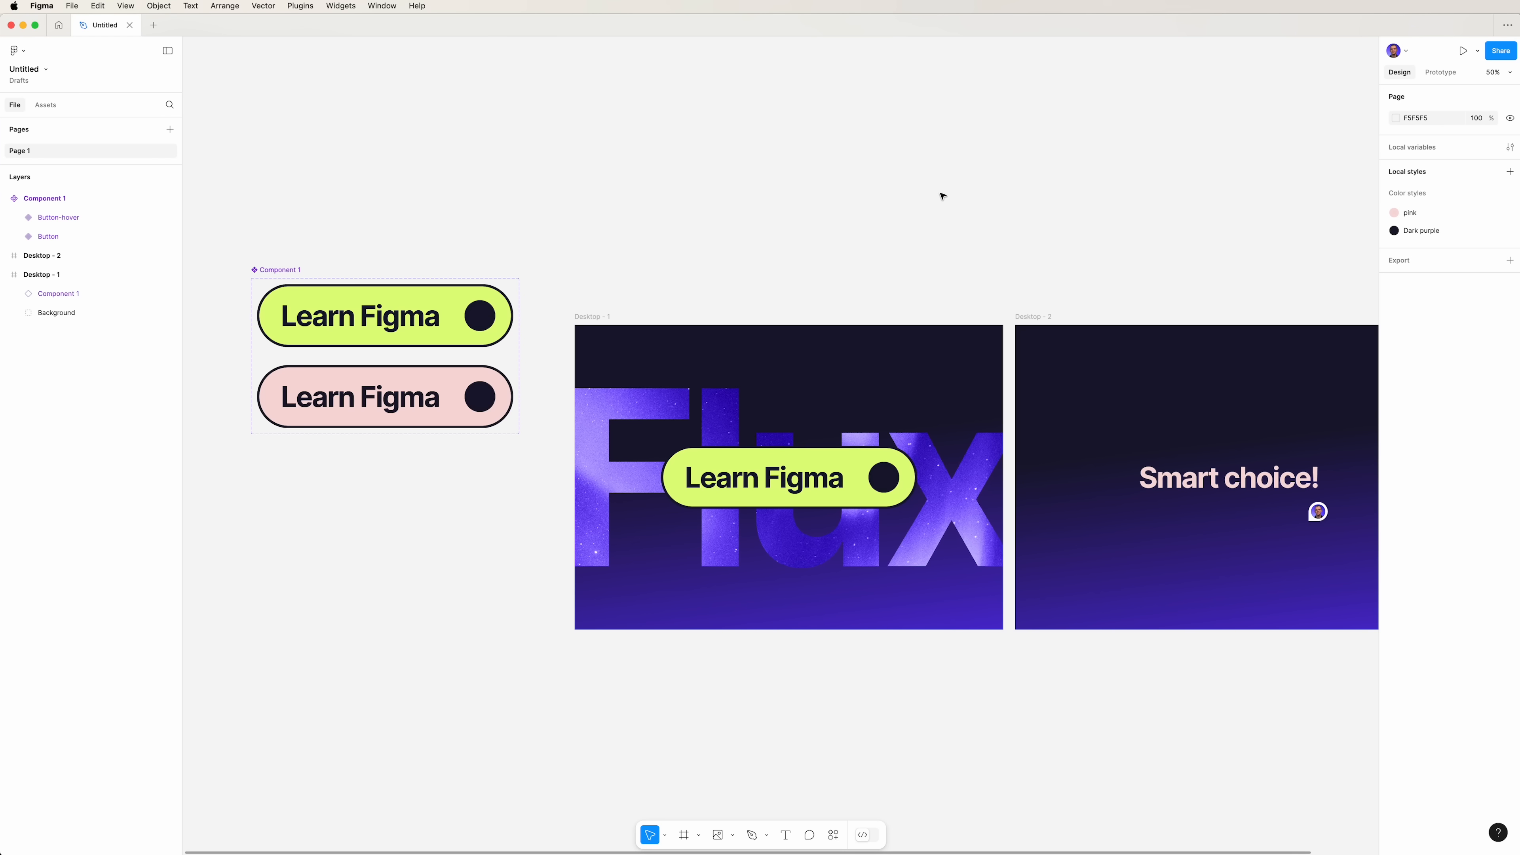
pyautogui.click(789, 476)
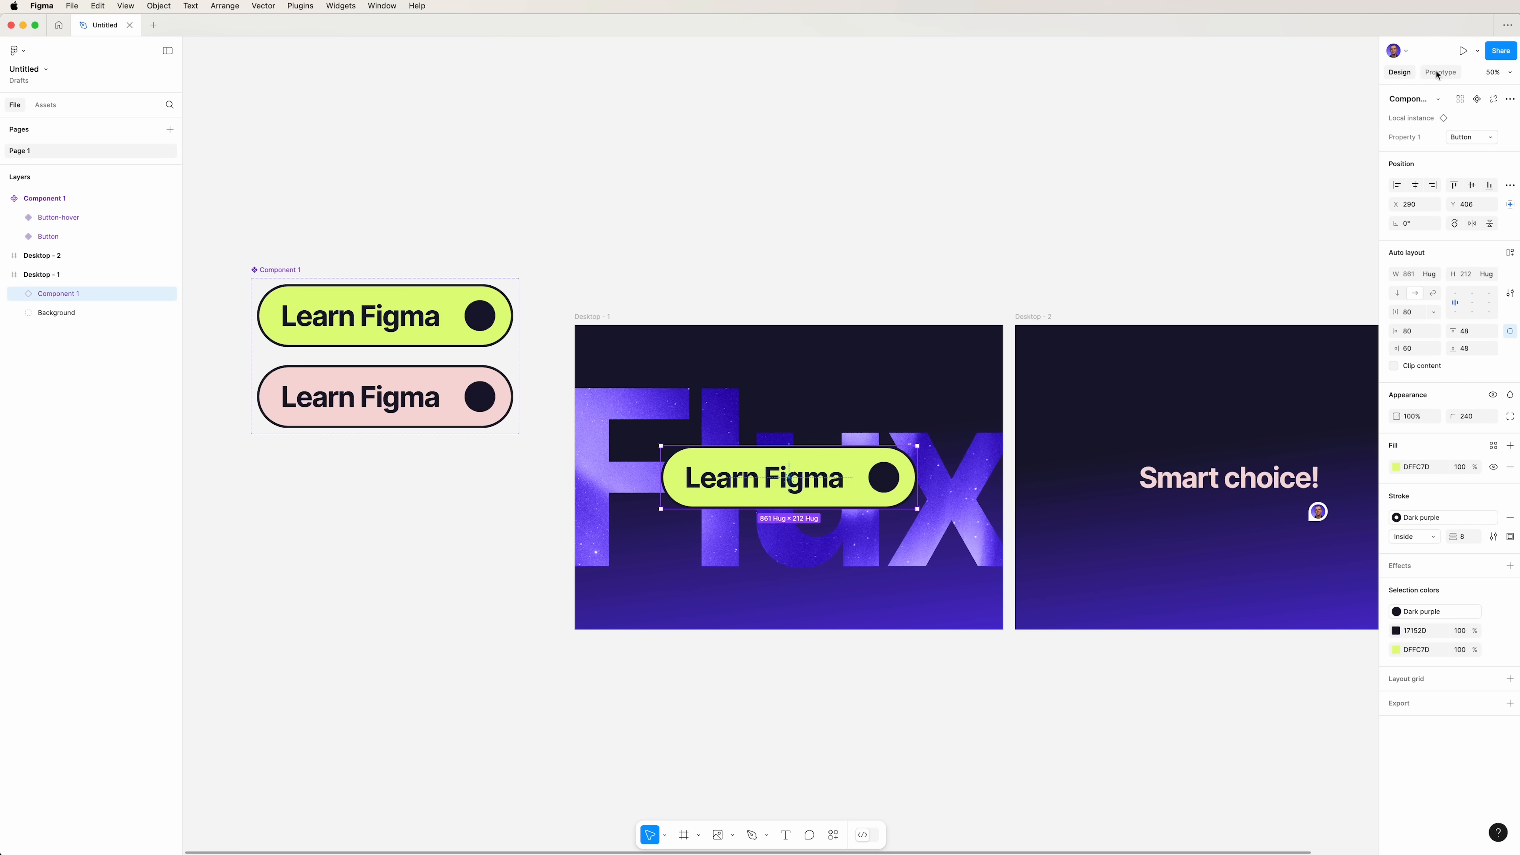
# - Link the button's click to Desktop - 2 with a dissolve and play Flow 1
pyautogui.click(1441, 72)
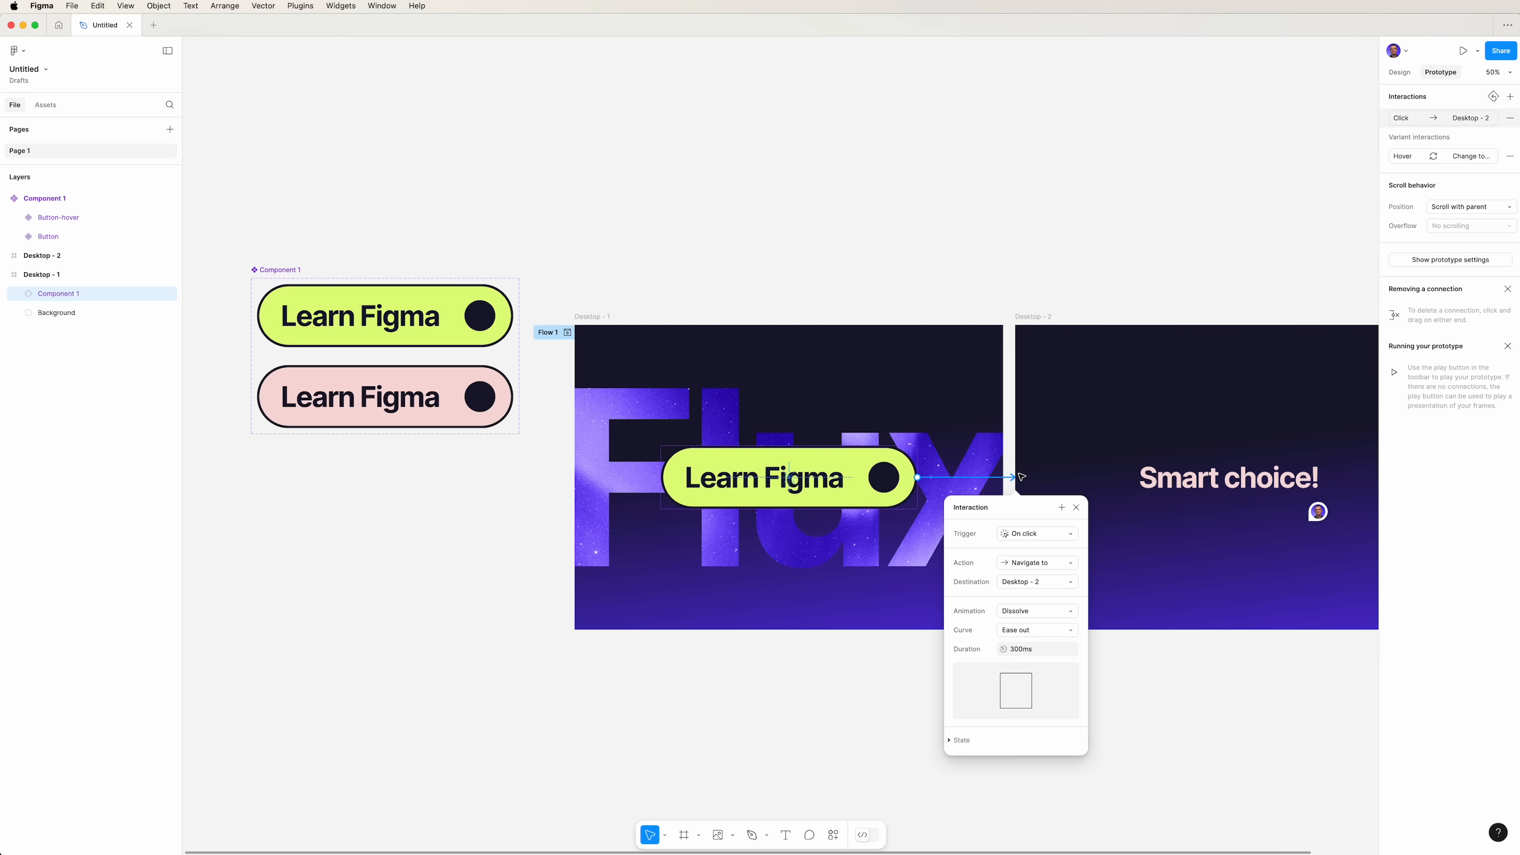
pyautogui.moveTo(1127, 626)
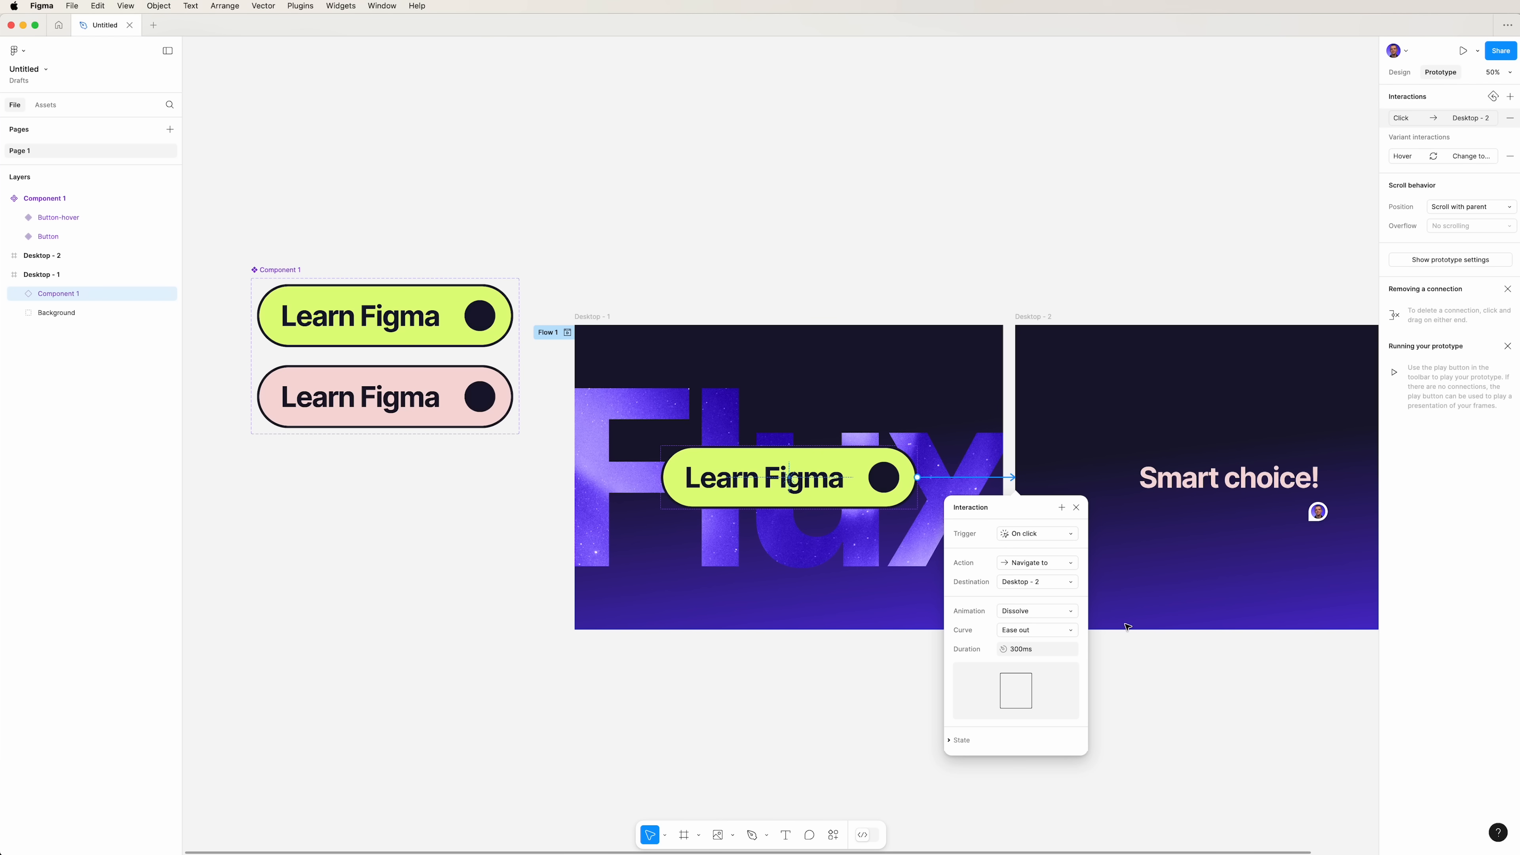
pyautogui.moveTo(1047, 665)
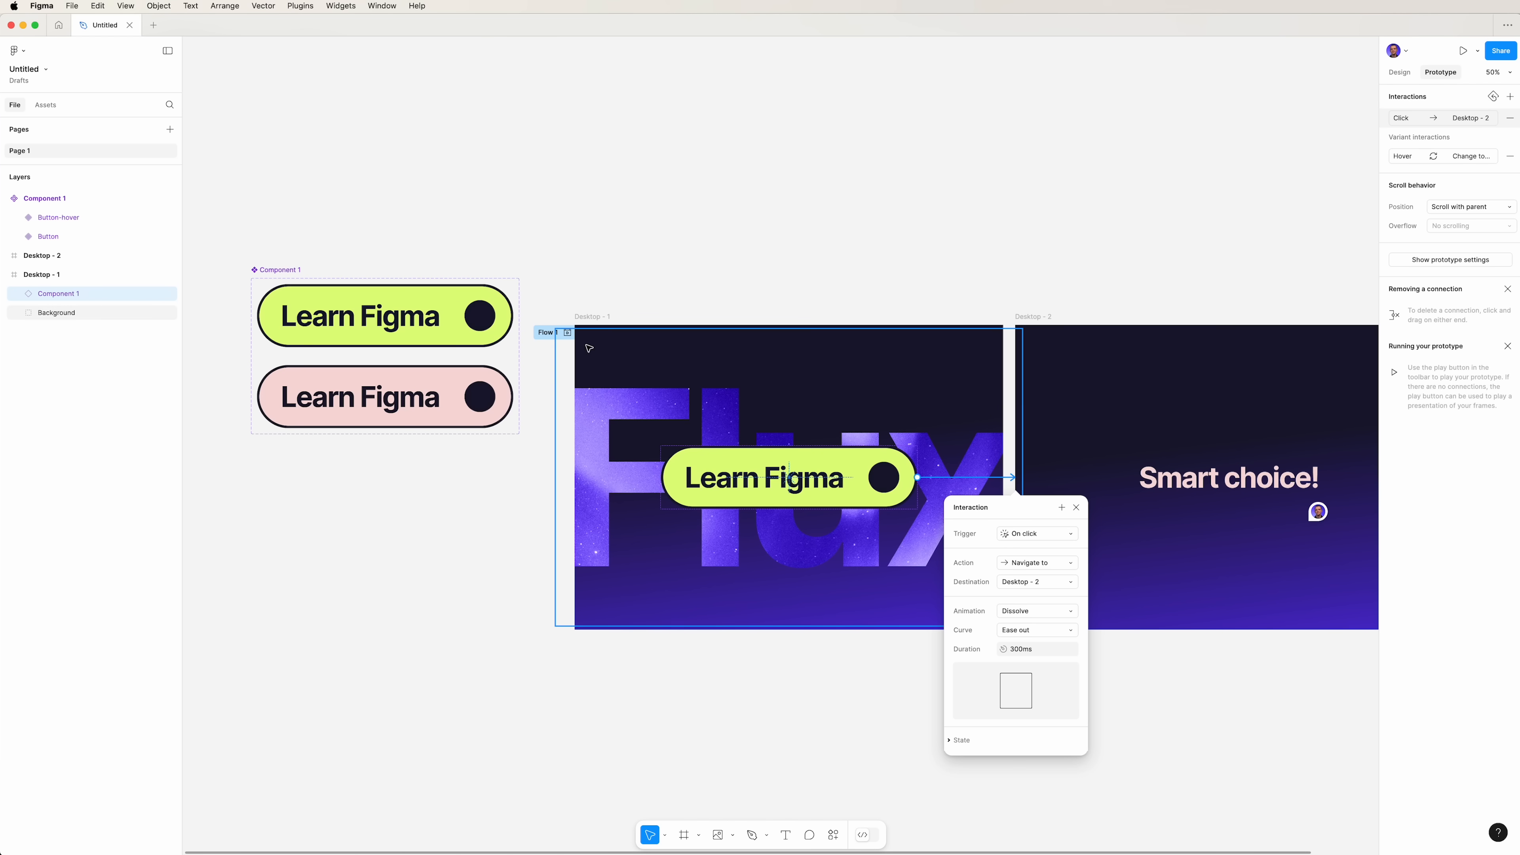
pyautogui.click(1464, 50)
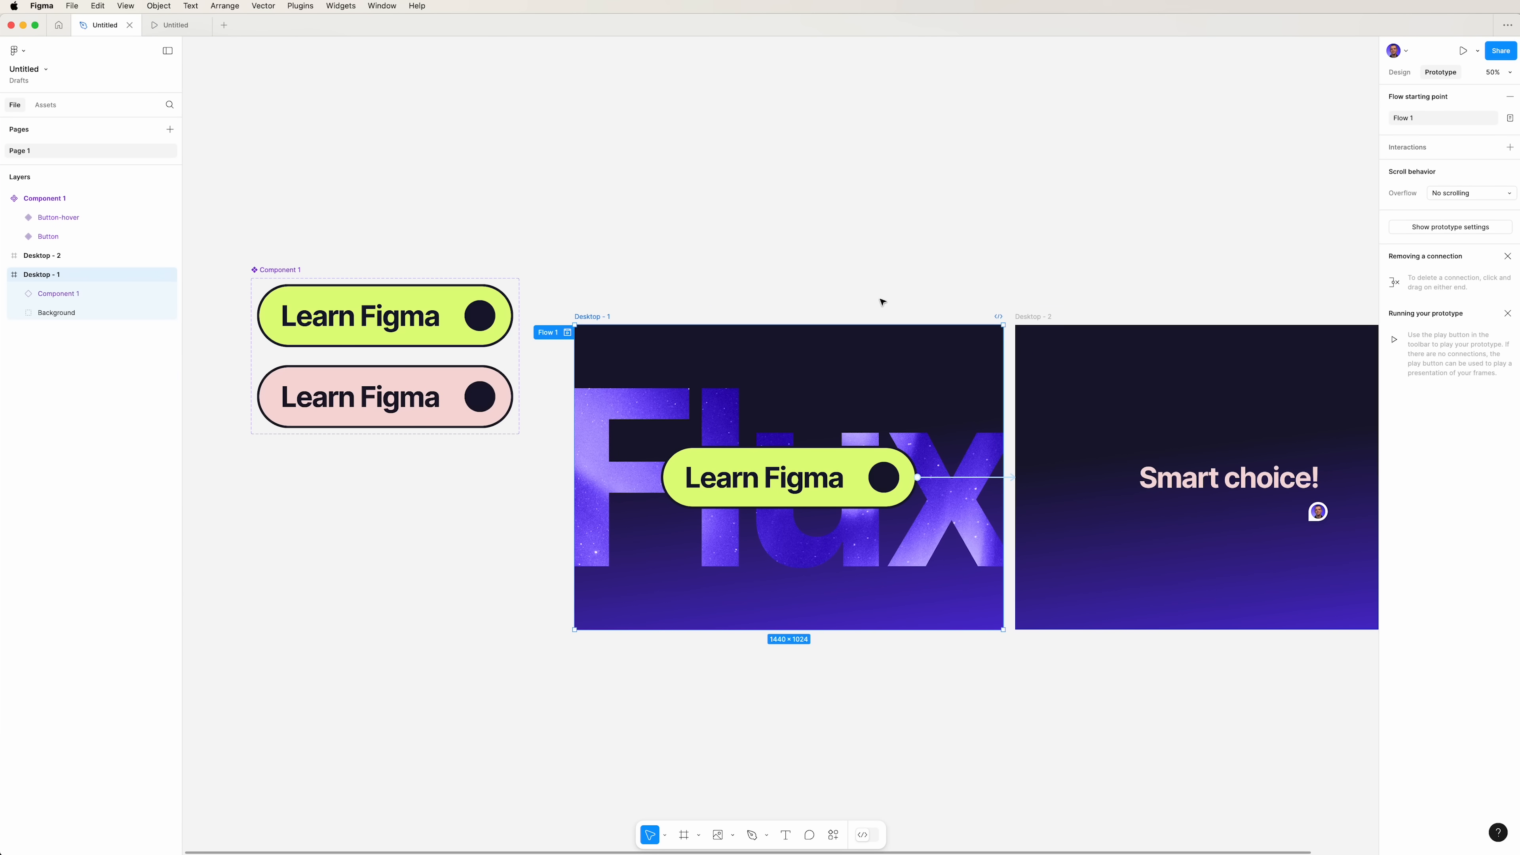
pyautogui.click(1499, 51)
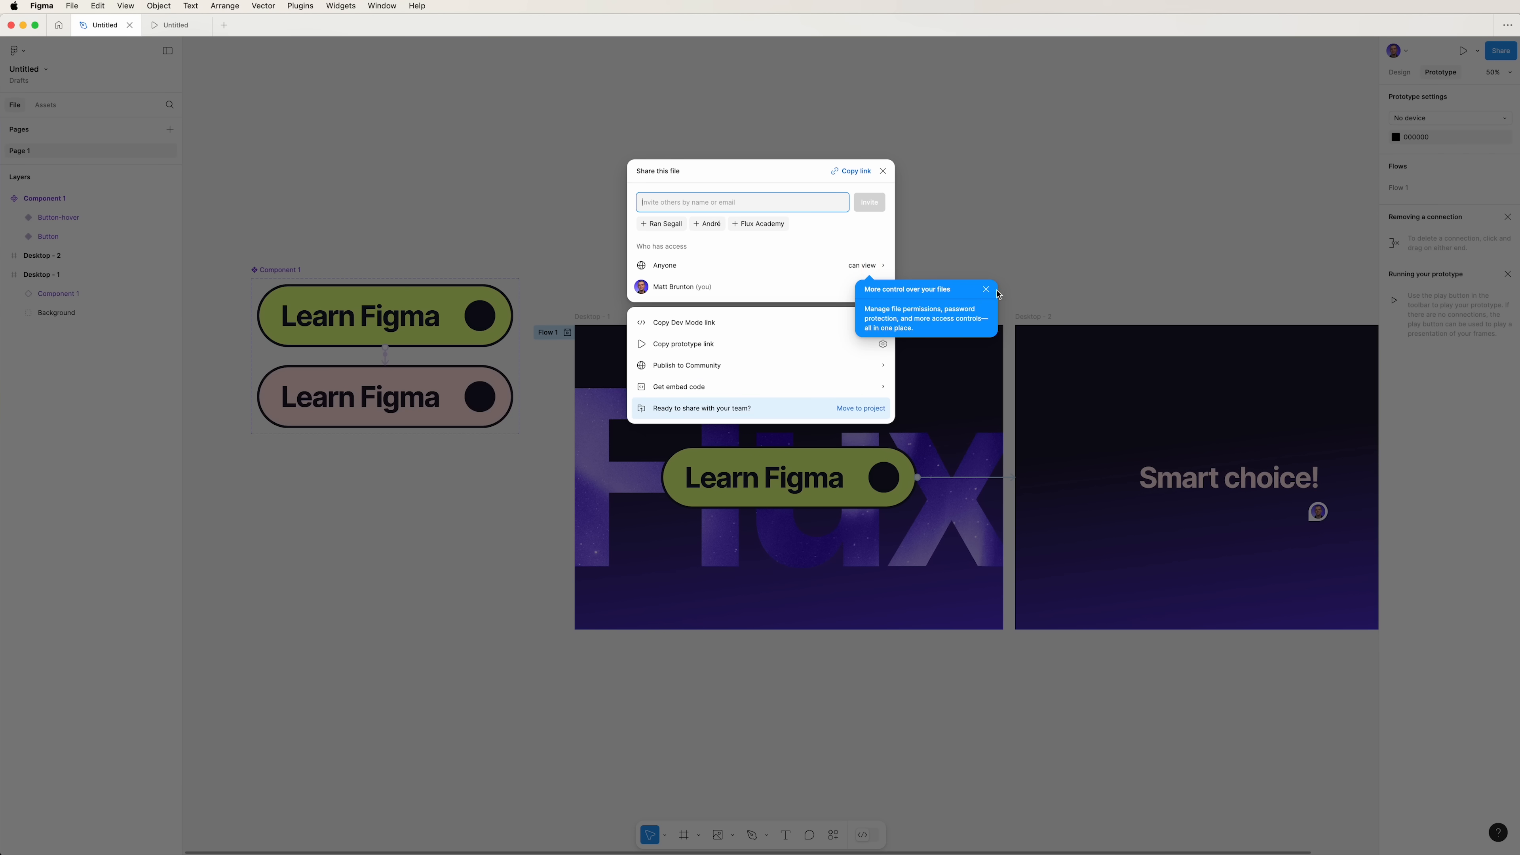
pyautogui.click(865, 265)
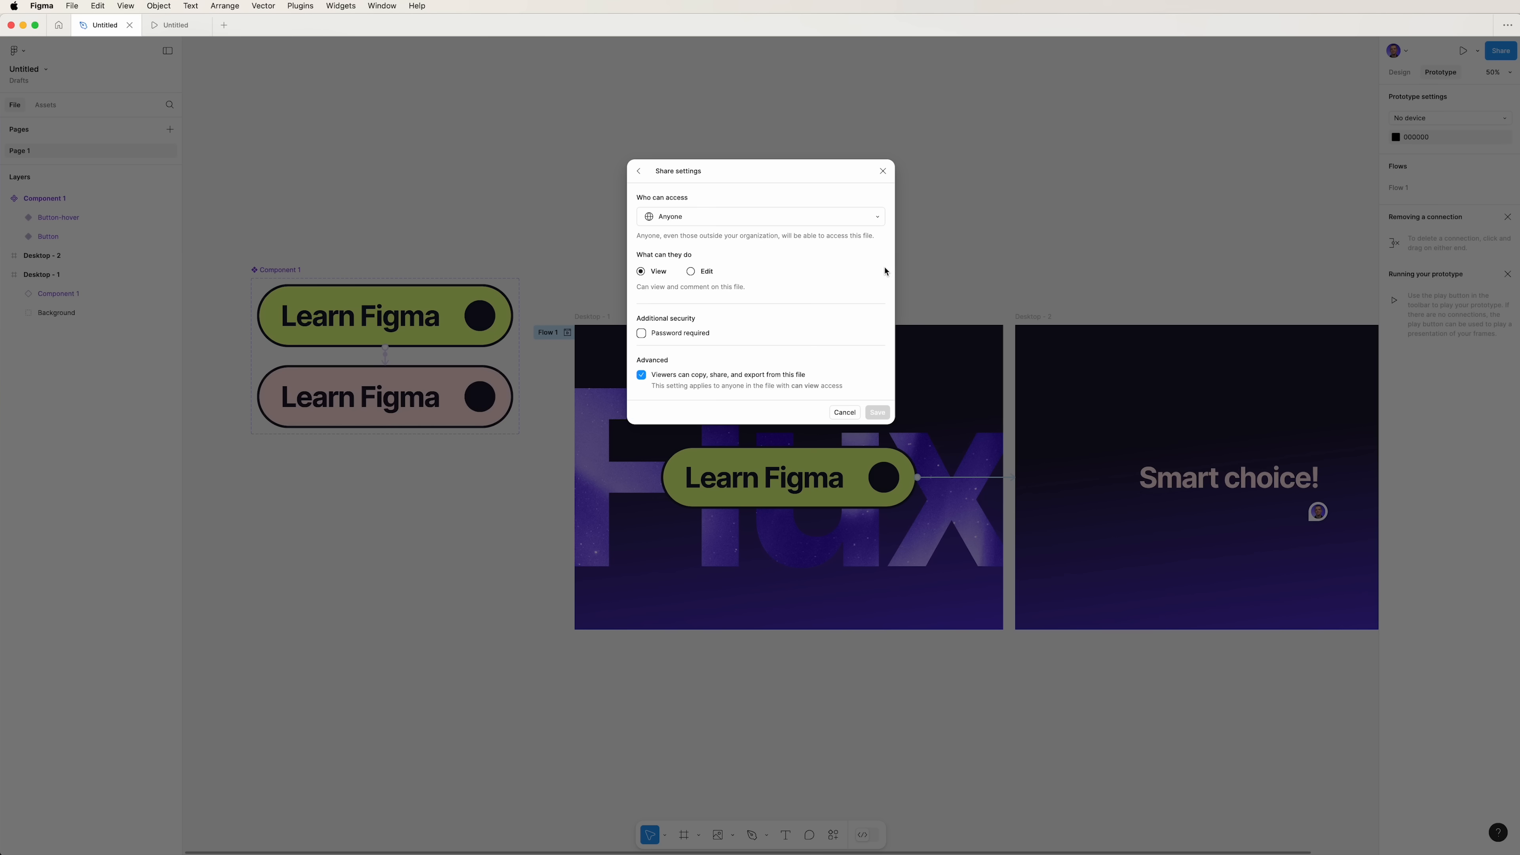
pyautogui.moveTo(785, 263)
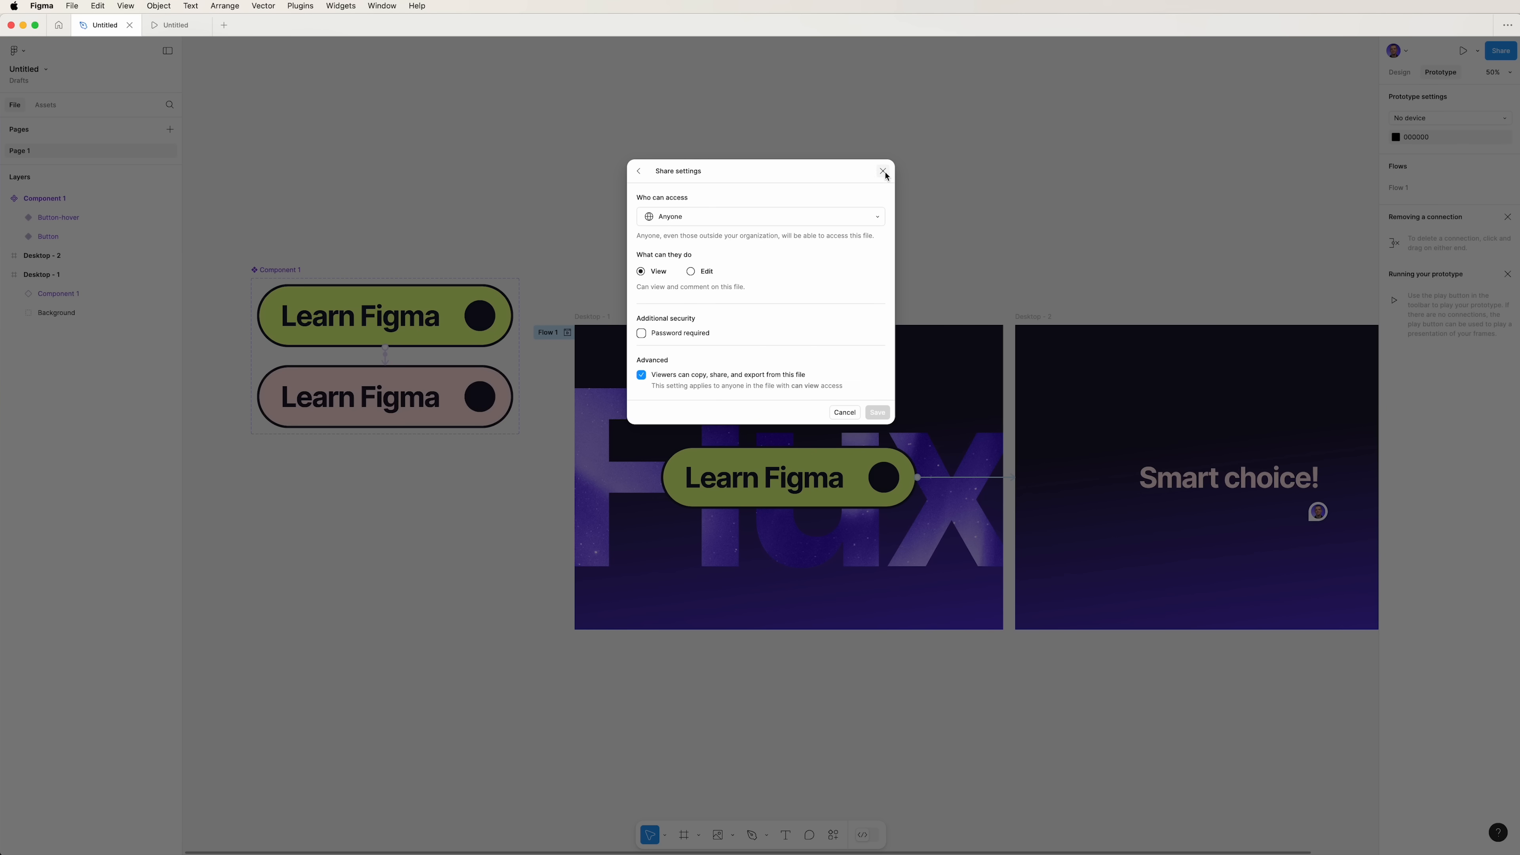
pyautogui.click(882, 171)
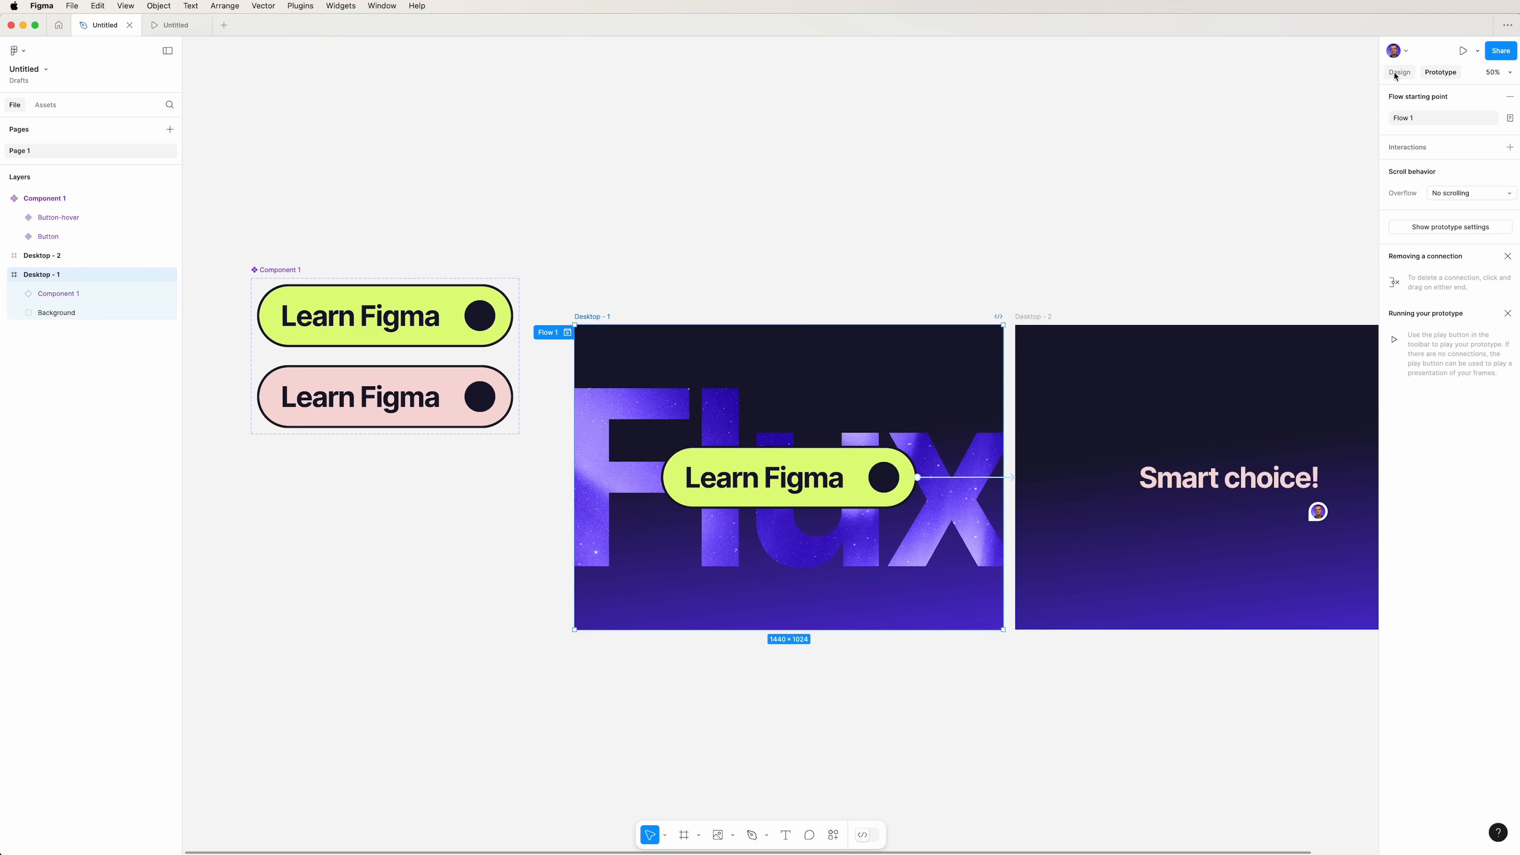
# - Add two export settings to the Desktop - 1 banner frame: PNG at 2x and JPG at 1x
pyautogui.click(1398, 72)
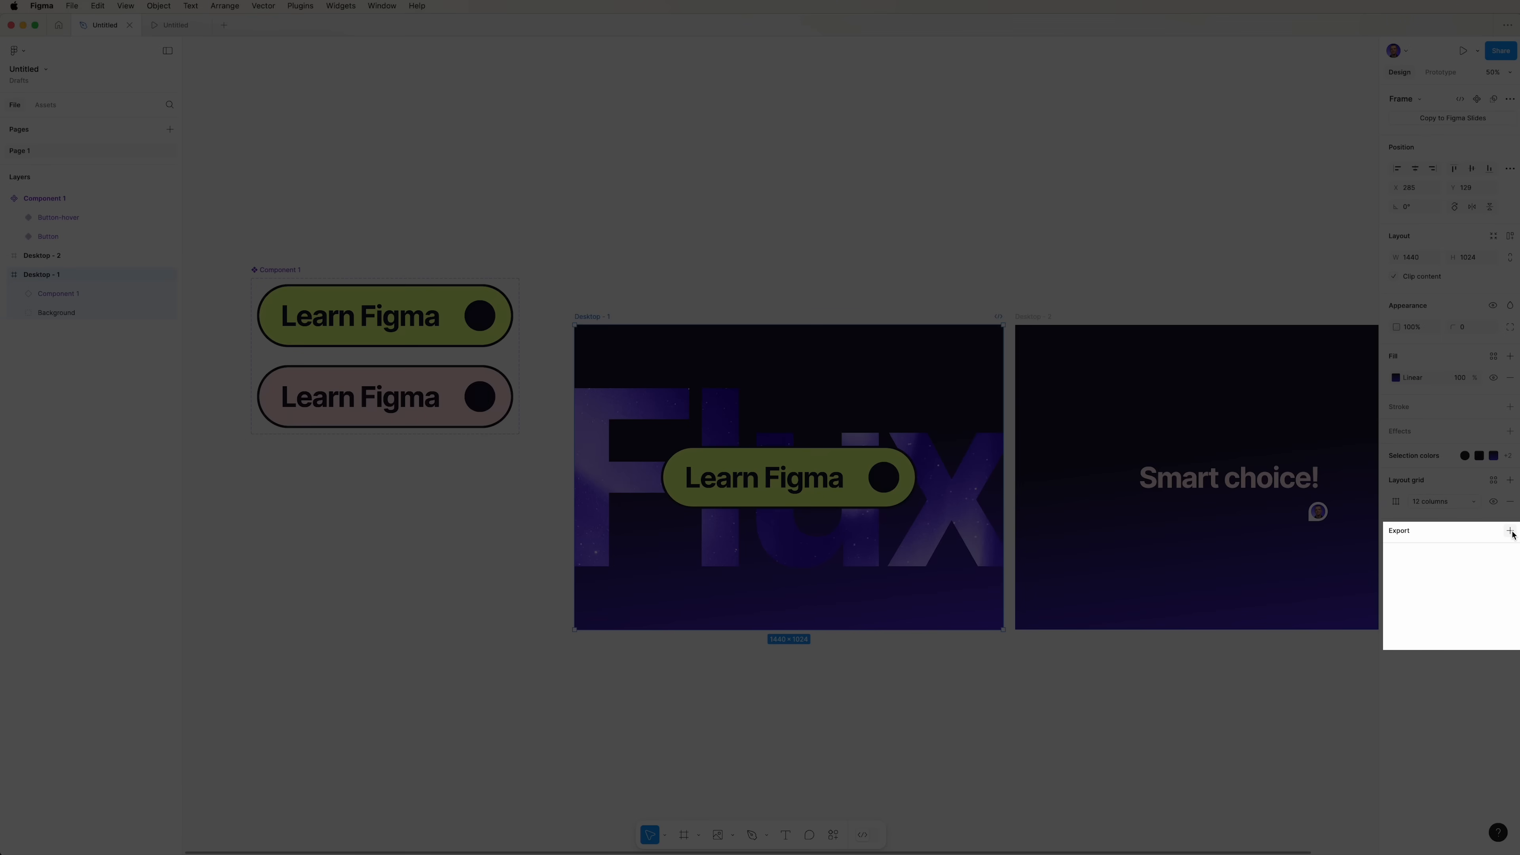
pyautogui.click(1510, 530)
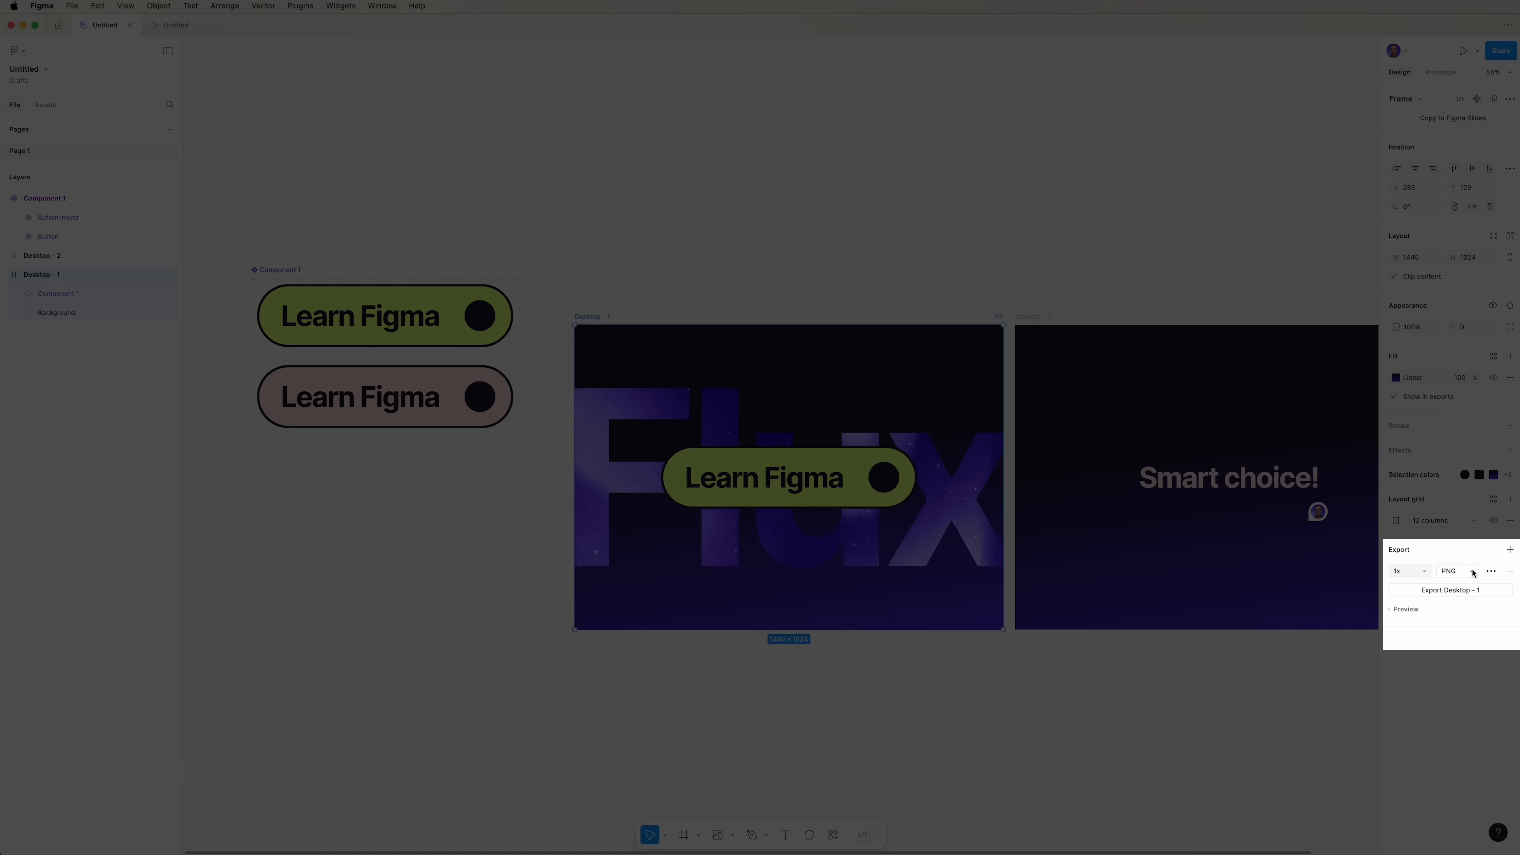
pyautogui.click(1451, 570)
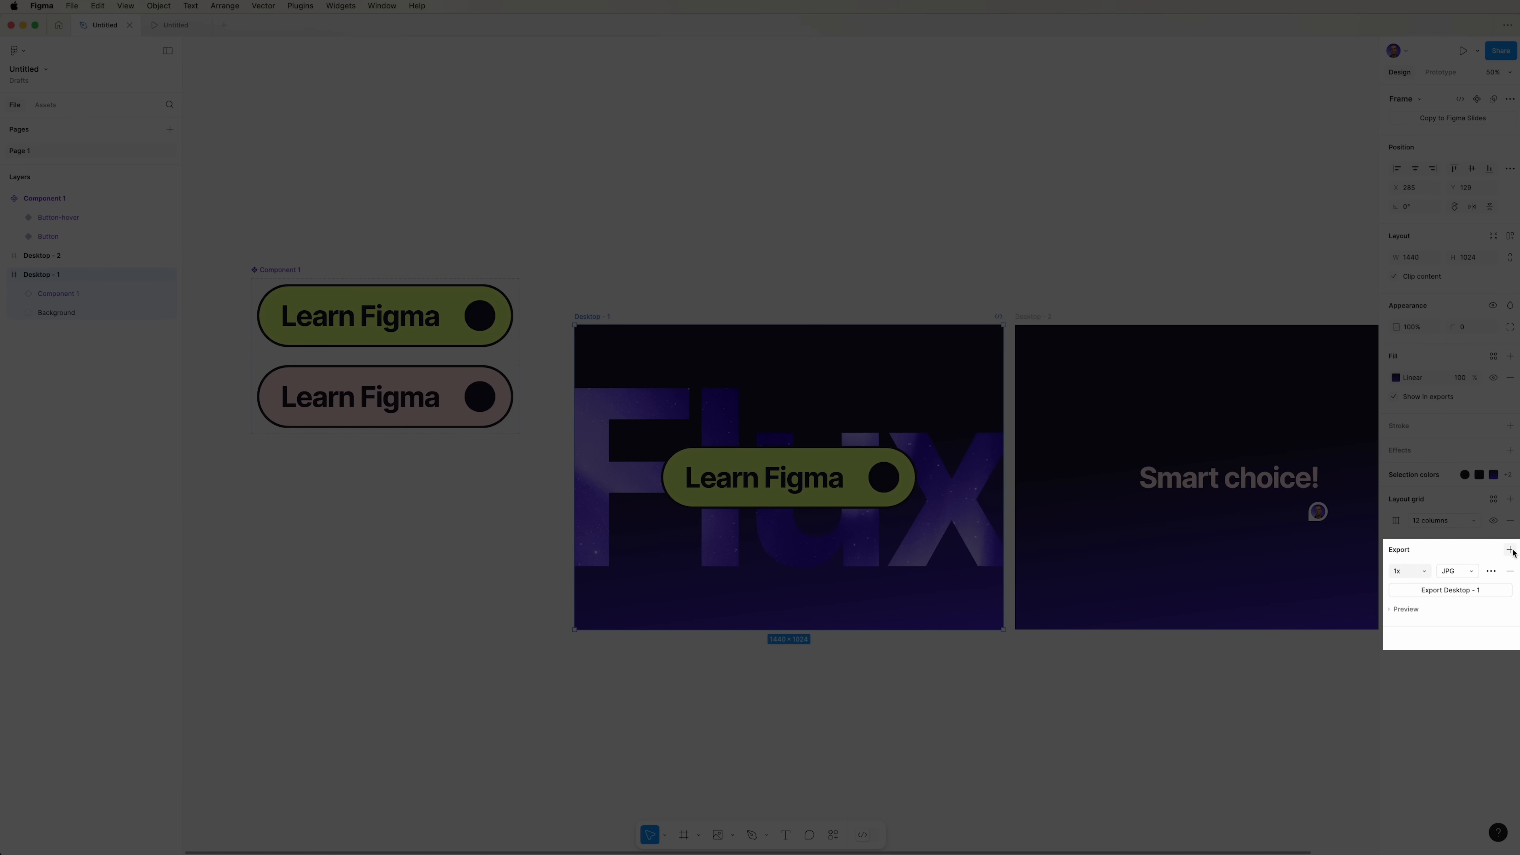
pyautogui.click(1403, 571)
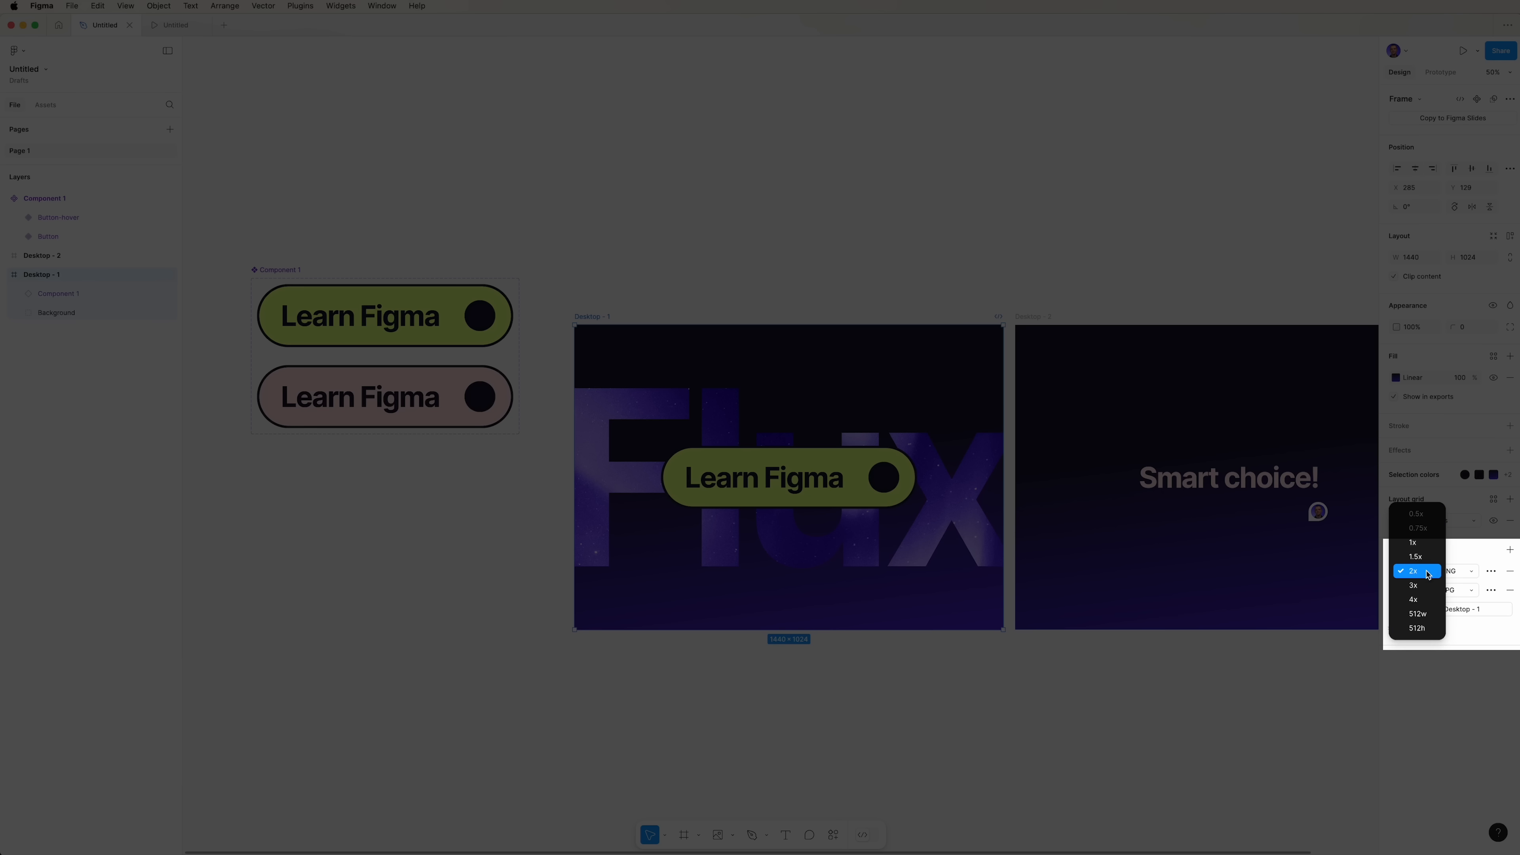
pyautogui.click(1412, 571)
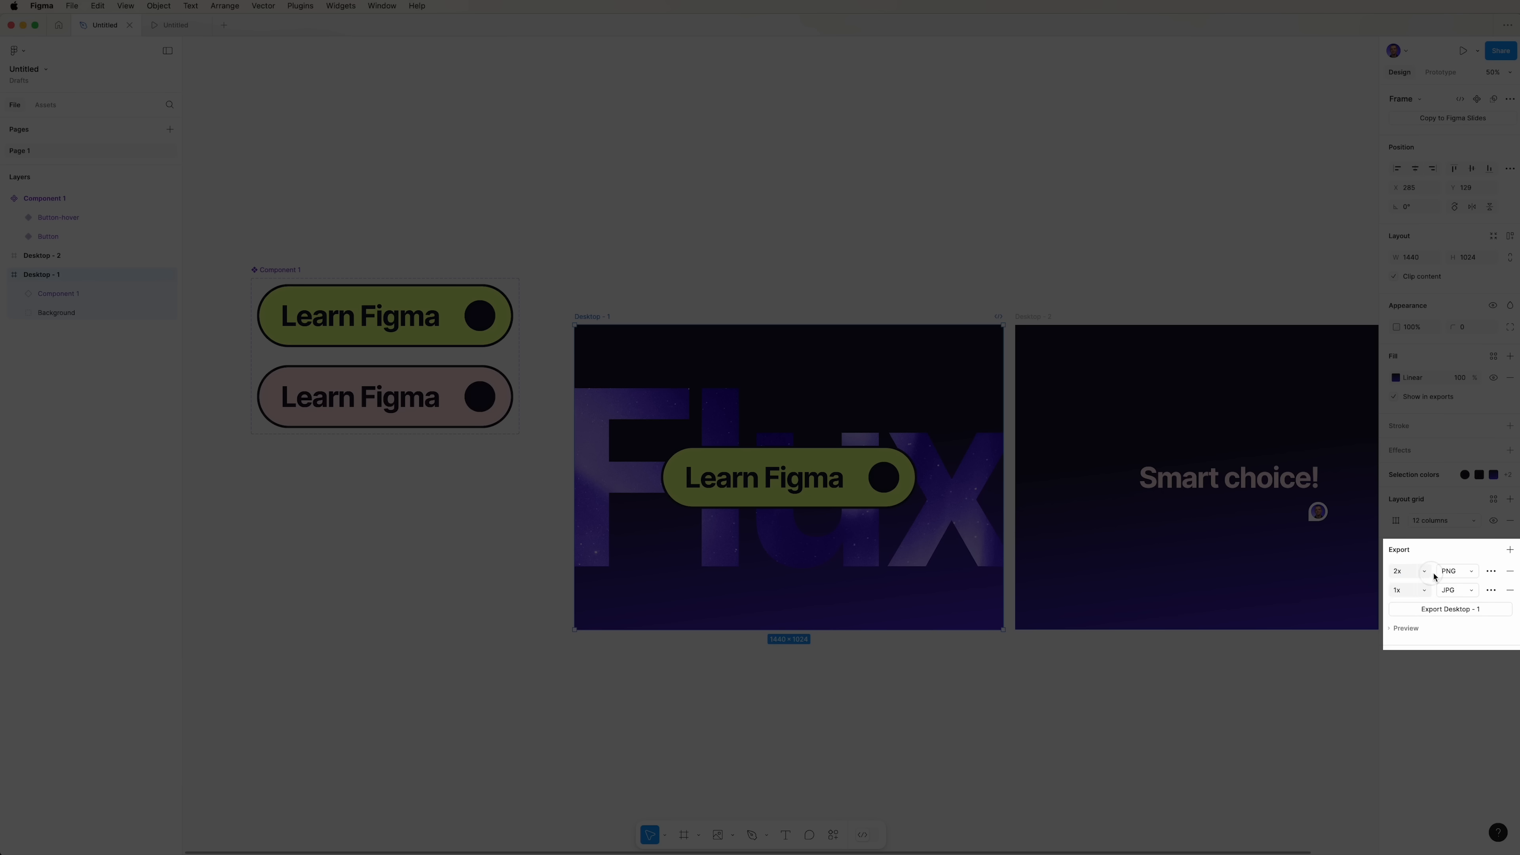
pyautogui.click(1456, 570)
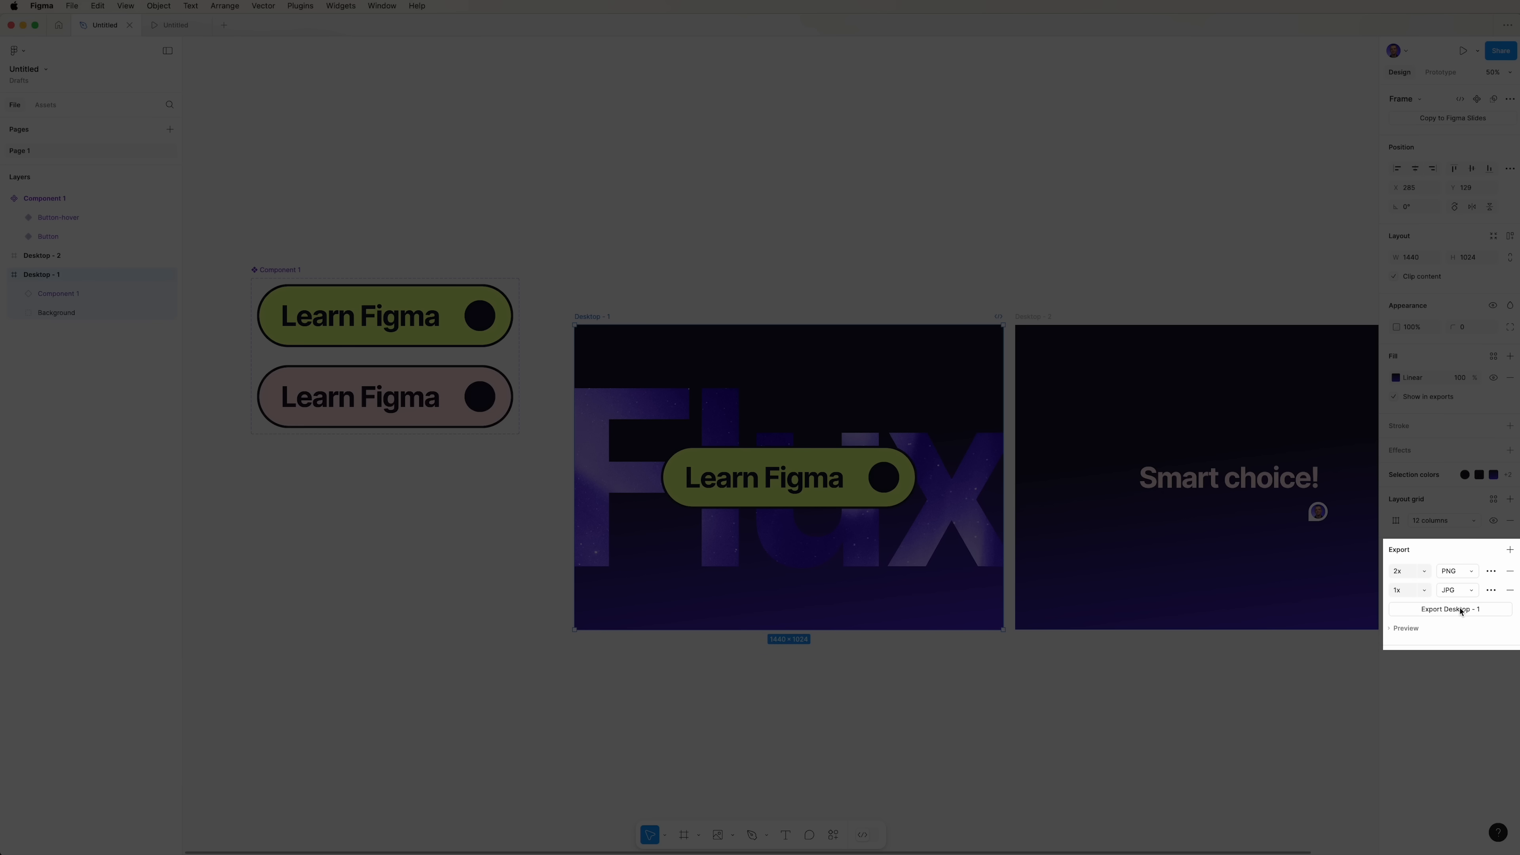
pyautogui.moveTo(1502, 613)
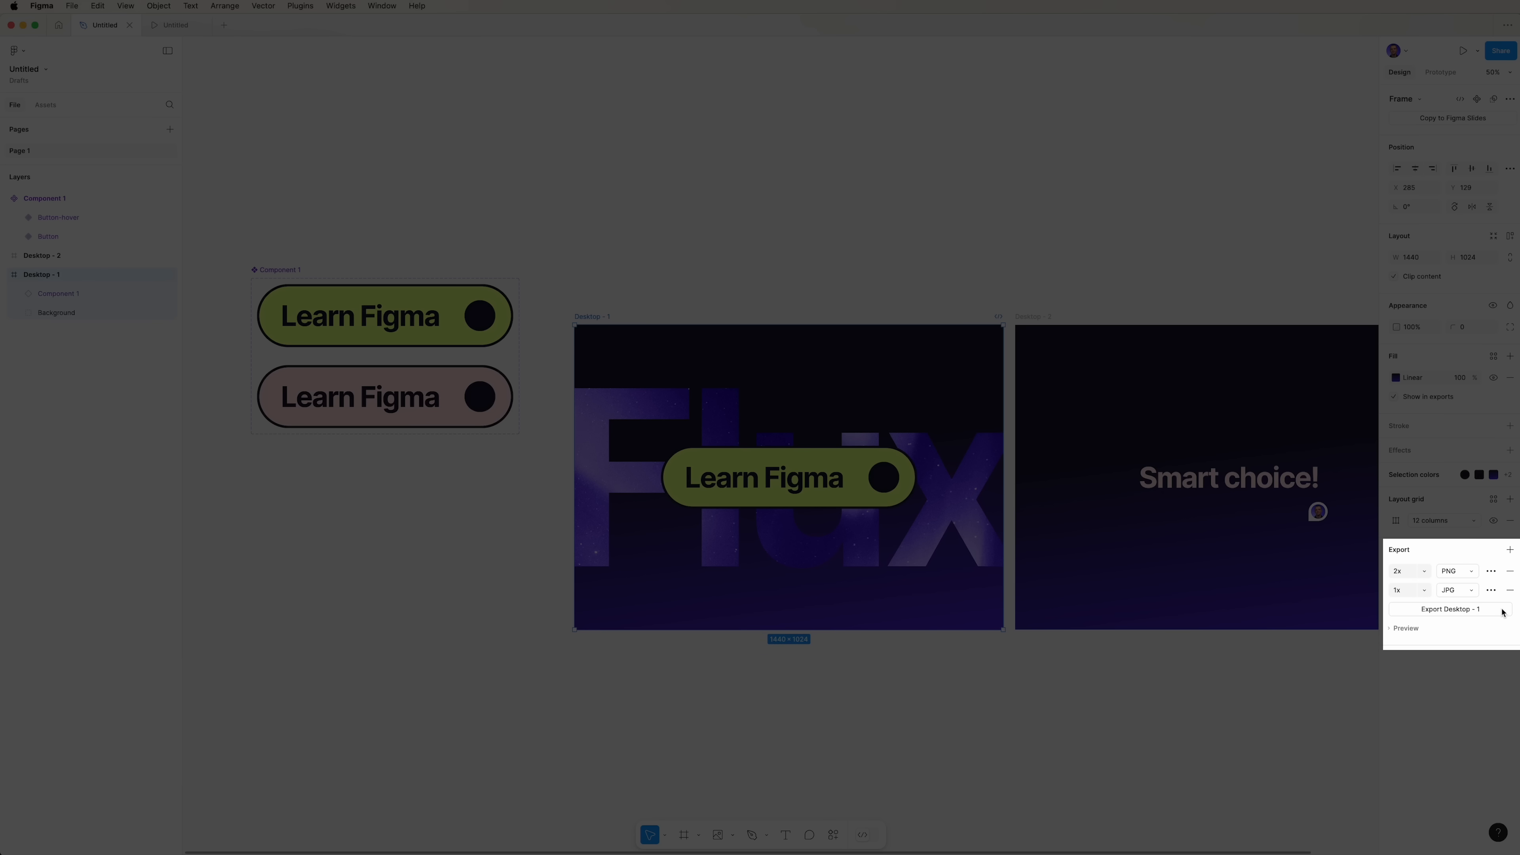